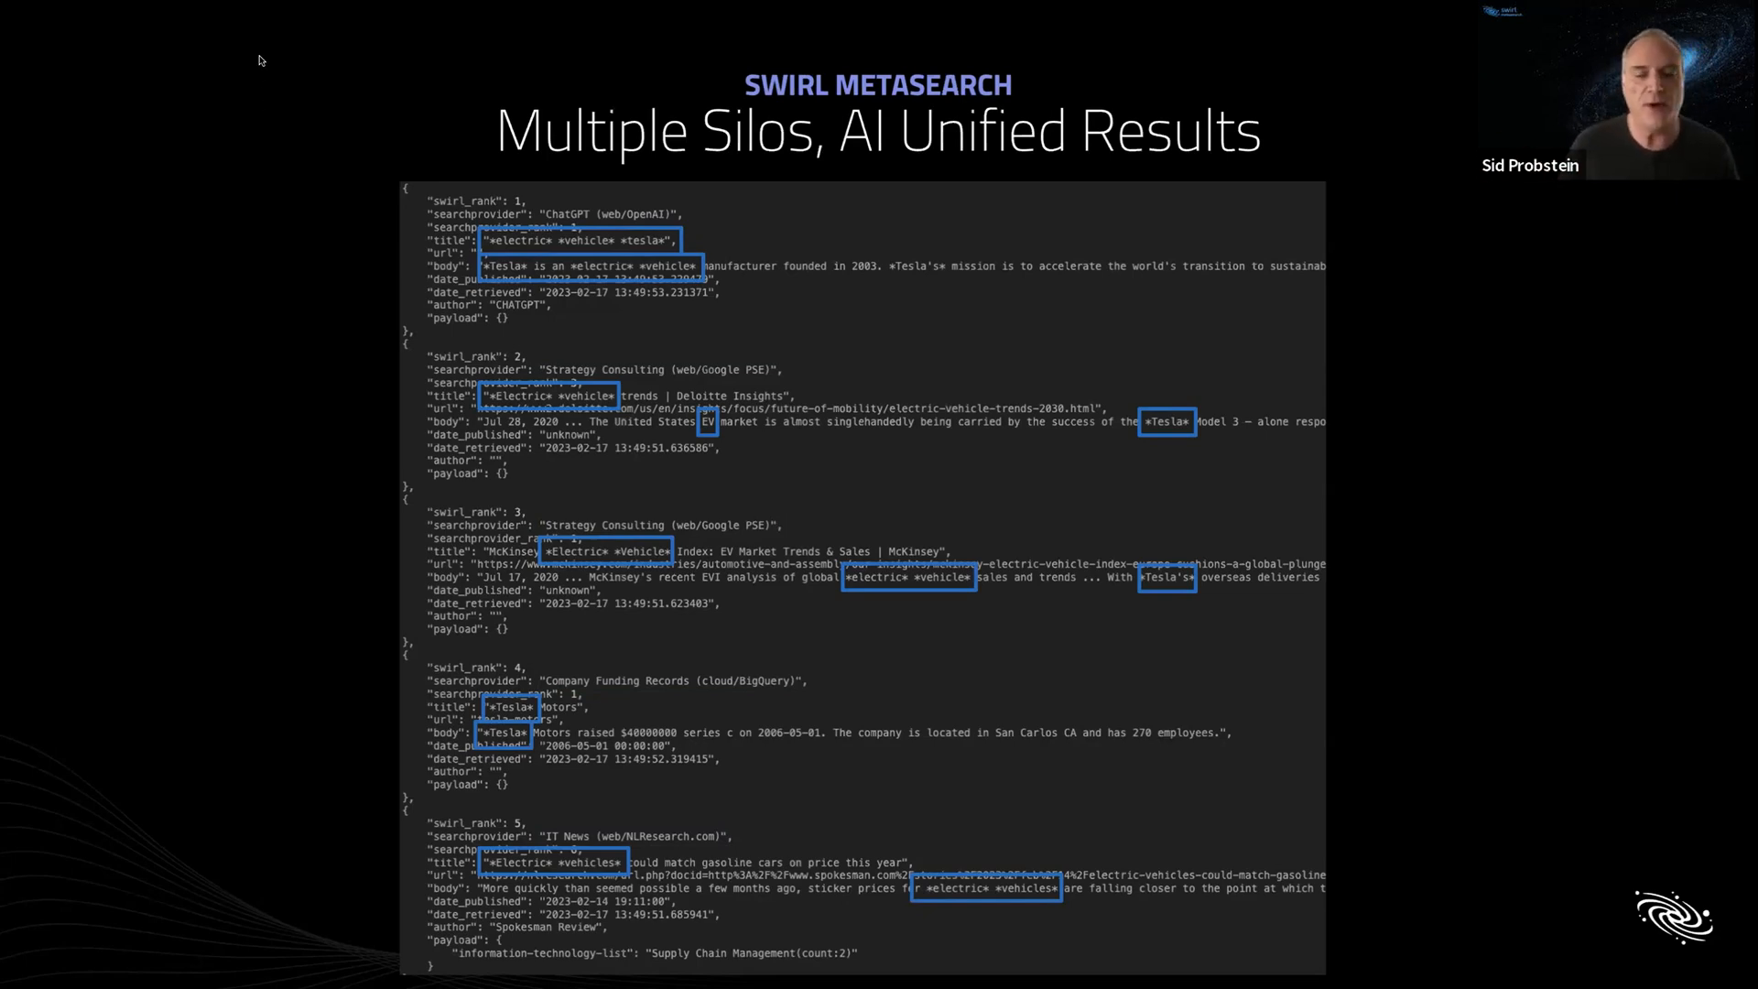
mouse_move(372, 50)
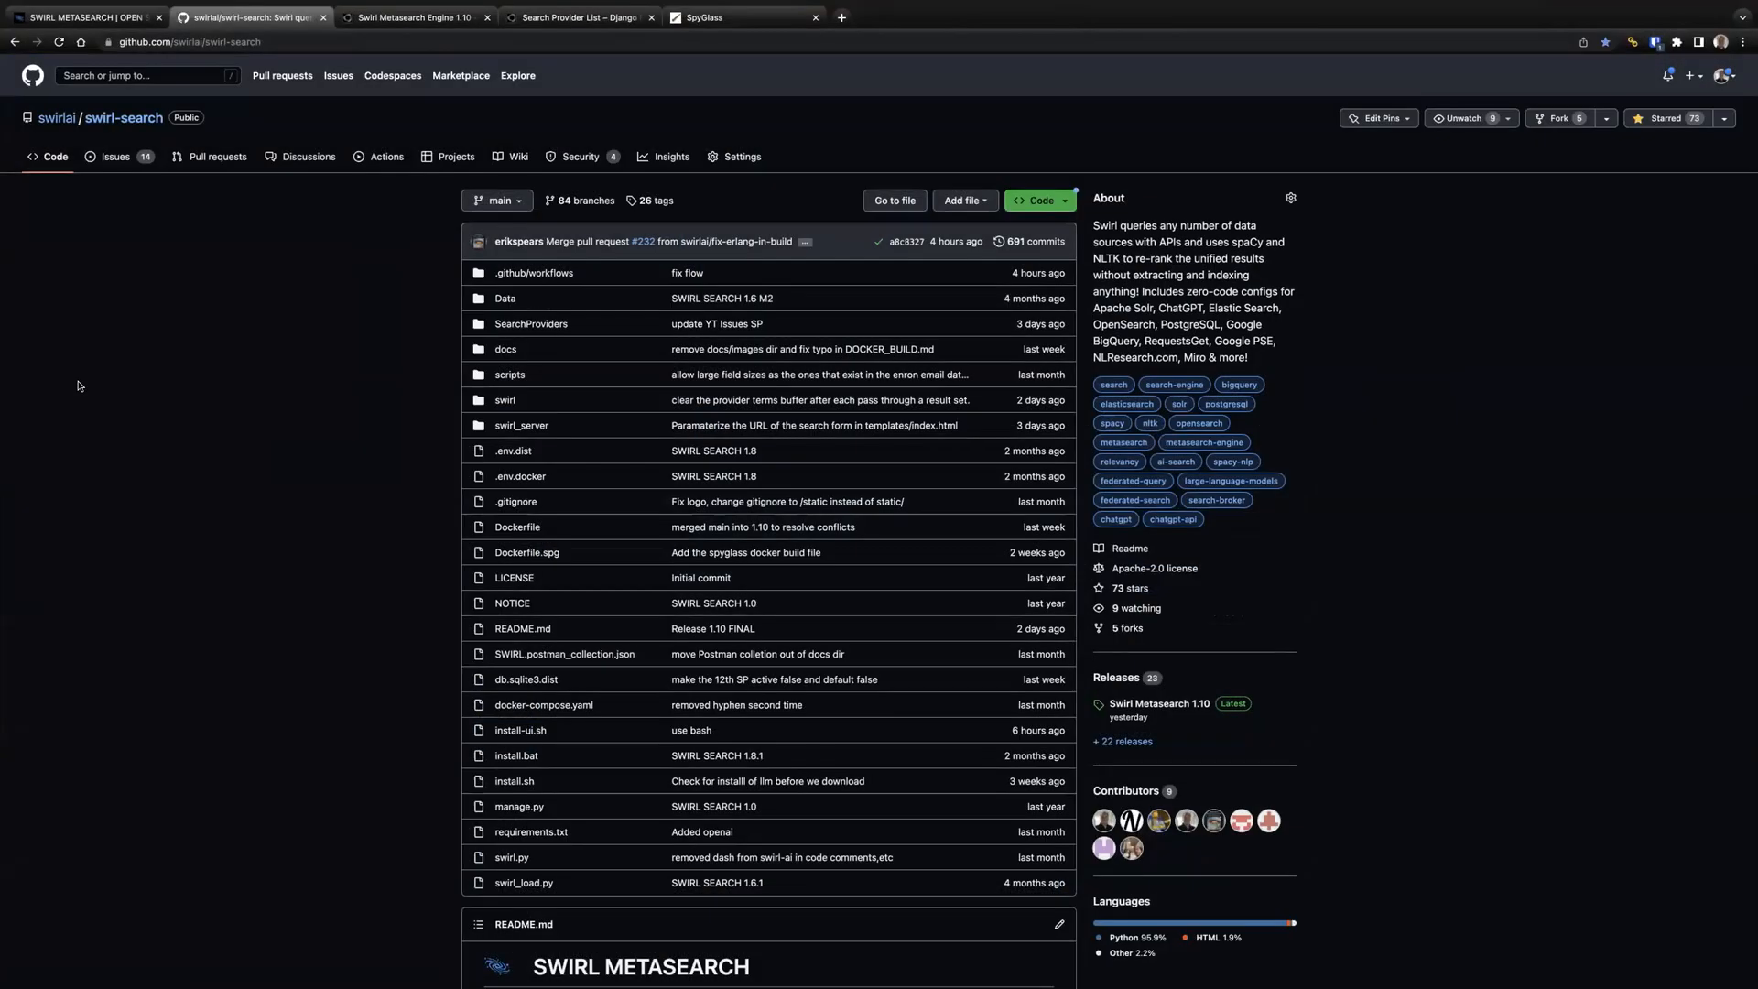
mouse_move(128, 418)
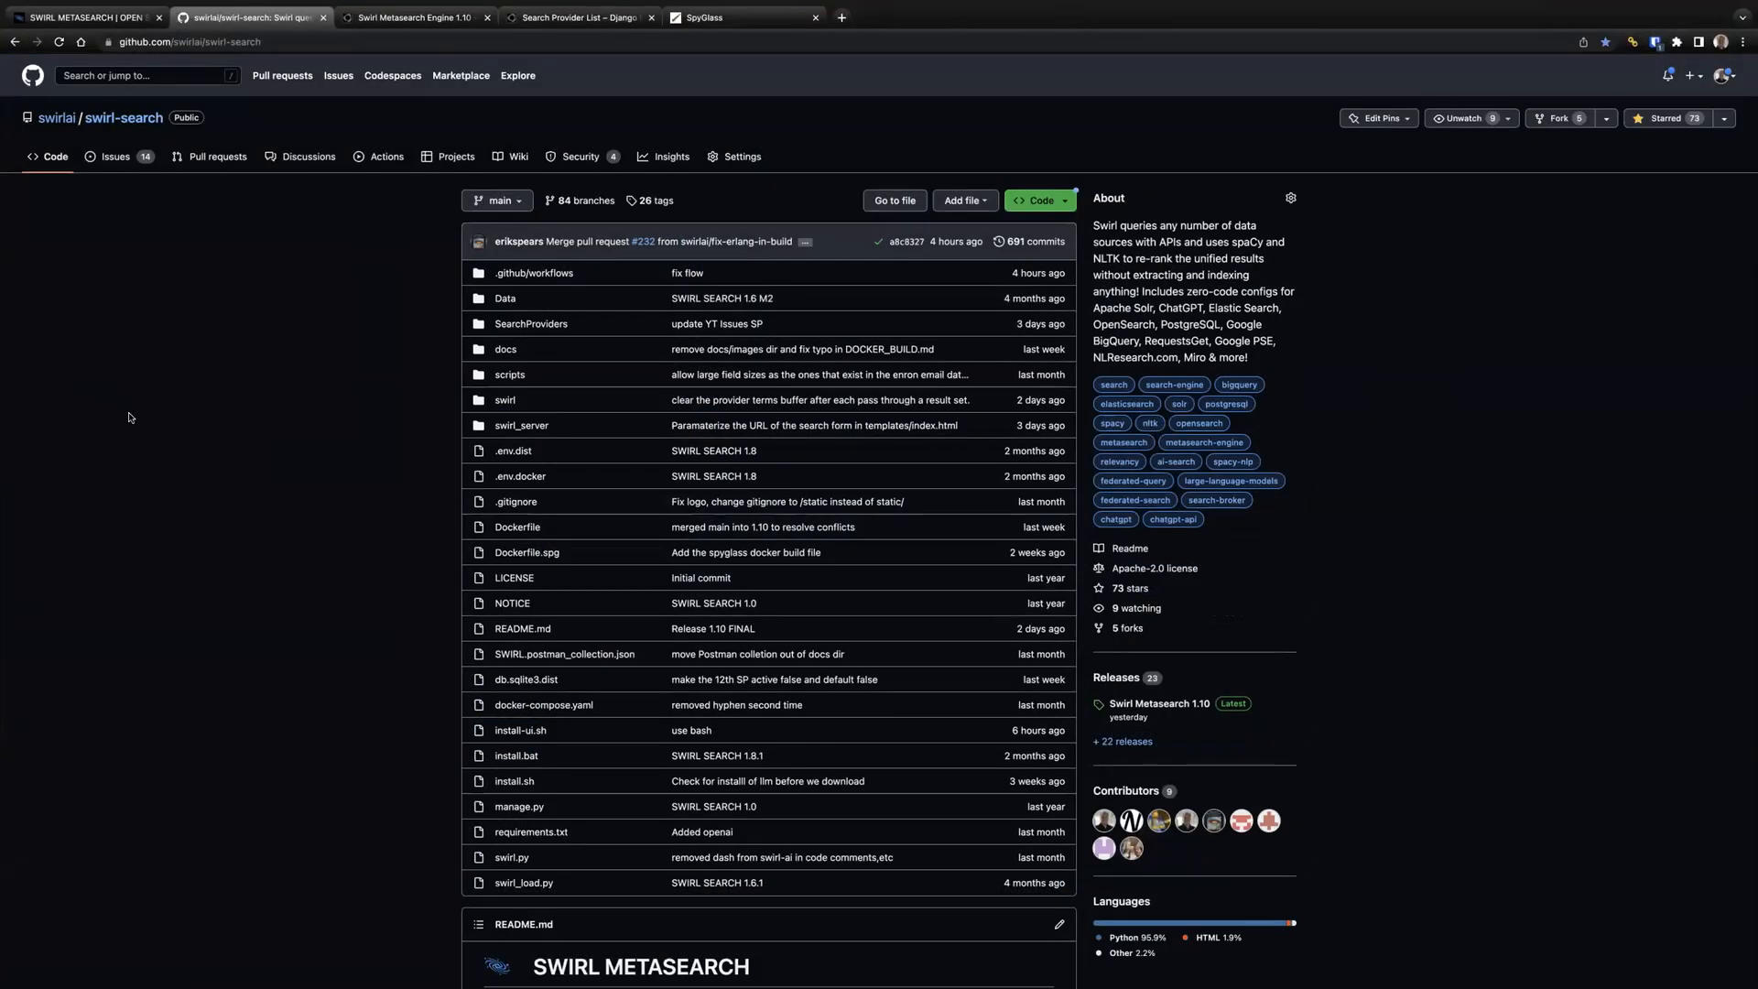
mouse_move(311, 42)
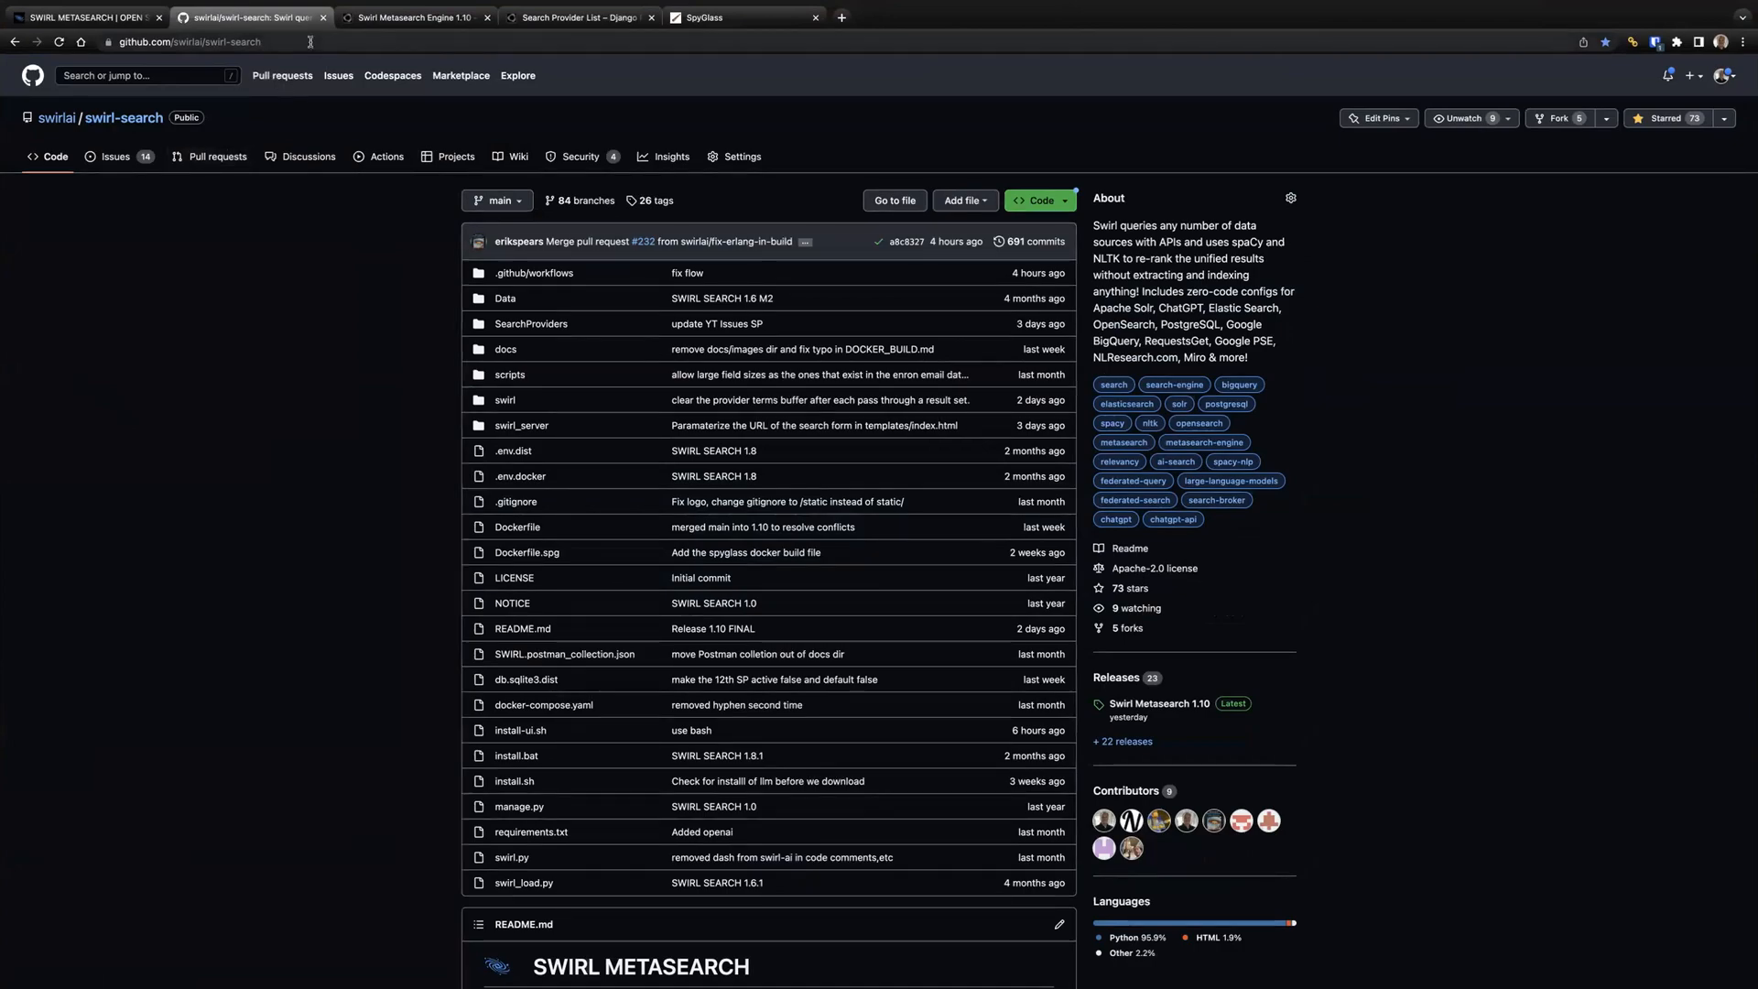
Step: Walk the README's Try SWIRL Now Docker steps, selecting the docker compose up command, down to the Documentation Wiki section
scroll(down, 3)
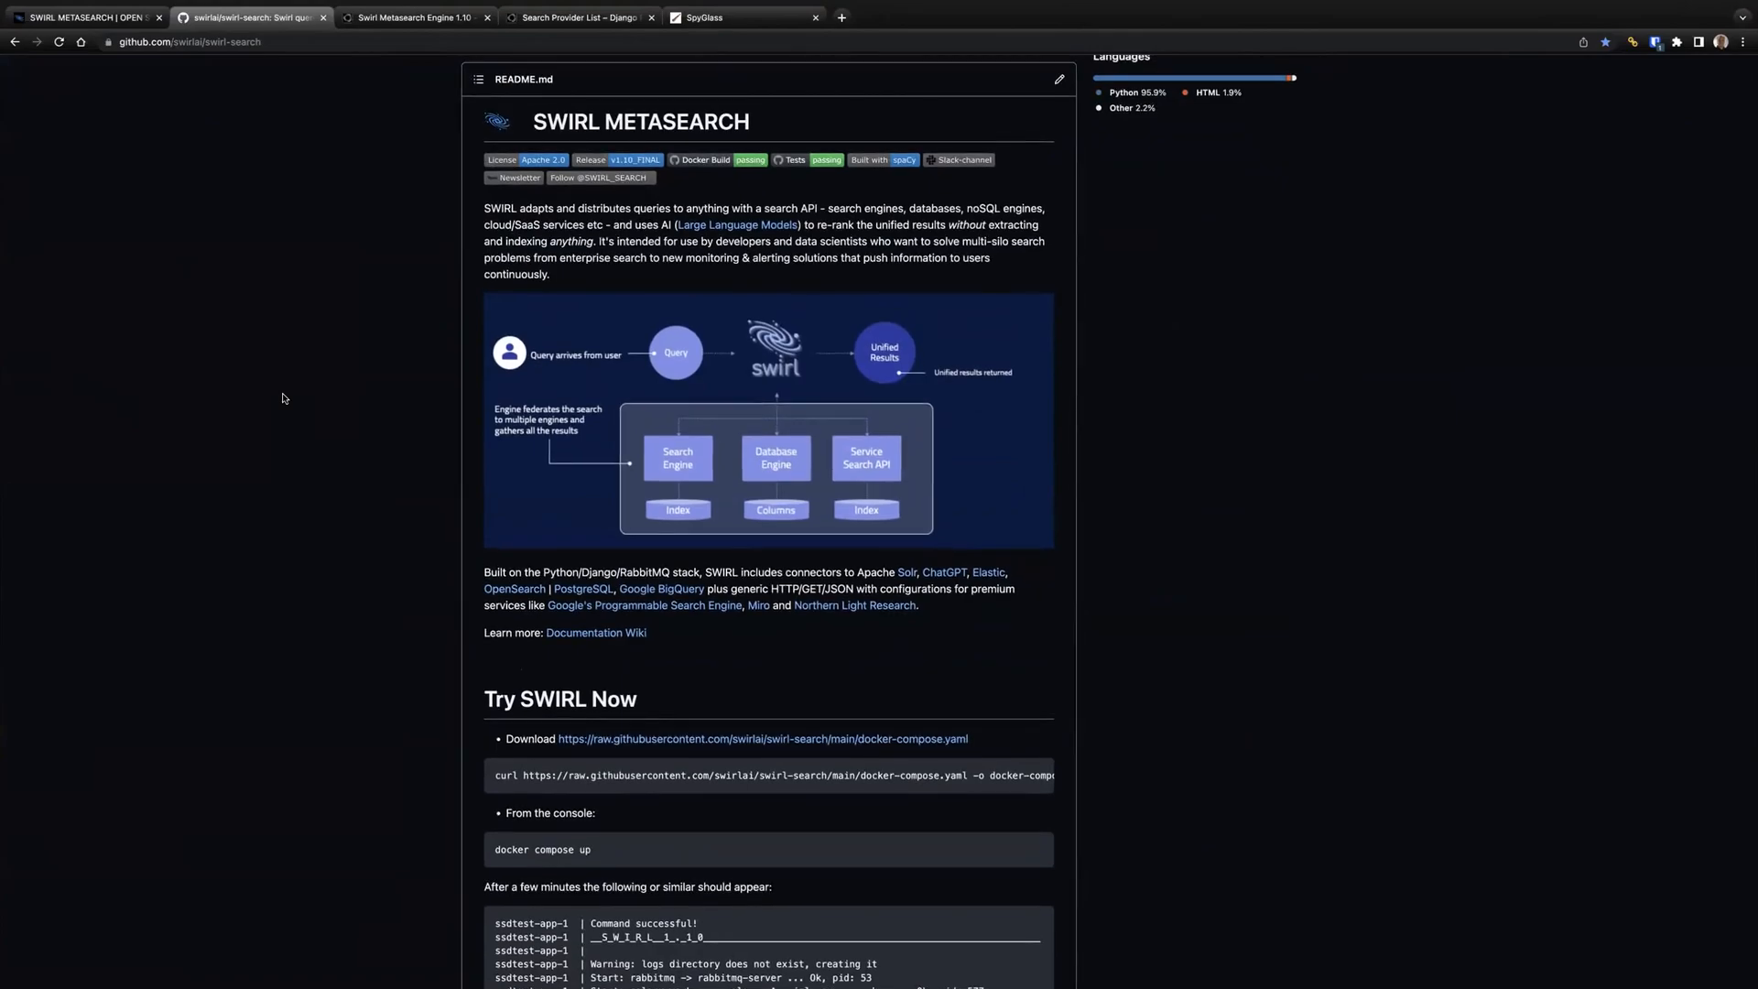
scroll(down, 3)
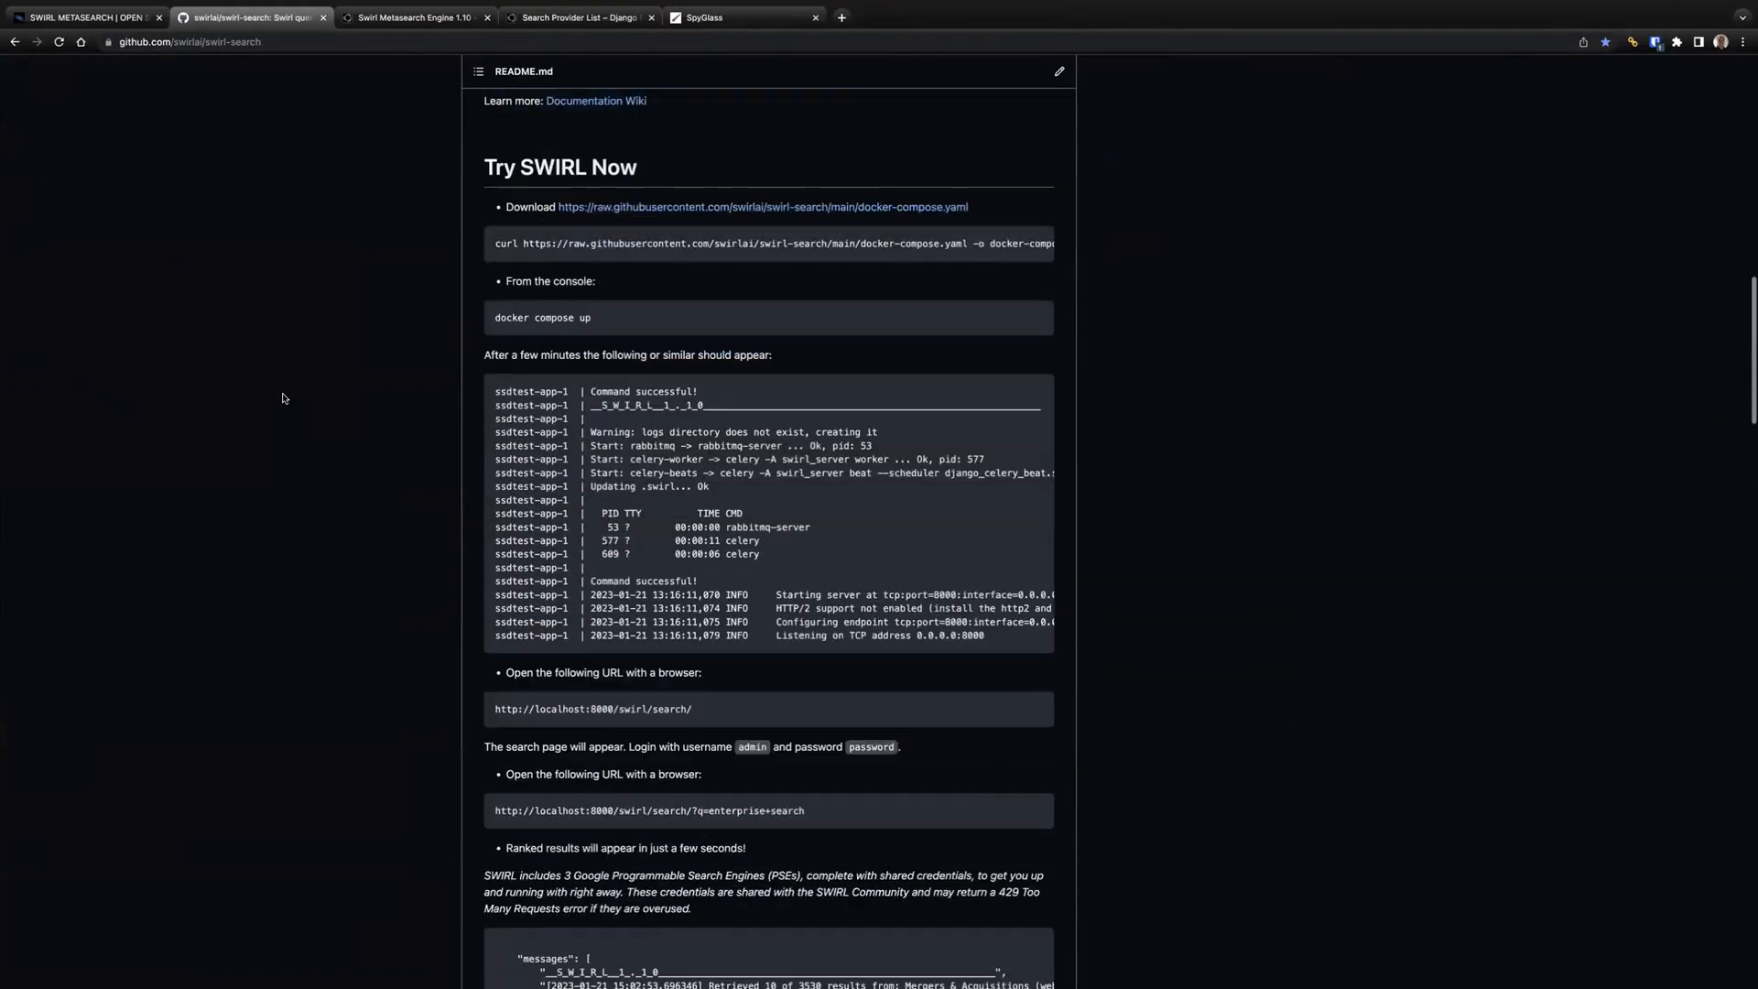
scroll(down, 3)
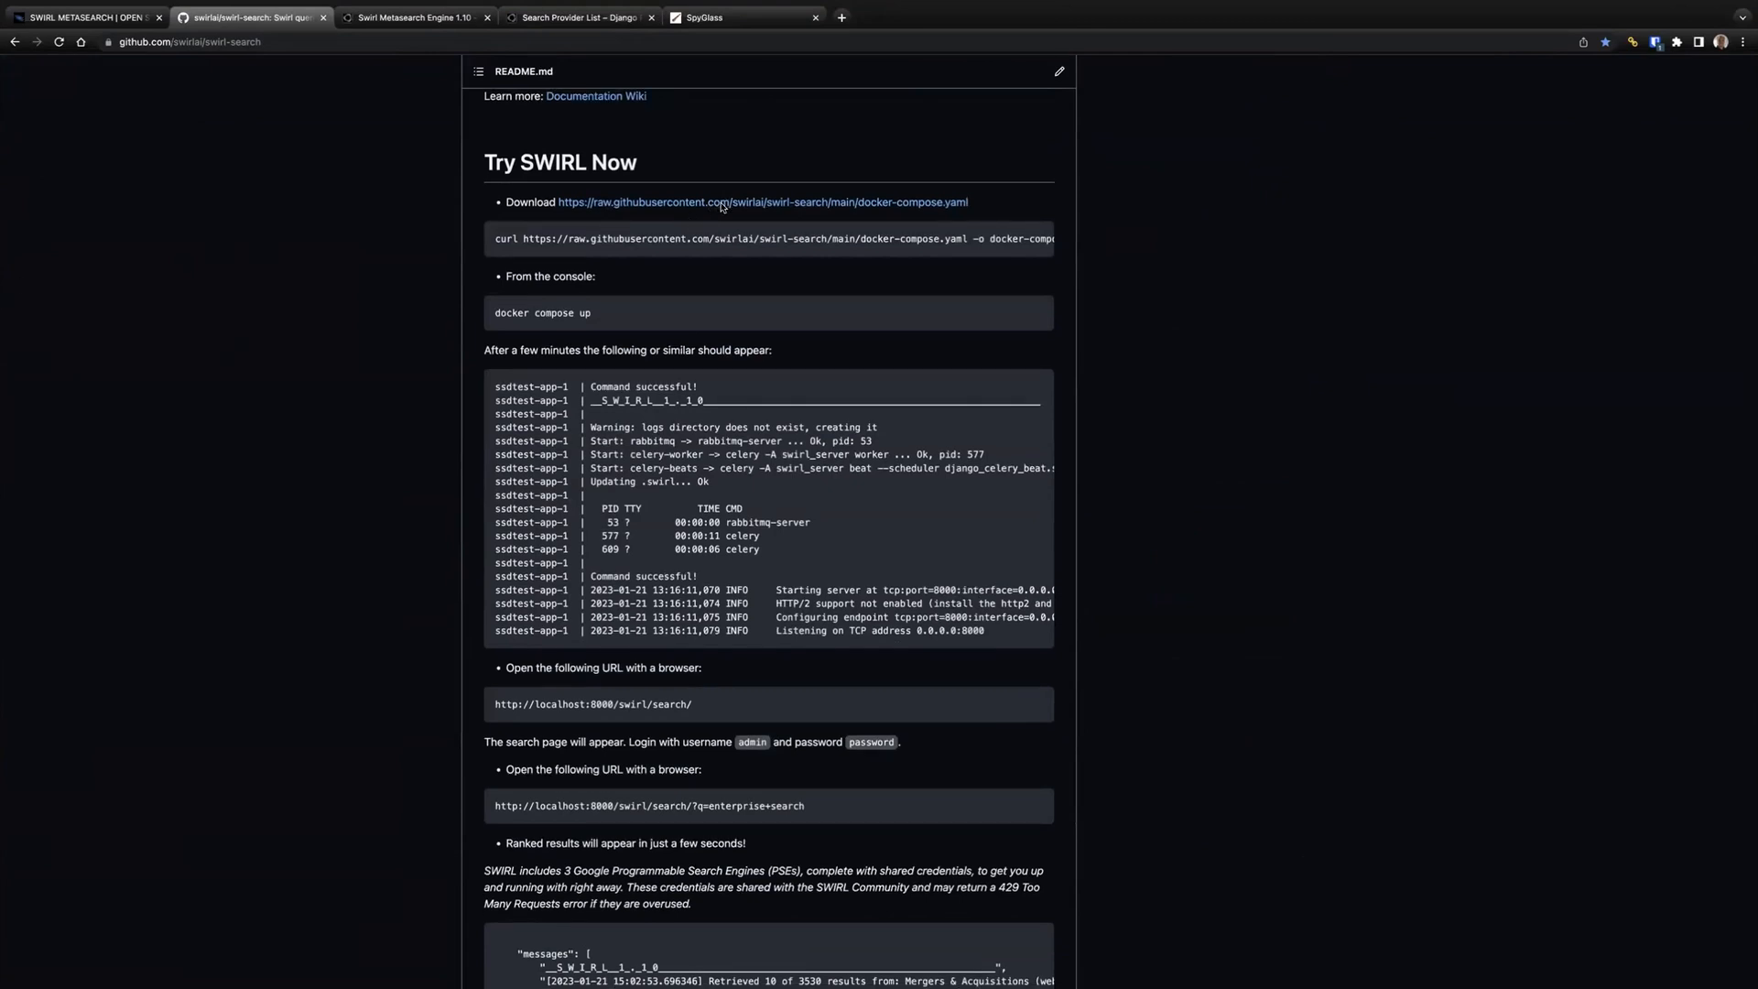
double_click(542, 313)
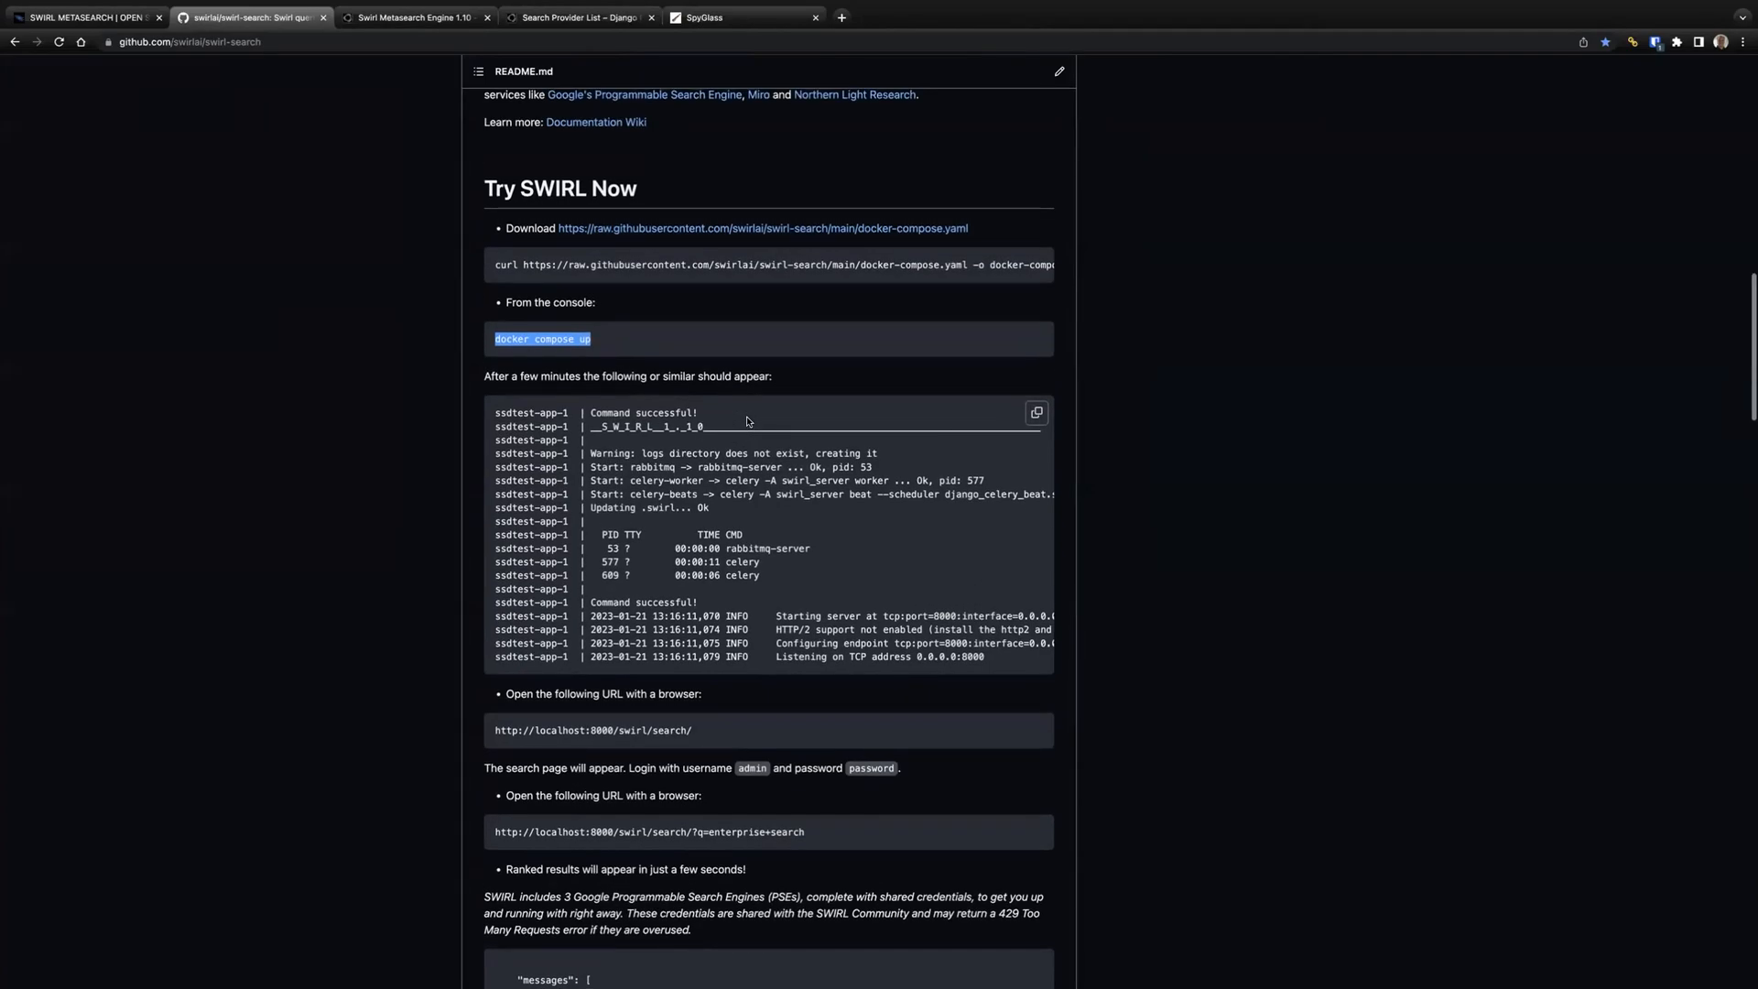
scroll(down, 3)
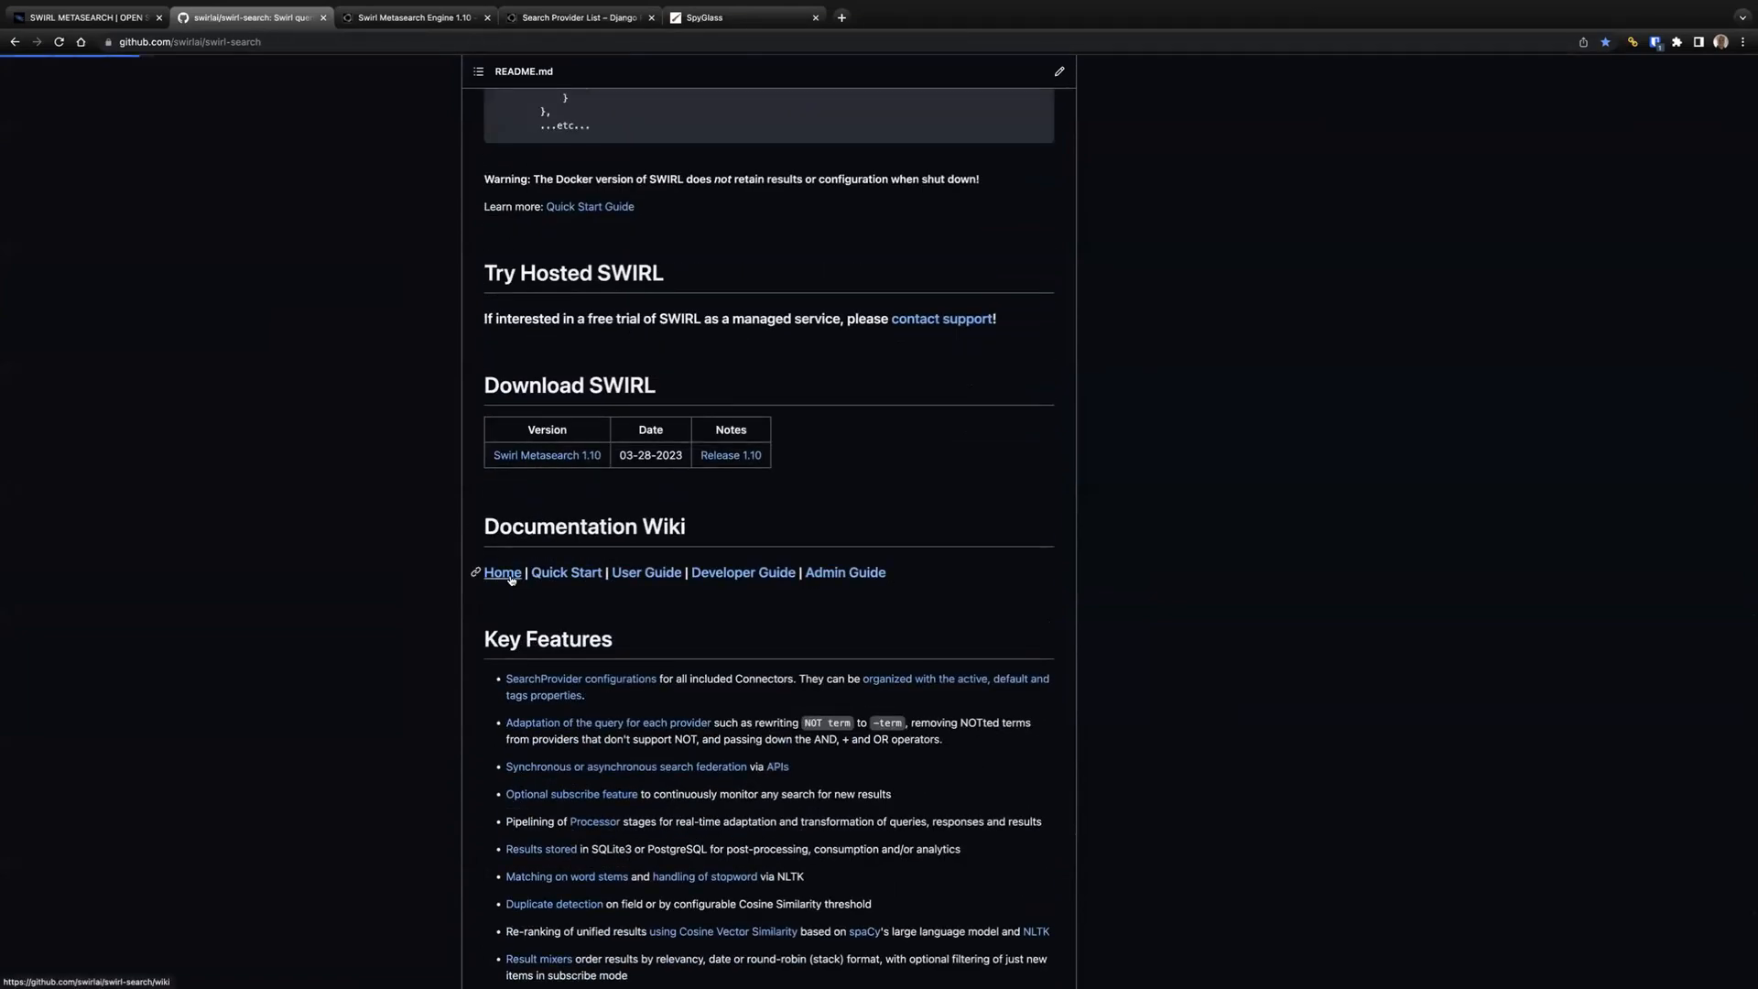
Step: Browse from the wiki Home page into the User Guide page
click(502, 572)
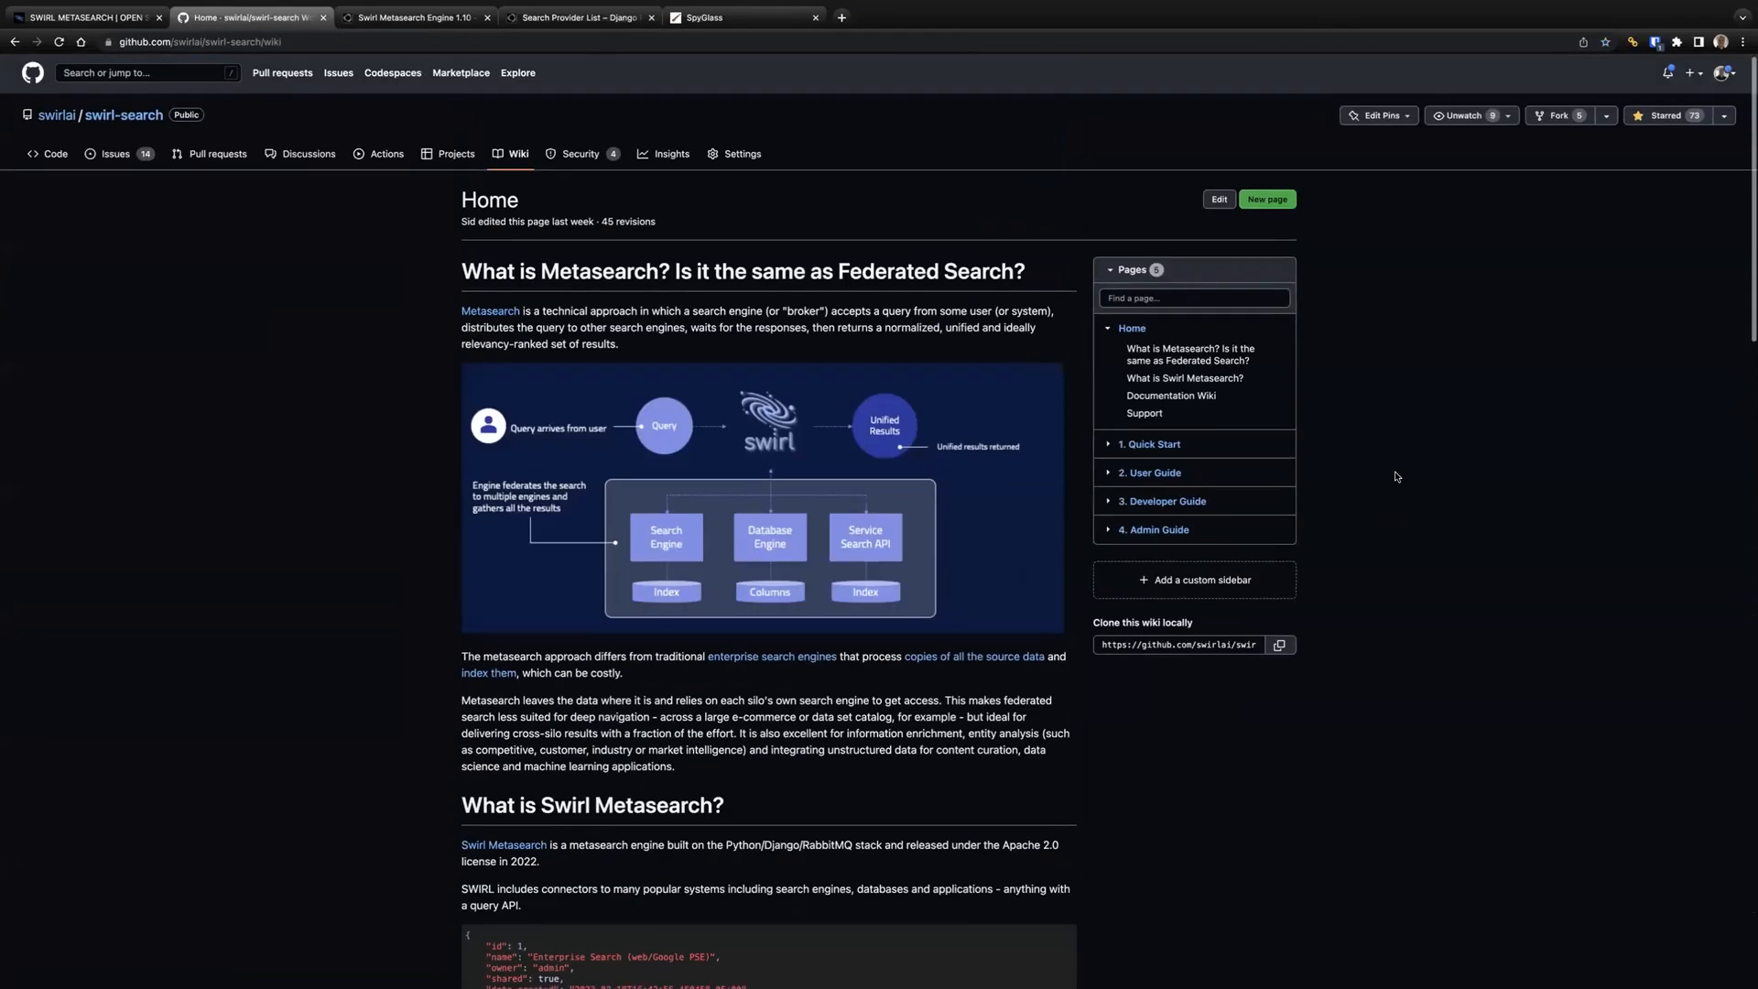
click(1150, 473)
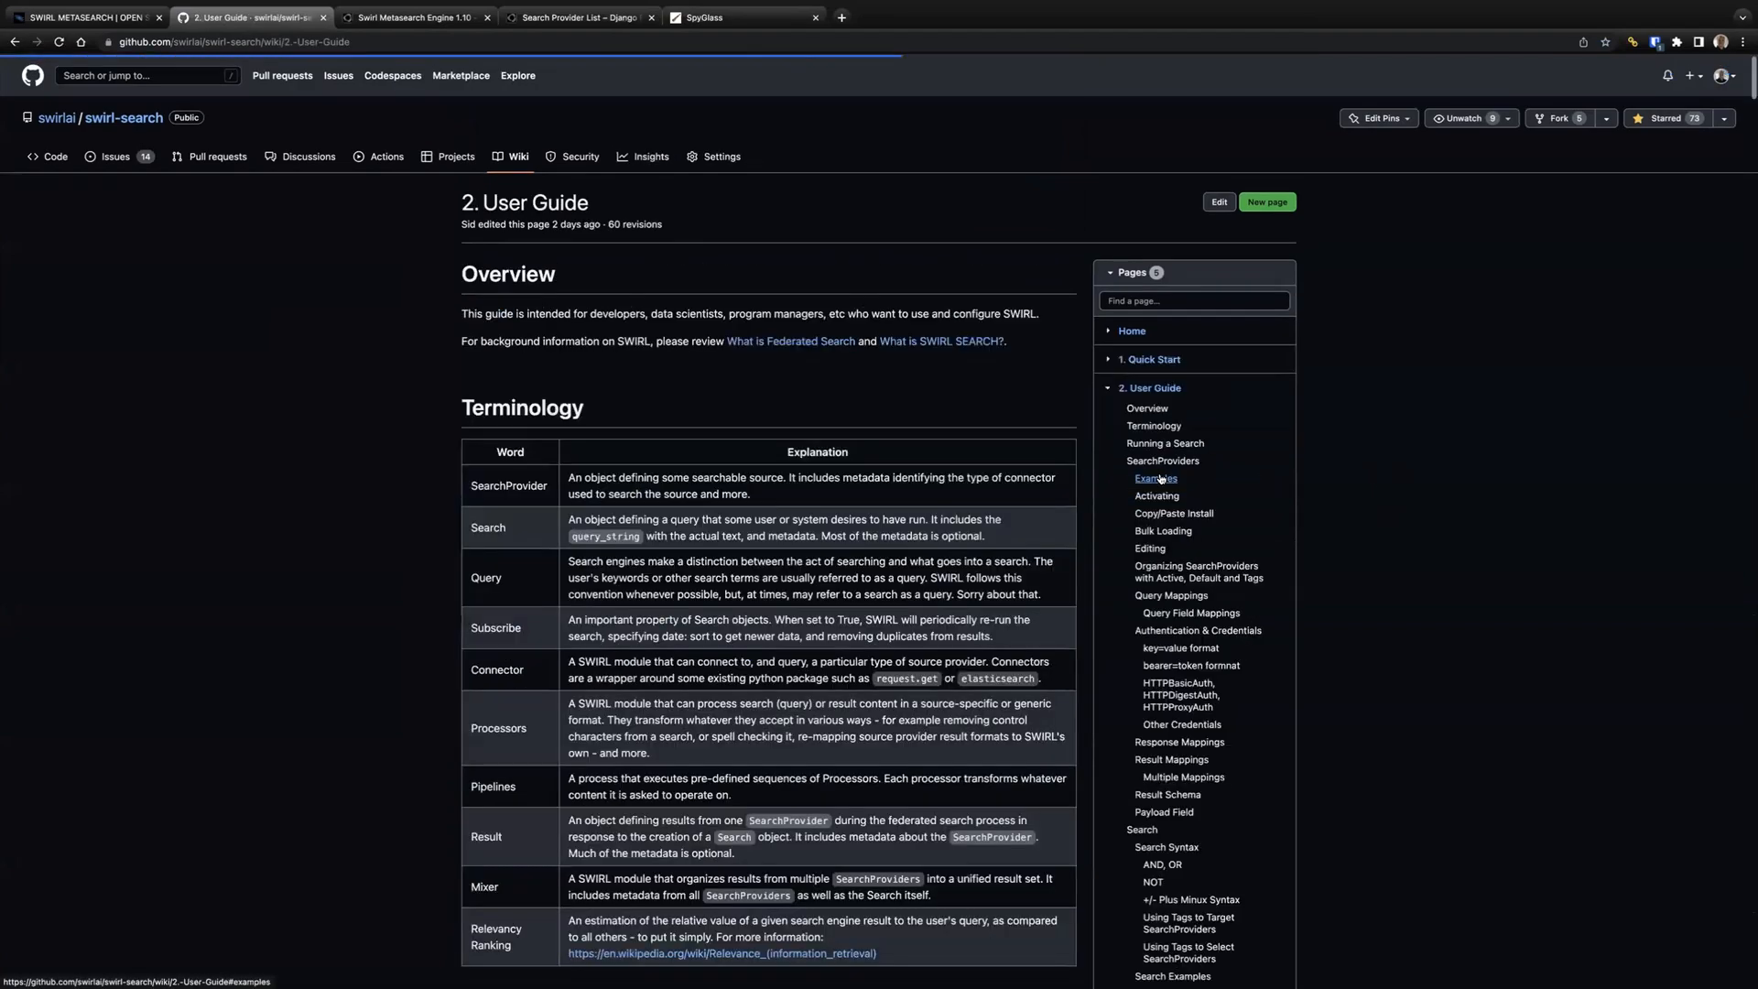
scroll(down, 3)
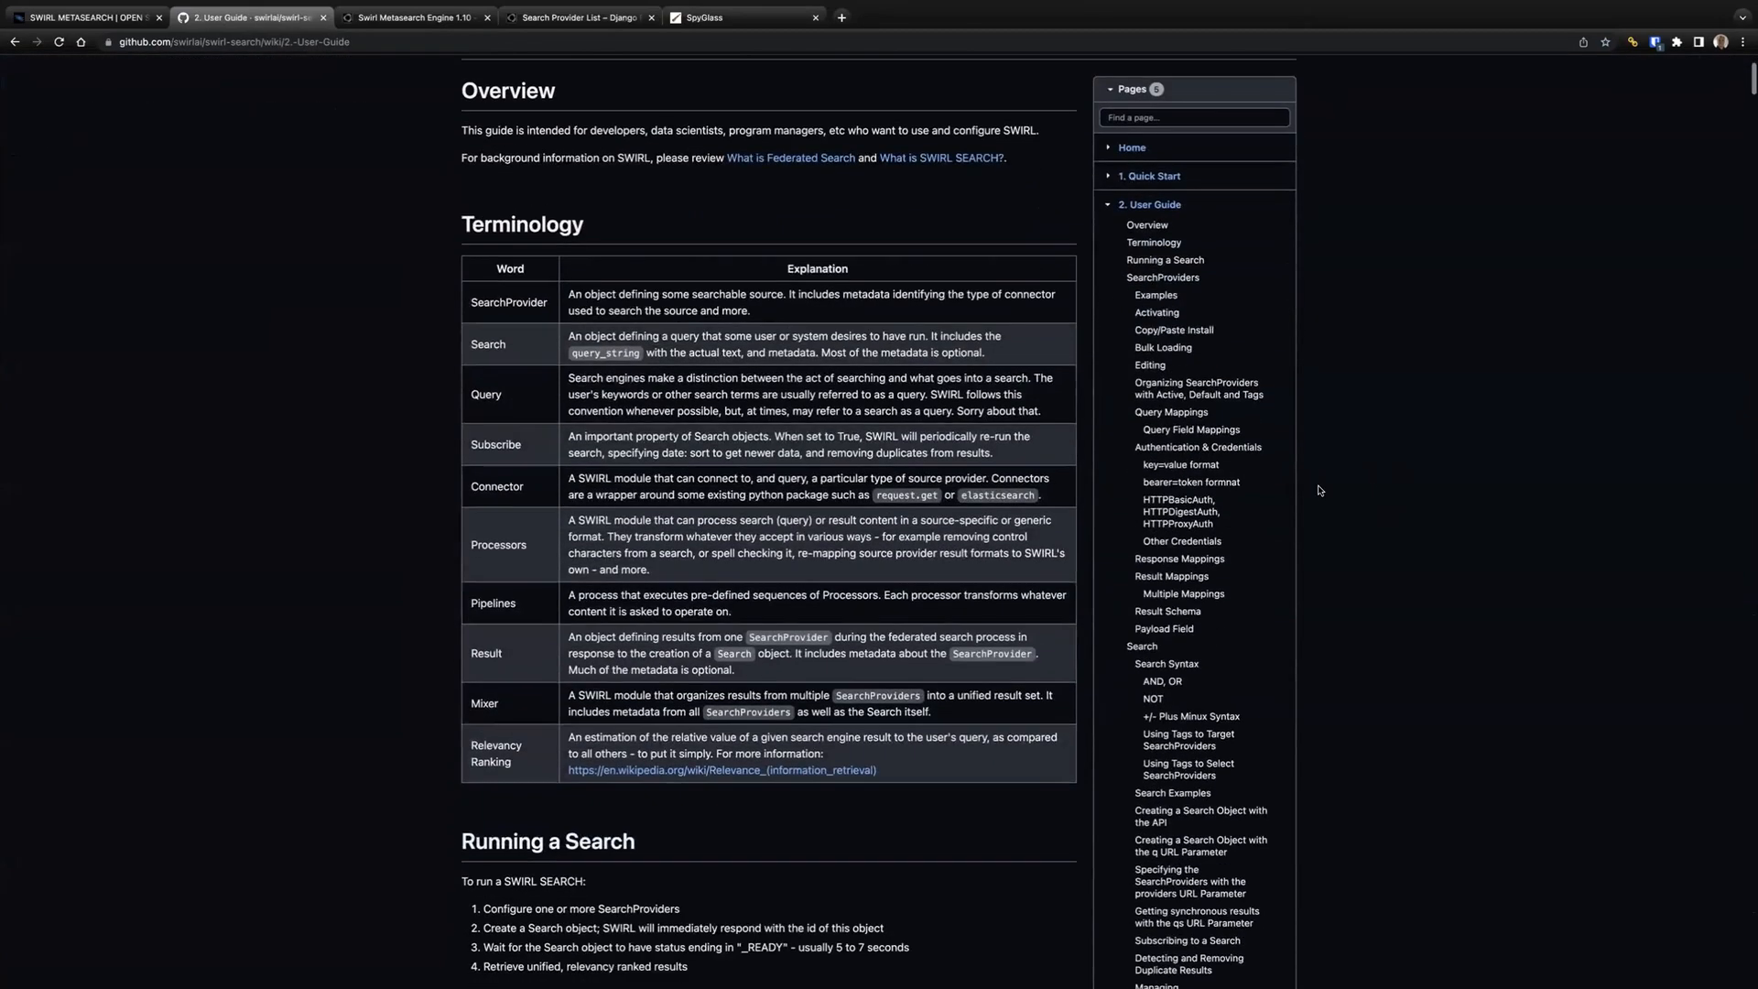
scroll(down, 3)
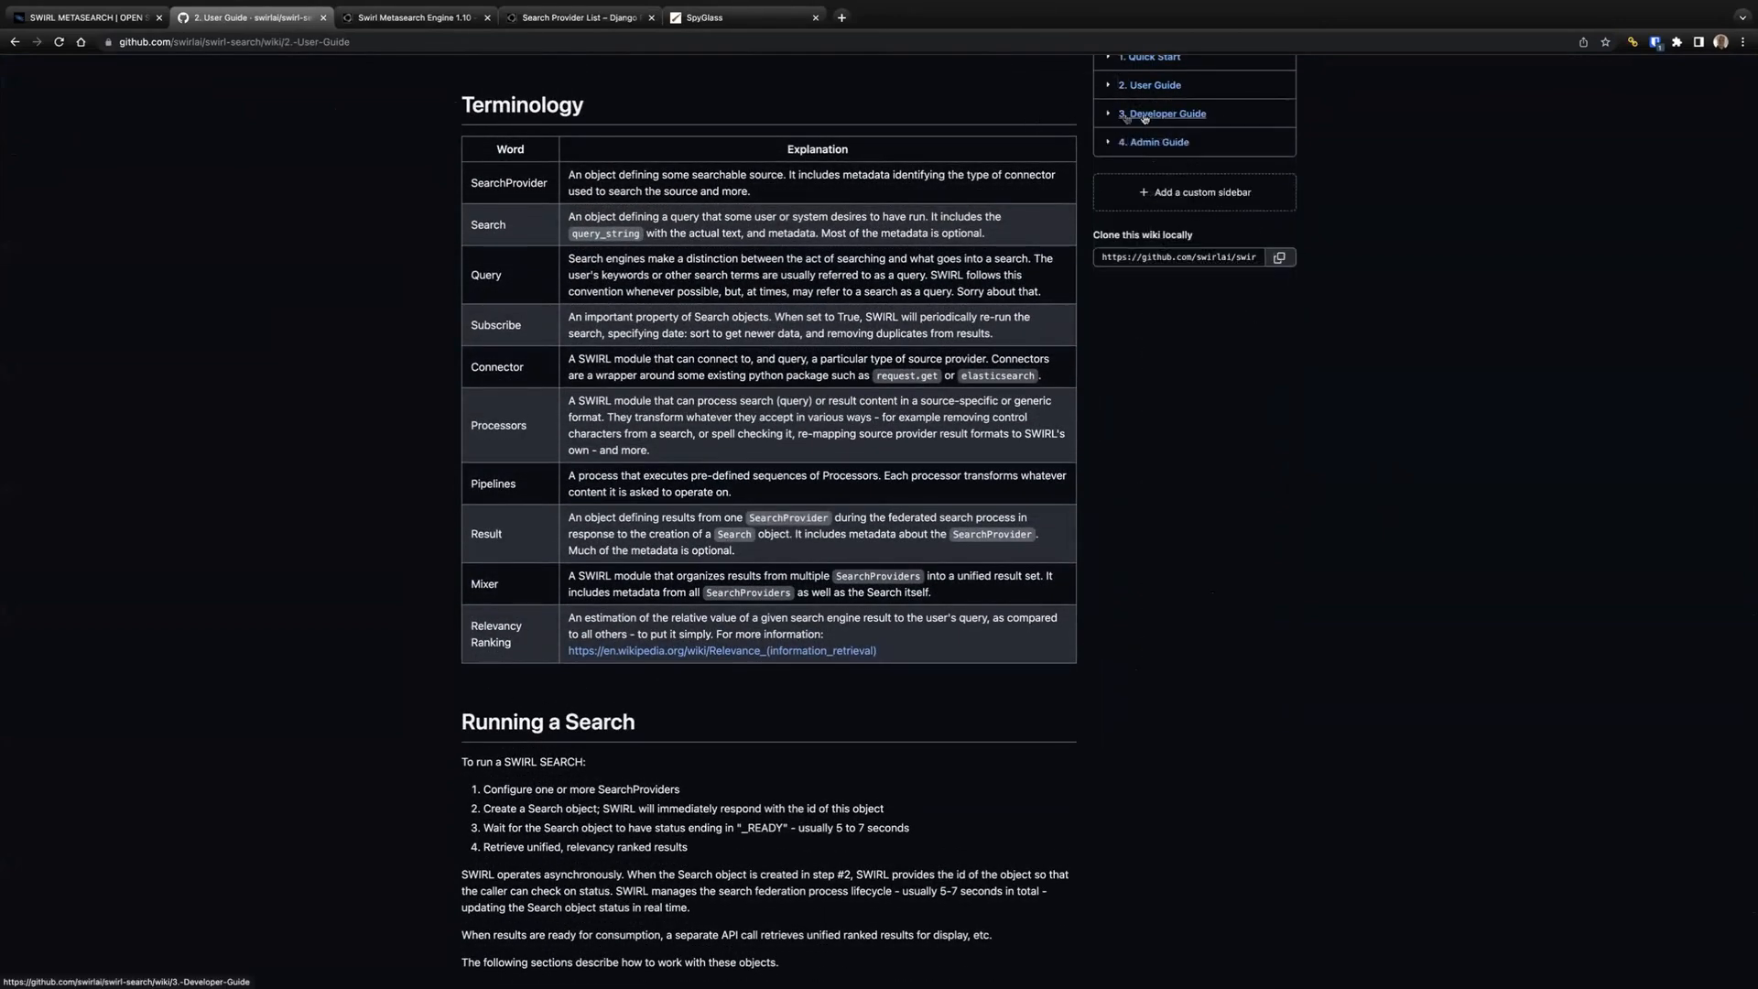
Step: View the Developer Guide's architecture and workflow page, then return to the local SWIRL index tab
click(1162, 113)
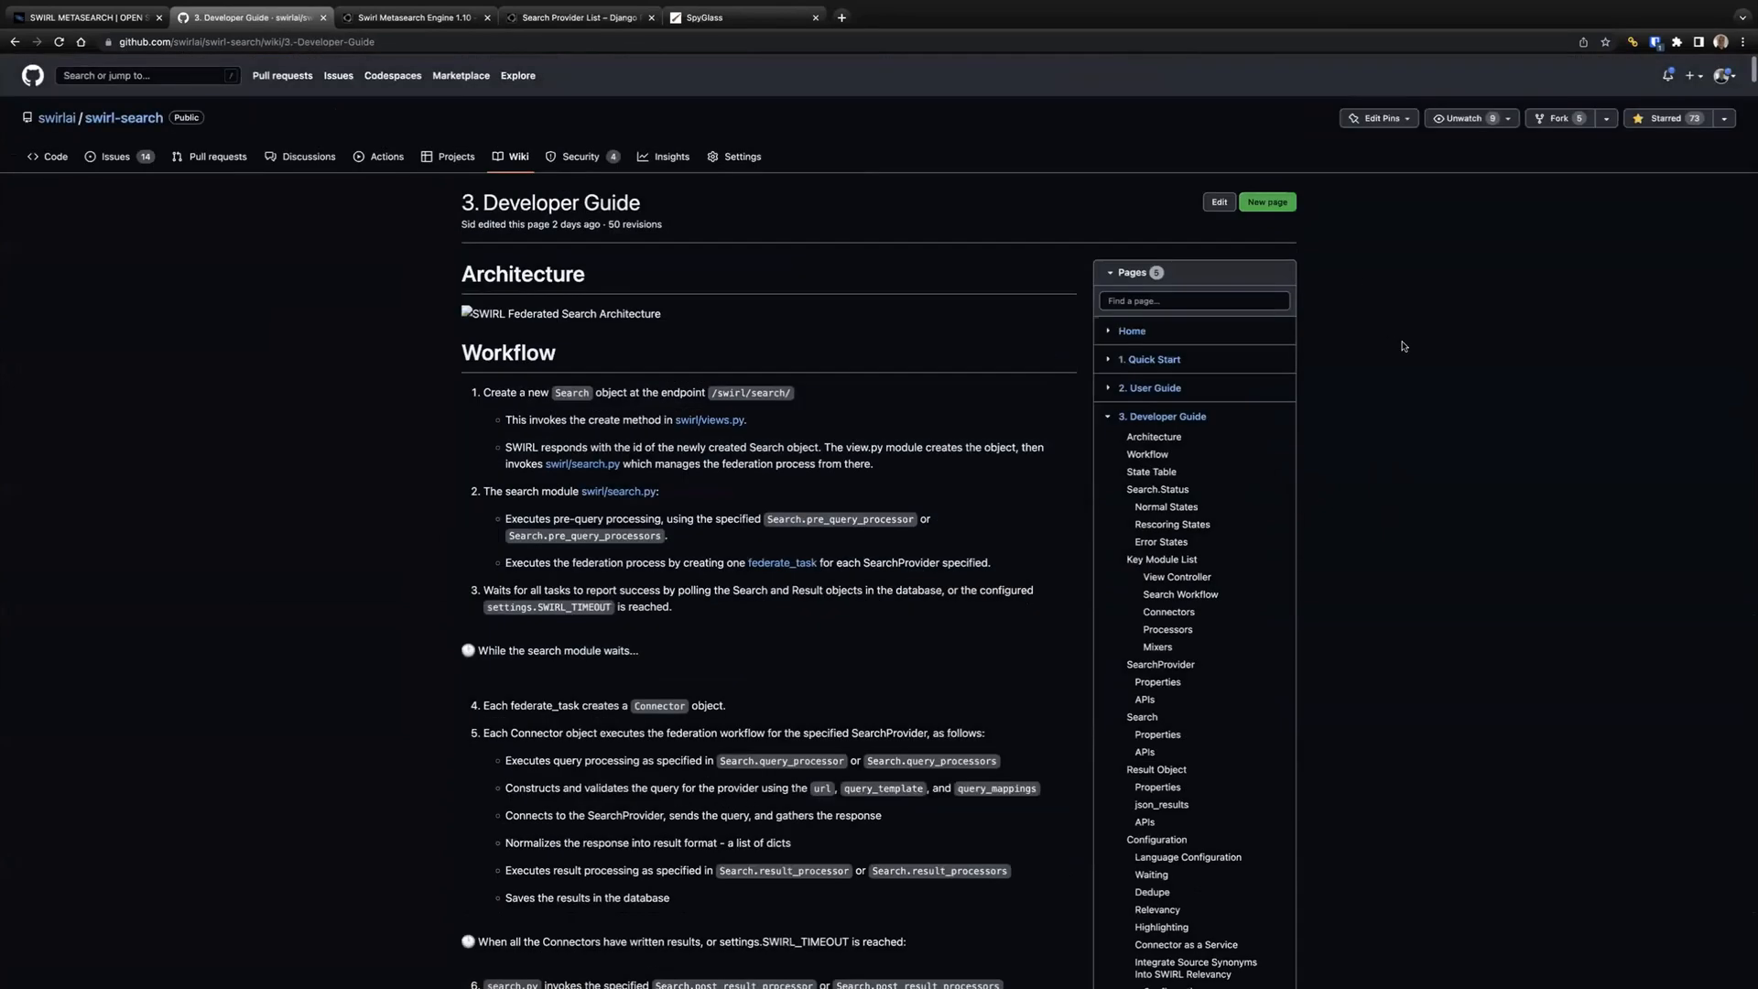
scroll(down, 3)
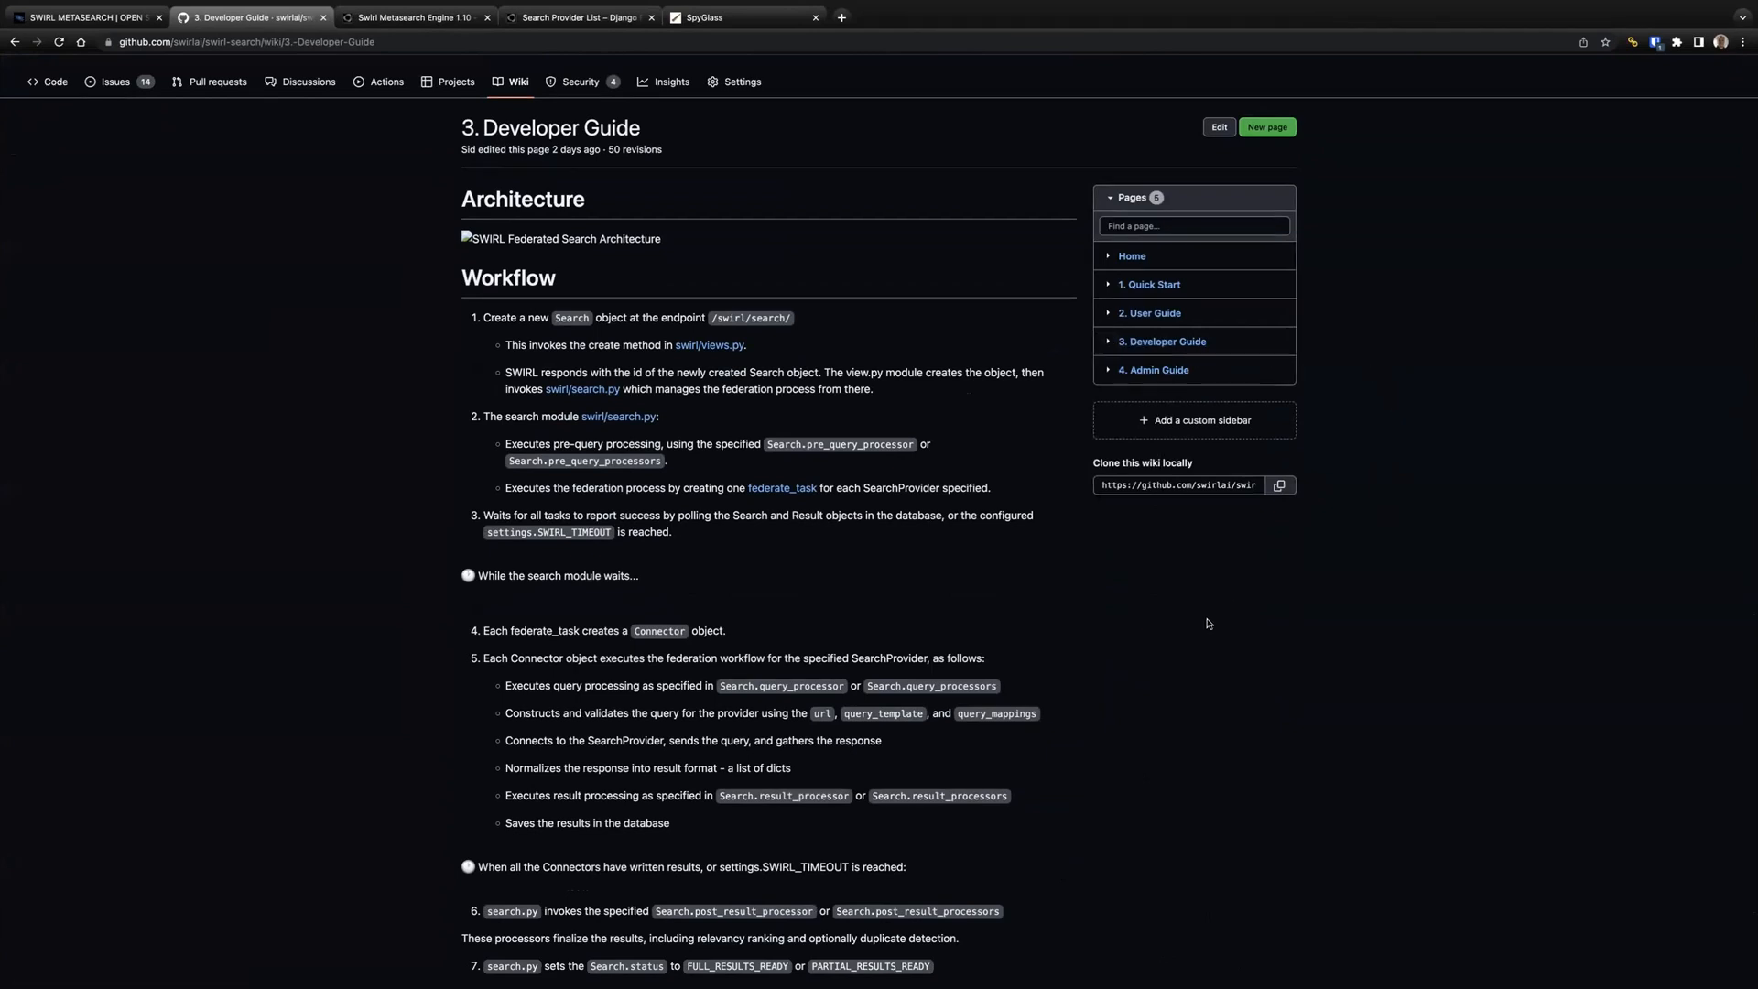
click(412, 16)
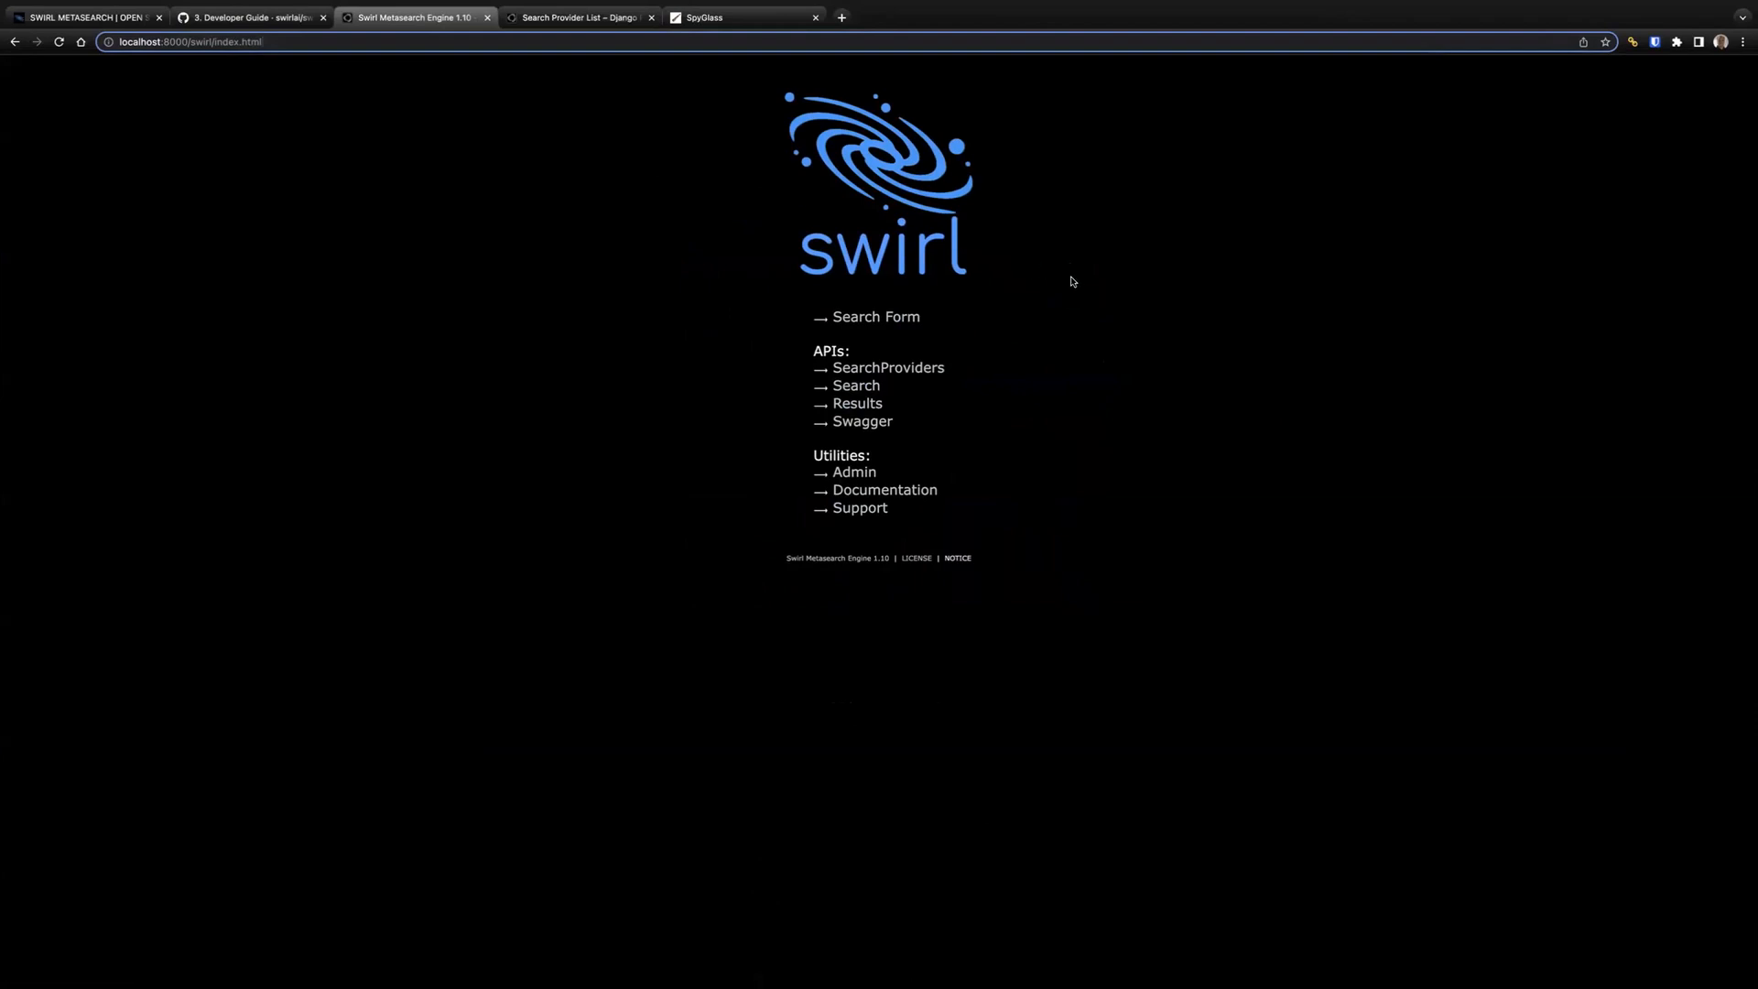
mouse_move(885, 490)
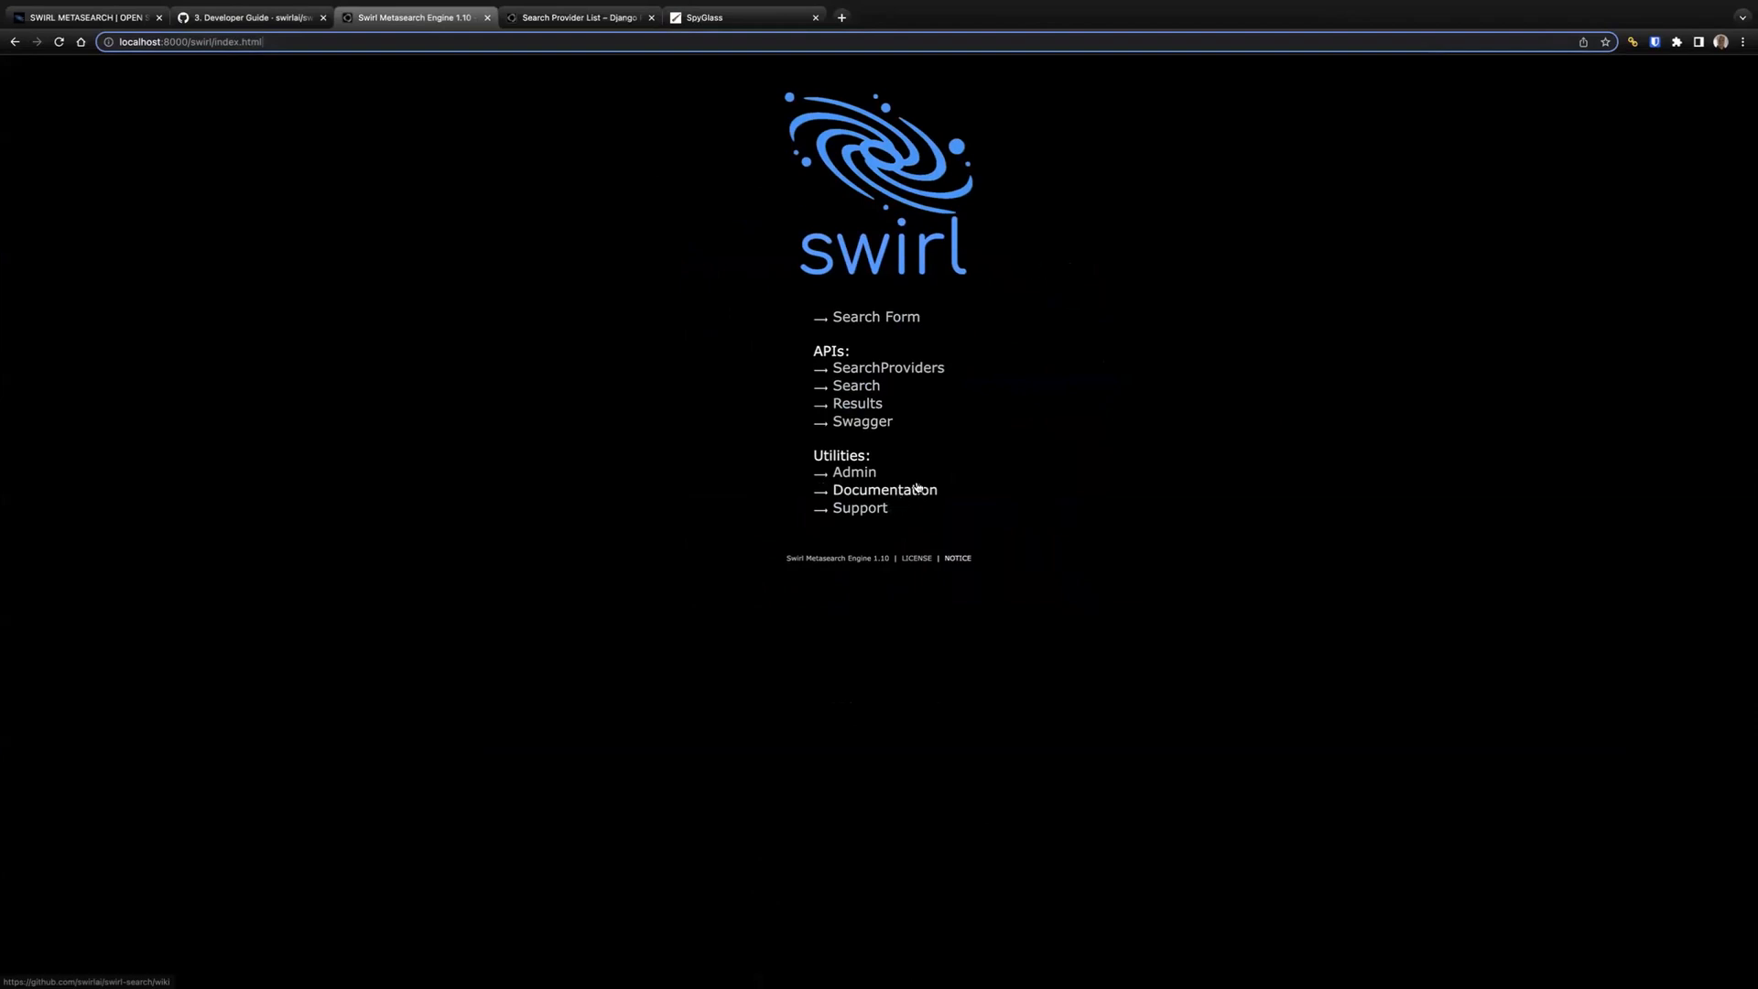
mouse_move(825, 566)
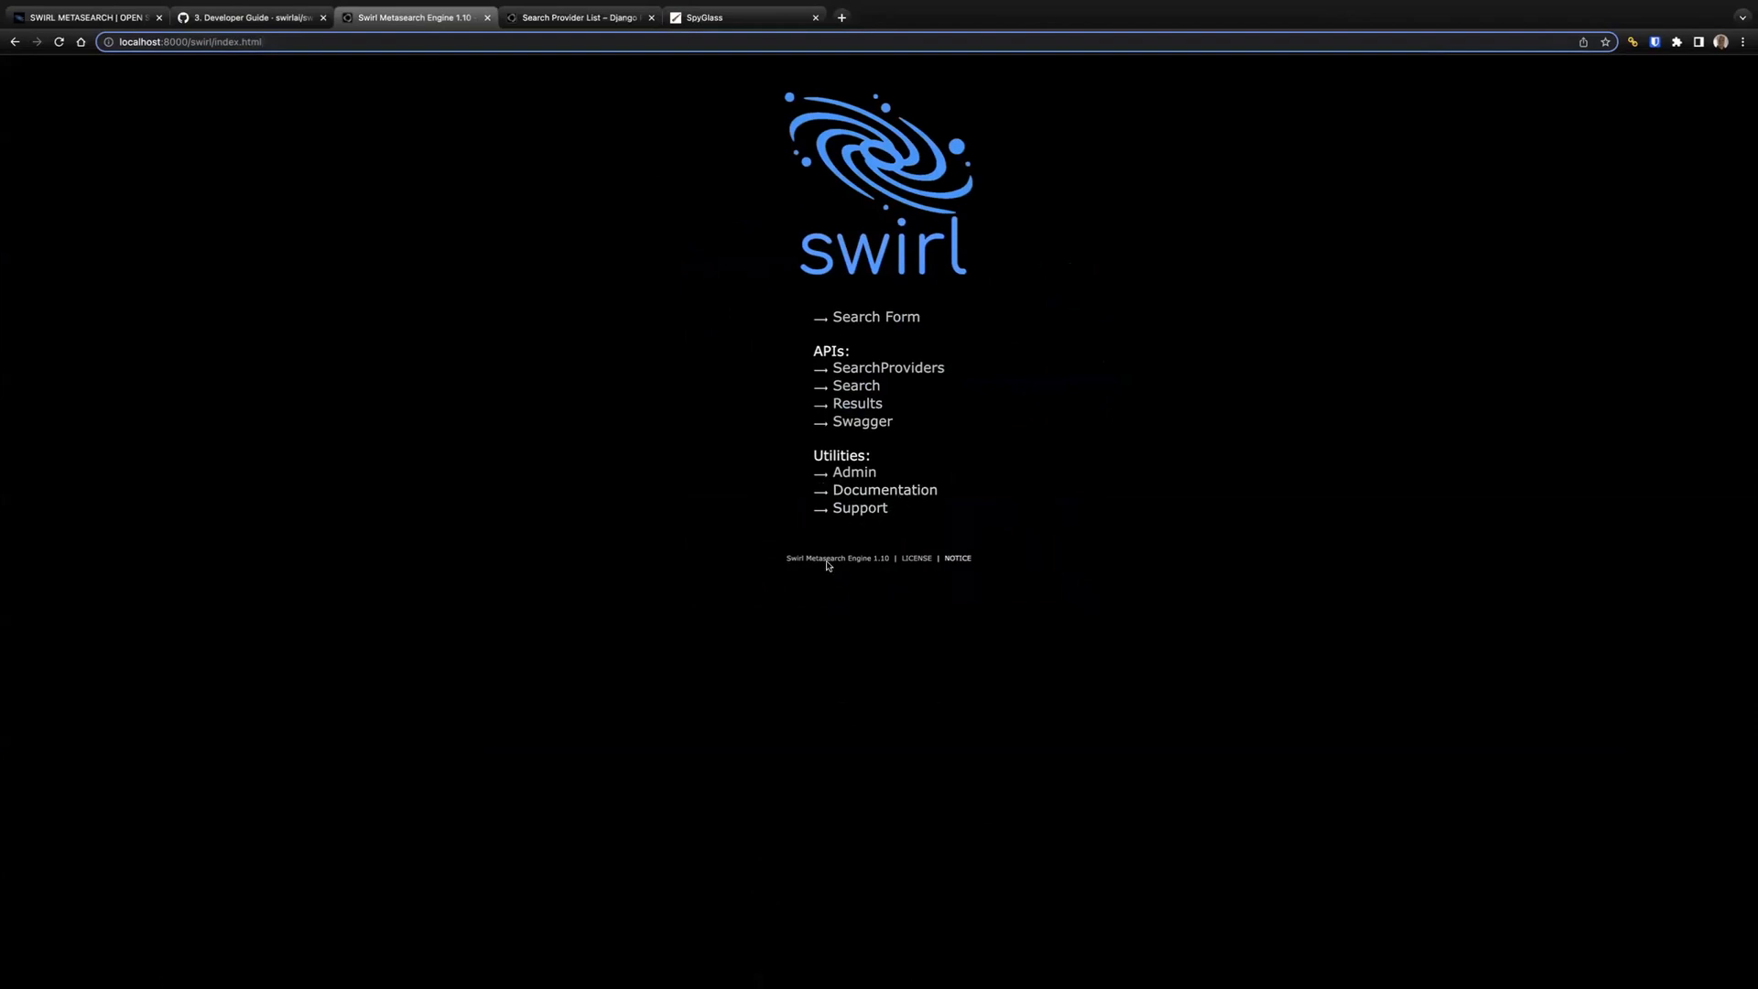
mouse_move(915, 559)
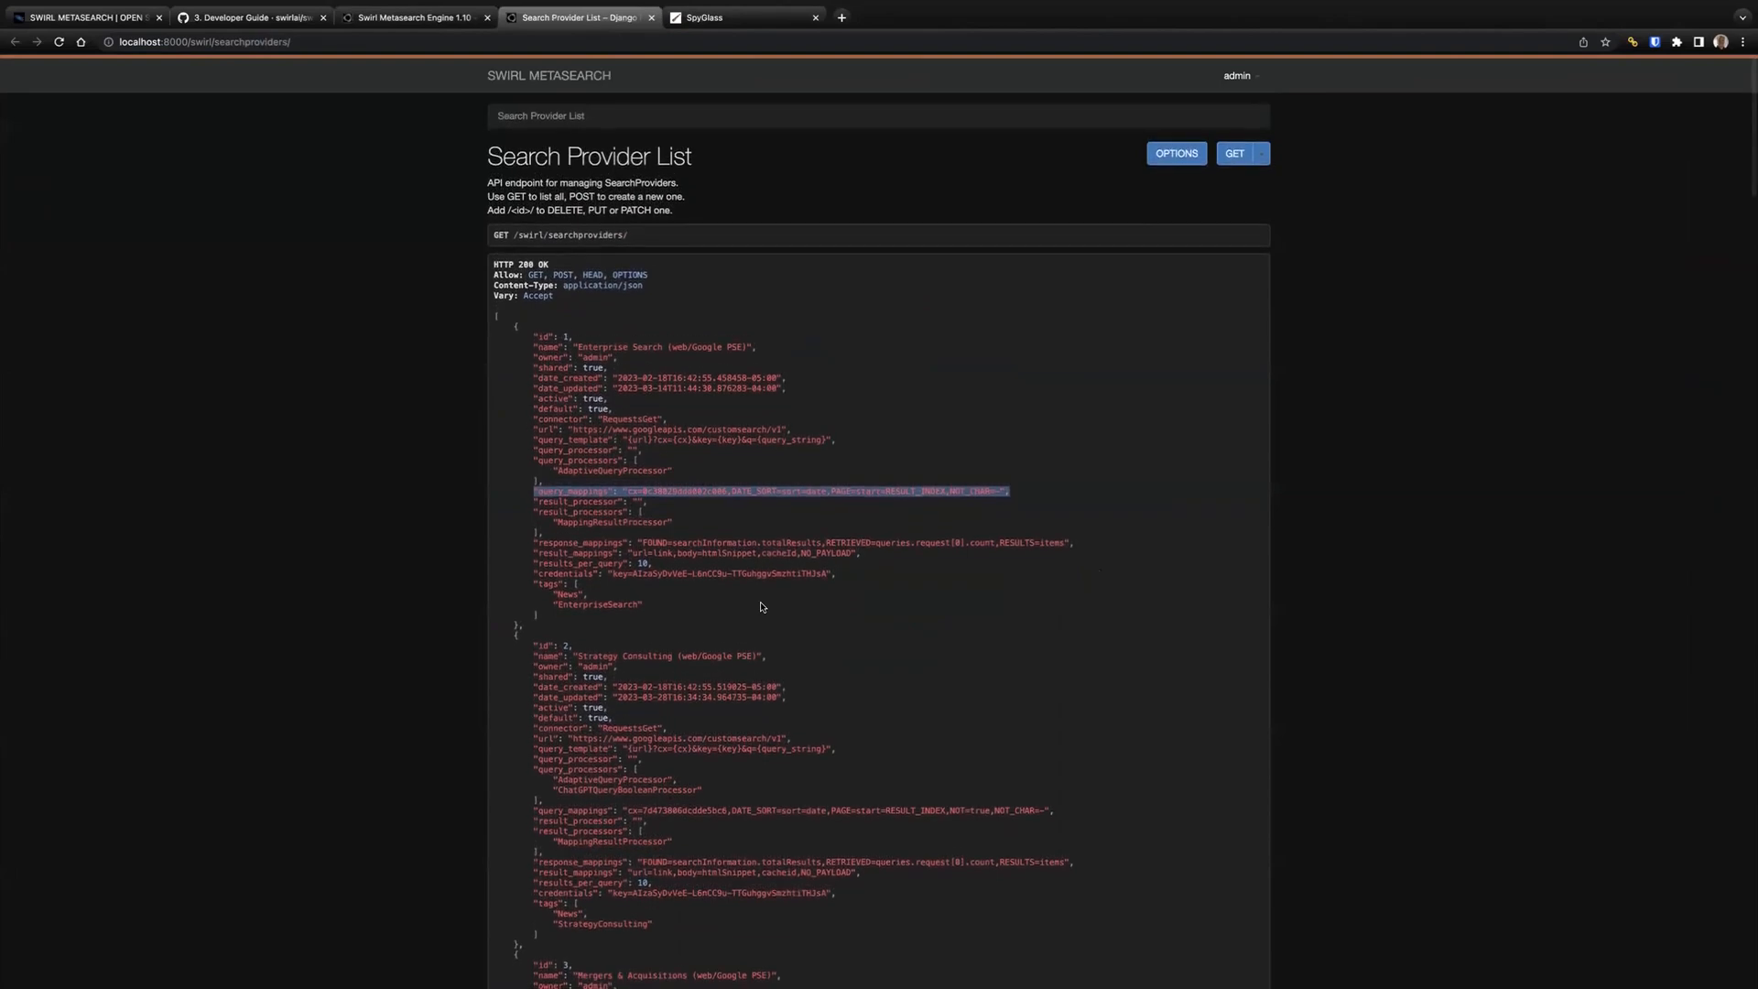
Step: Enlarge the Enterprise Search Google PSE provider JSON and review its query mappings and URL template
key(ctrl+plus)
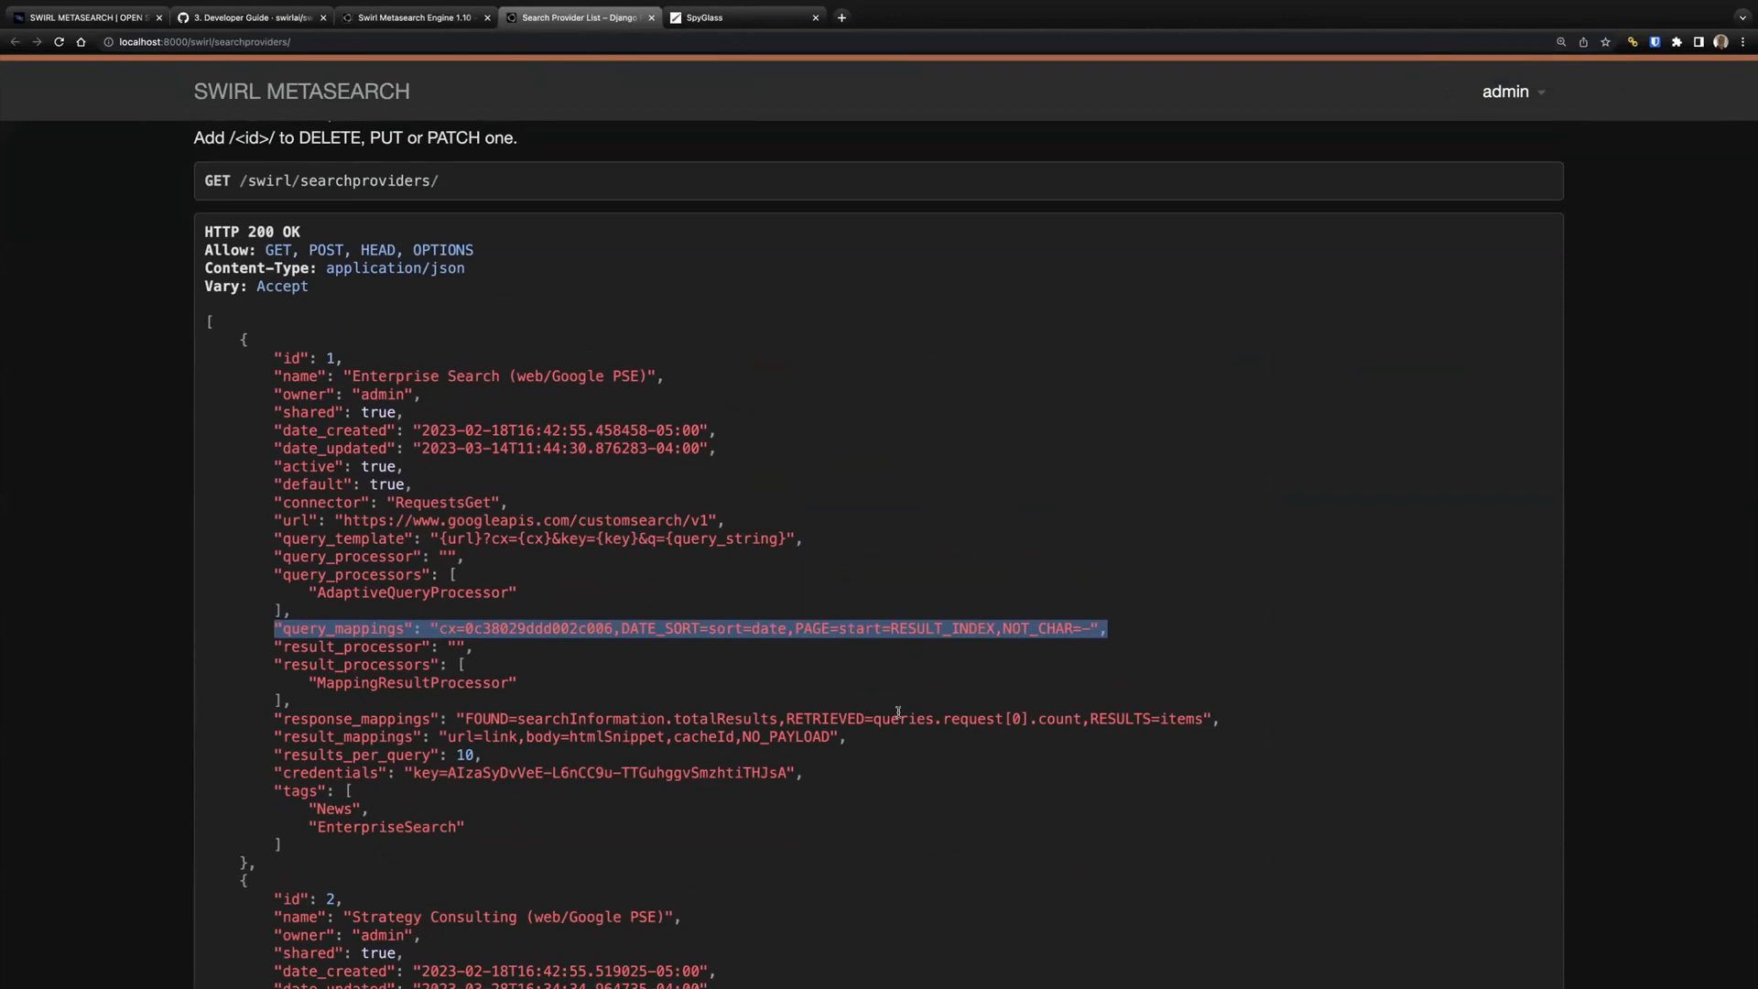
mouse_move(931, 751)
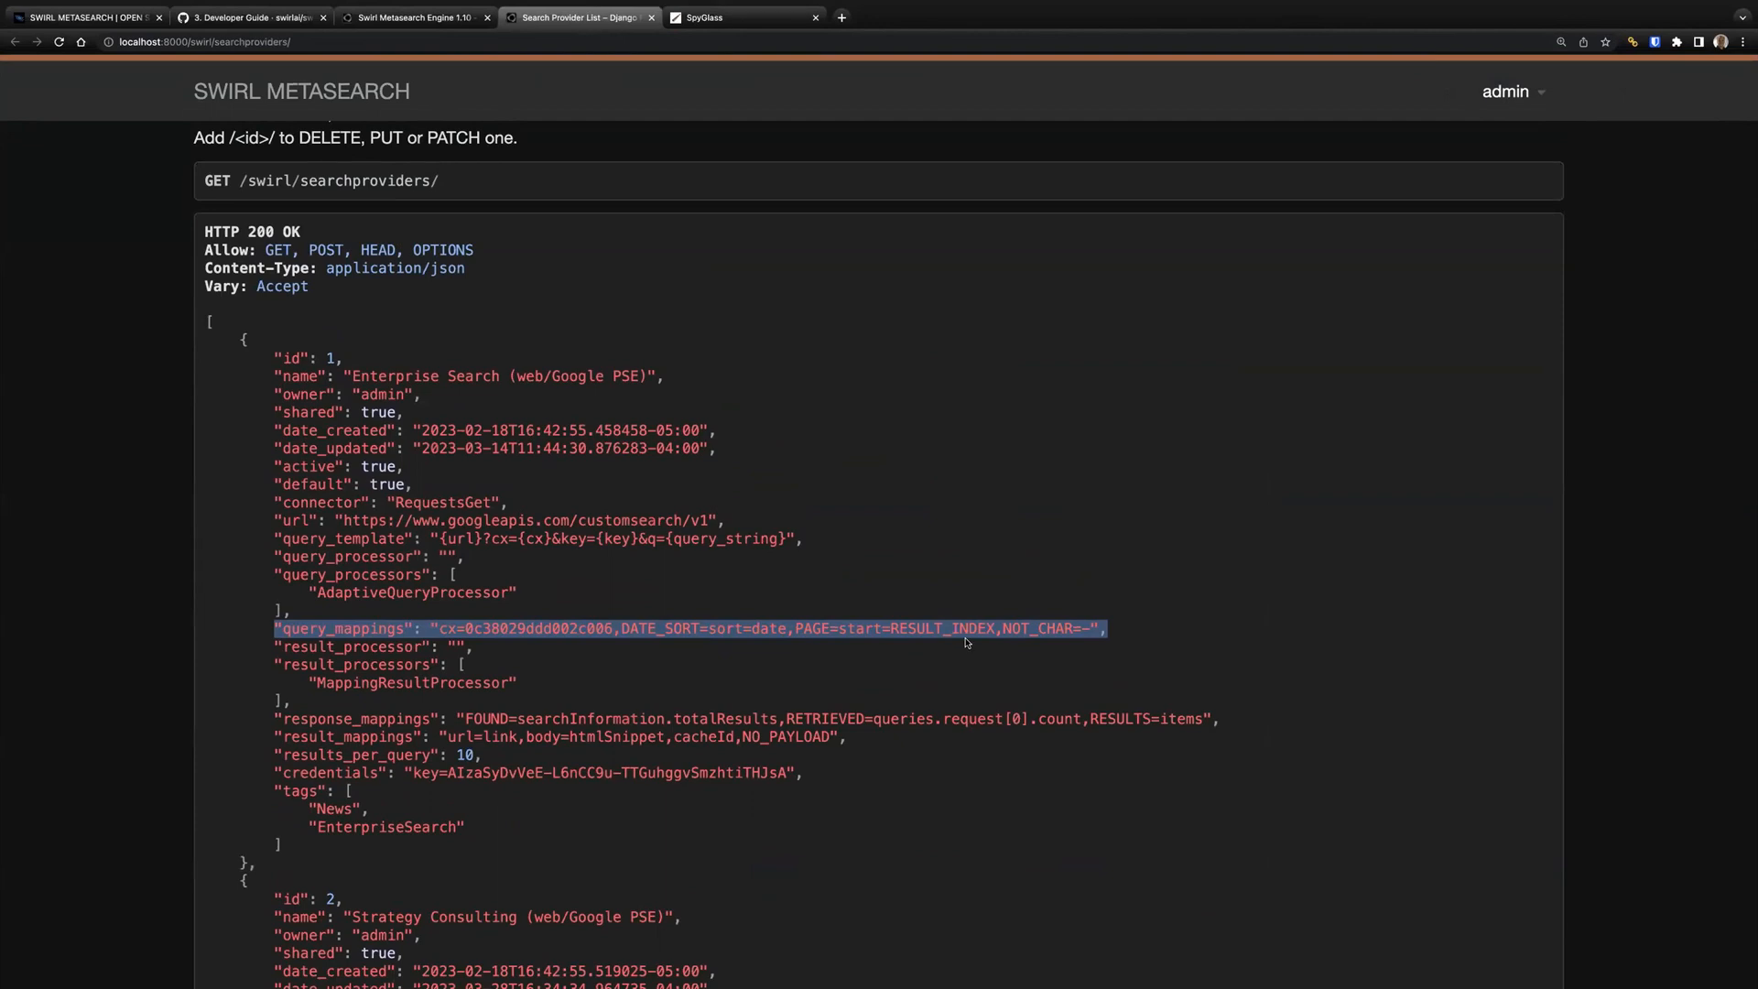
mouse_move(978, 617)
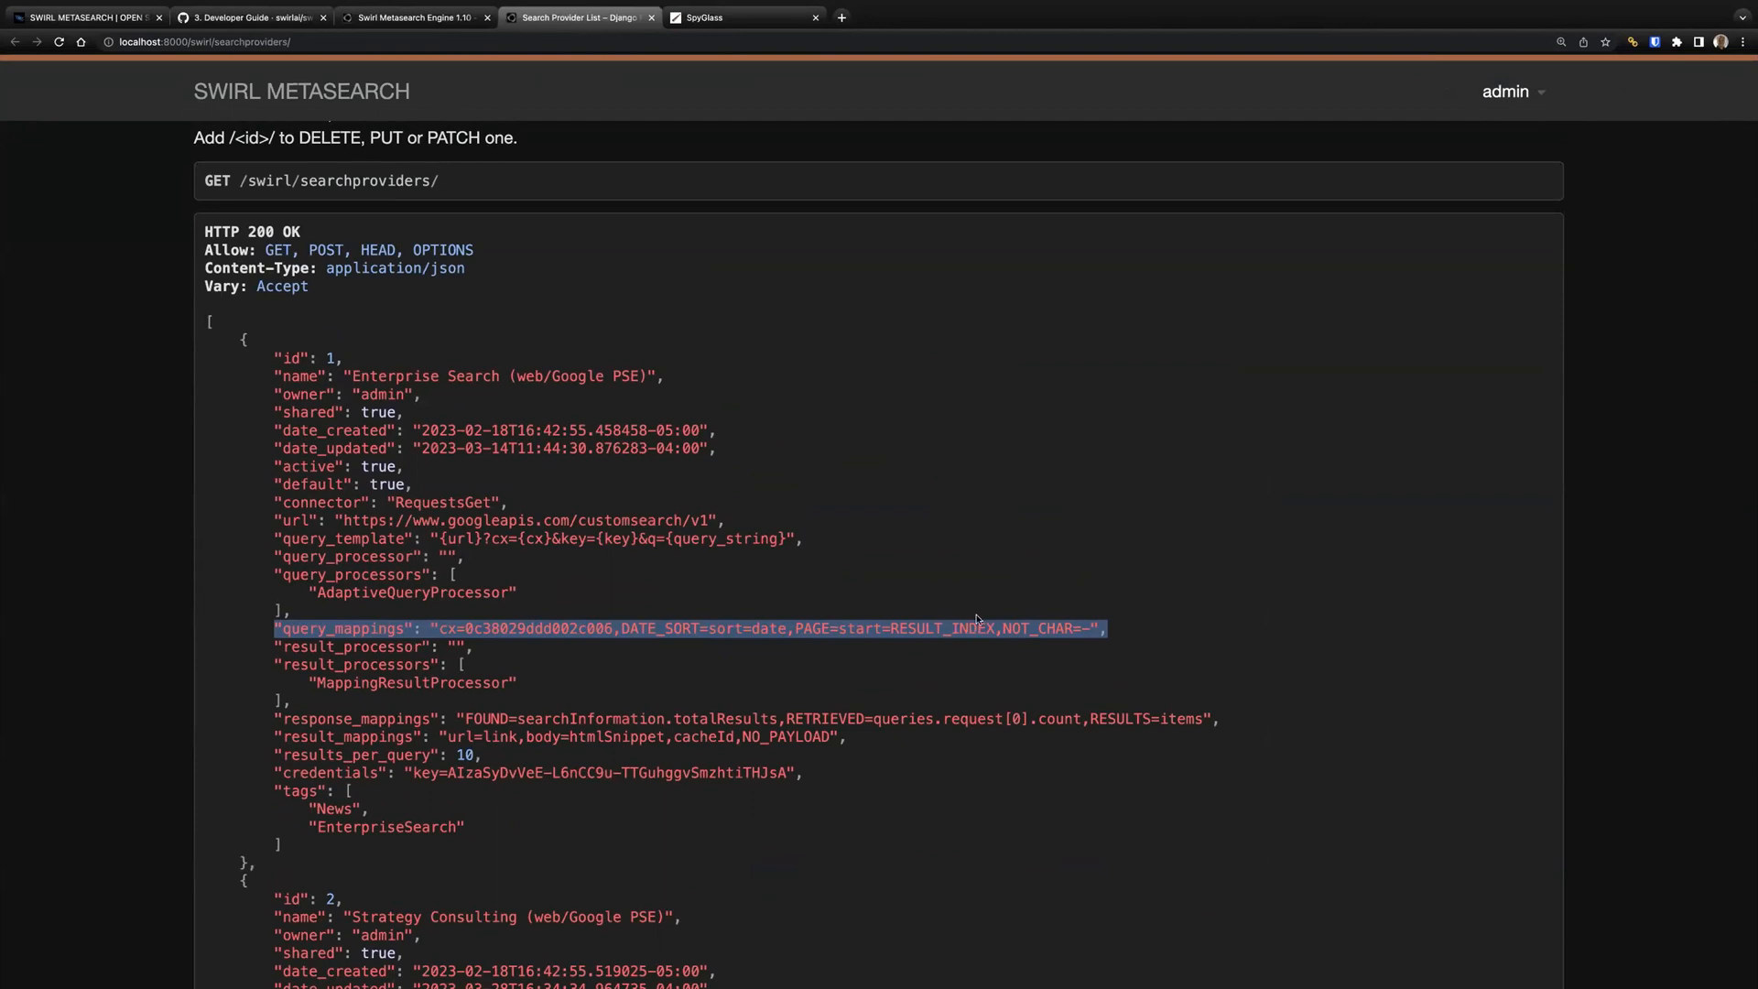
mouse_move(1113, 690)
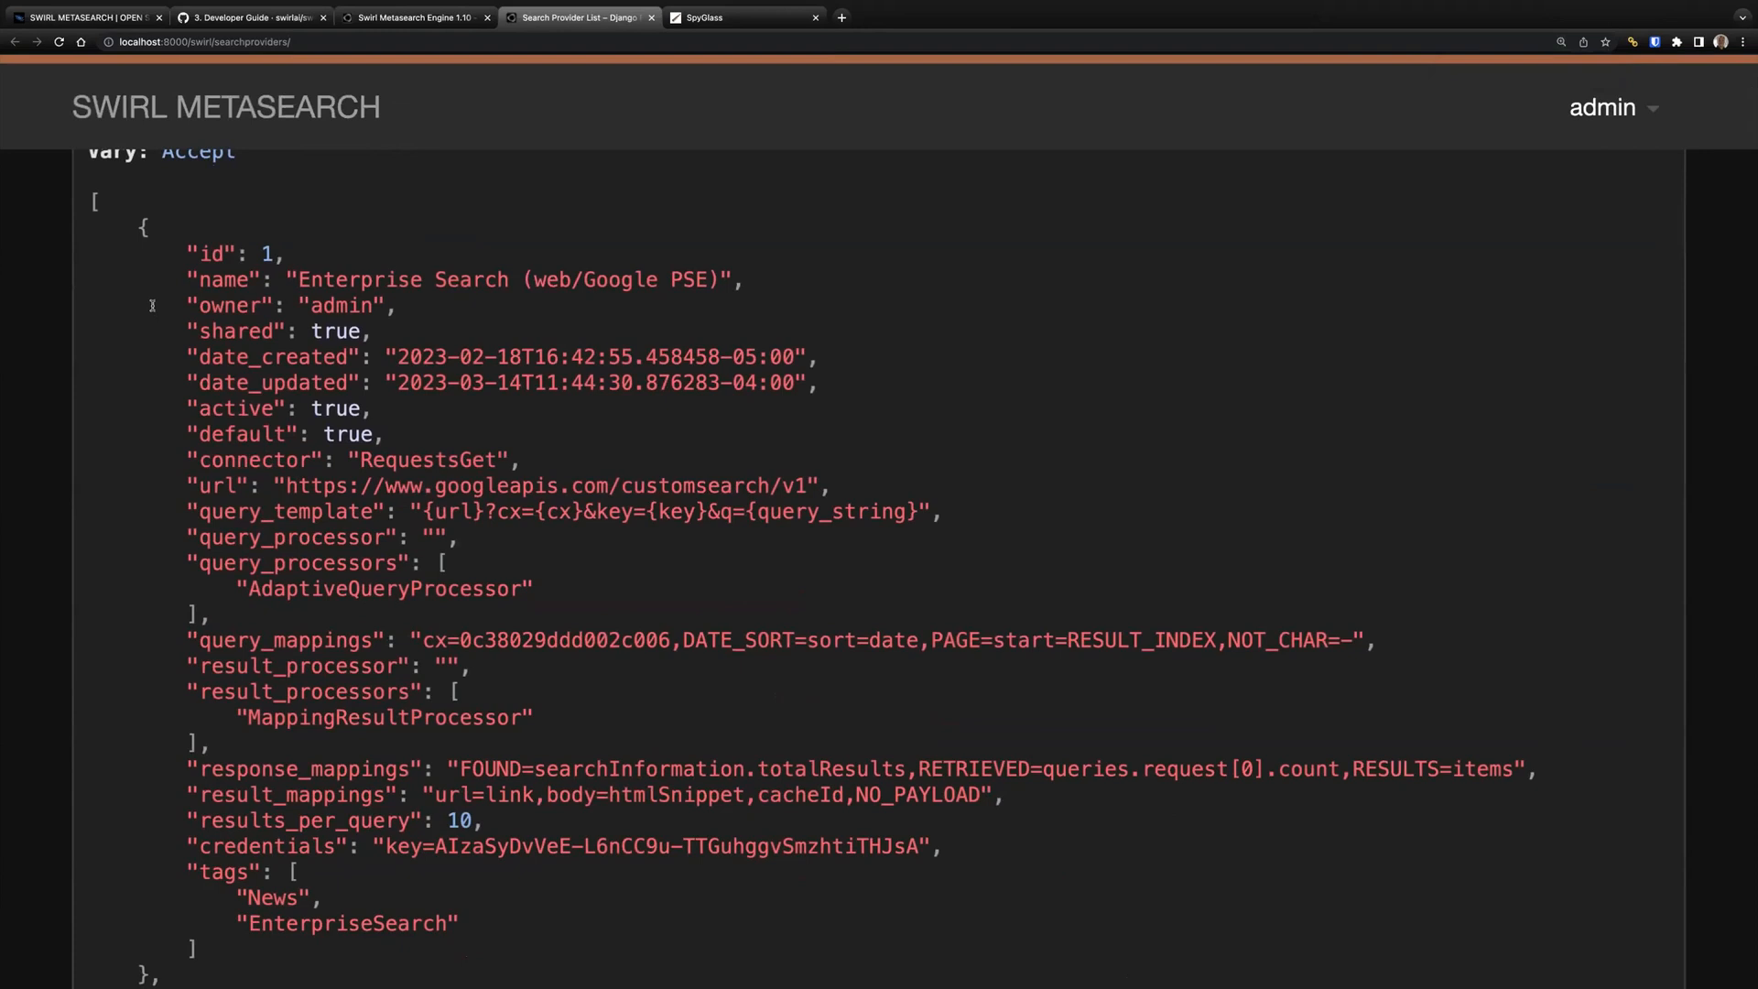
mouse_move(185, 459)
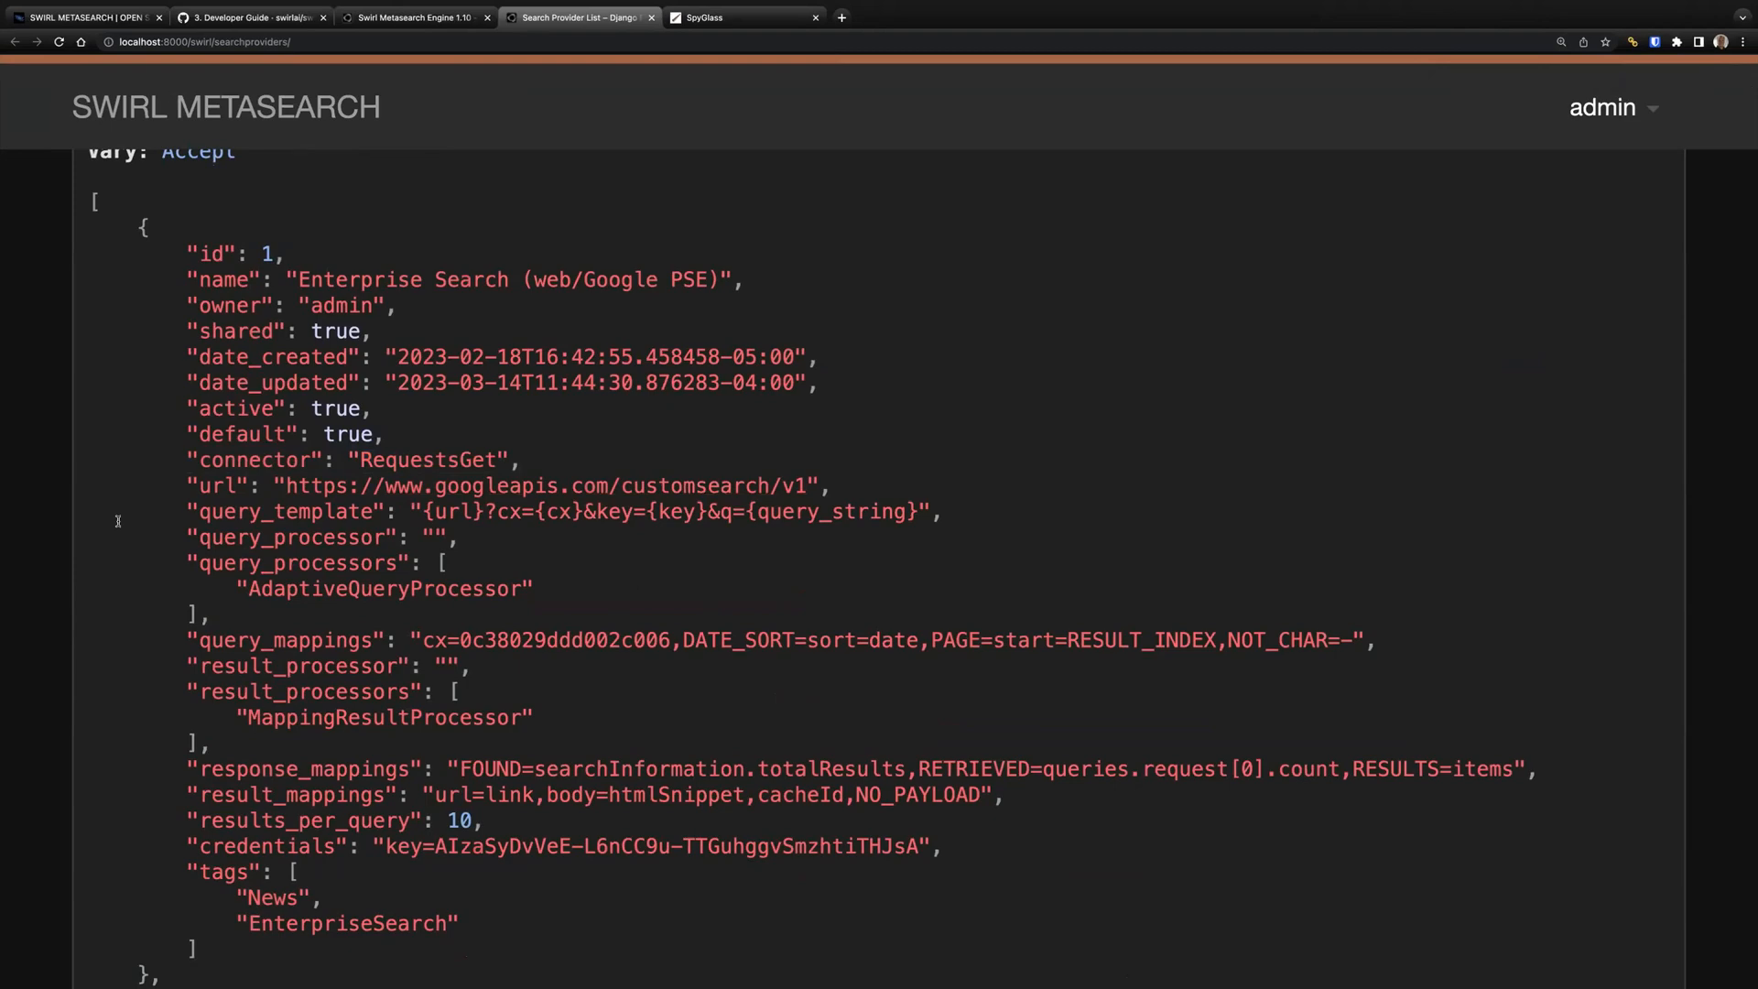
scroll(down, 3)
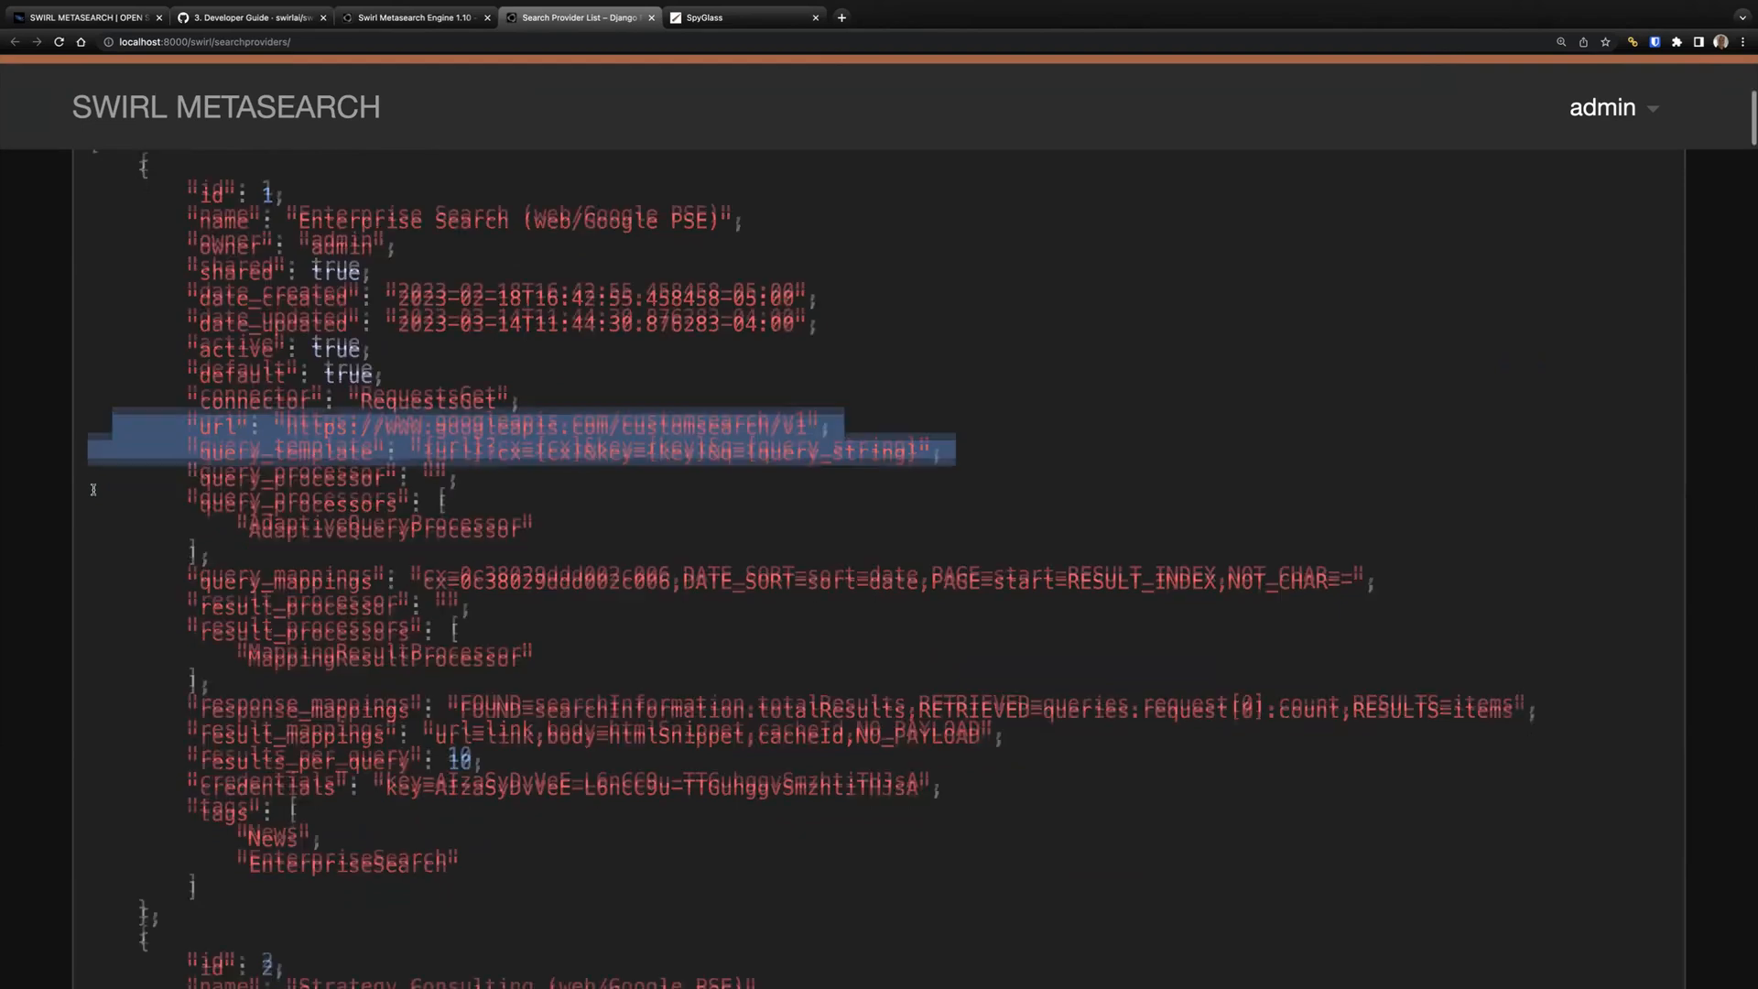
scroll(down, 3)
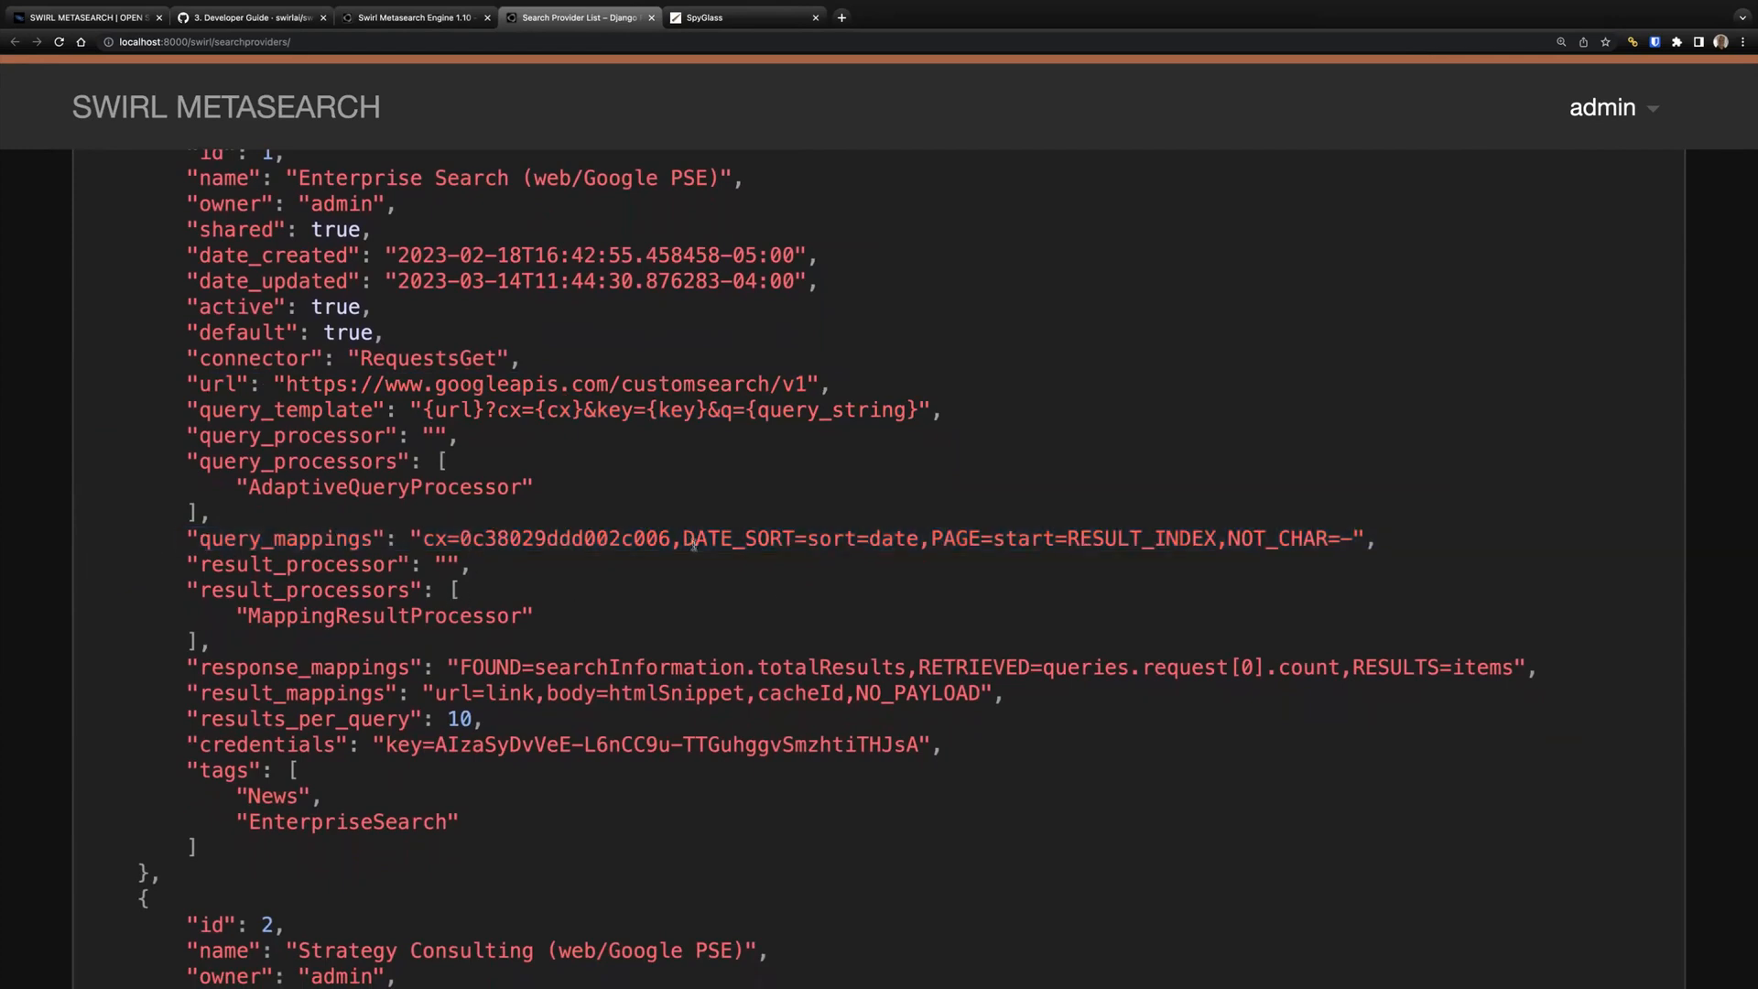
drag(684, 539, 1351, 539)
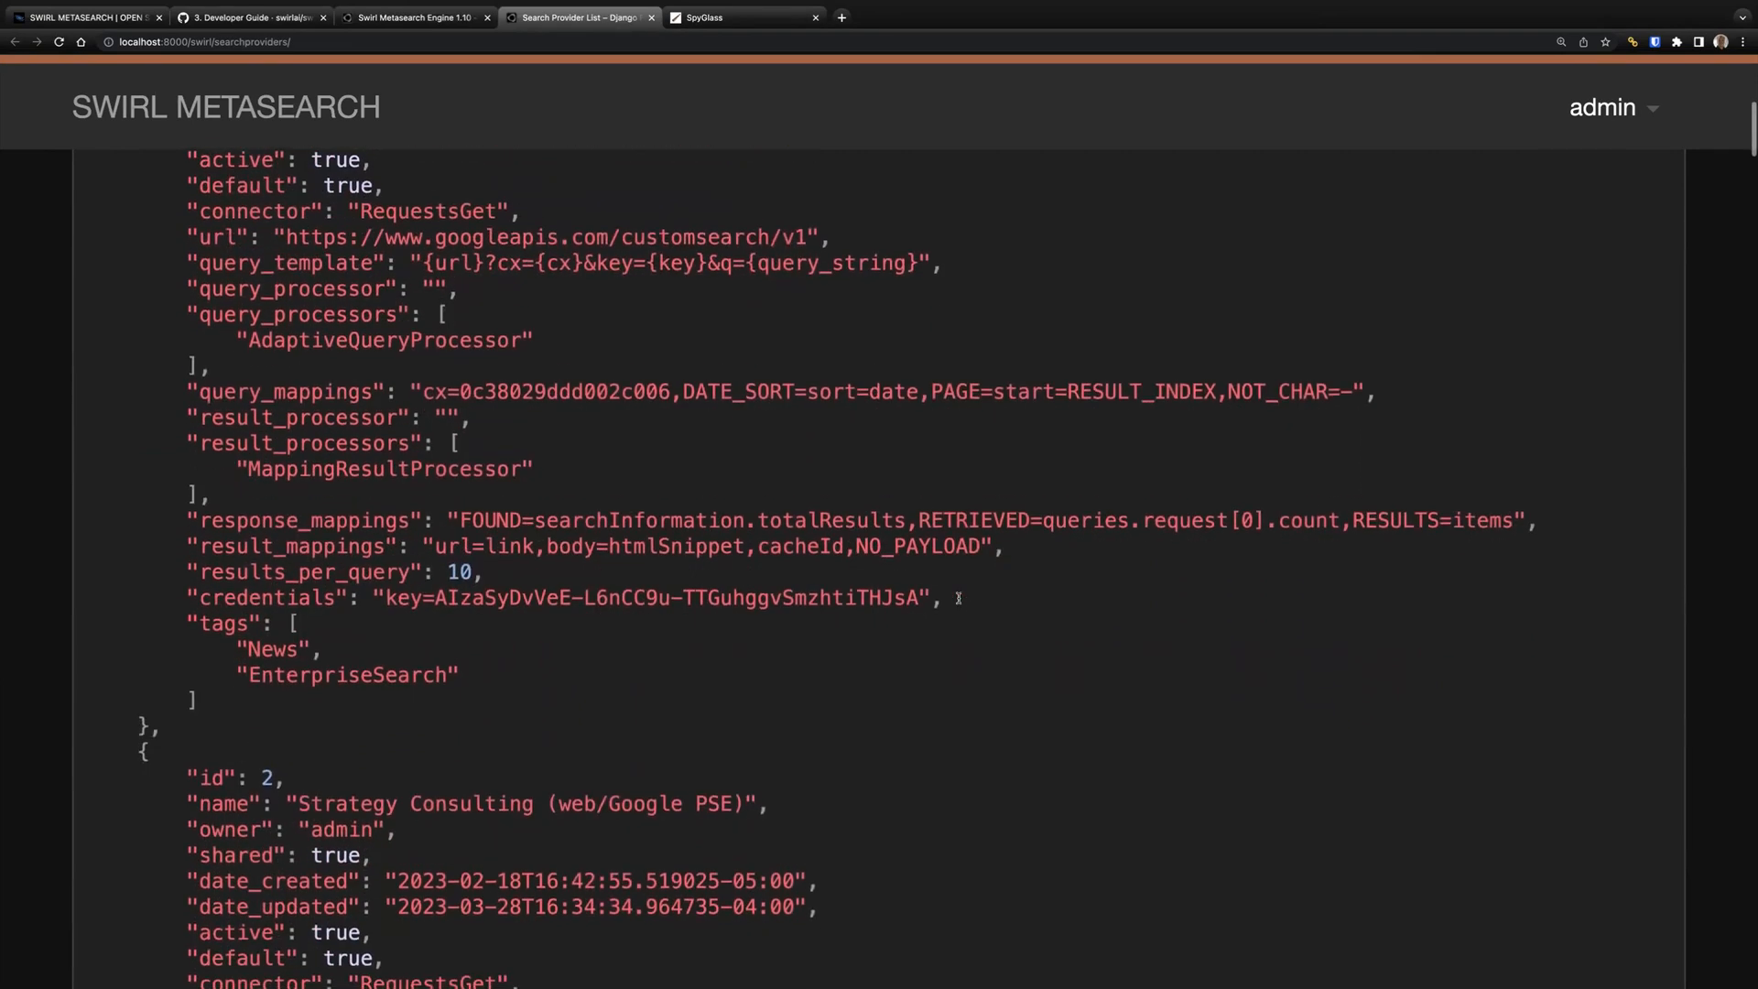
drag(459, 518, 824, 518)
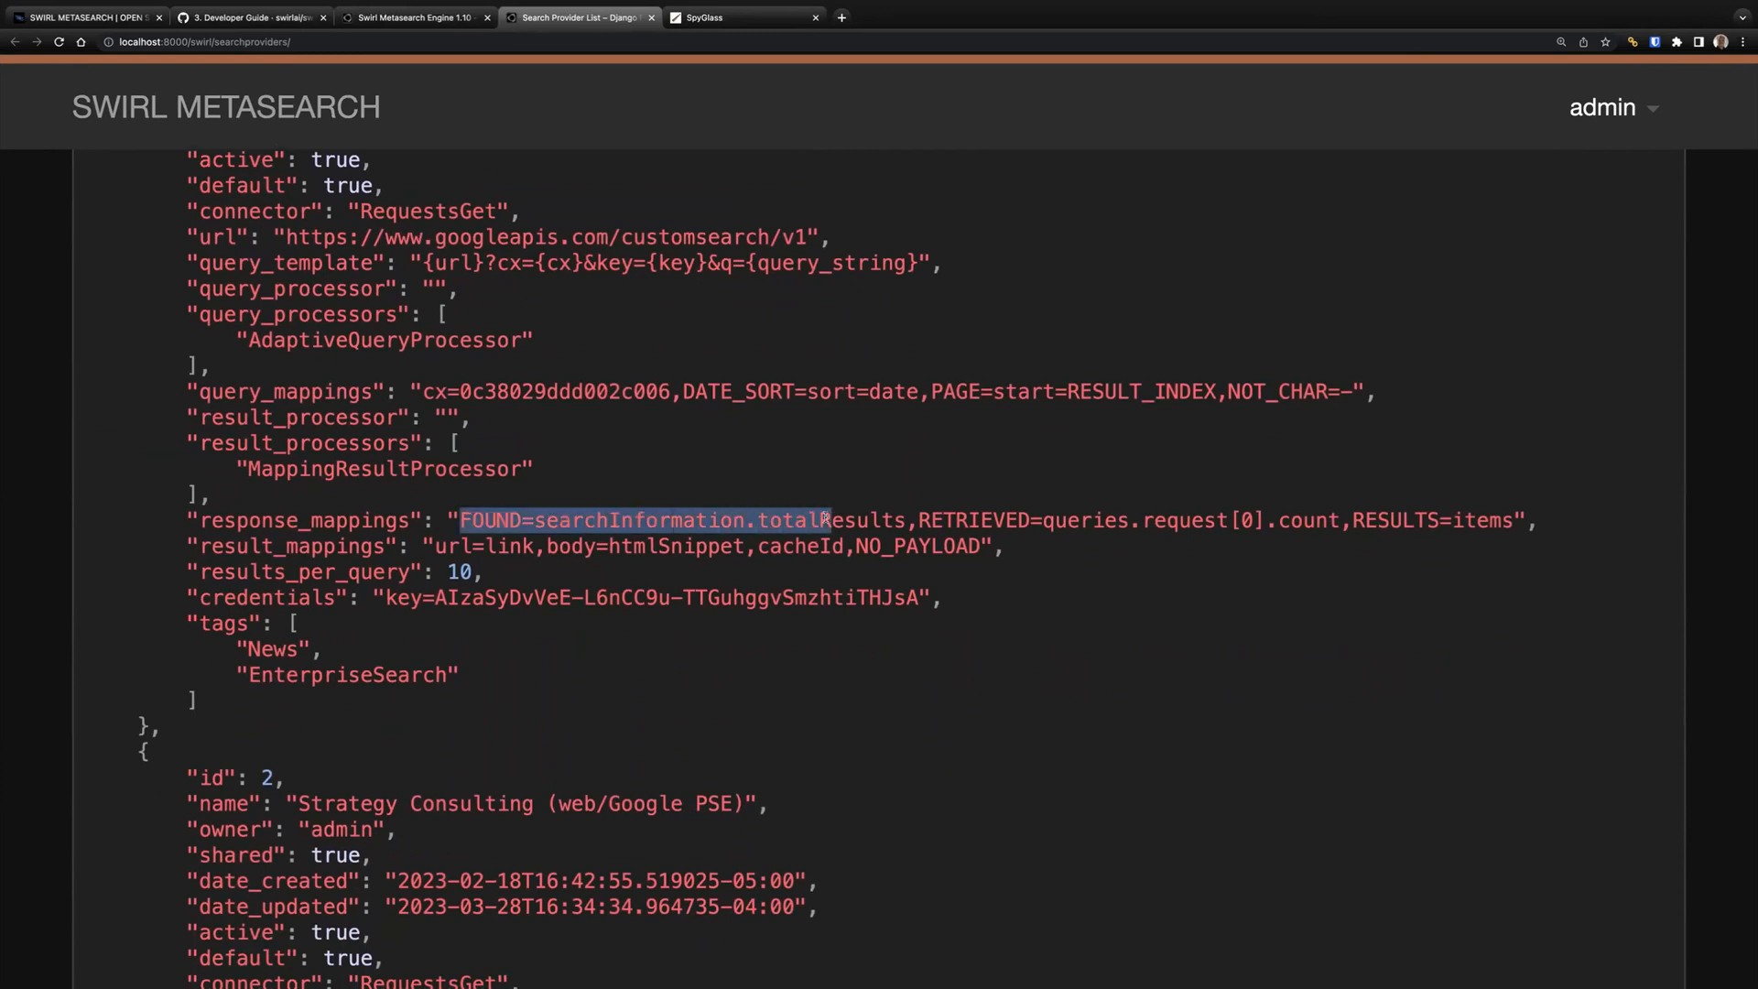
drag(819, 518, 908, 518)
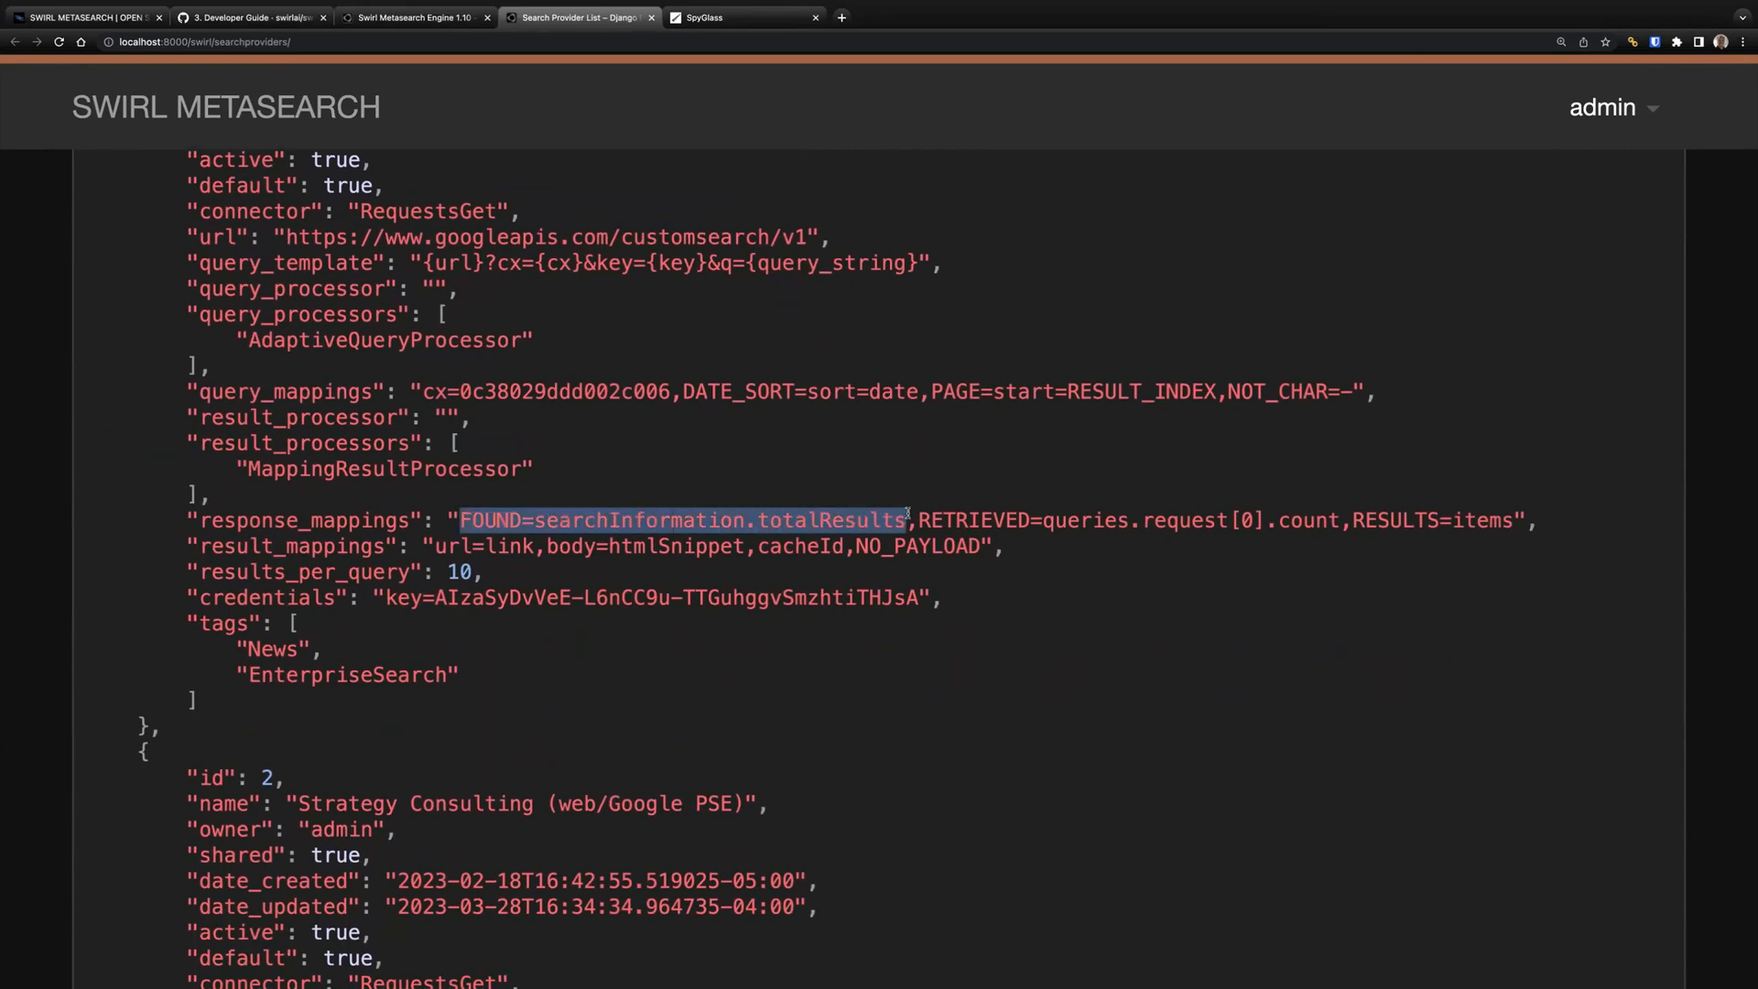
click(513, 502)
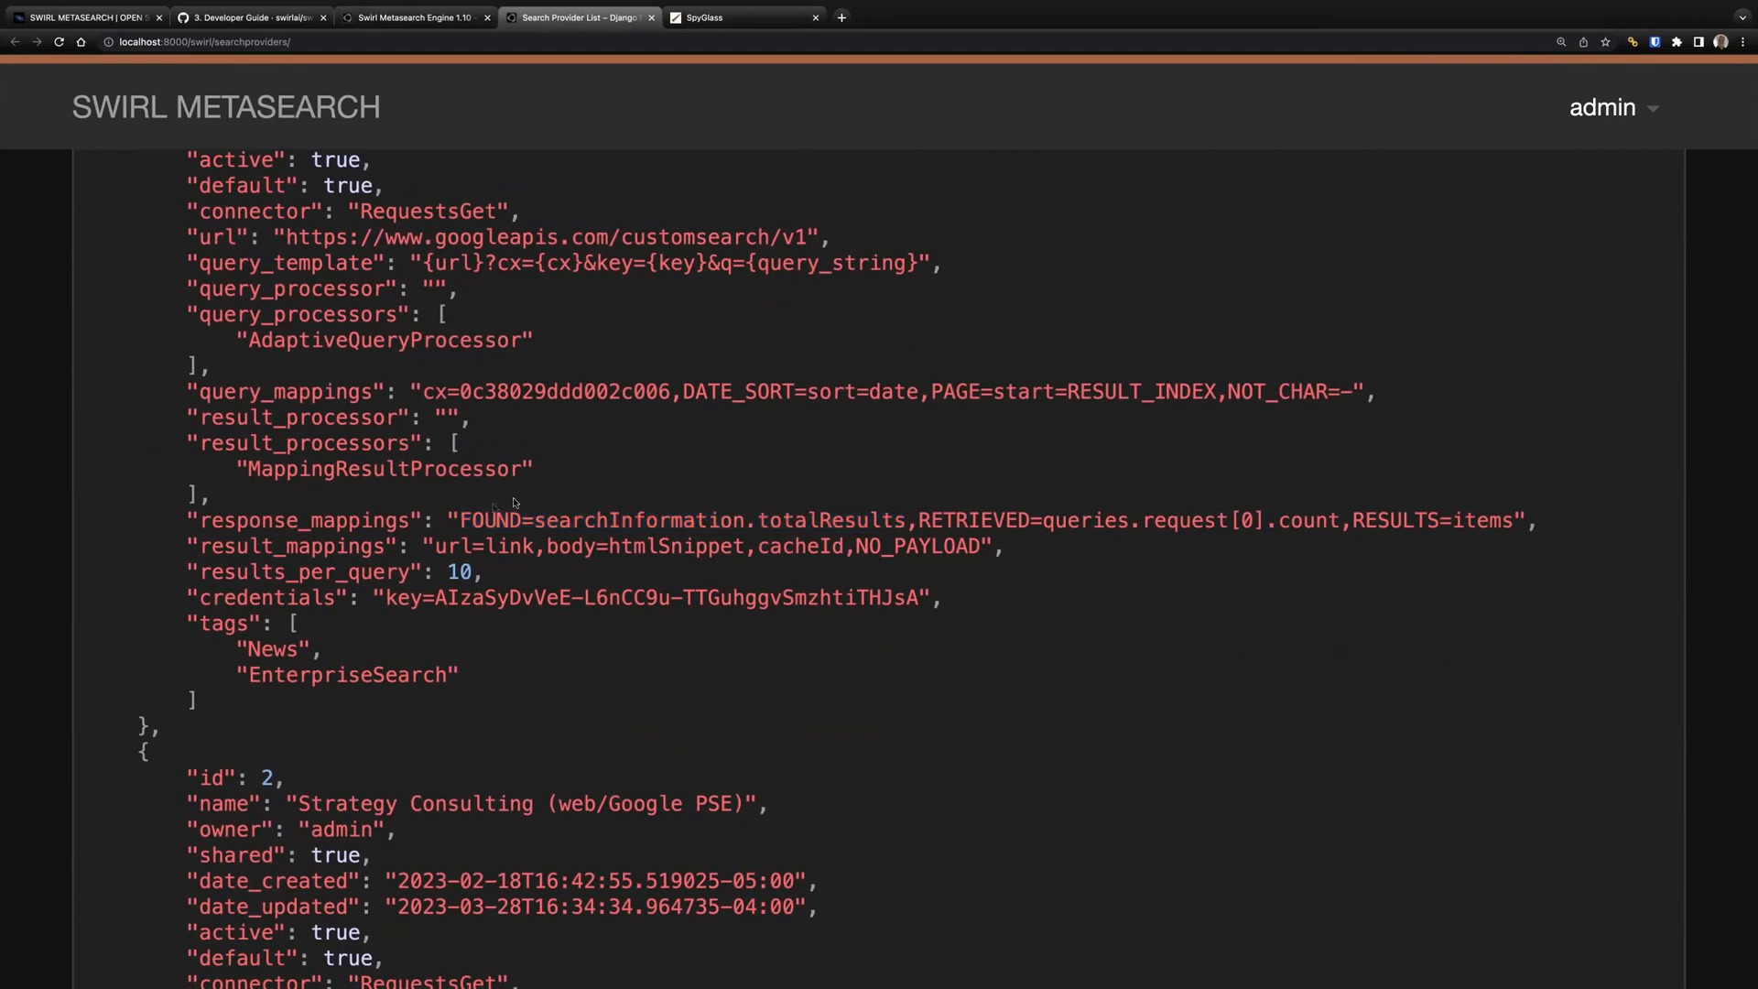
double_click(487, 518)
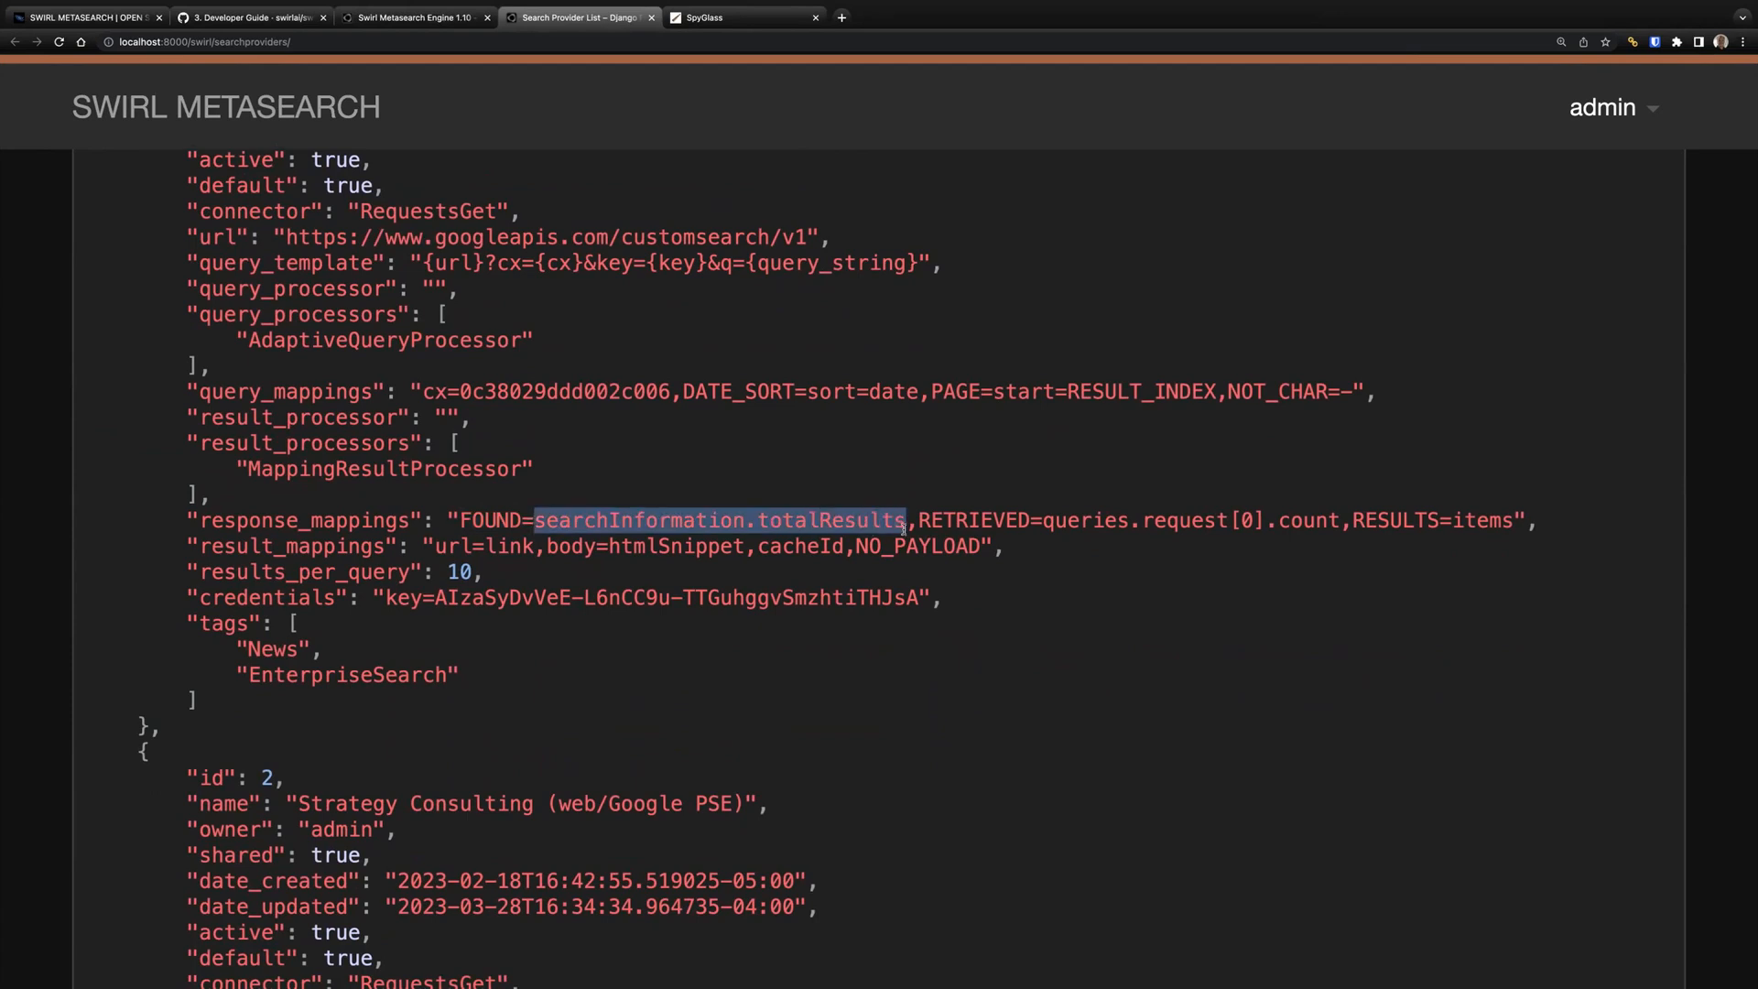
mouse_move(919, 467)
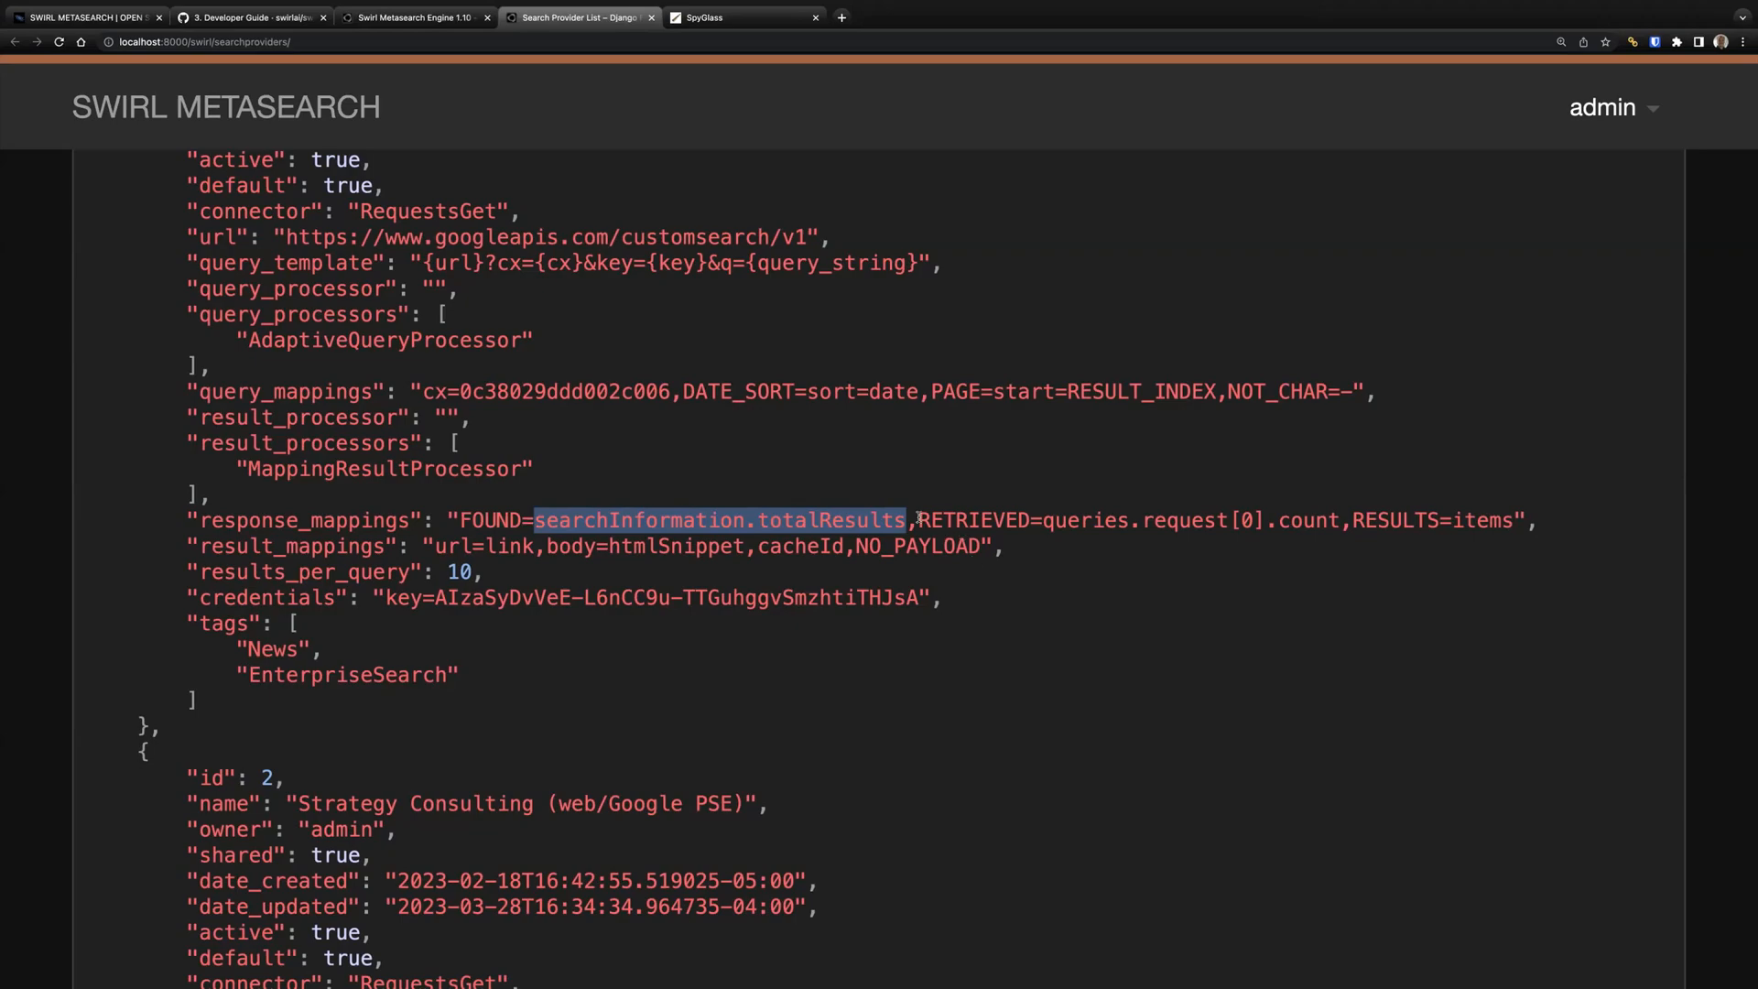
scroll(down, 3)
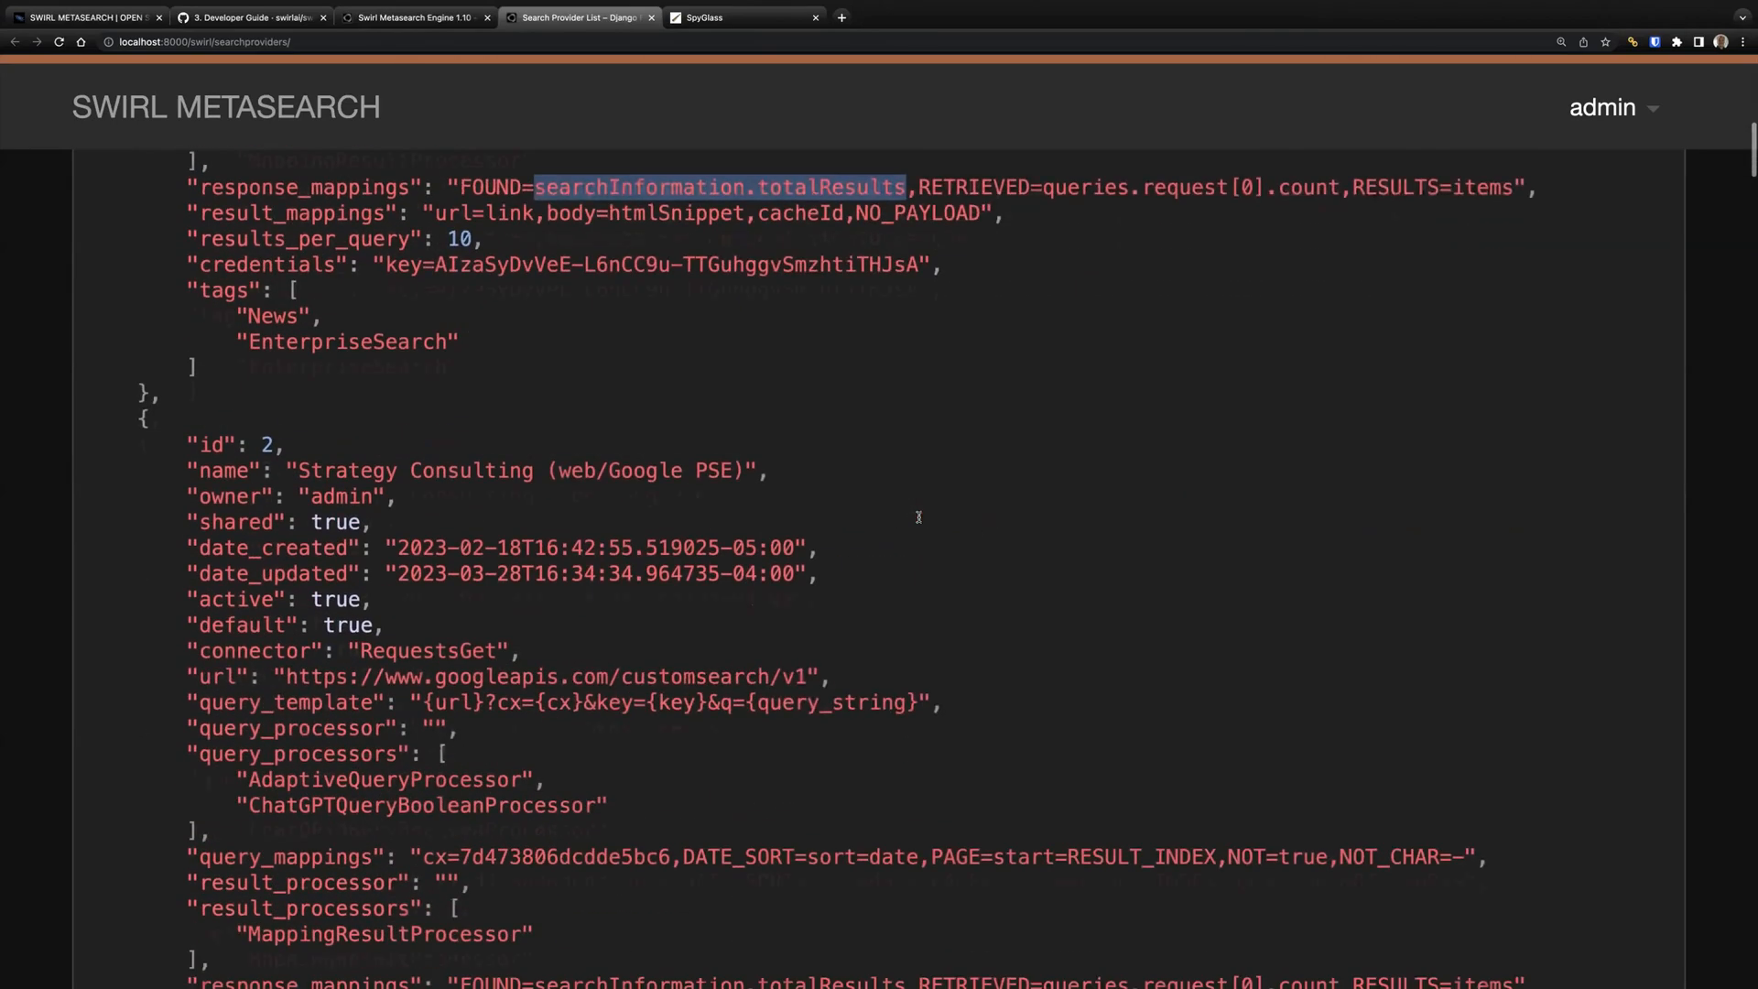
scroll(up, 3)
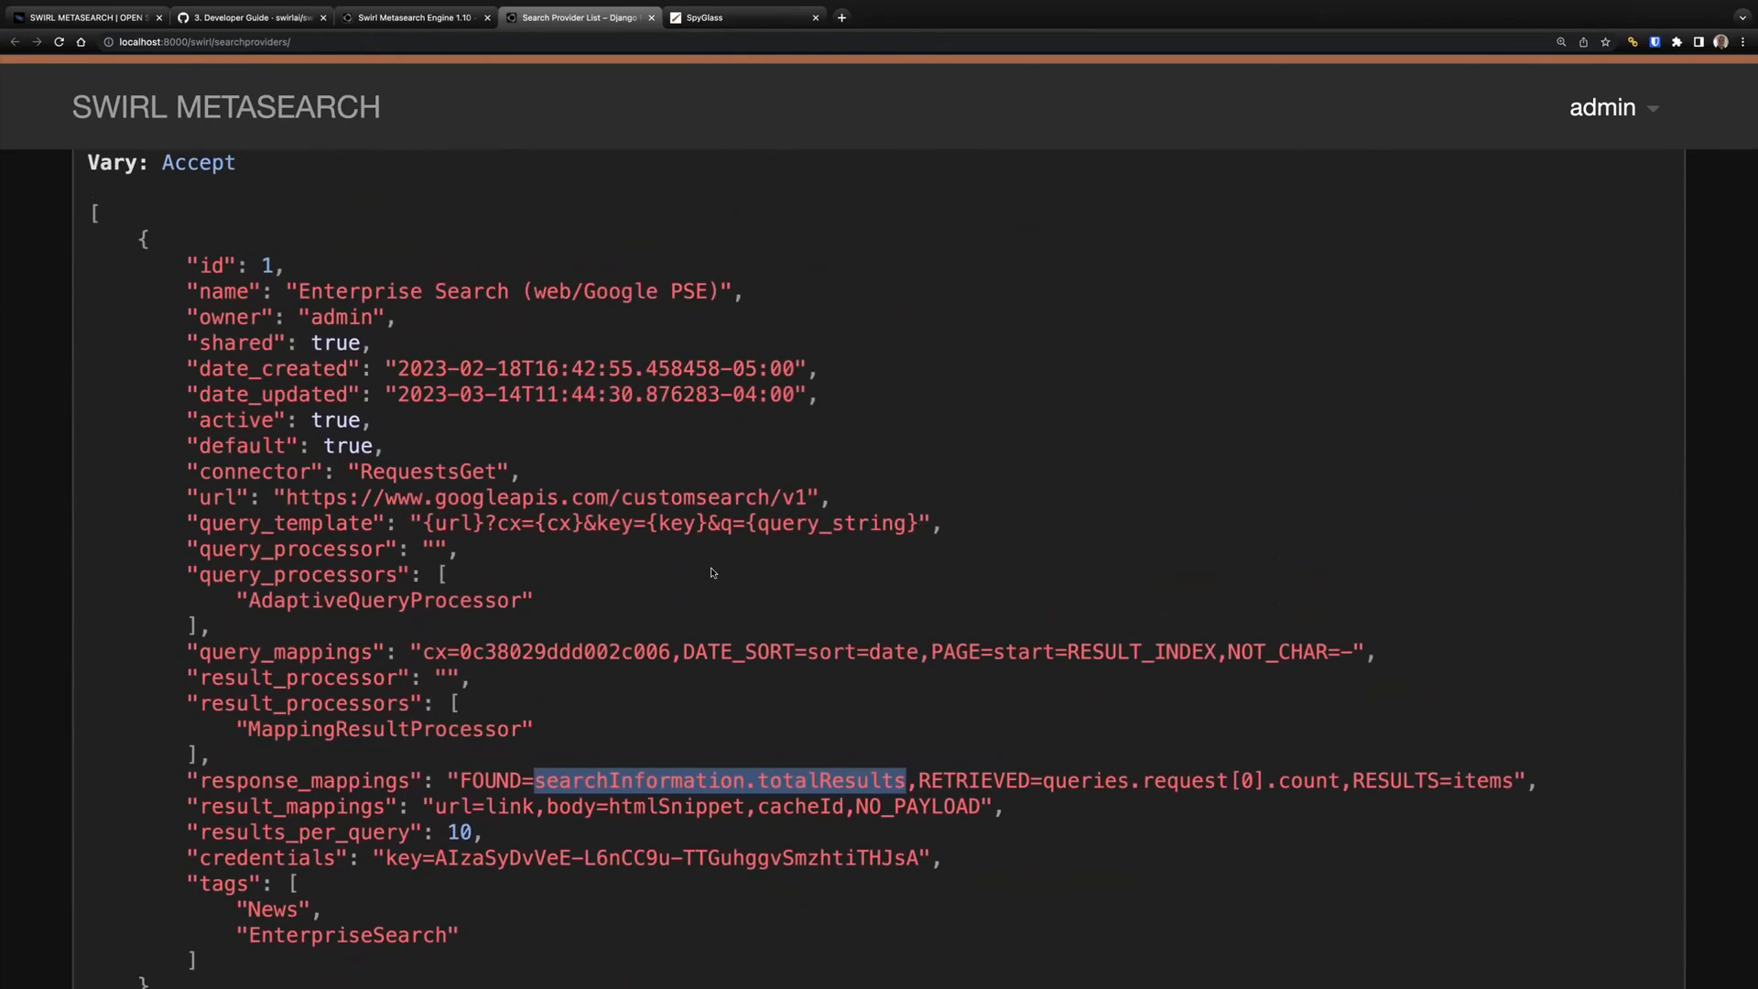
scroll(down, 3)
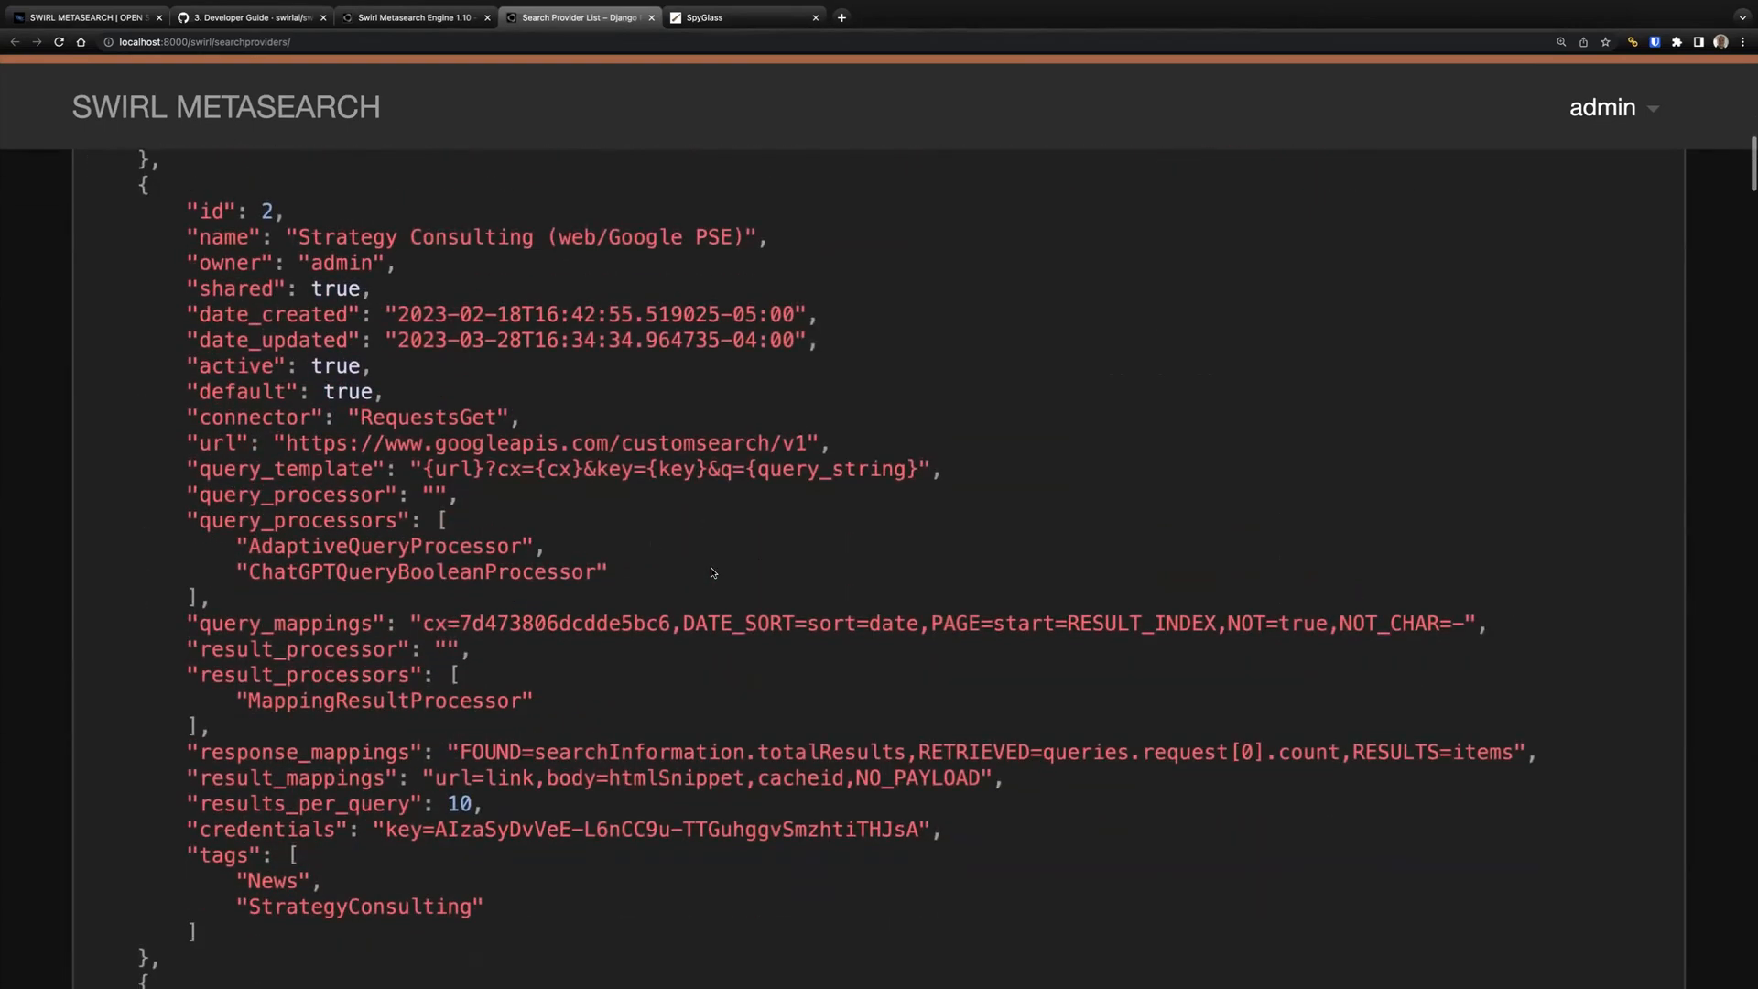
mouse_move(412, 626)
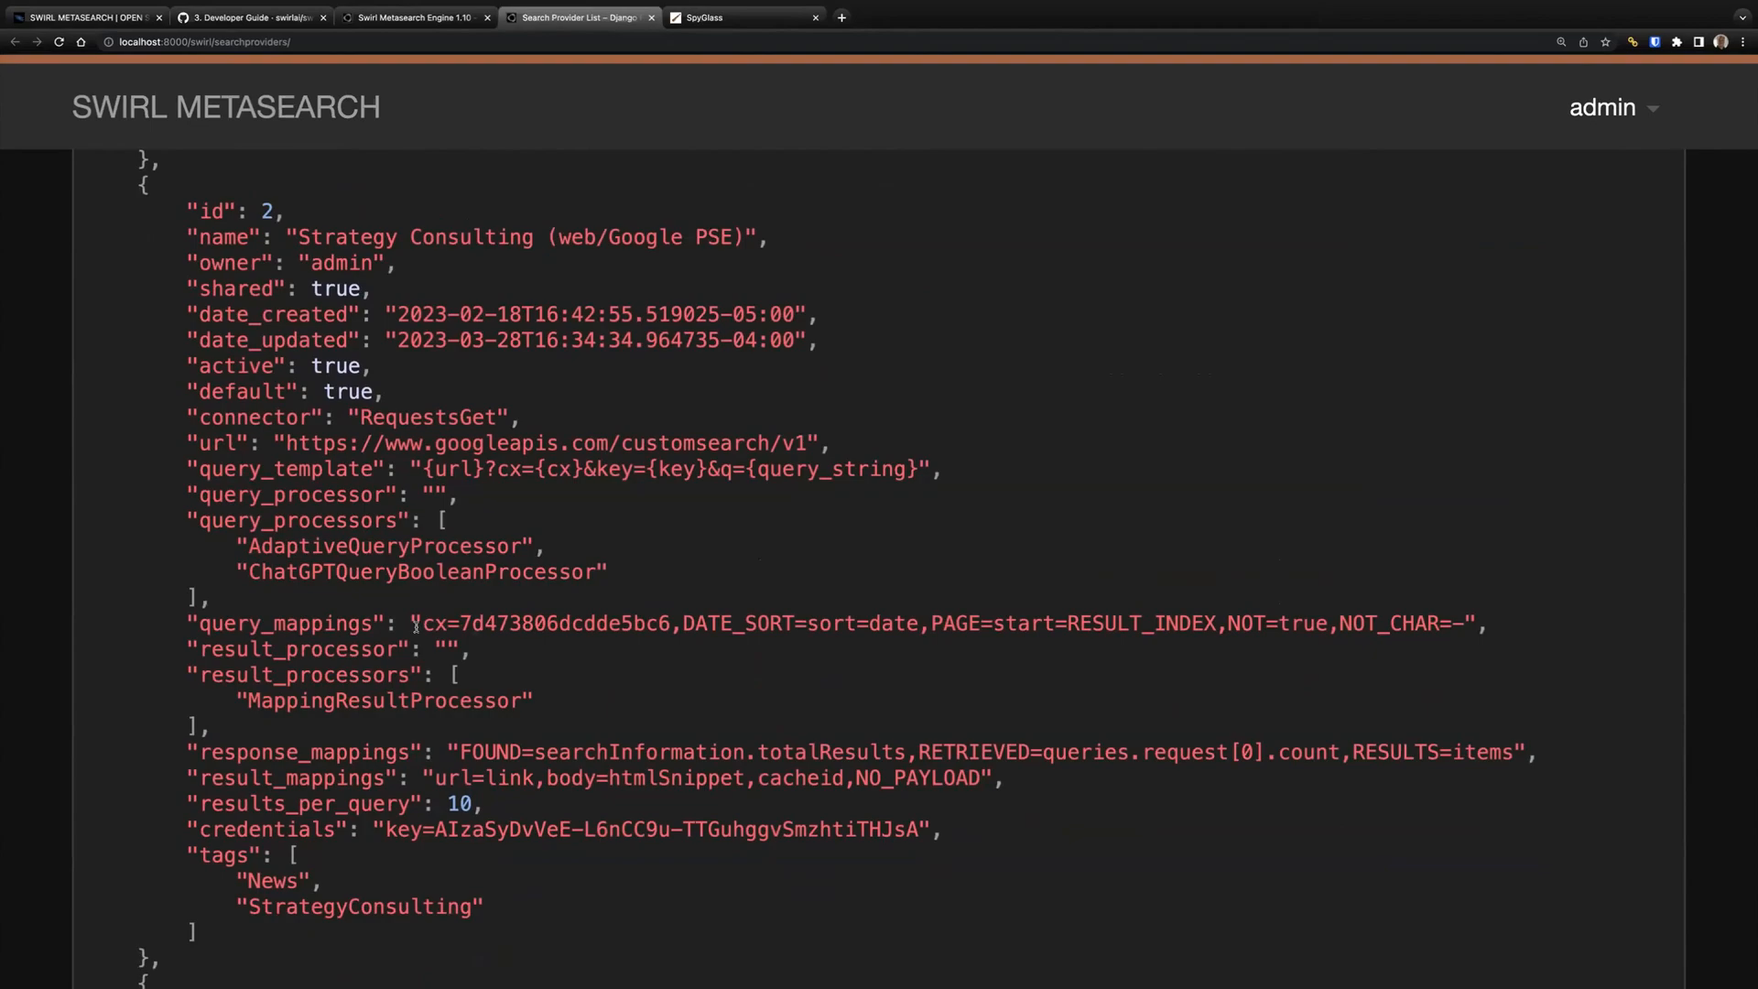
drag(423, 623, 671, 623)
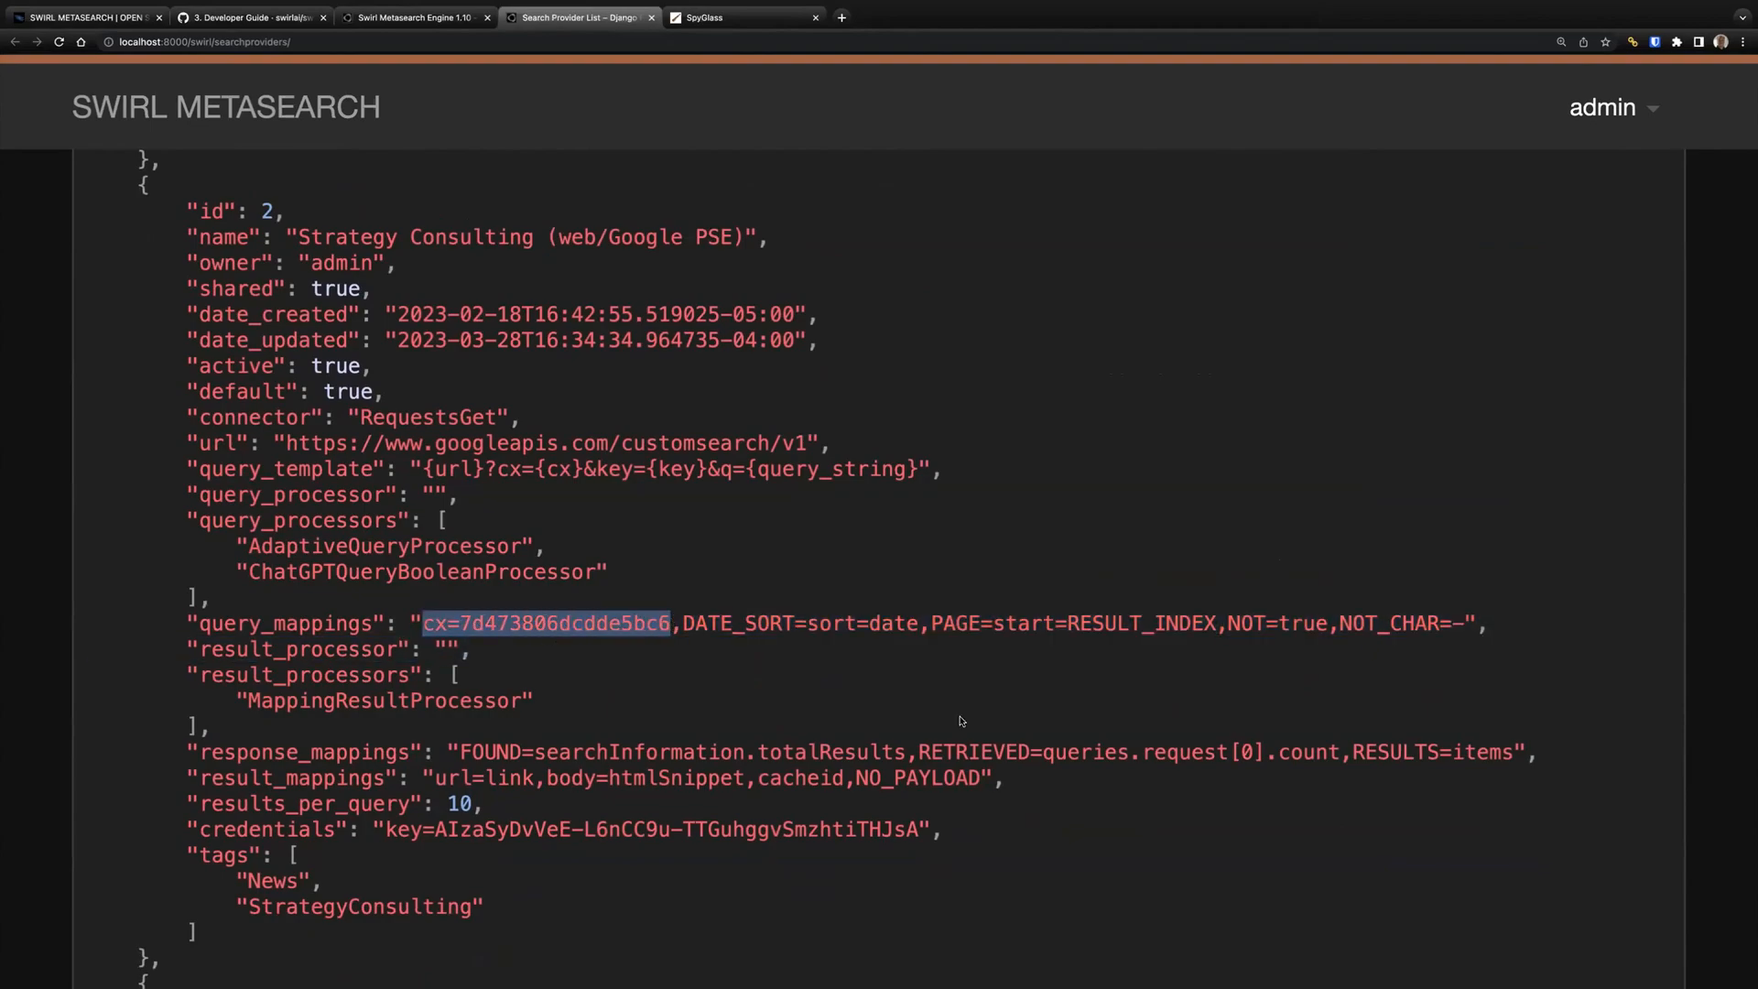
scroll(down, 3)
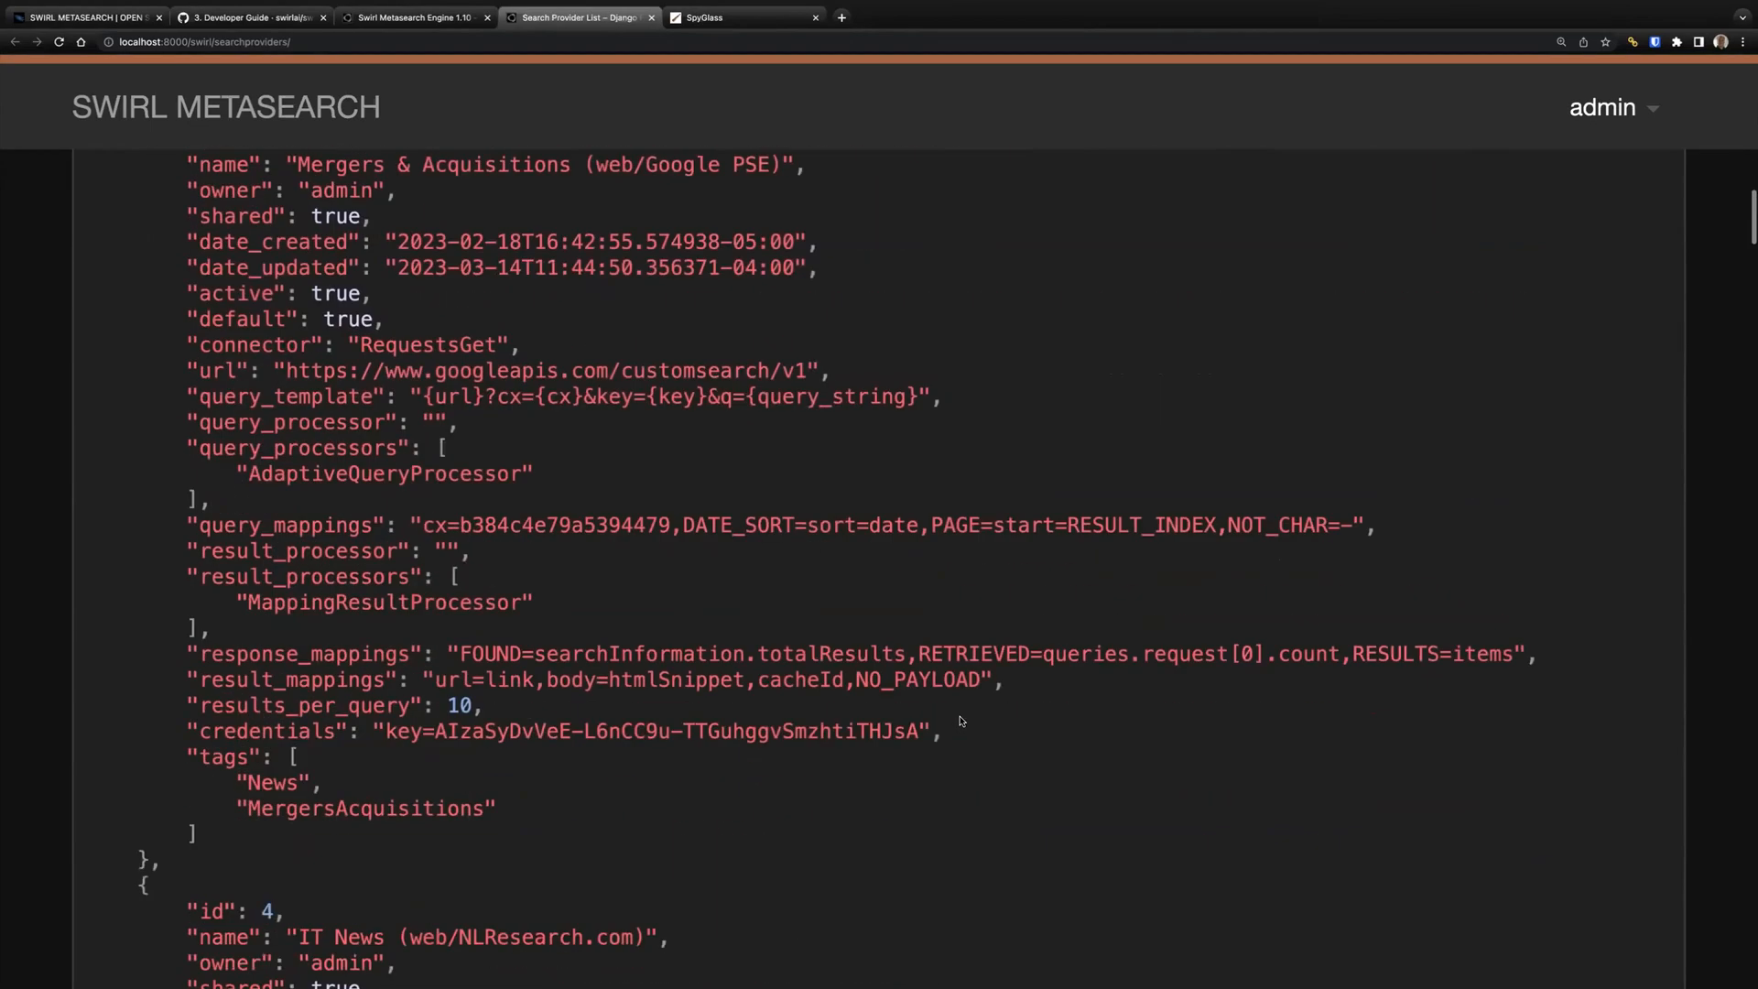
scroll(down, 3)
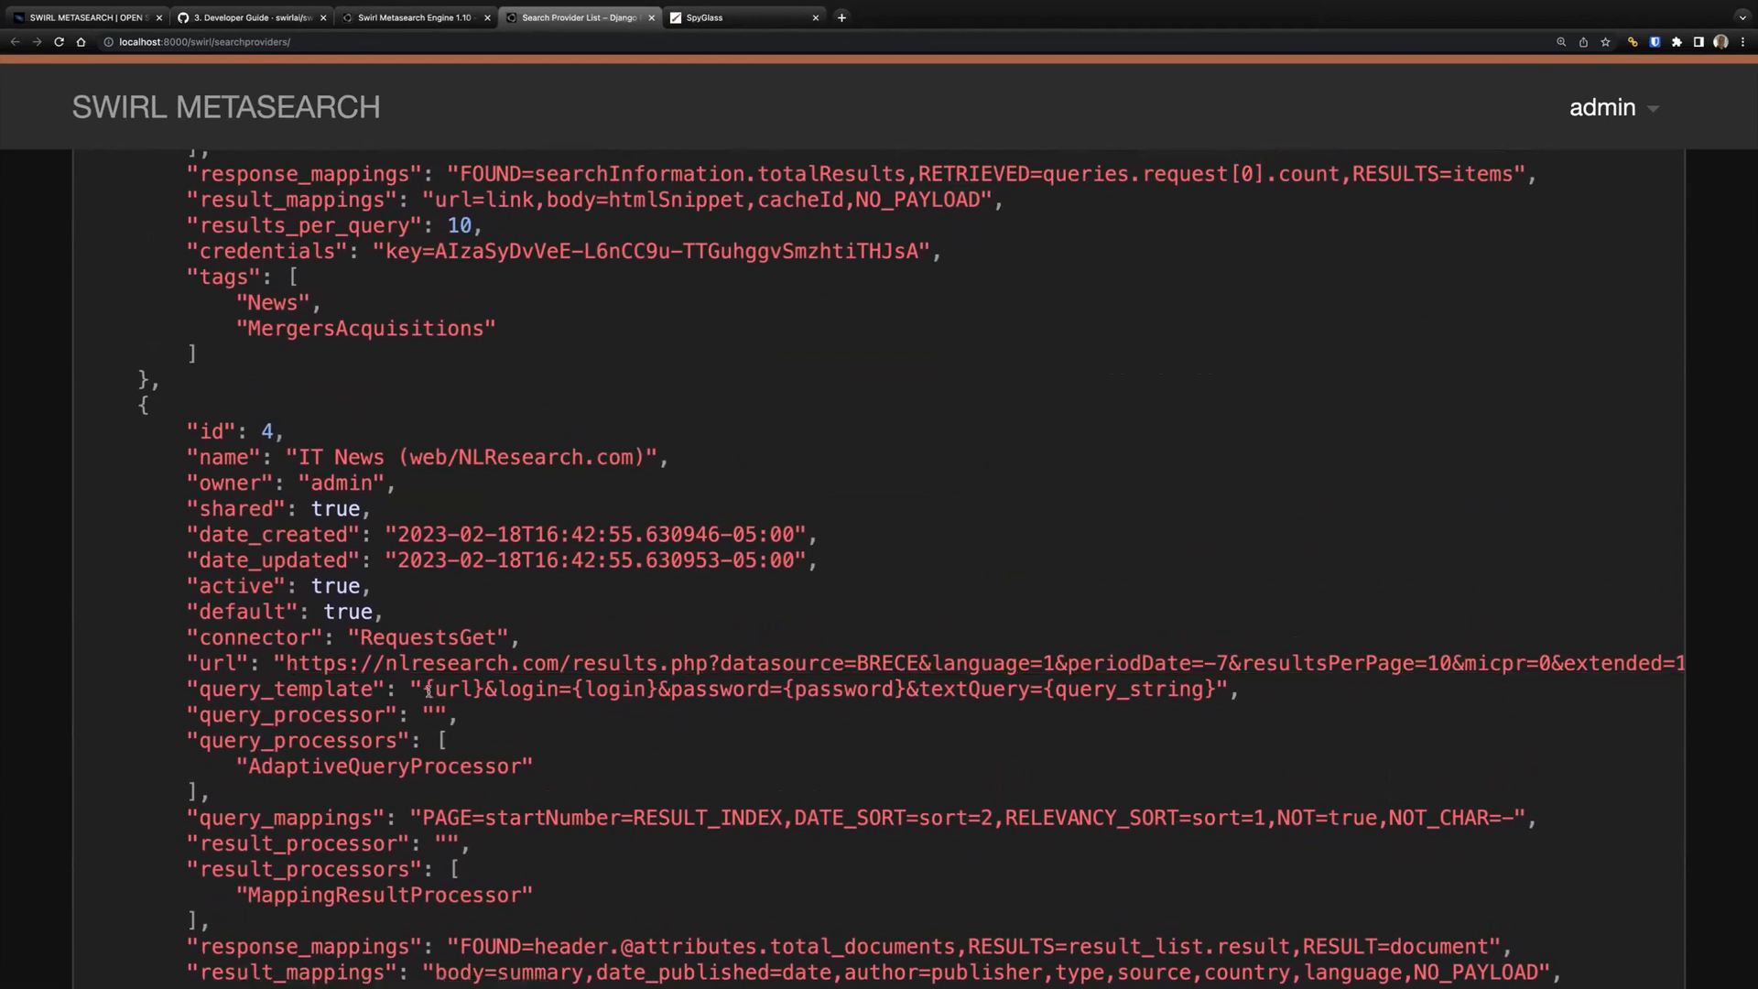
mouse_move(561, 833)
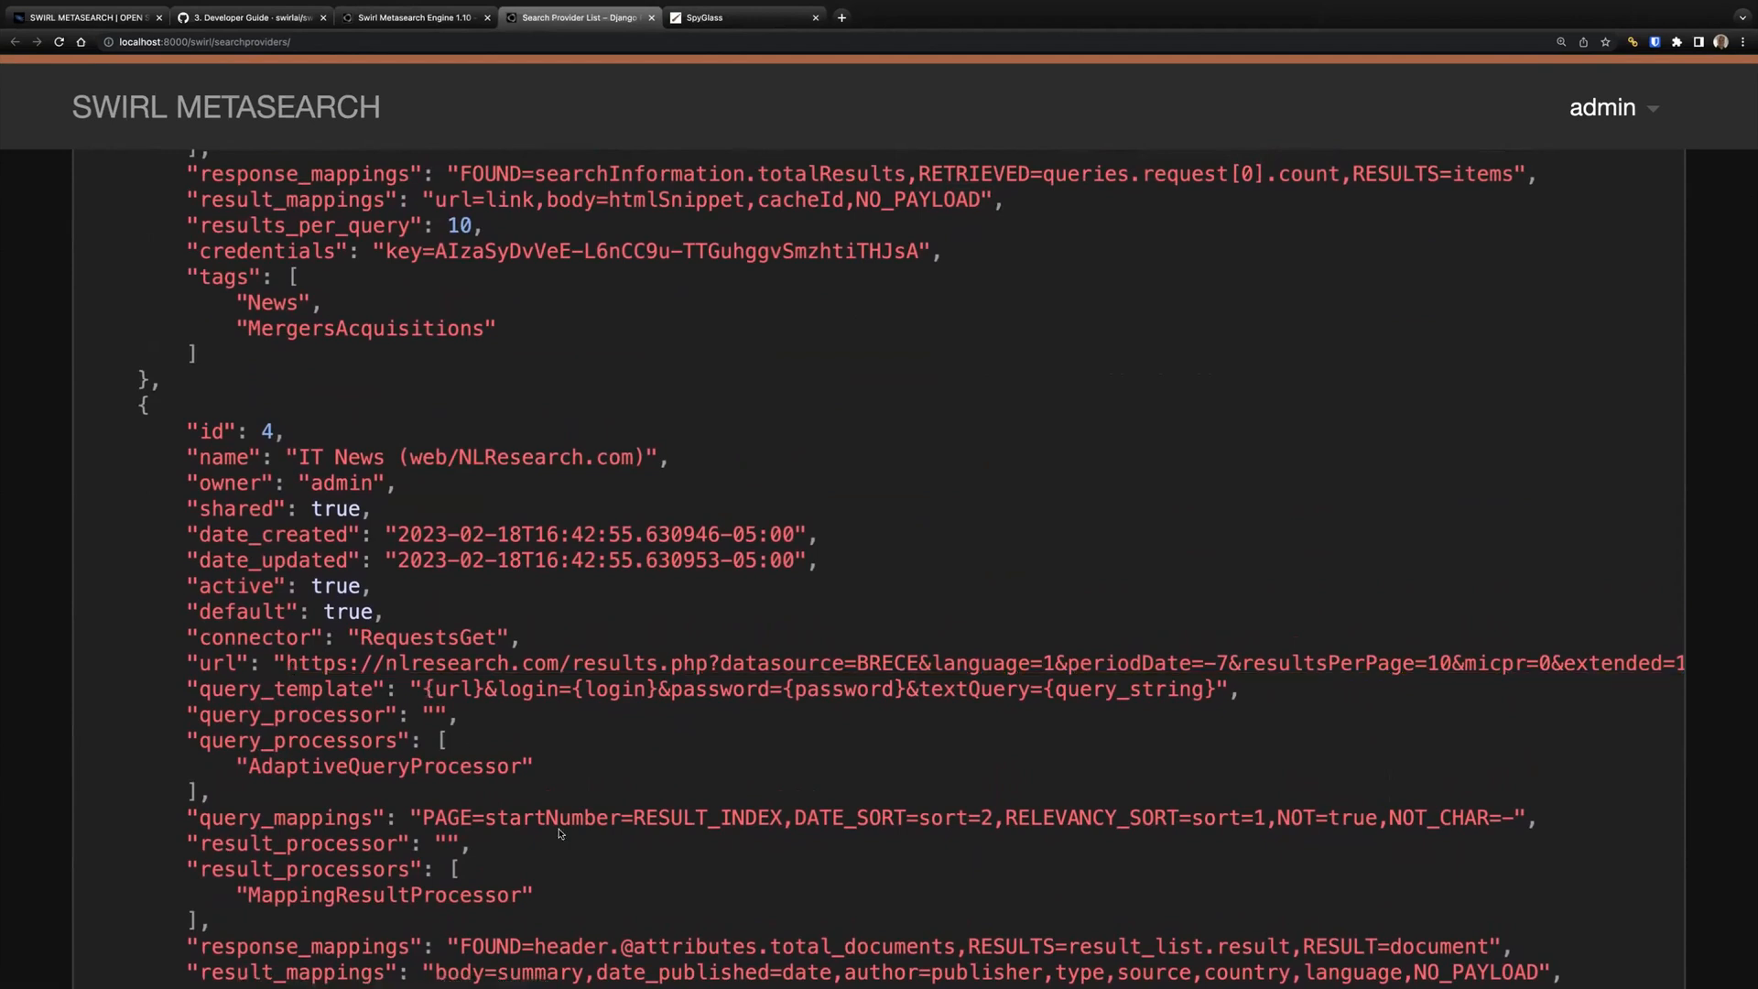
scroll(down, 3)
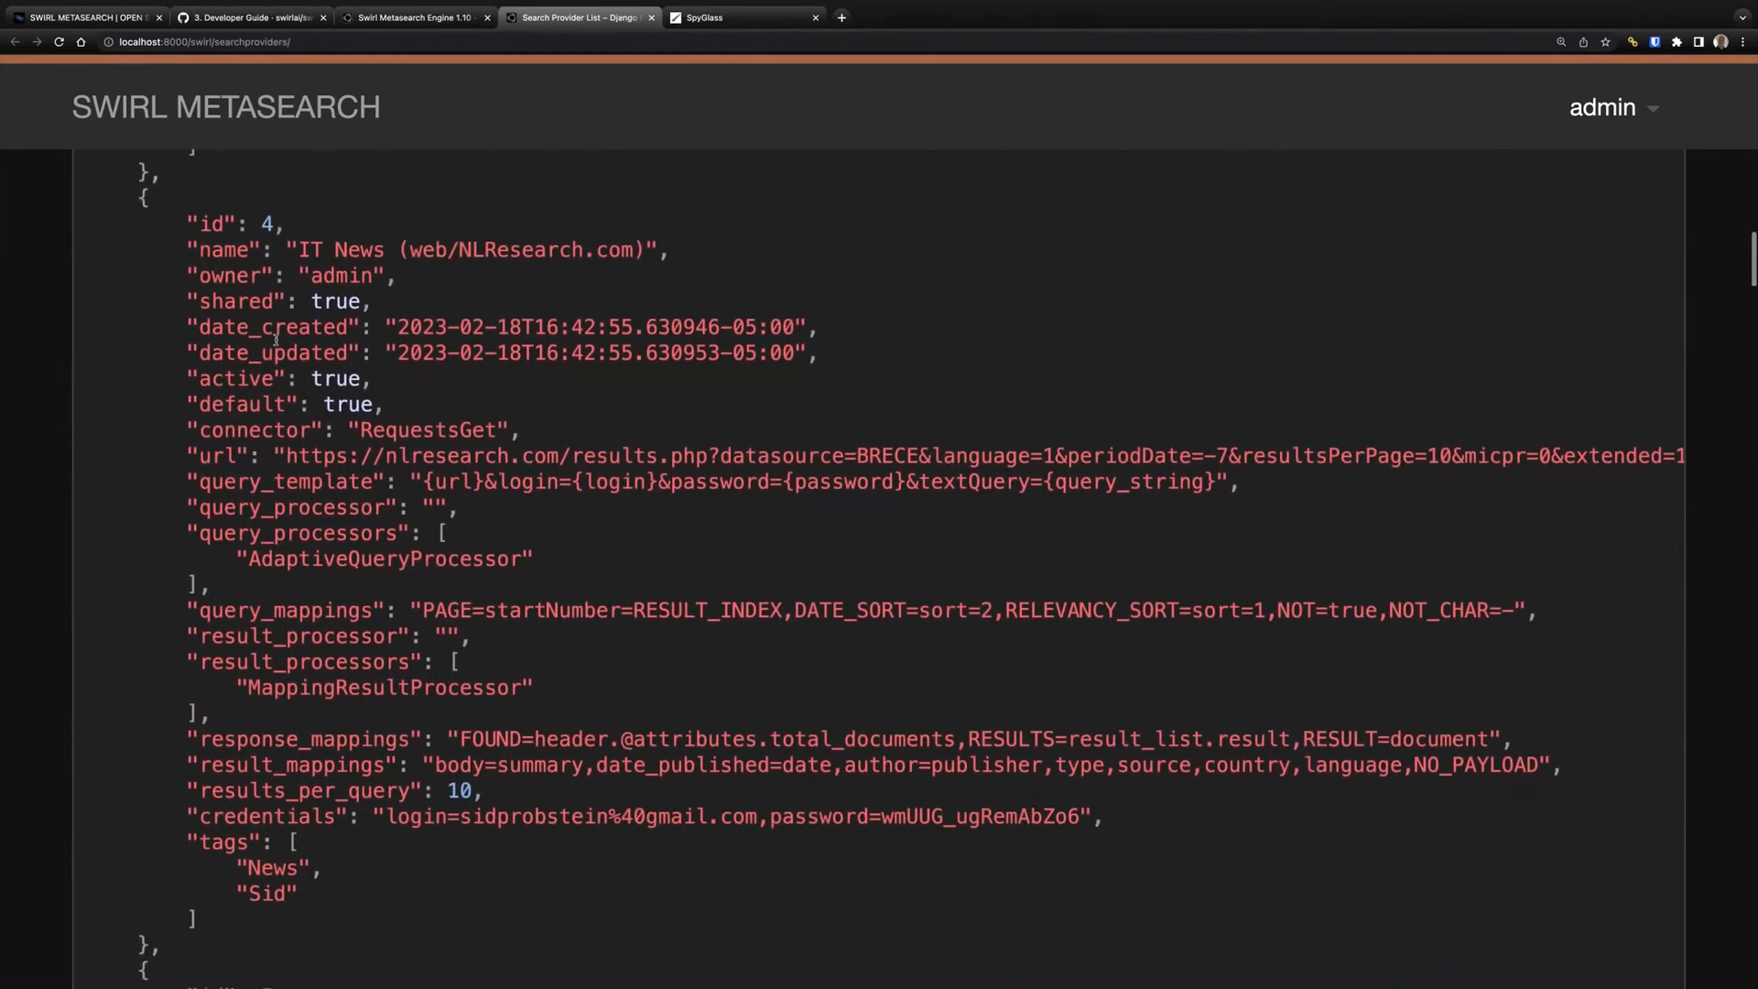
double_click(273, 378)
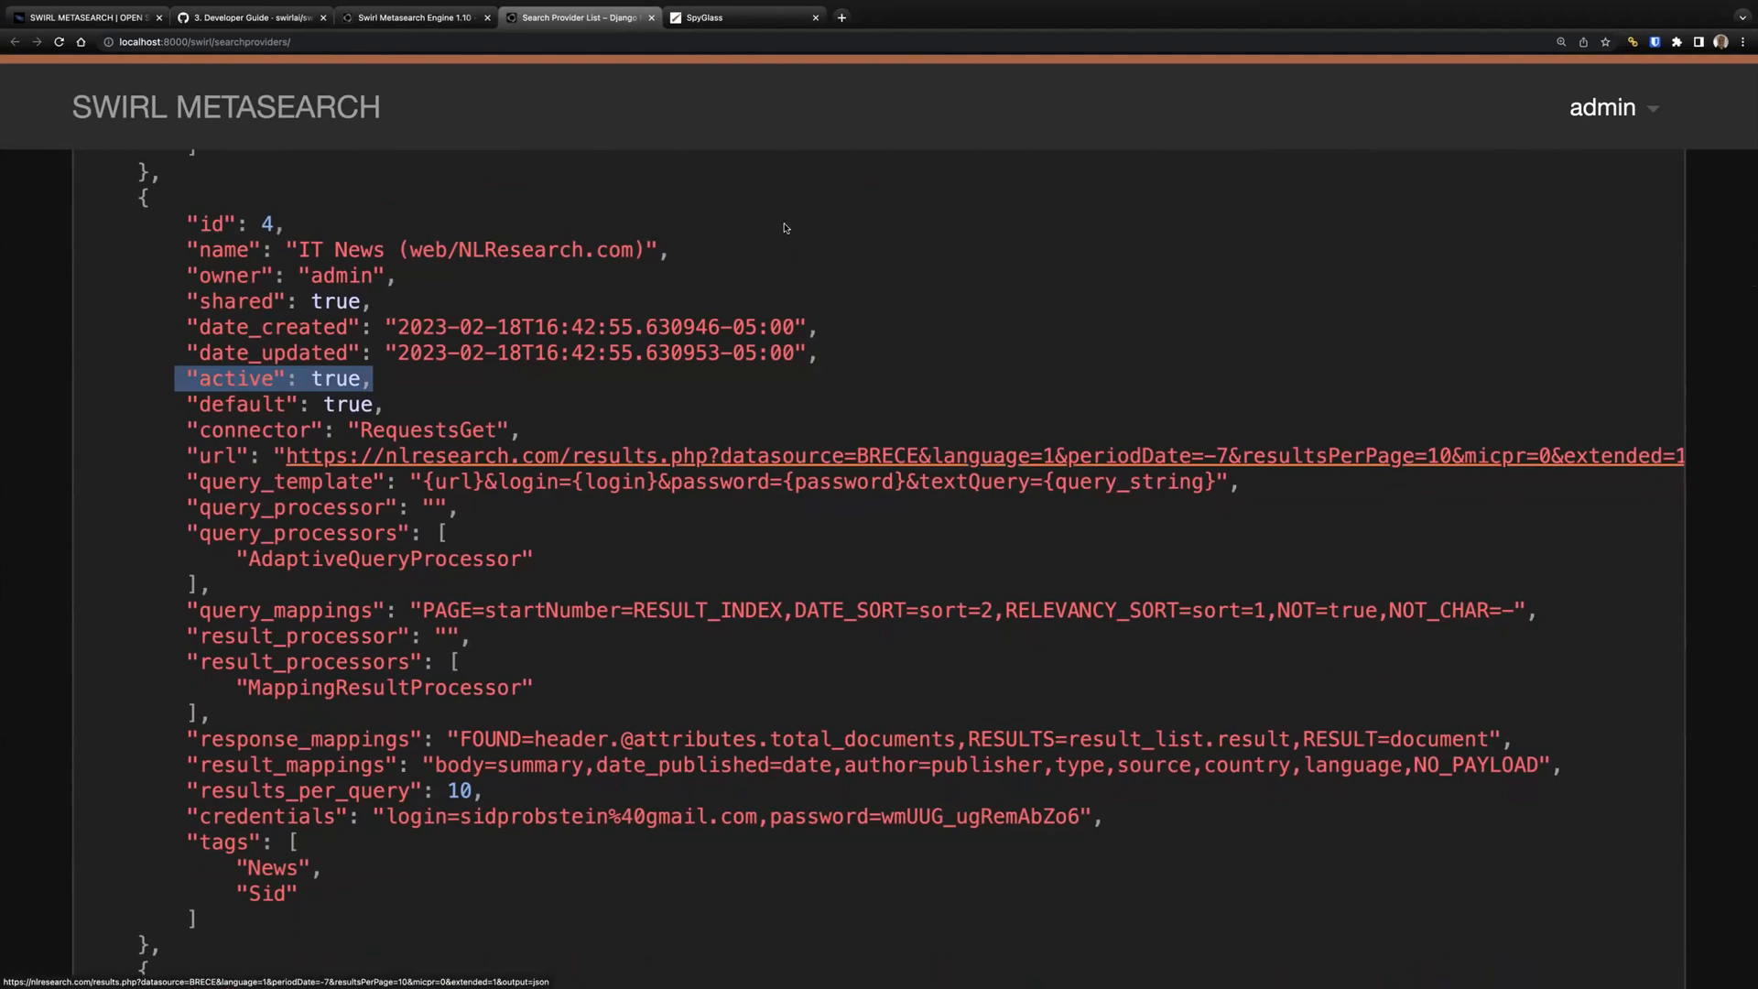
mouse_move(800, 209)
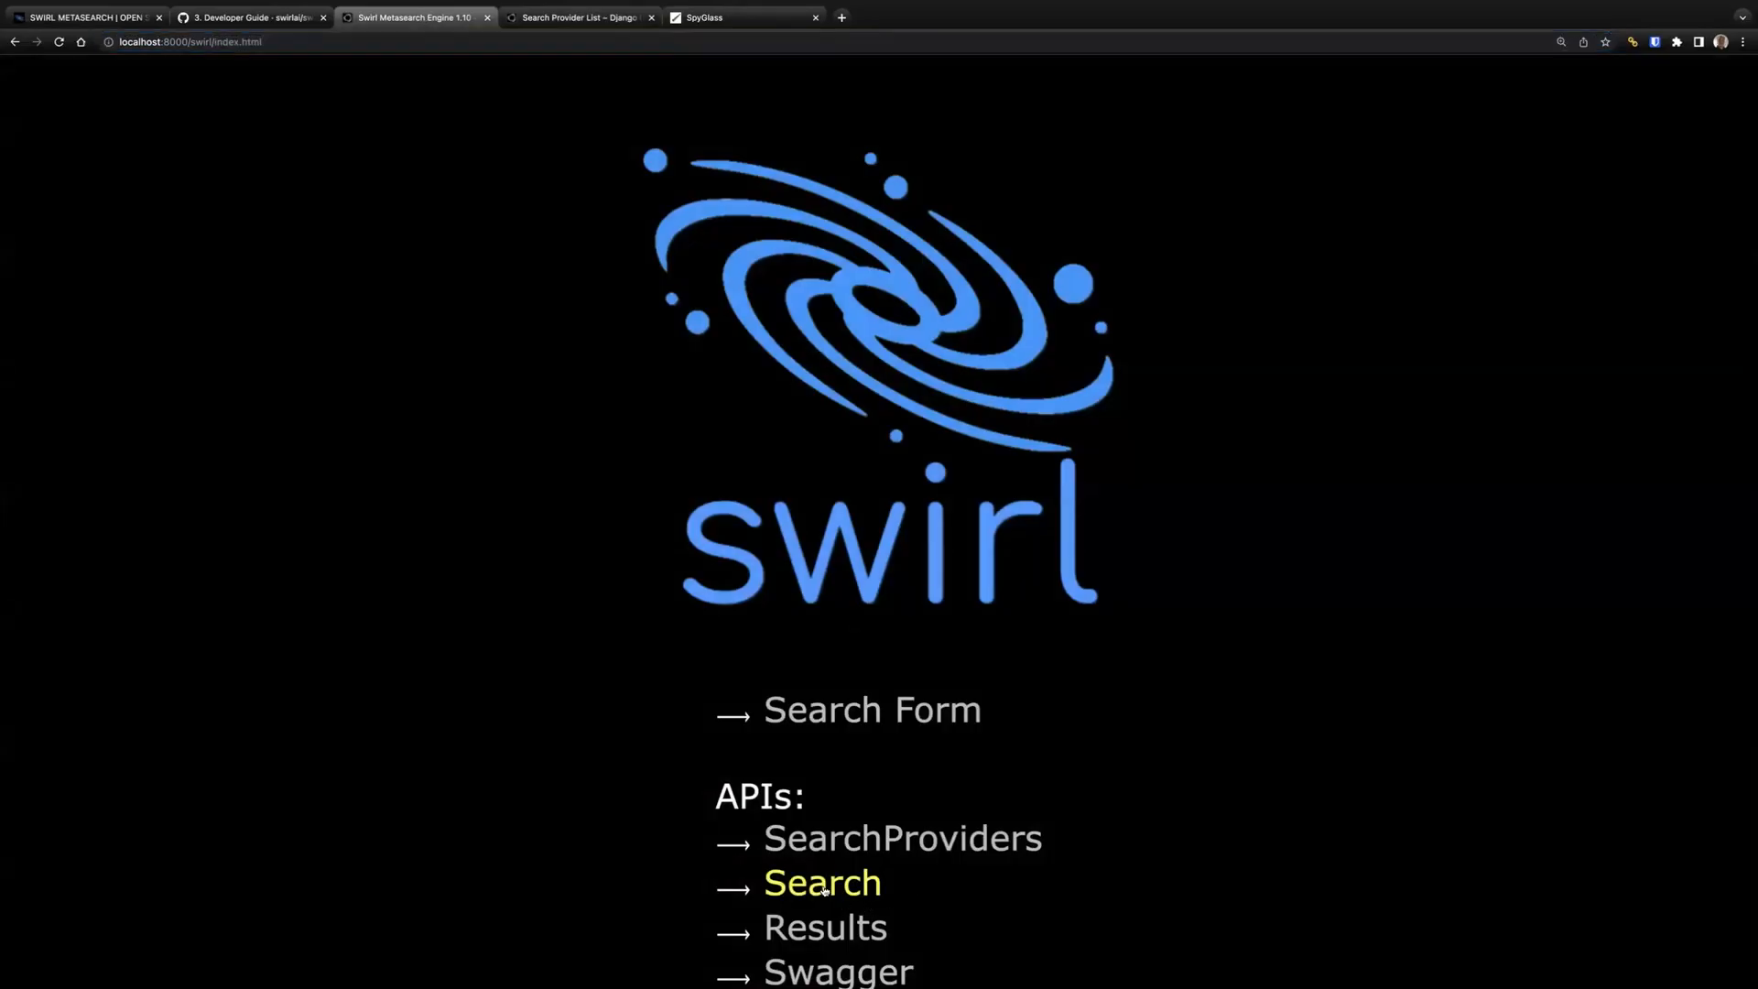
Step: From the Search List API, run a new metasearch with ?q=knowledge+management across all providers
click(822, 882)
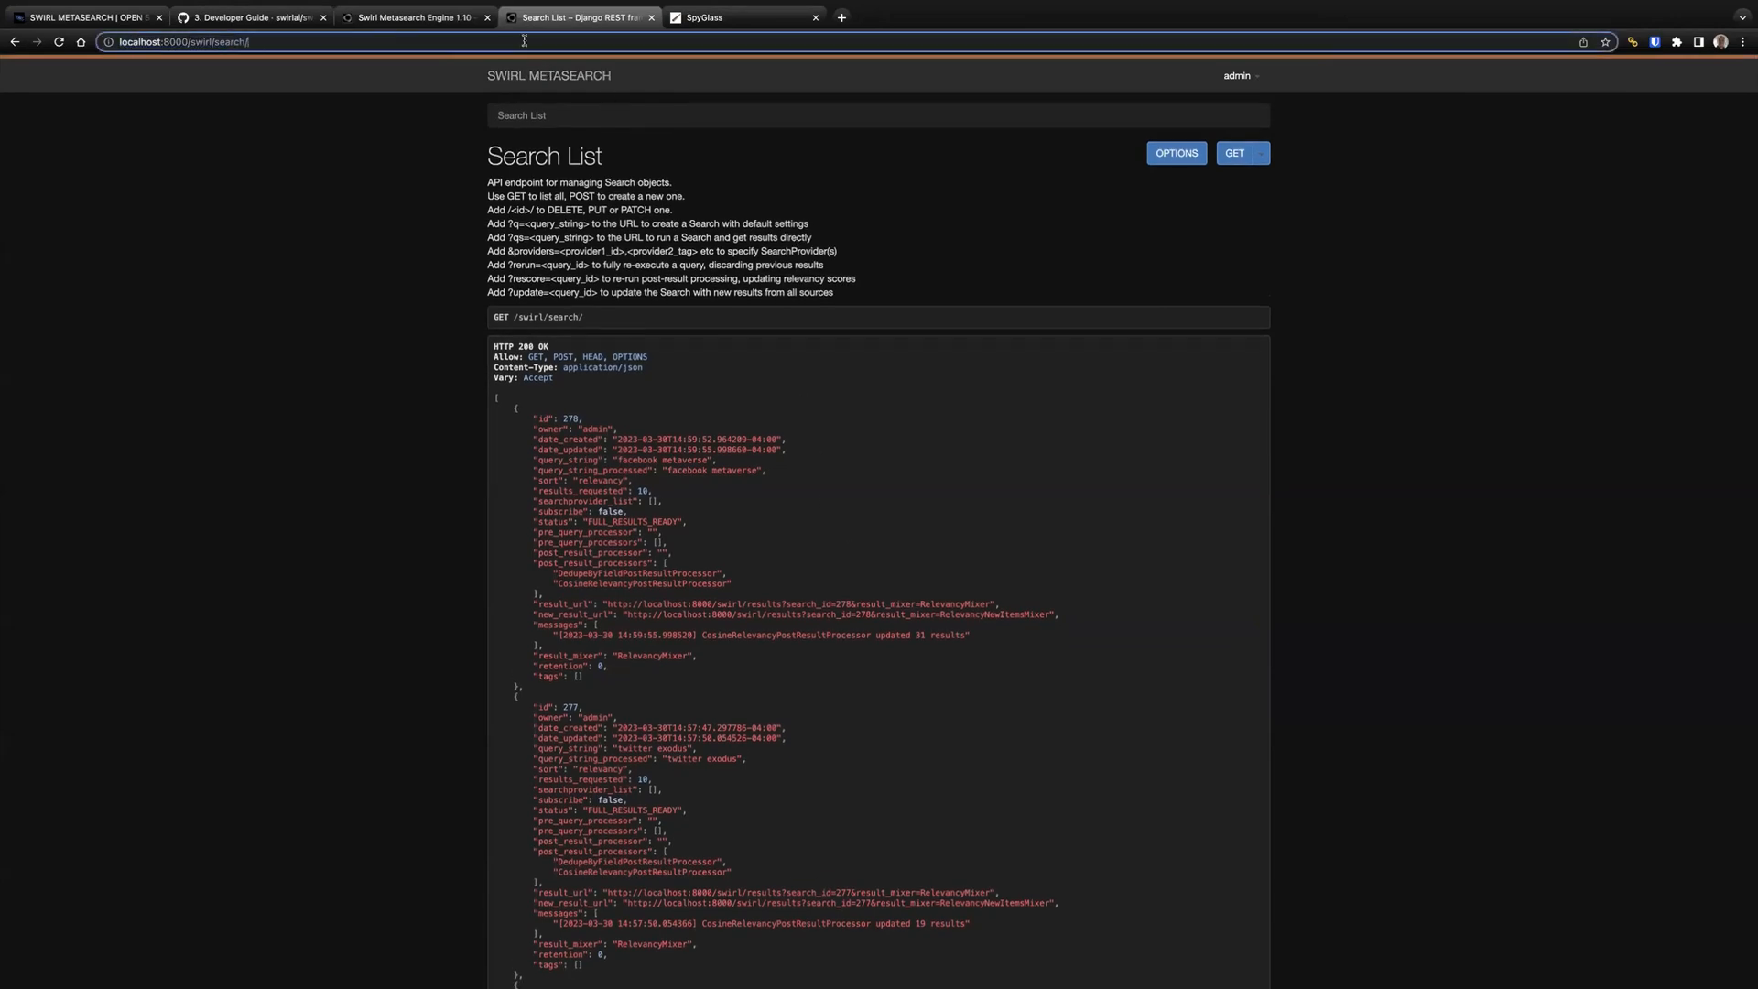
text(q=knowledge+management)
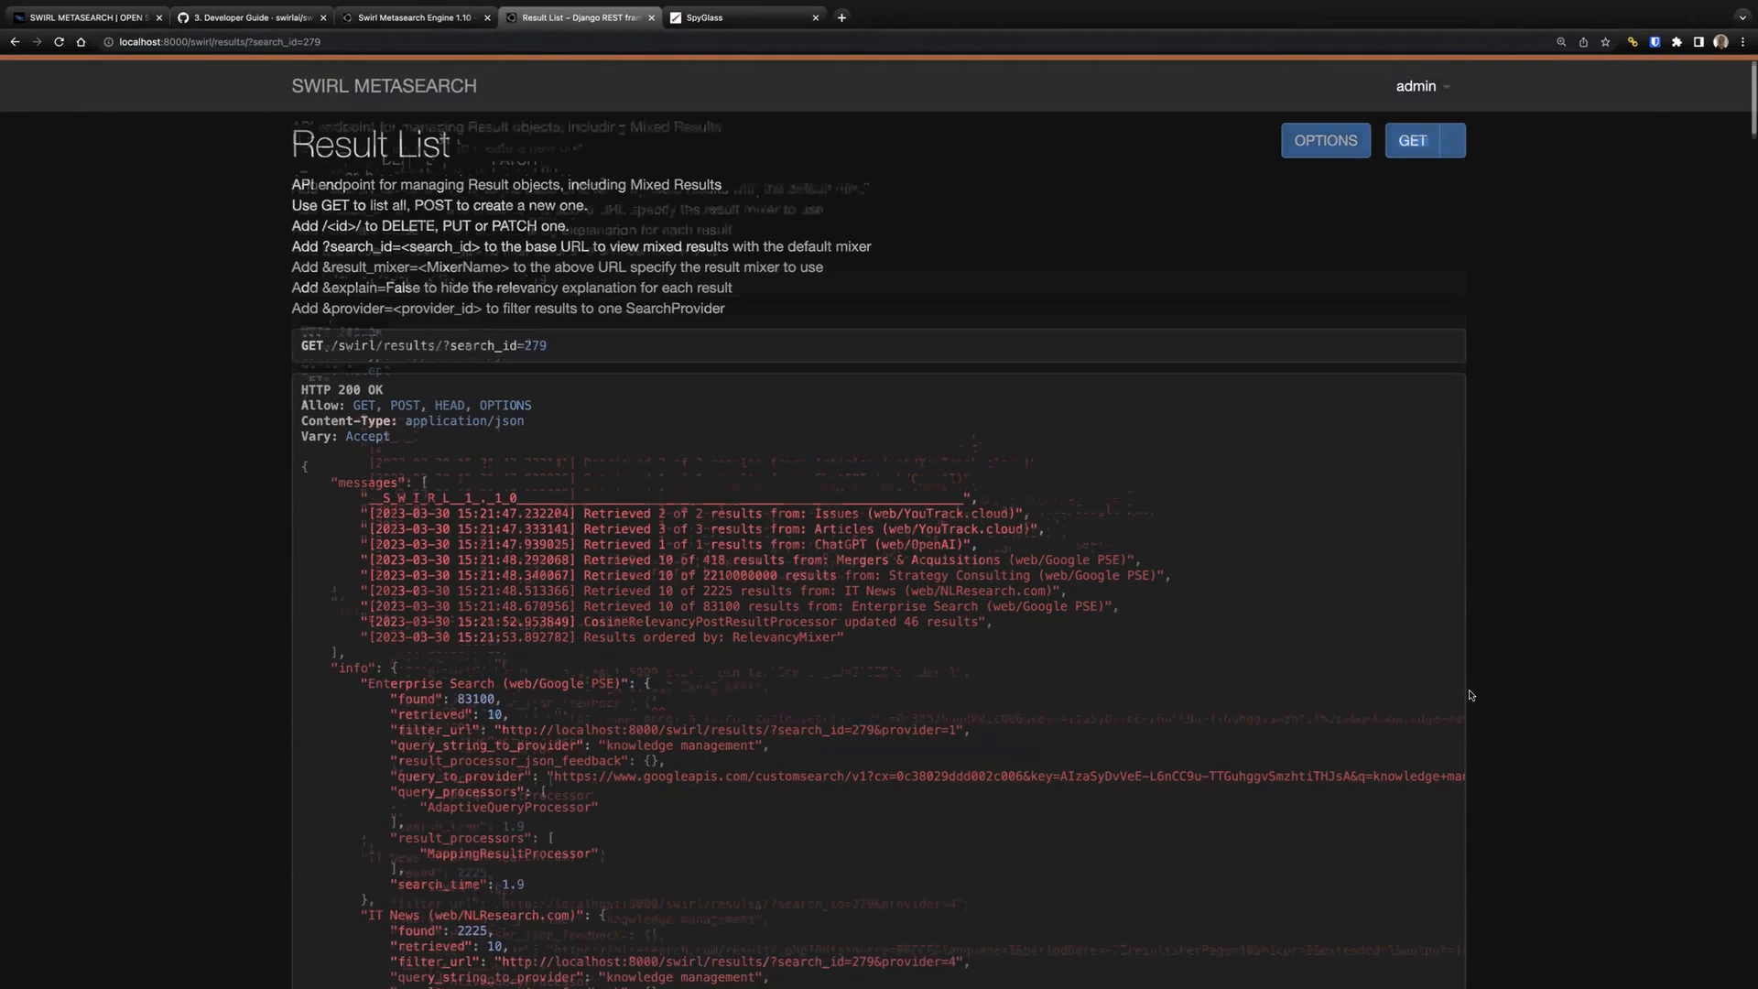
Step: Review search 279's messages, marking the retrieved counts and the relevancy and ordering lines
scroll(down, 3)
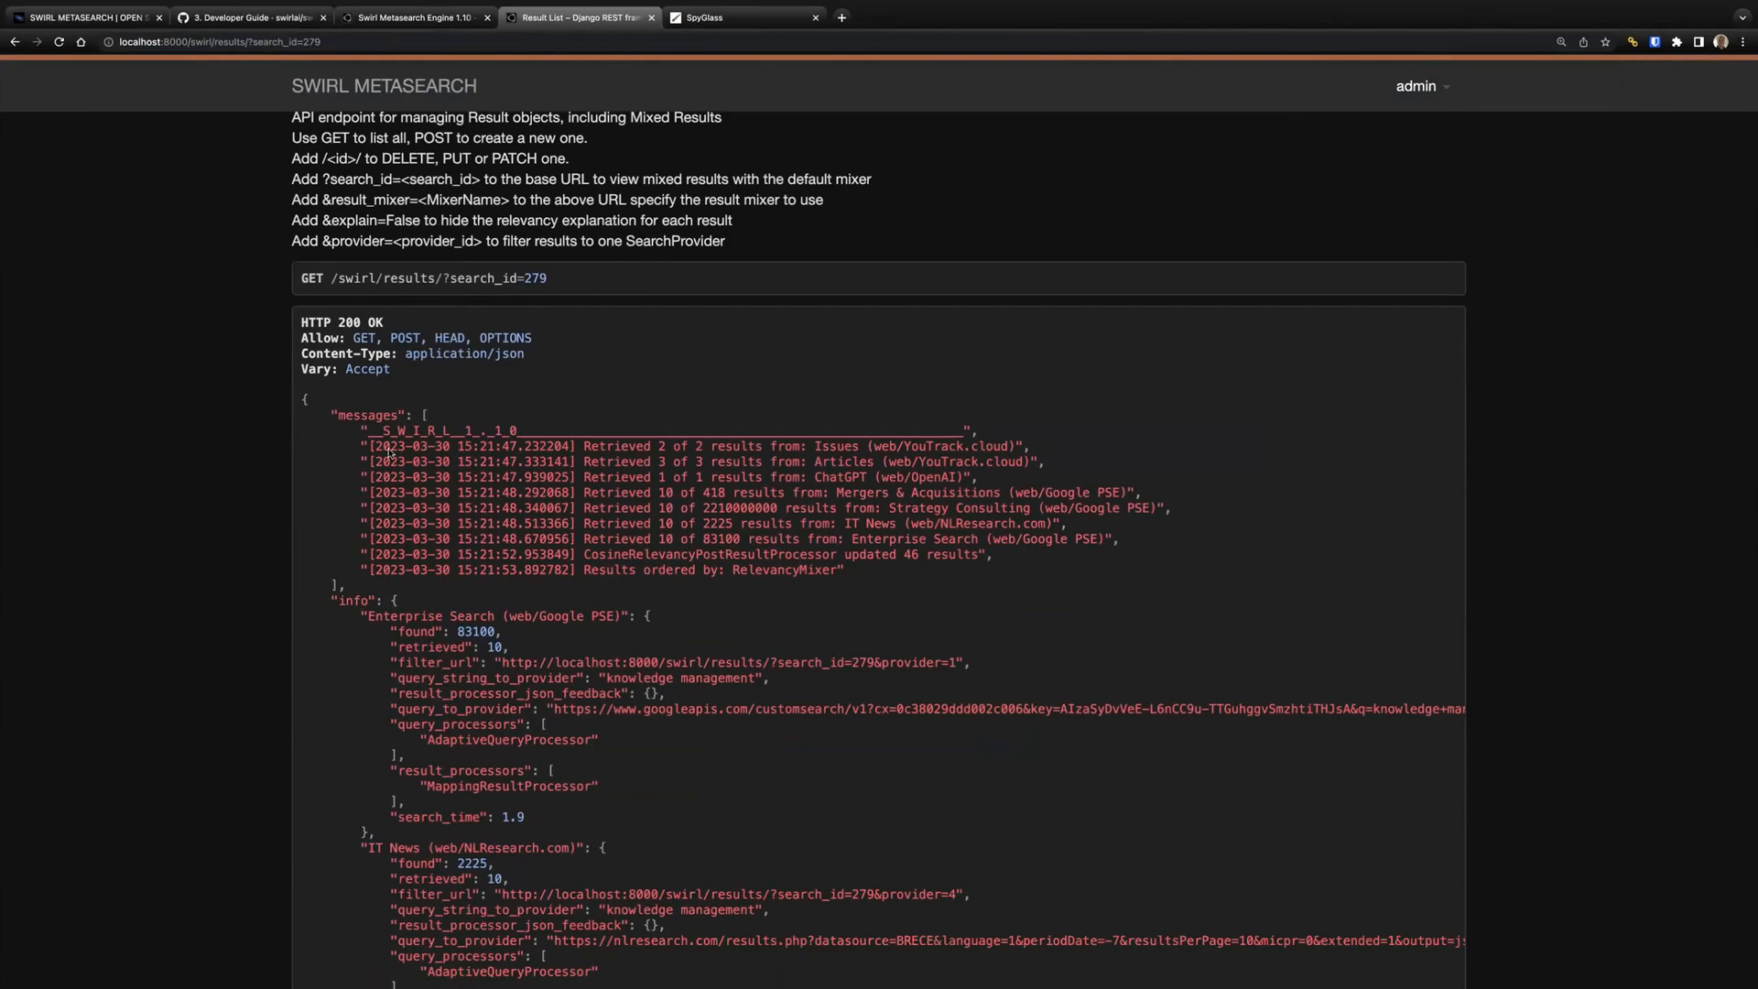
scroll(down, 3)
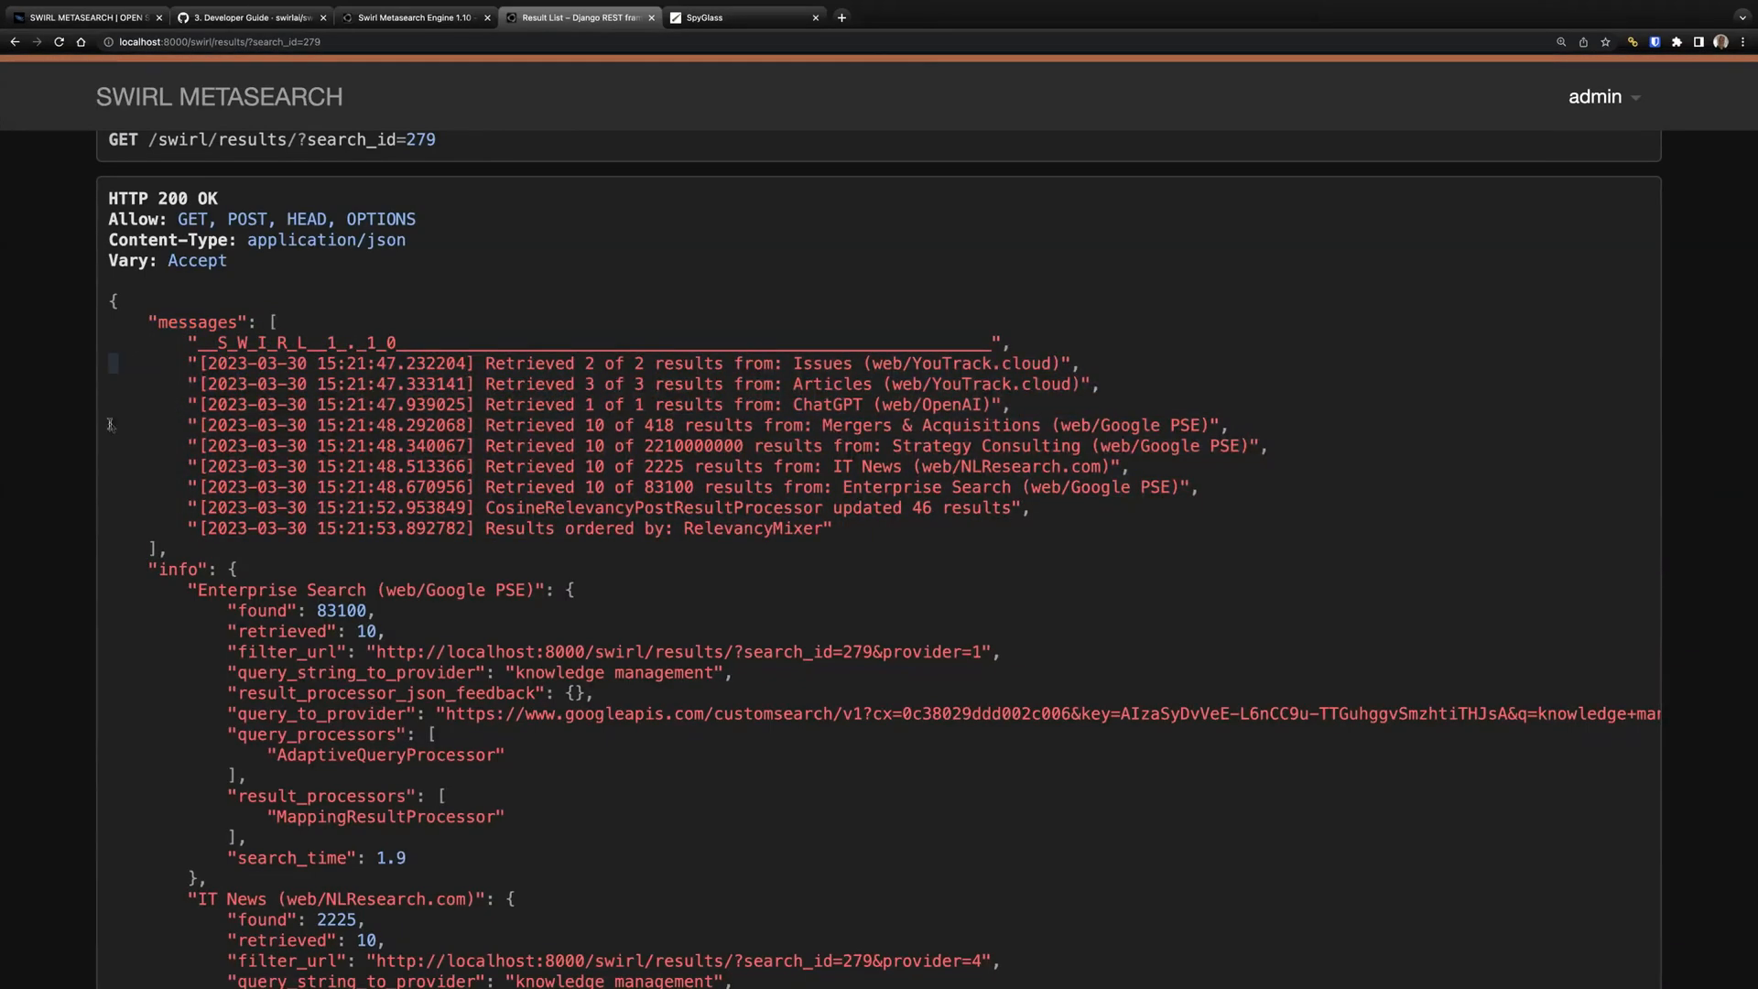
drag(185, 363, 831, 527)
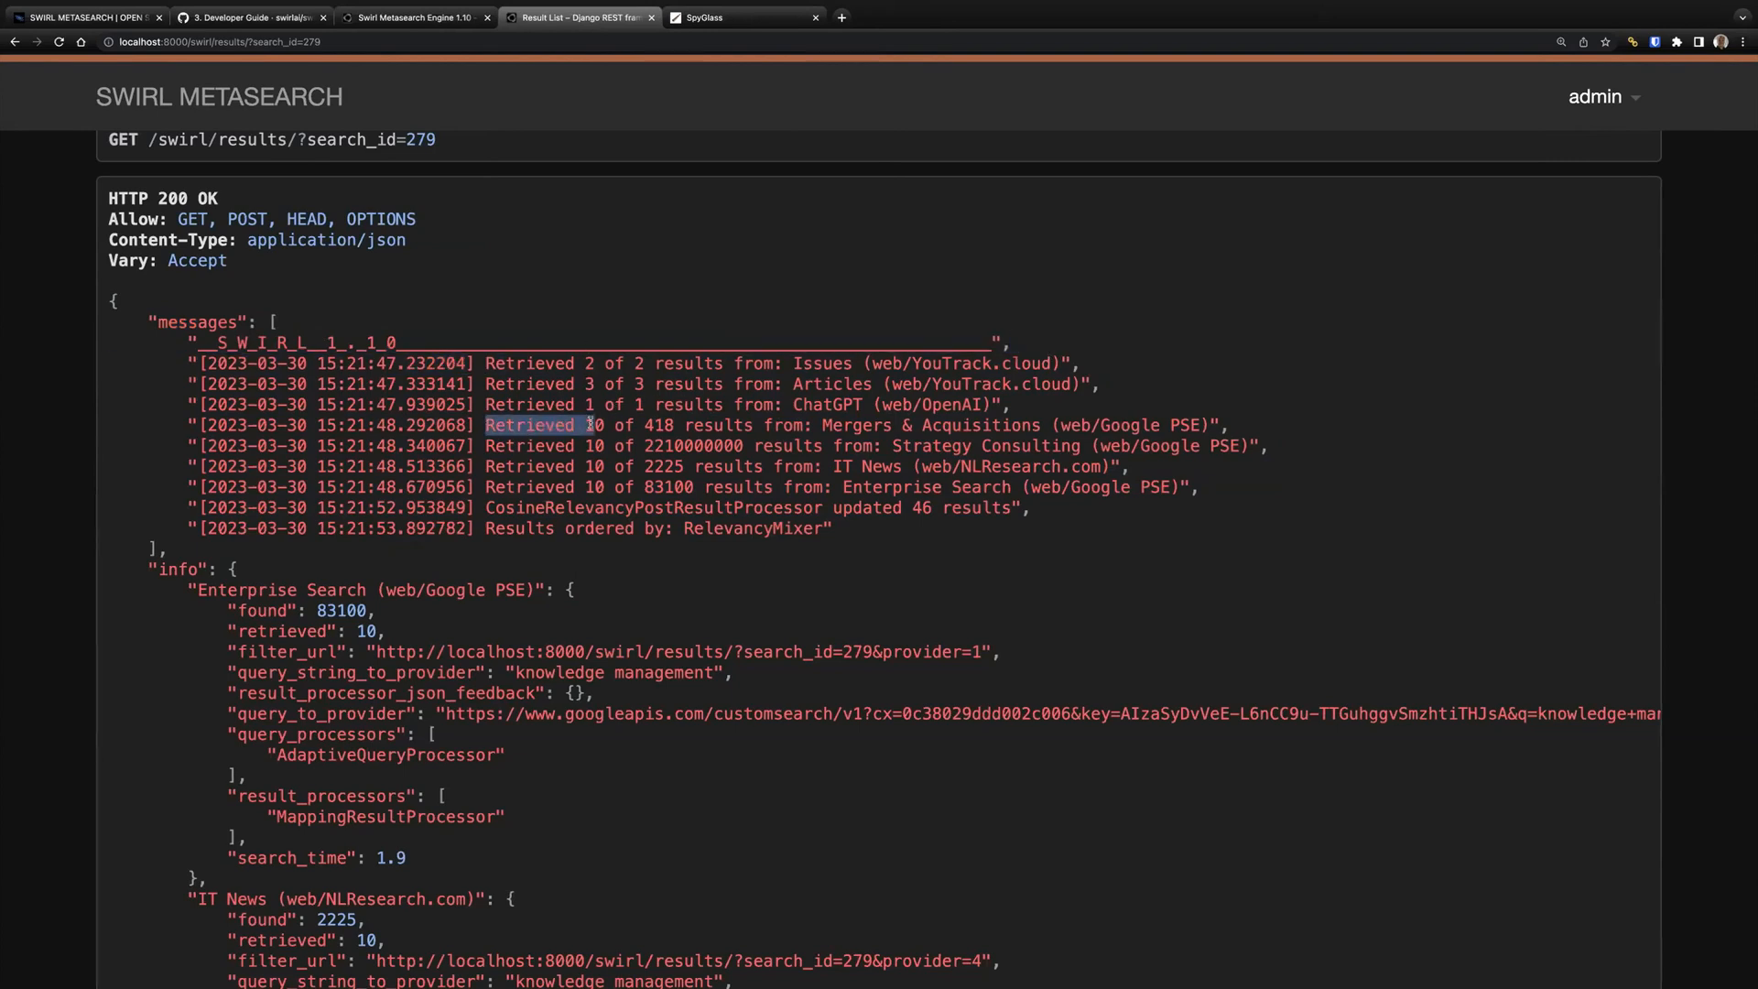
drag(485, 423, 753, 423)
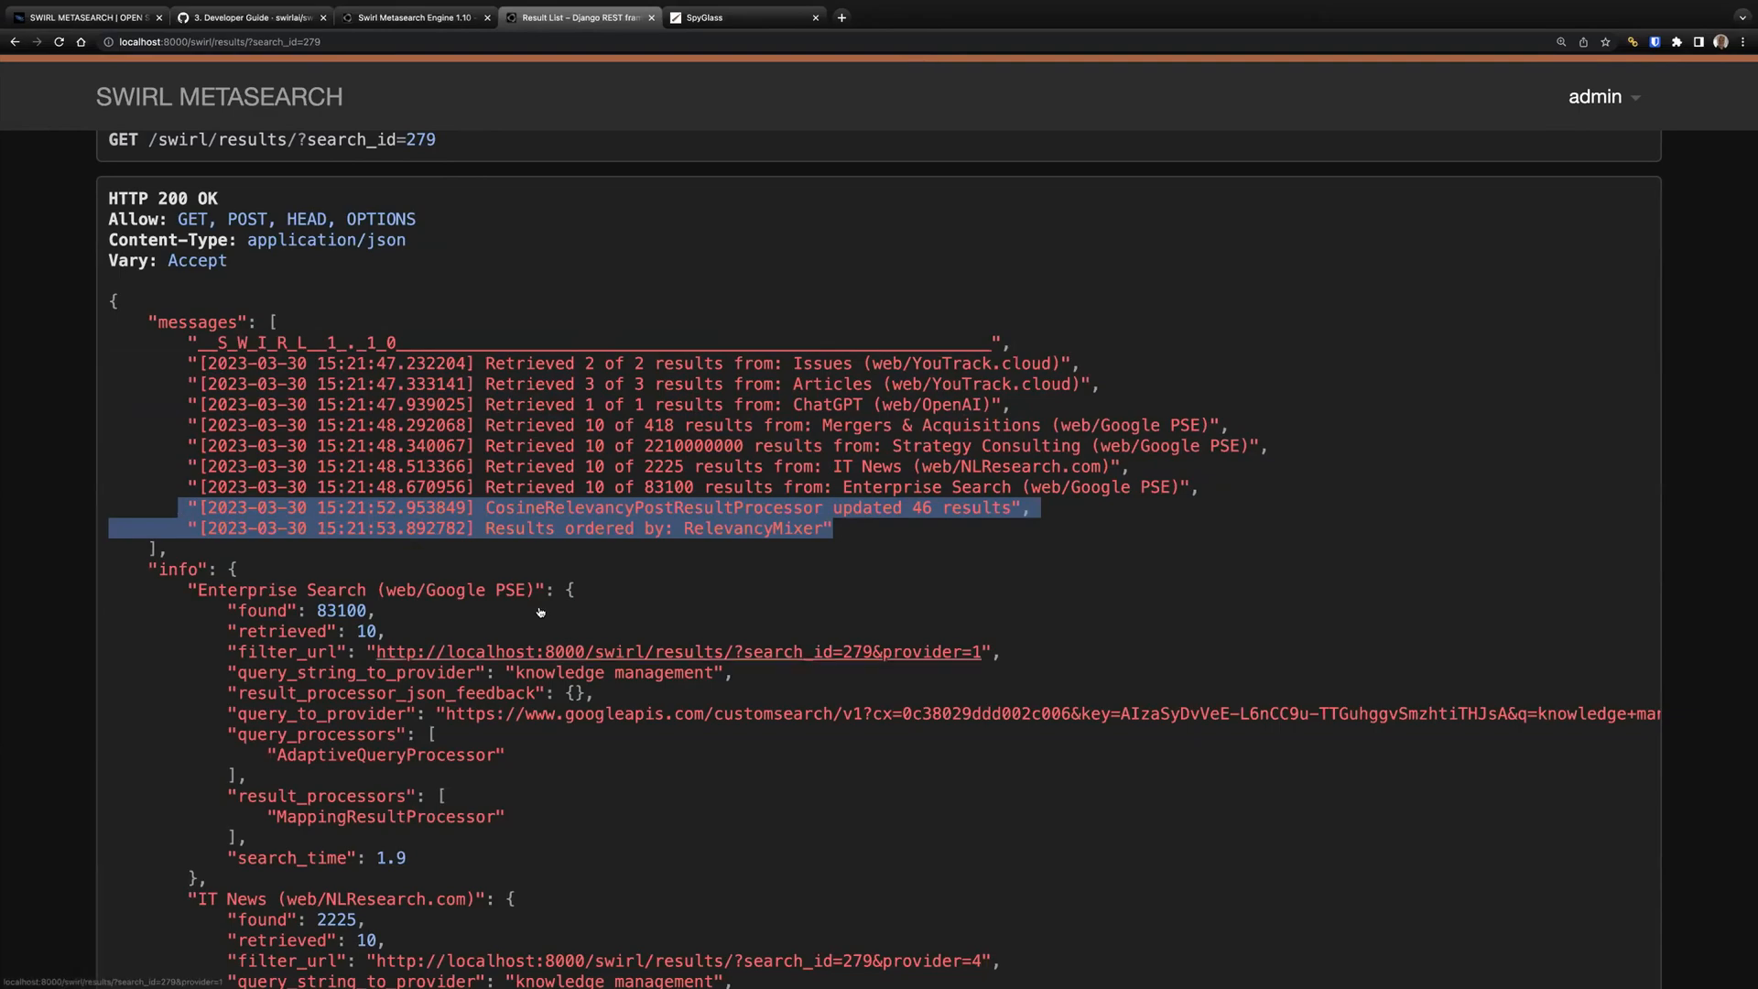
Step: Reach the per-provider info and select the Enterprise Search query_to_provider URL sent to Google
scroll(down, 3)
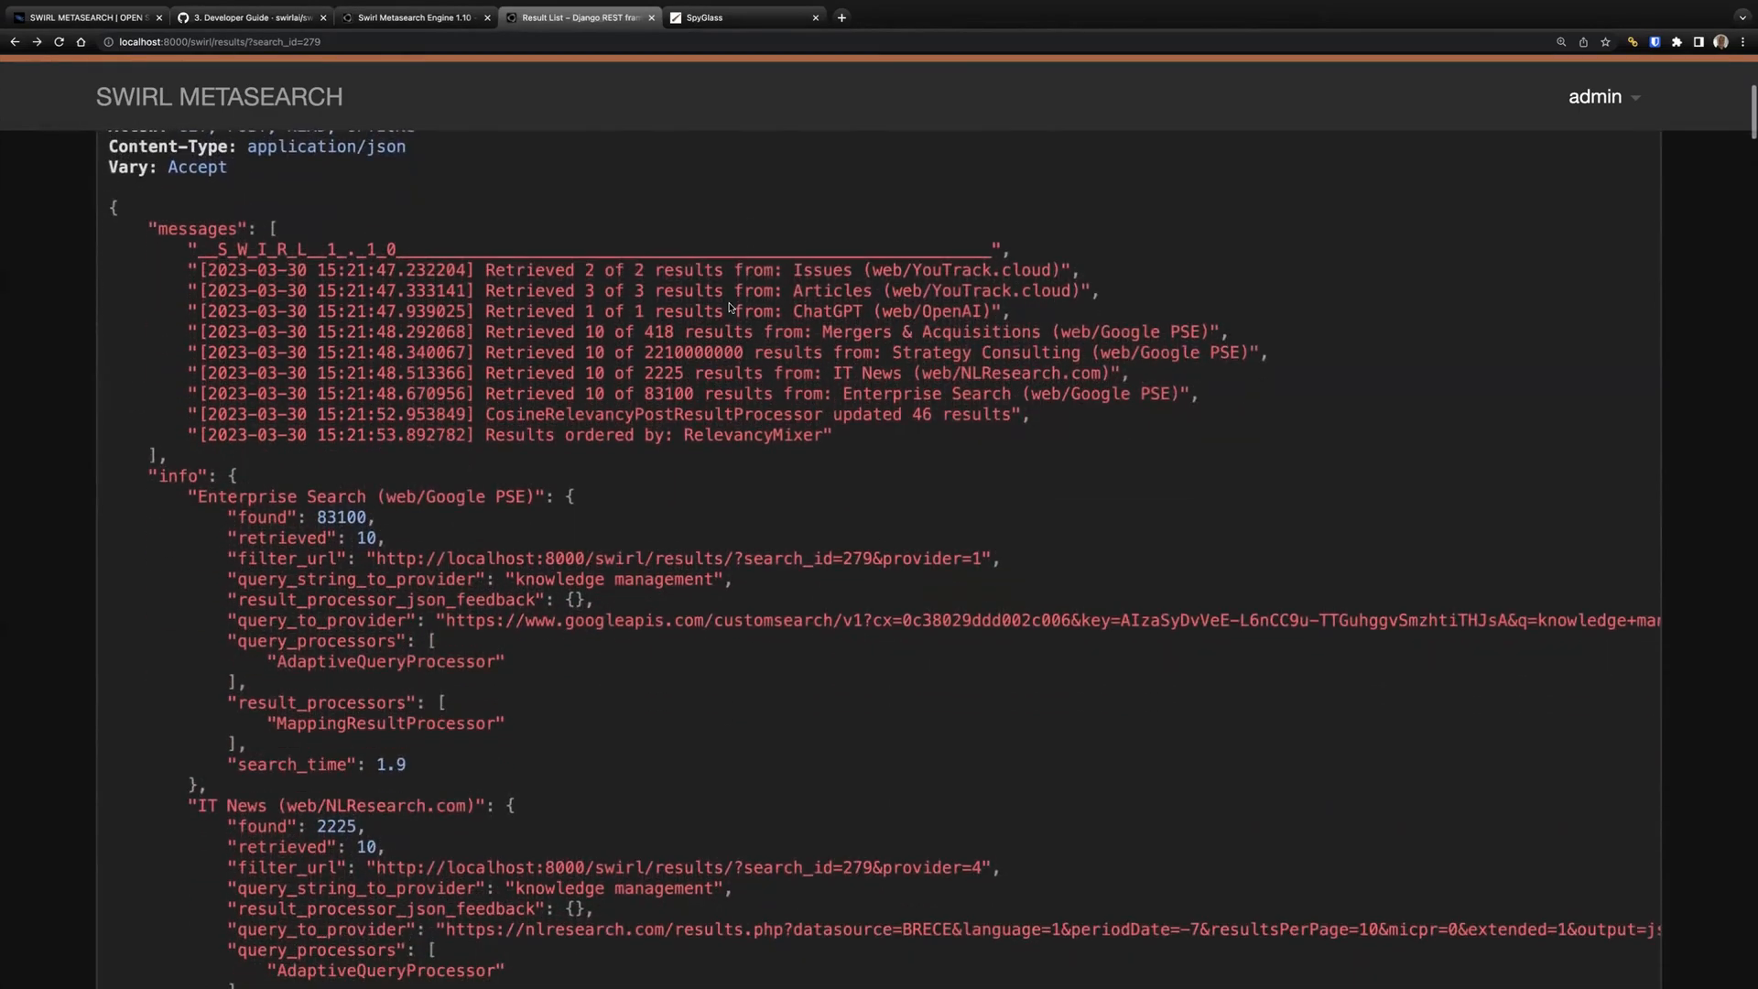
scroll(down, 3)
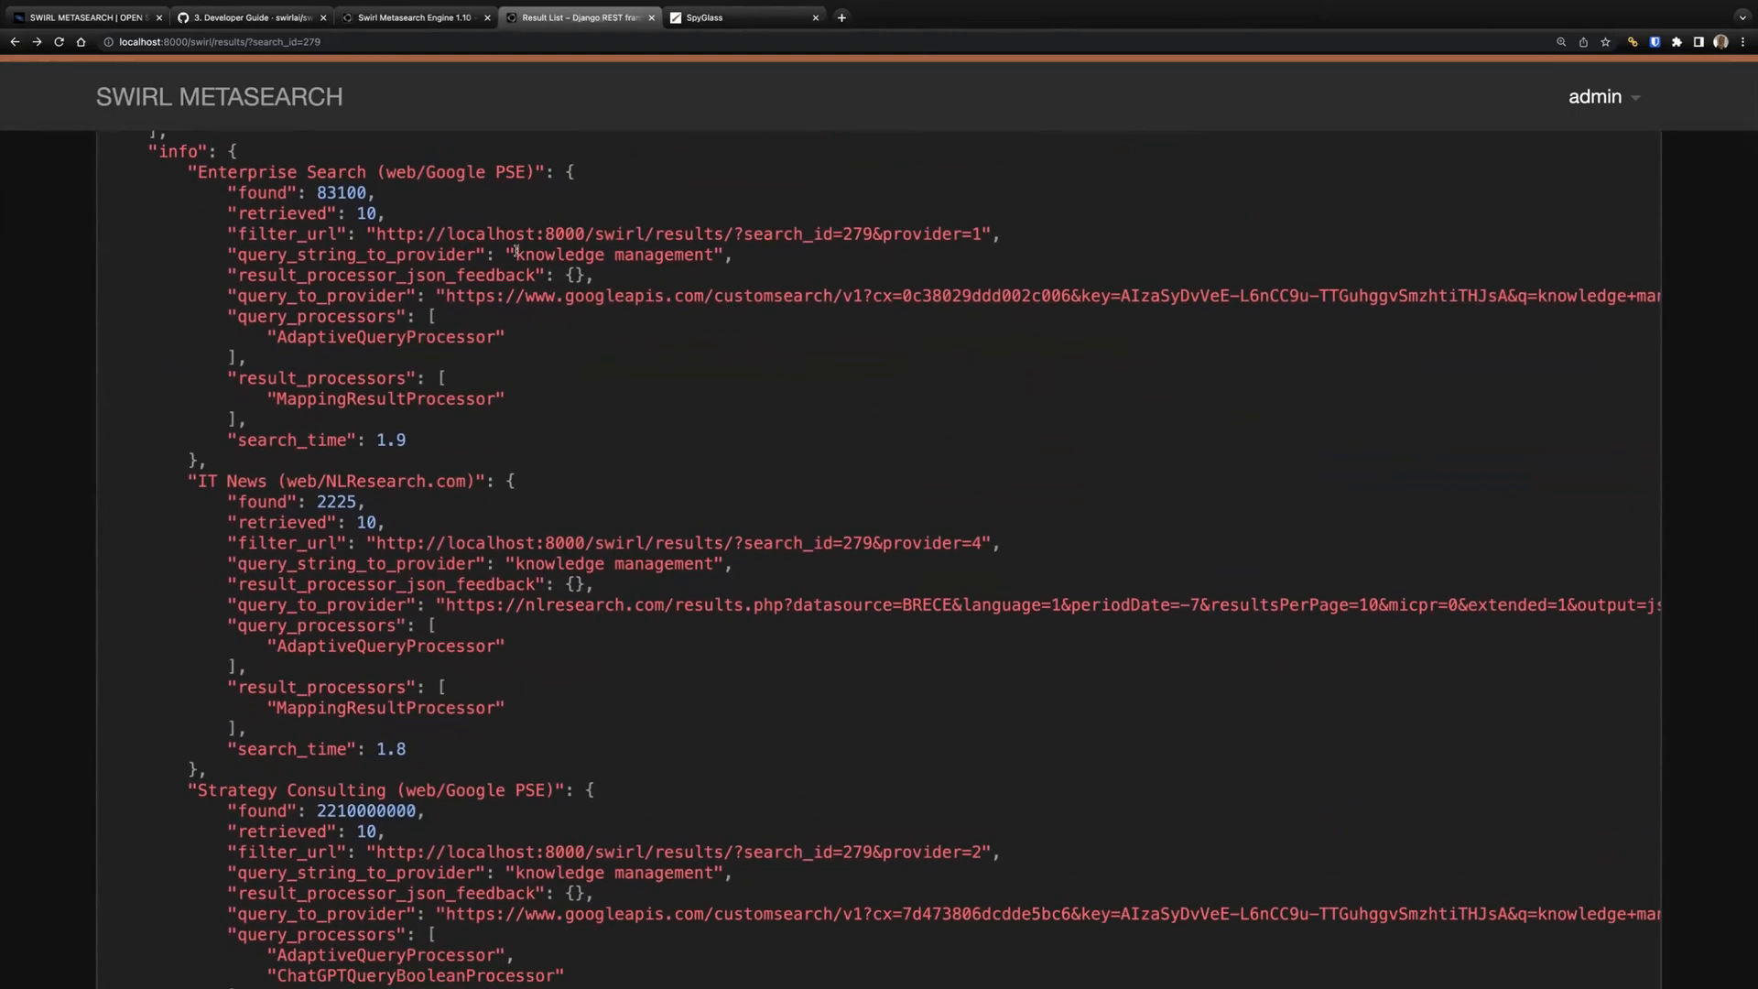
double_click(614, 255)
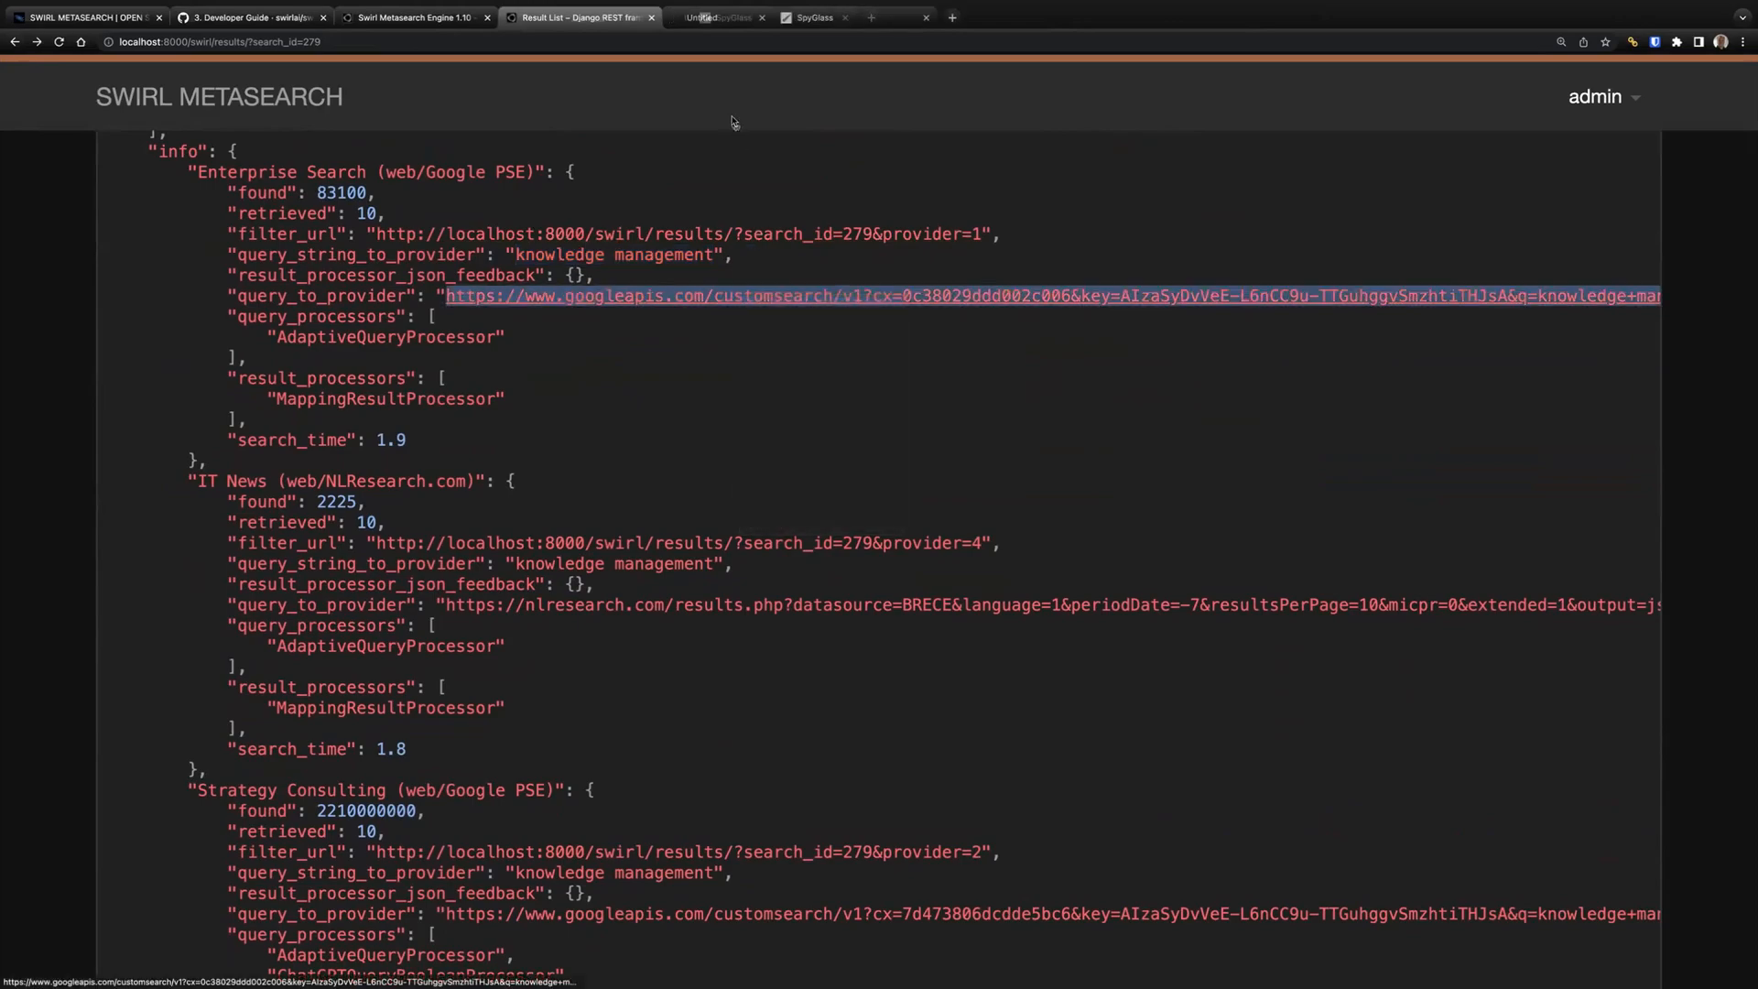
Step: View the raw Google Custom Search JSON response in its own tab, then return to the SWIRL Result List
click(1042, 297)
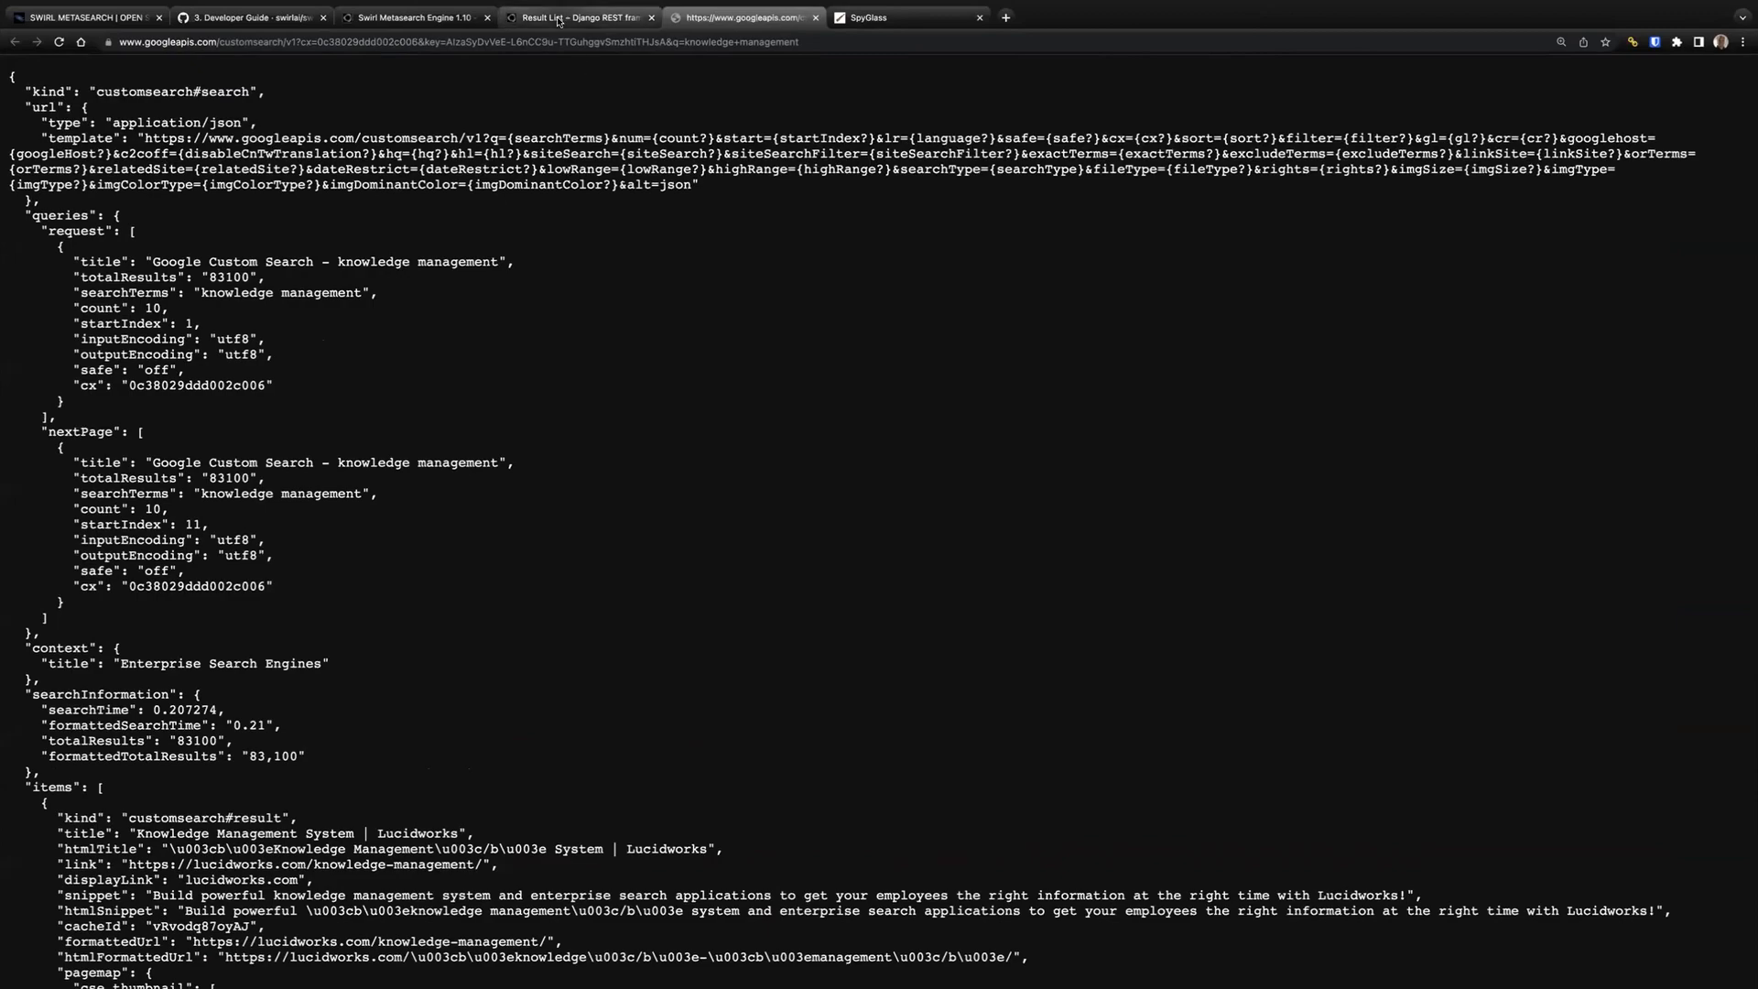
click(579, 17)
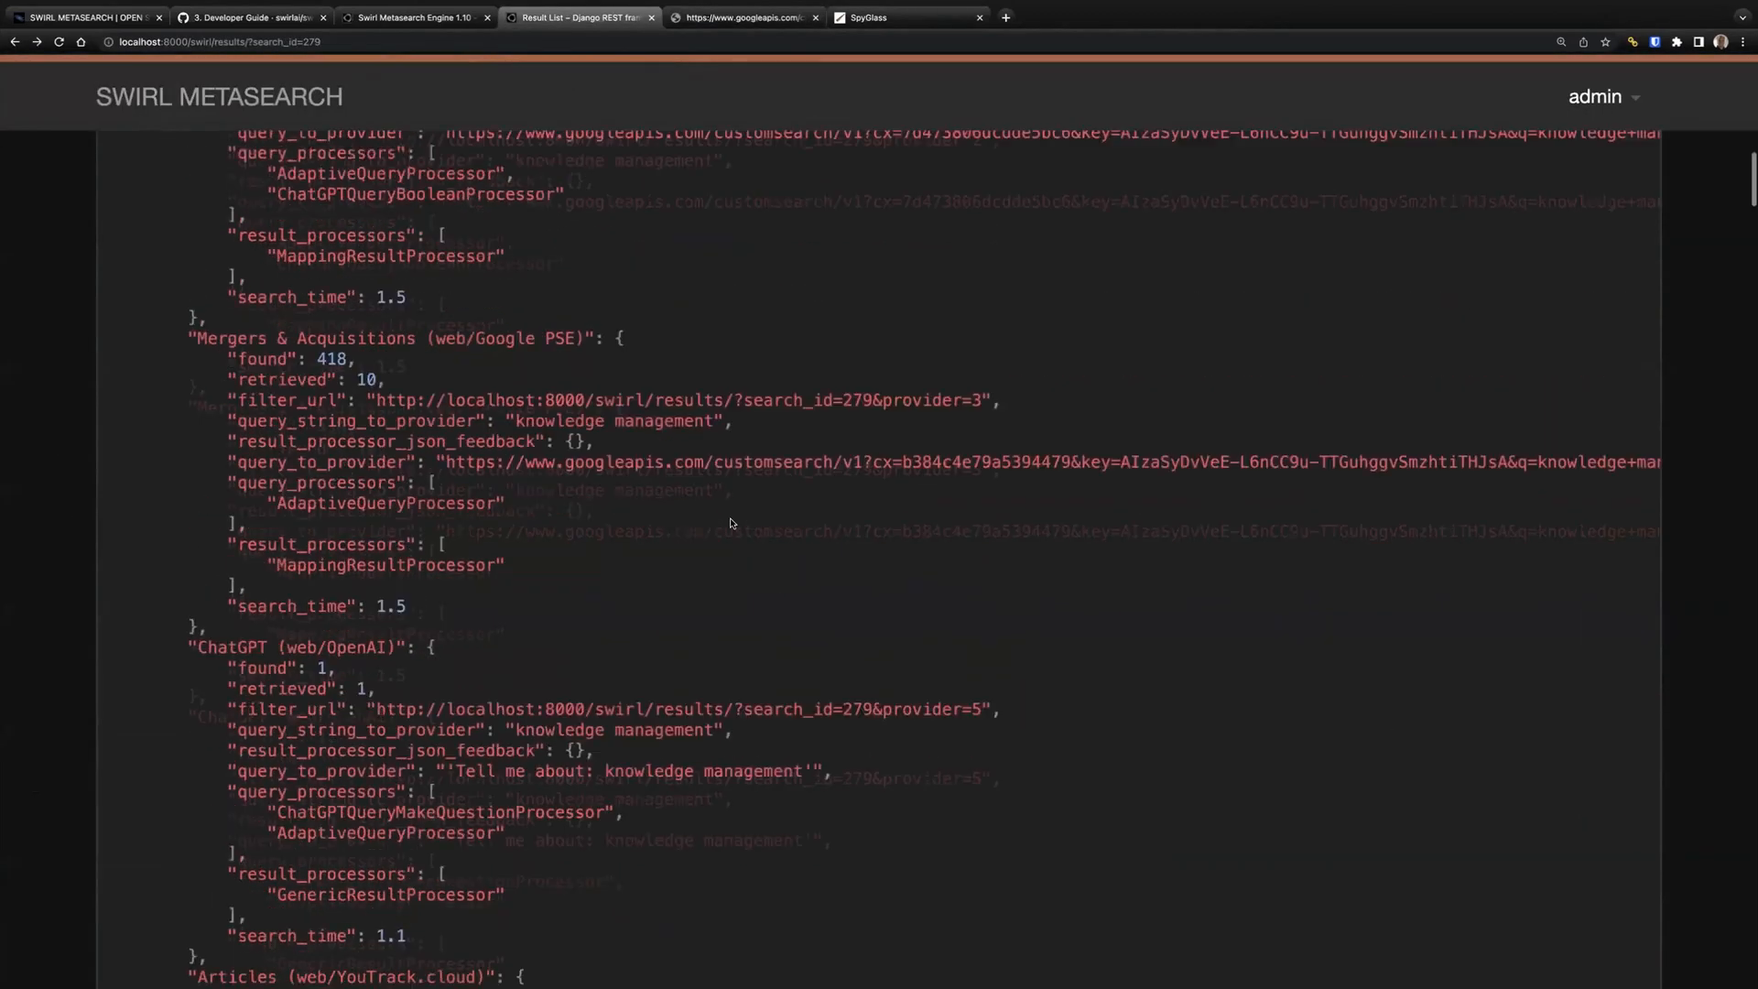
Step: Review search 279's results JSON down to ChatGPT's top result and its relevancy explain data
scroll(down, 3)
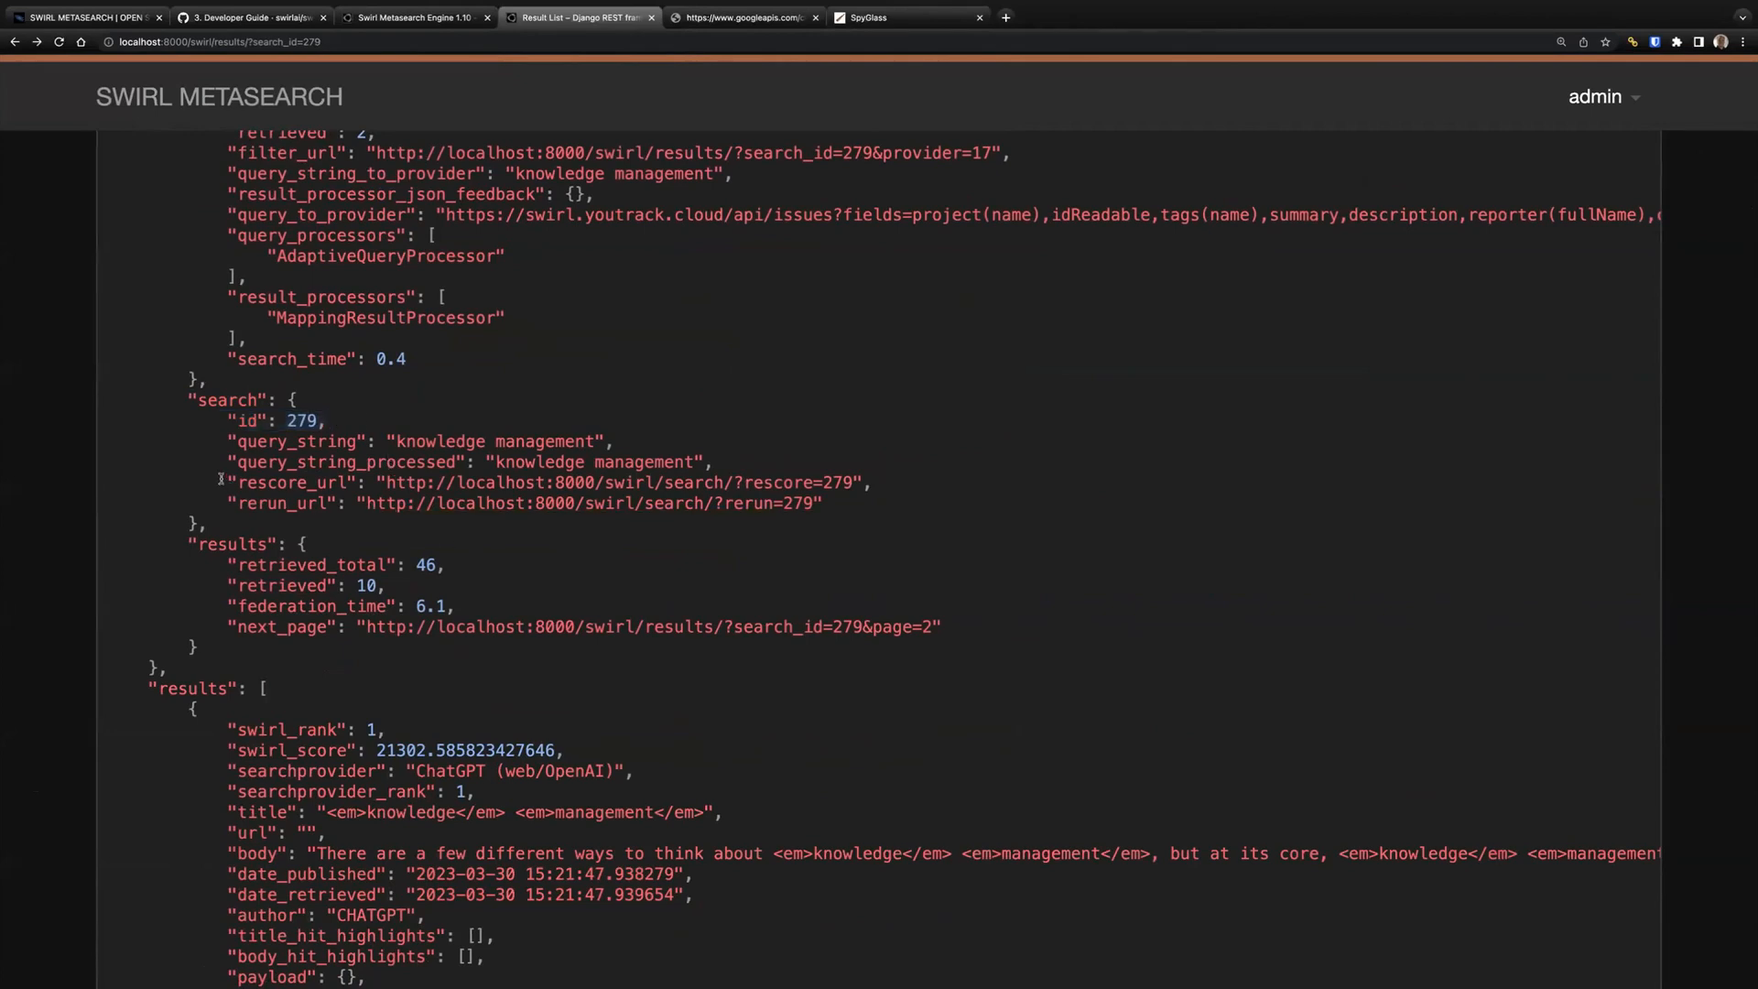
mouse_move(591, 501)
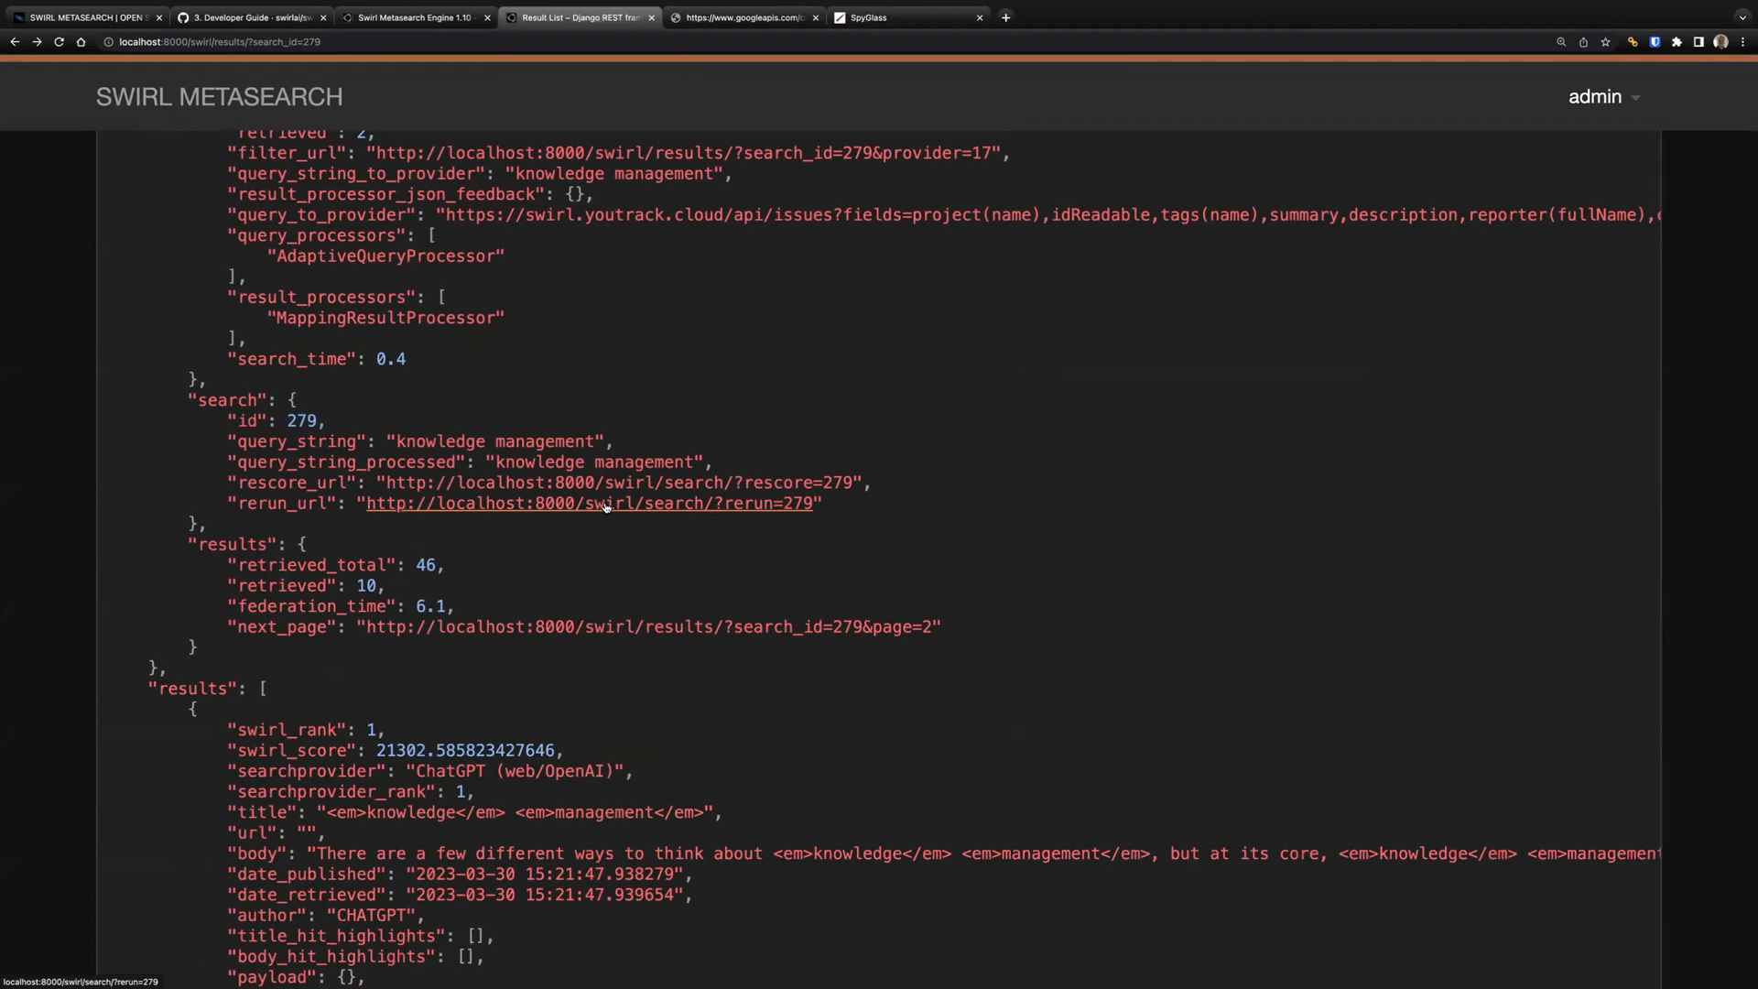
scroll(down, 3)
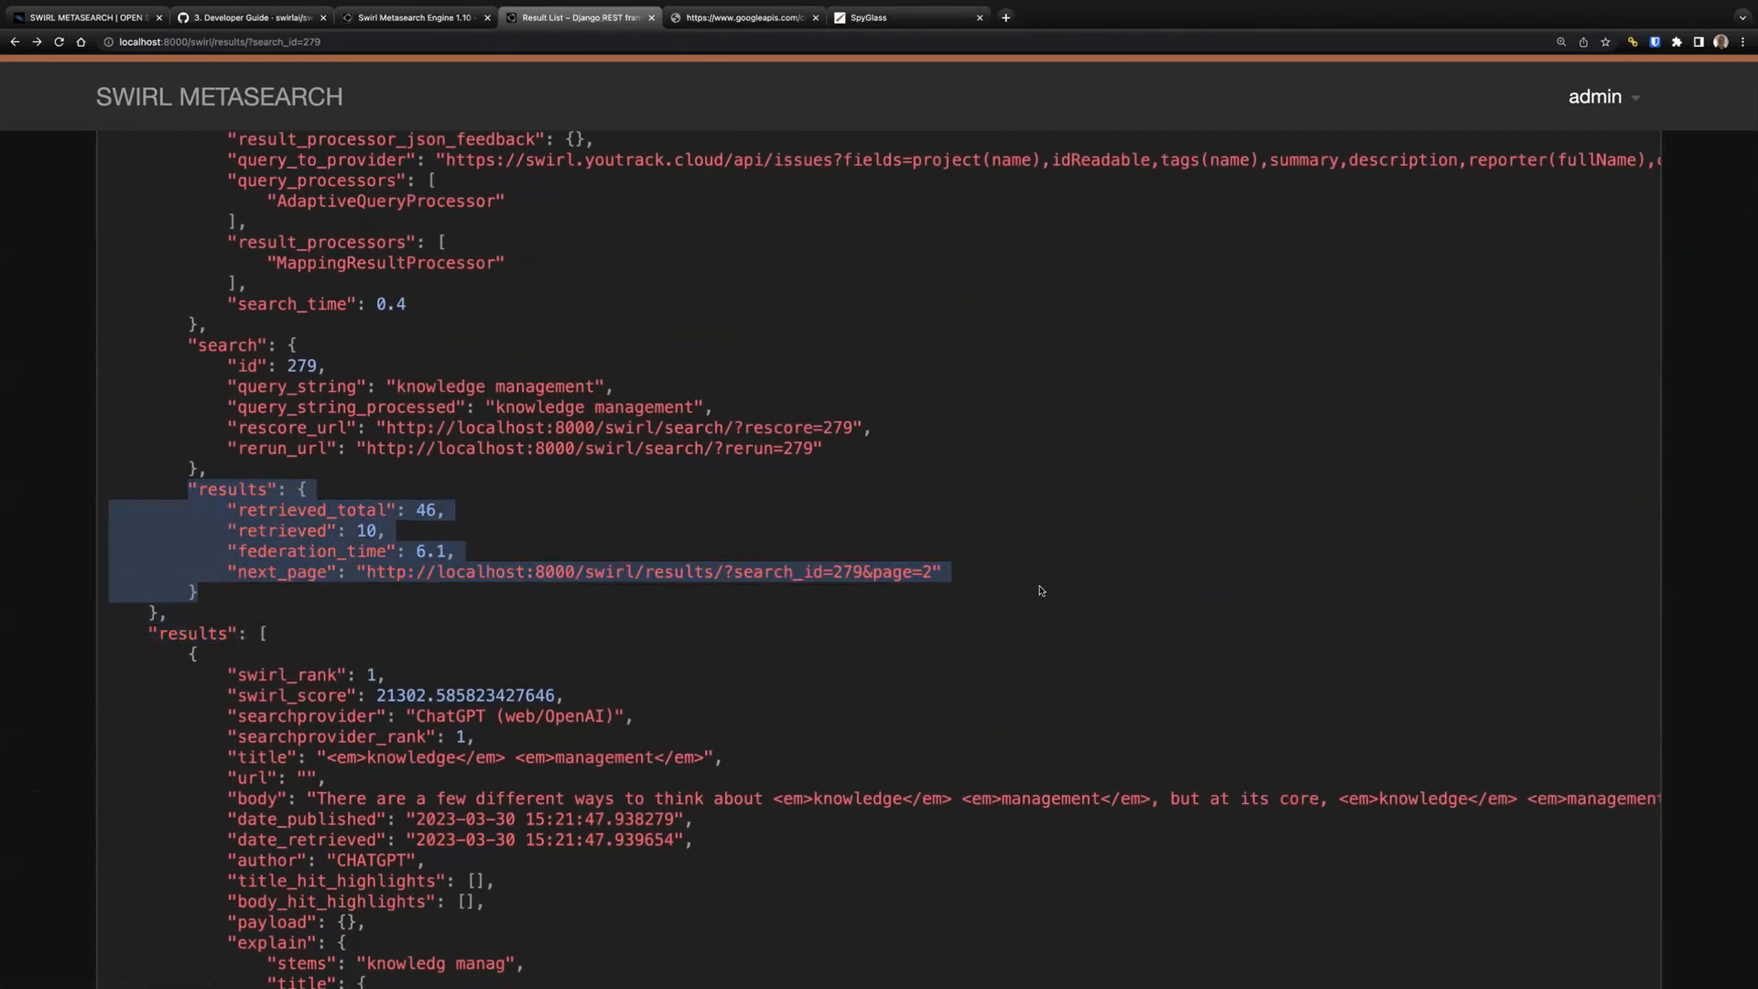
scroll(down, 3)
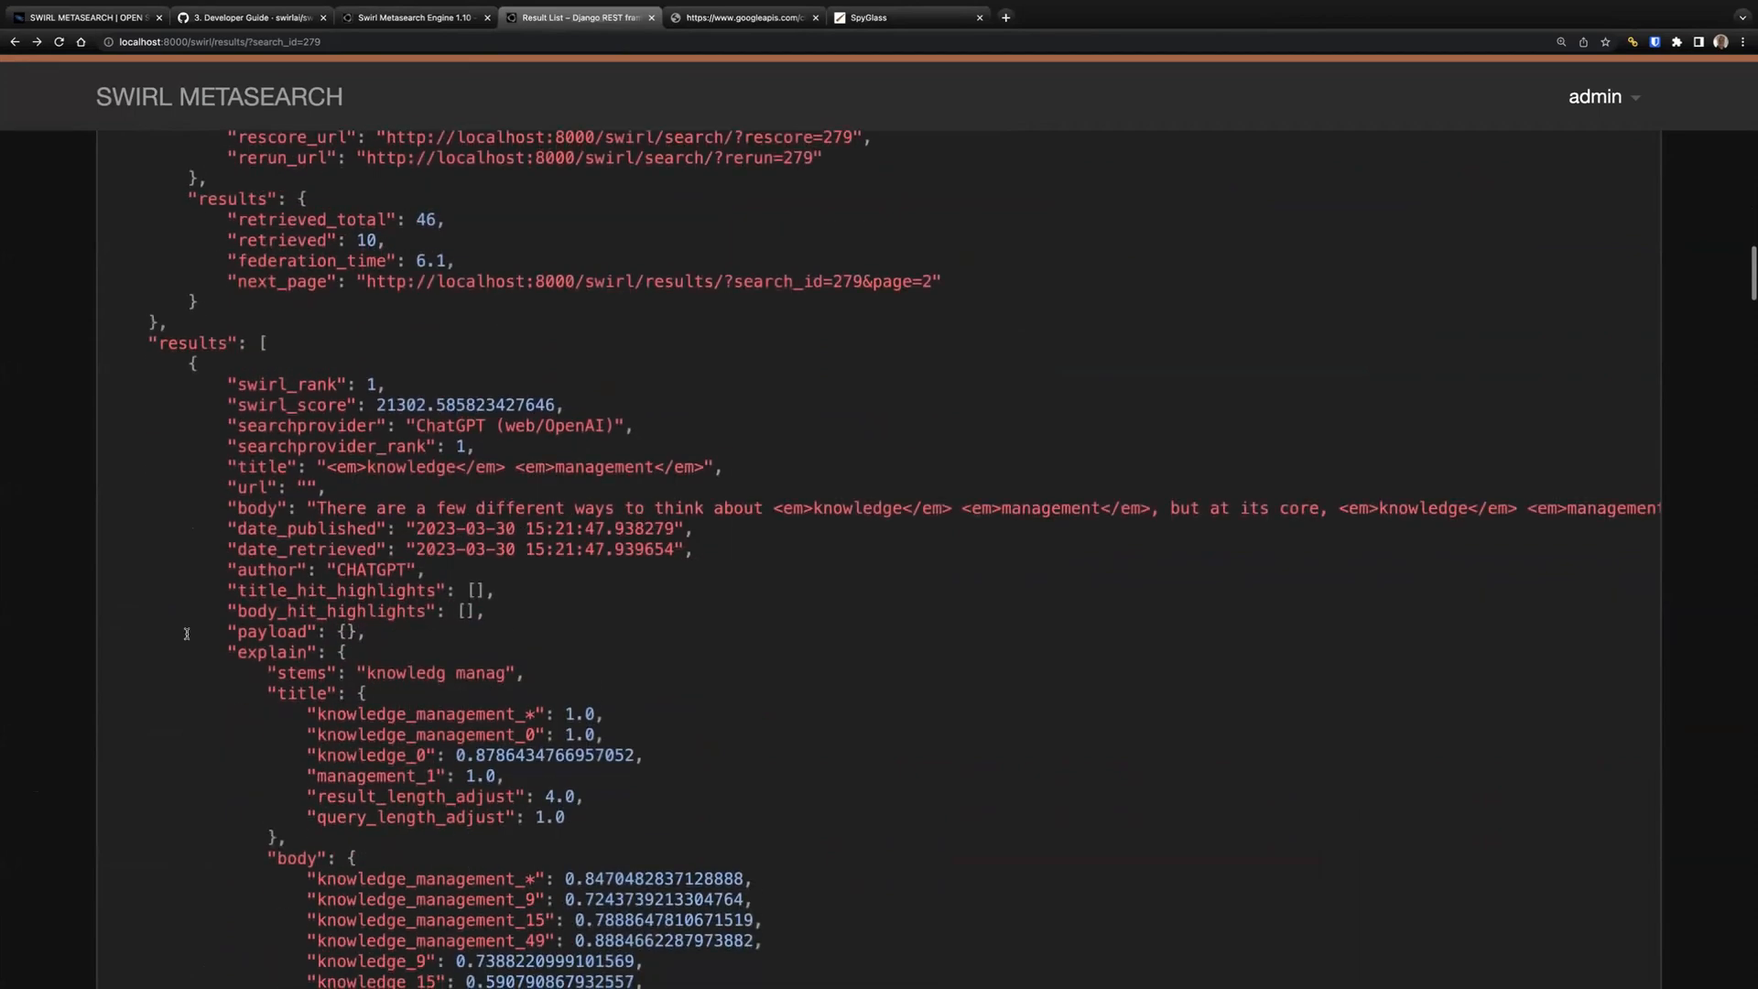
scroll(down, 3)
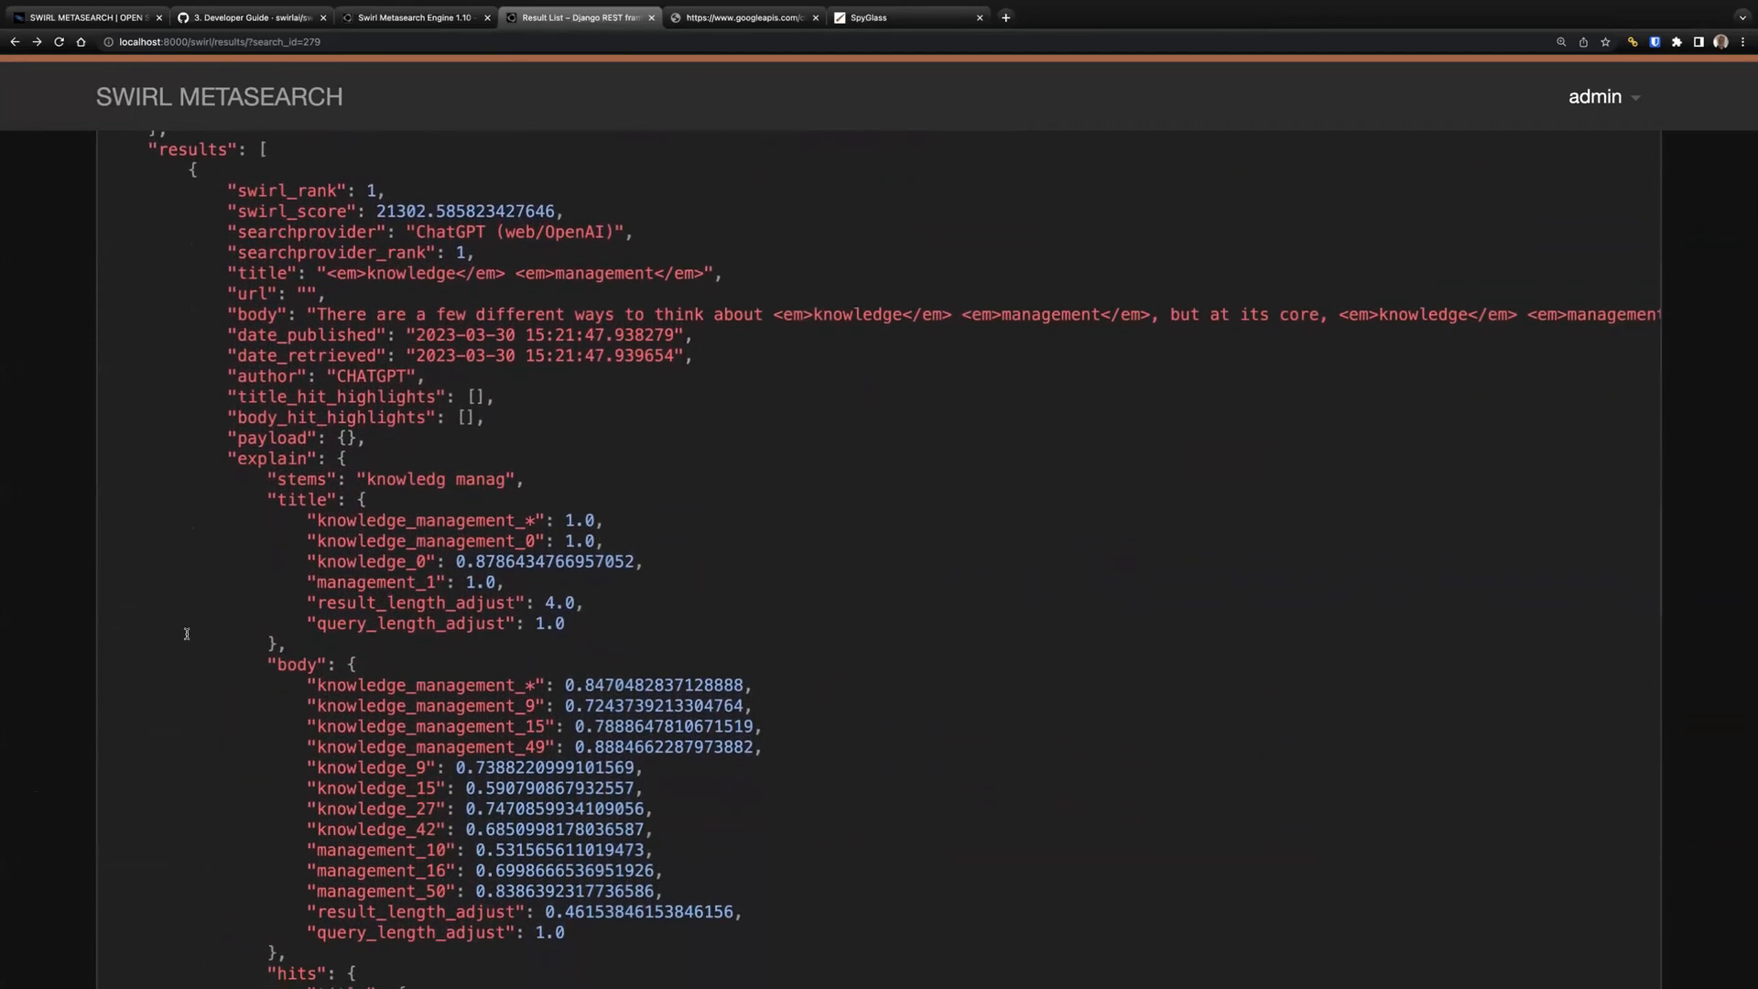
mouse_move(548, 203)
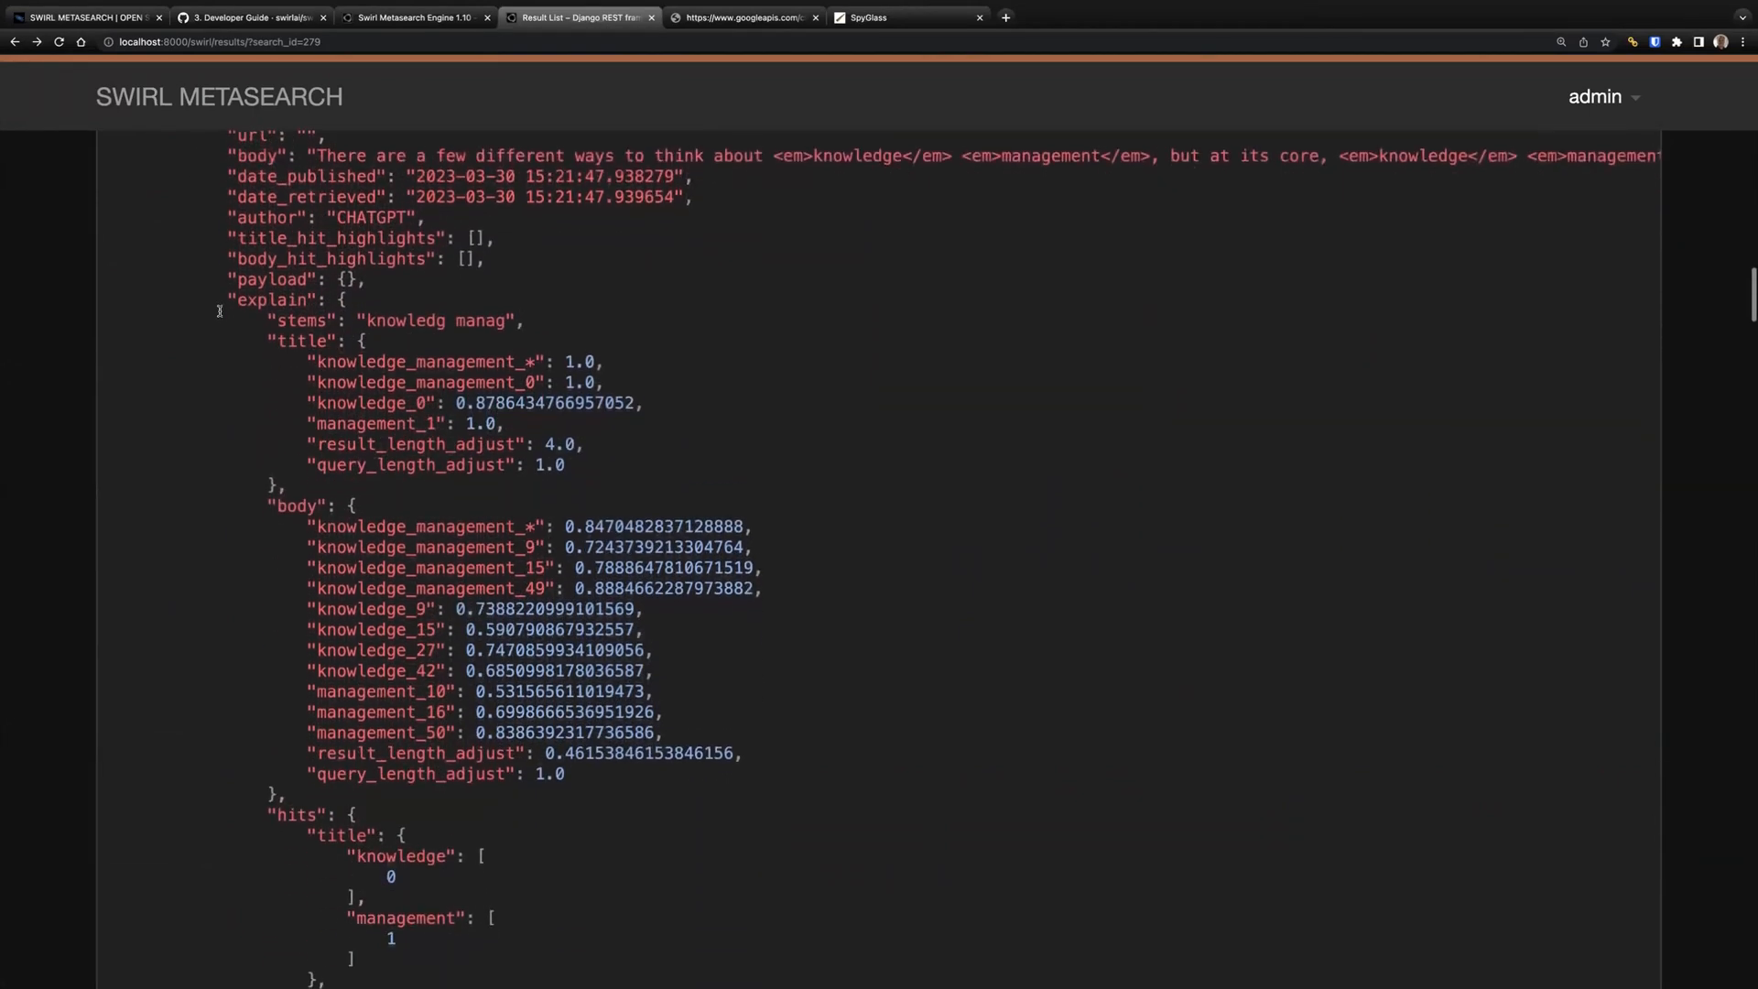
scroll(down, 3)
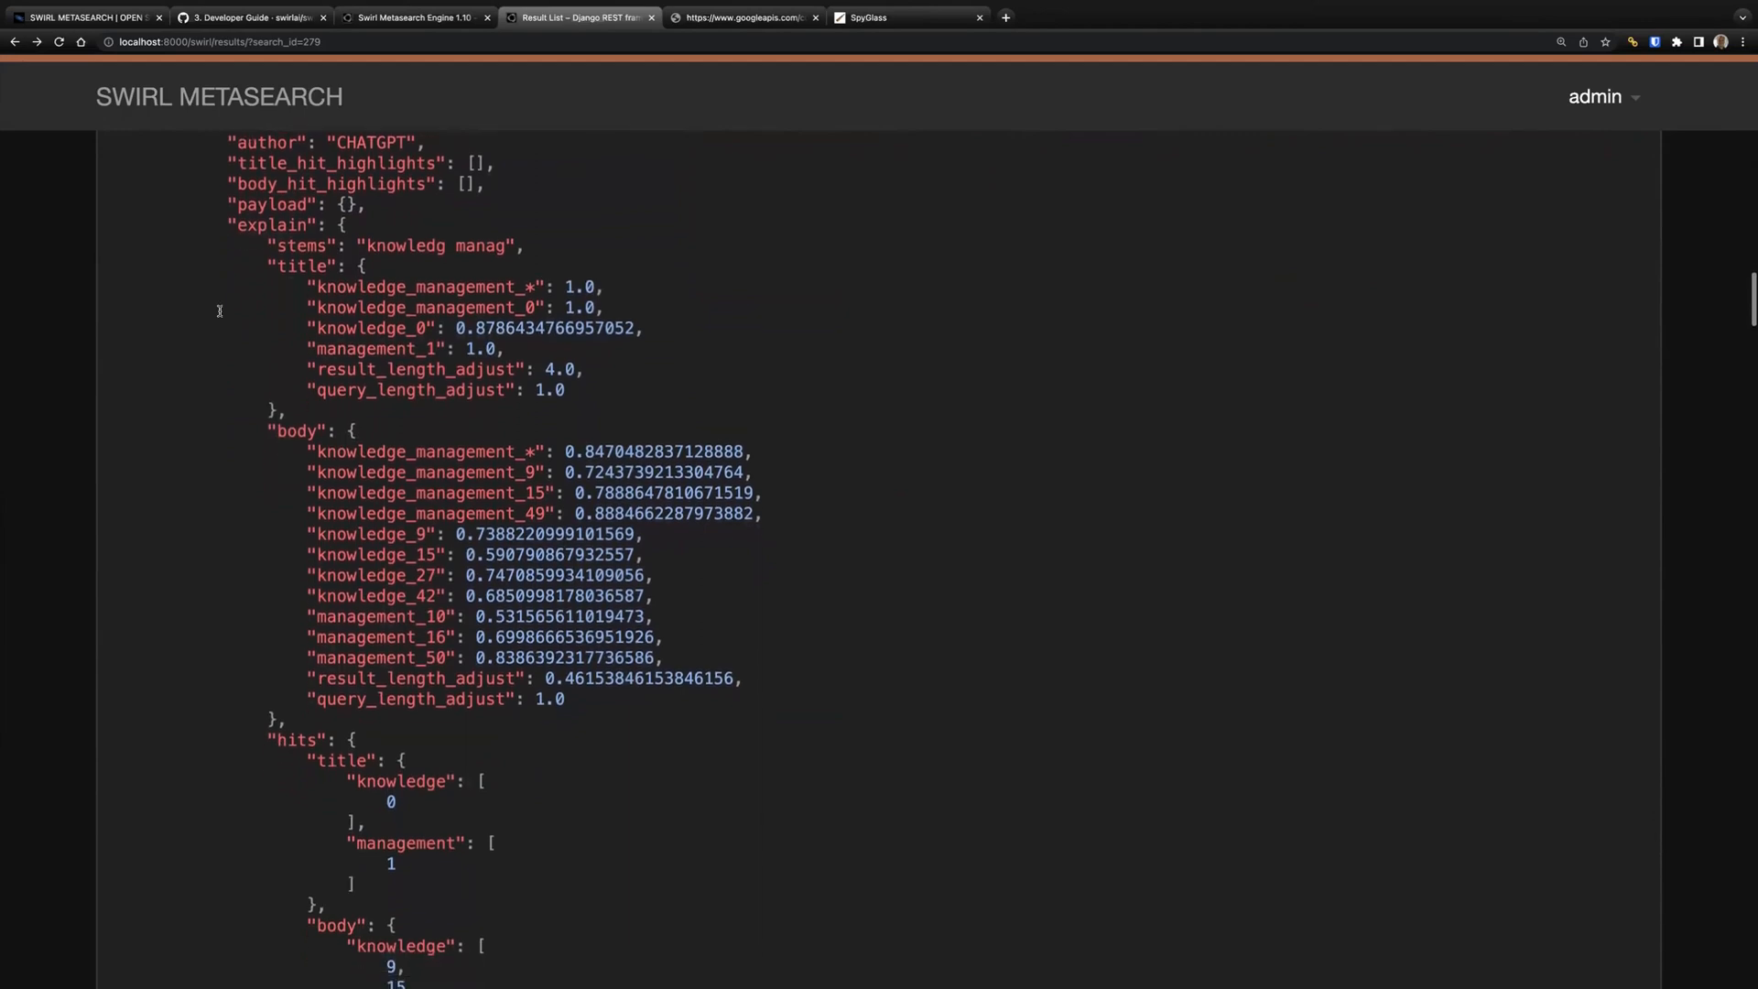
scroll(down, 3)
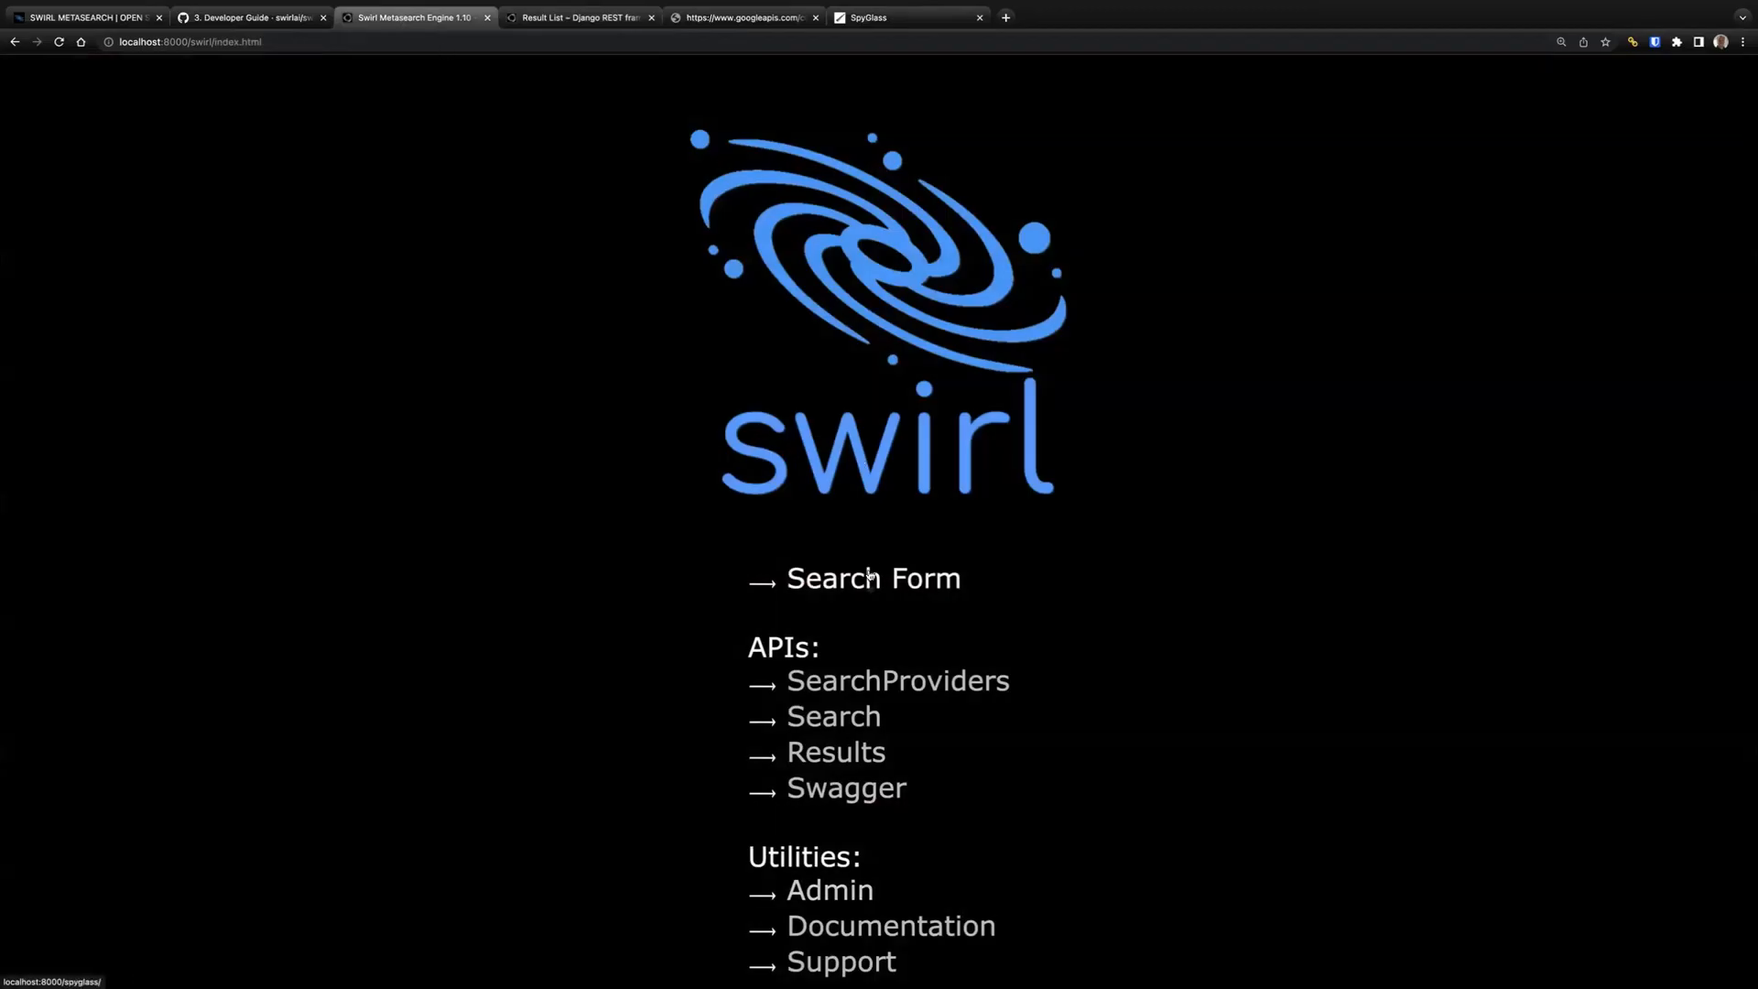
Step: In Spyglass, submit the query 'social media company:facebook'
click(903, 17)
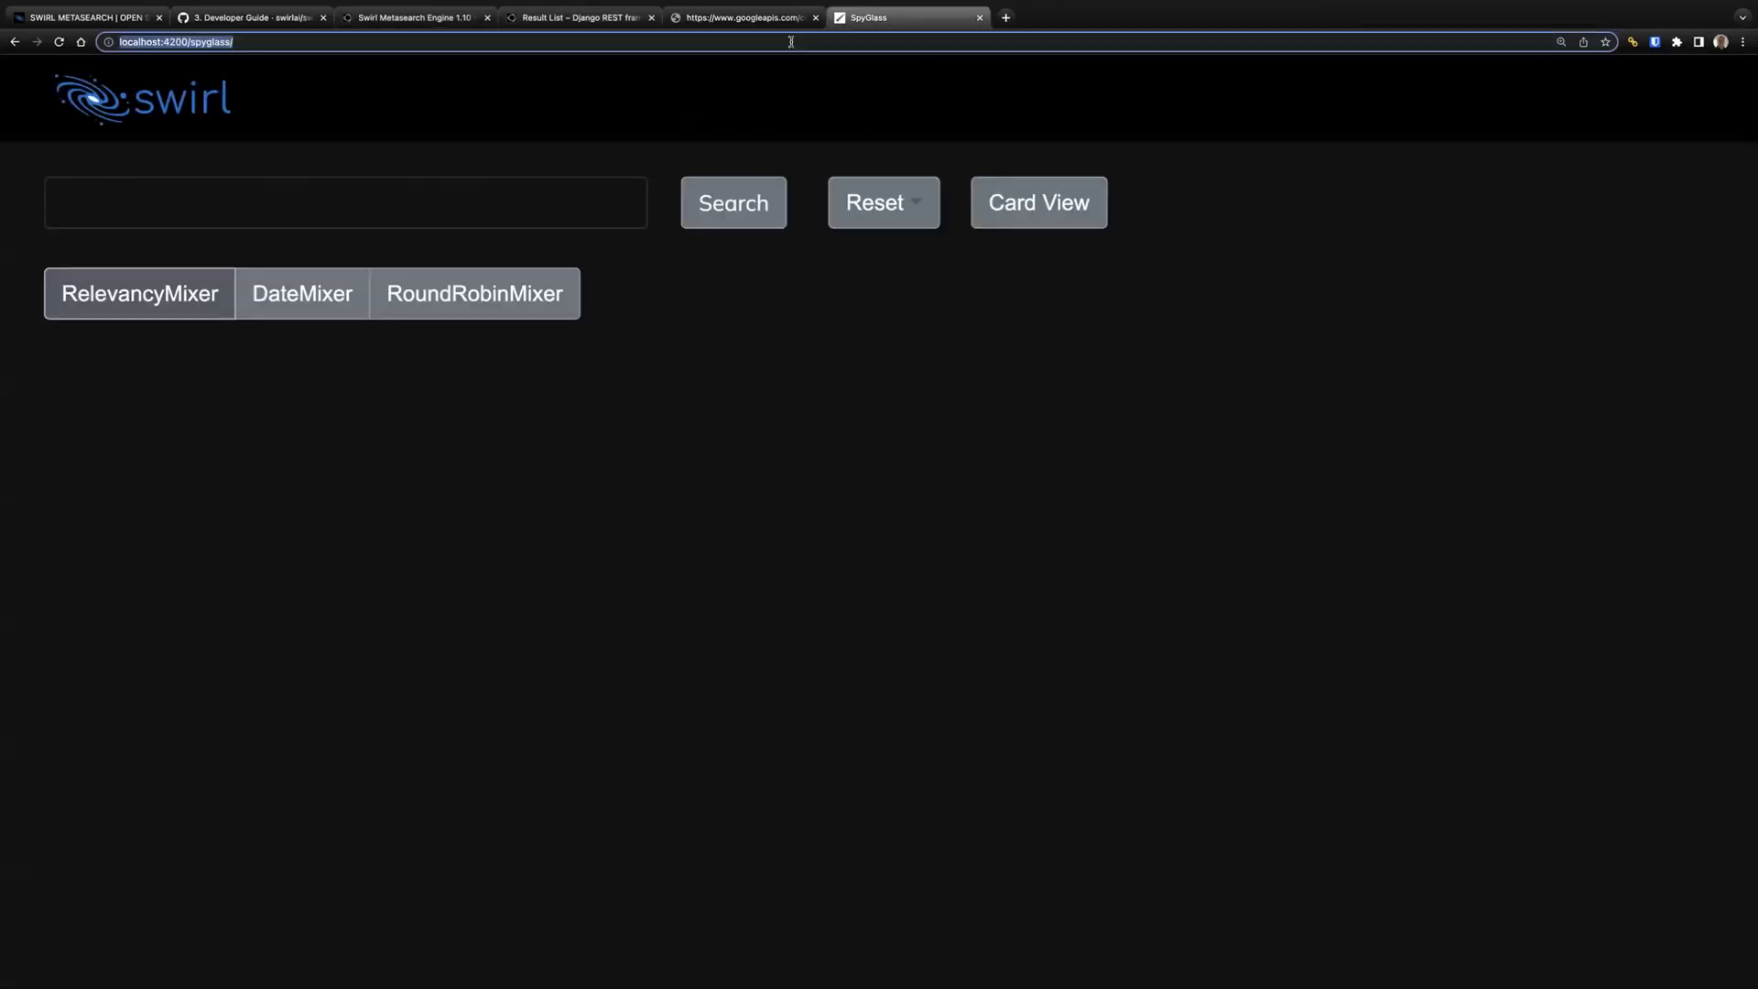
click(344, 203)
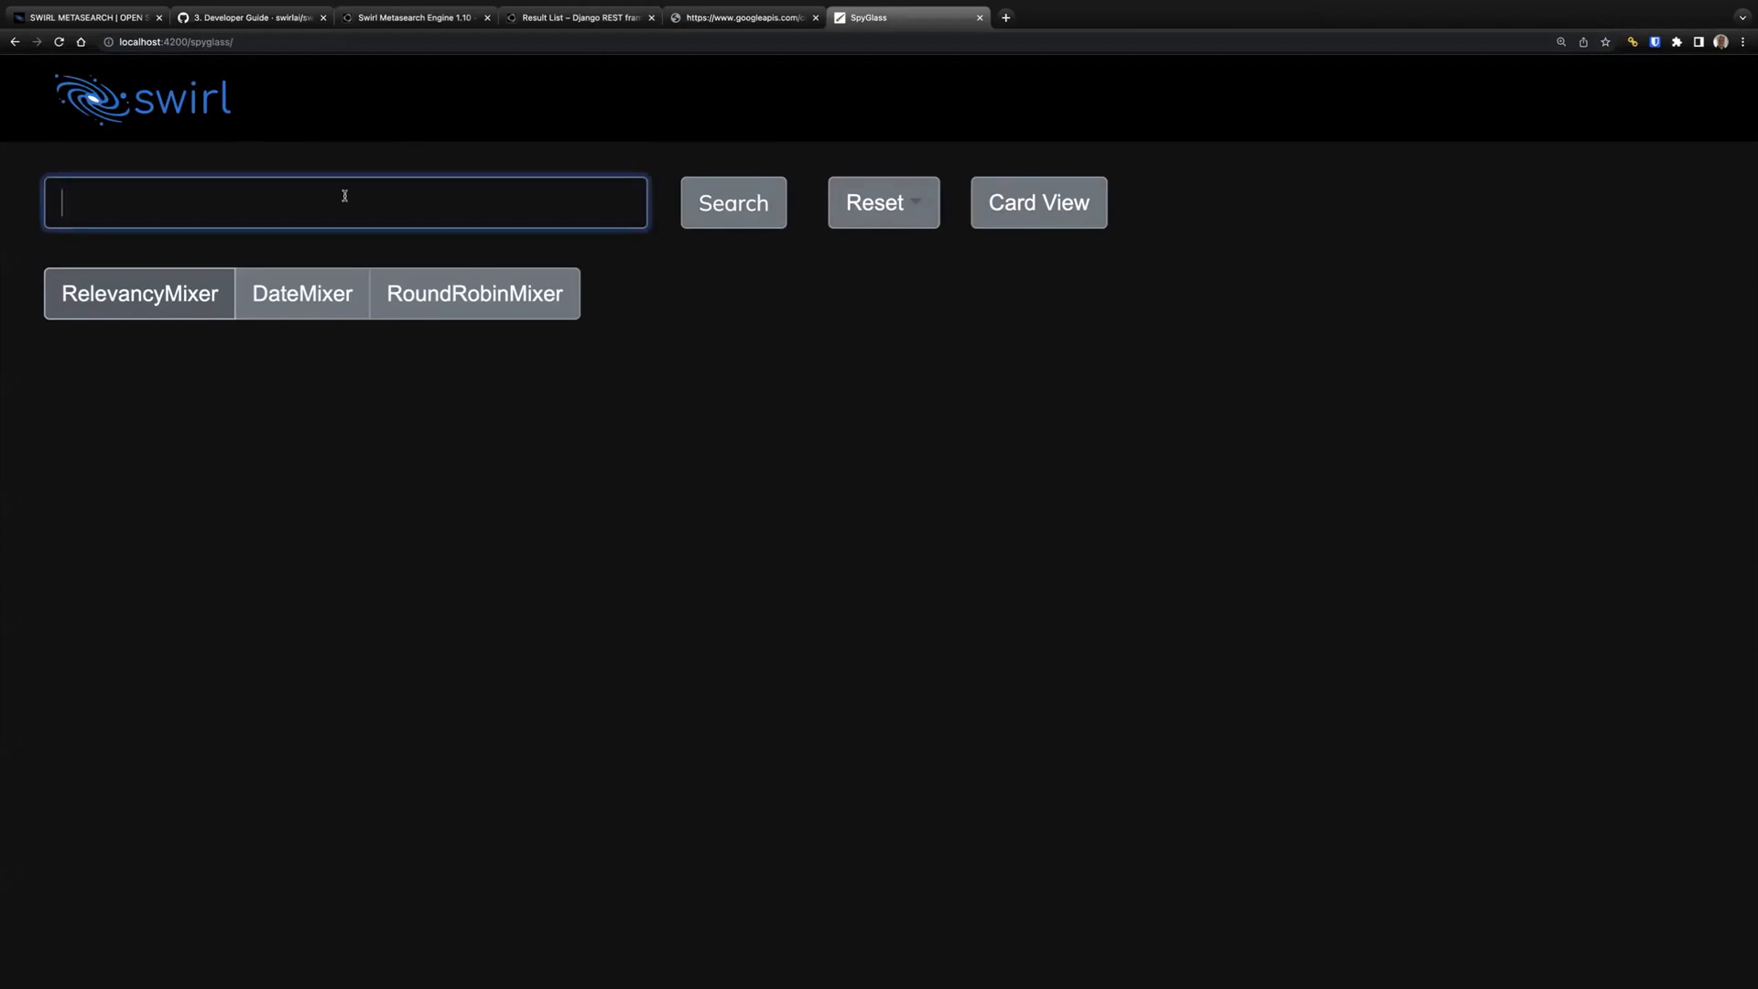
text(social media company:facebook)
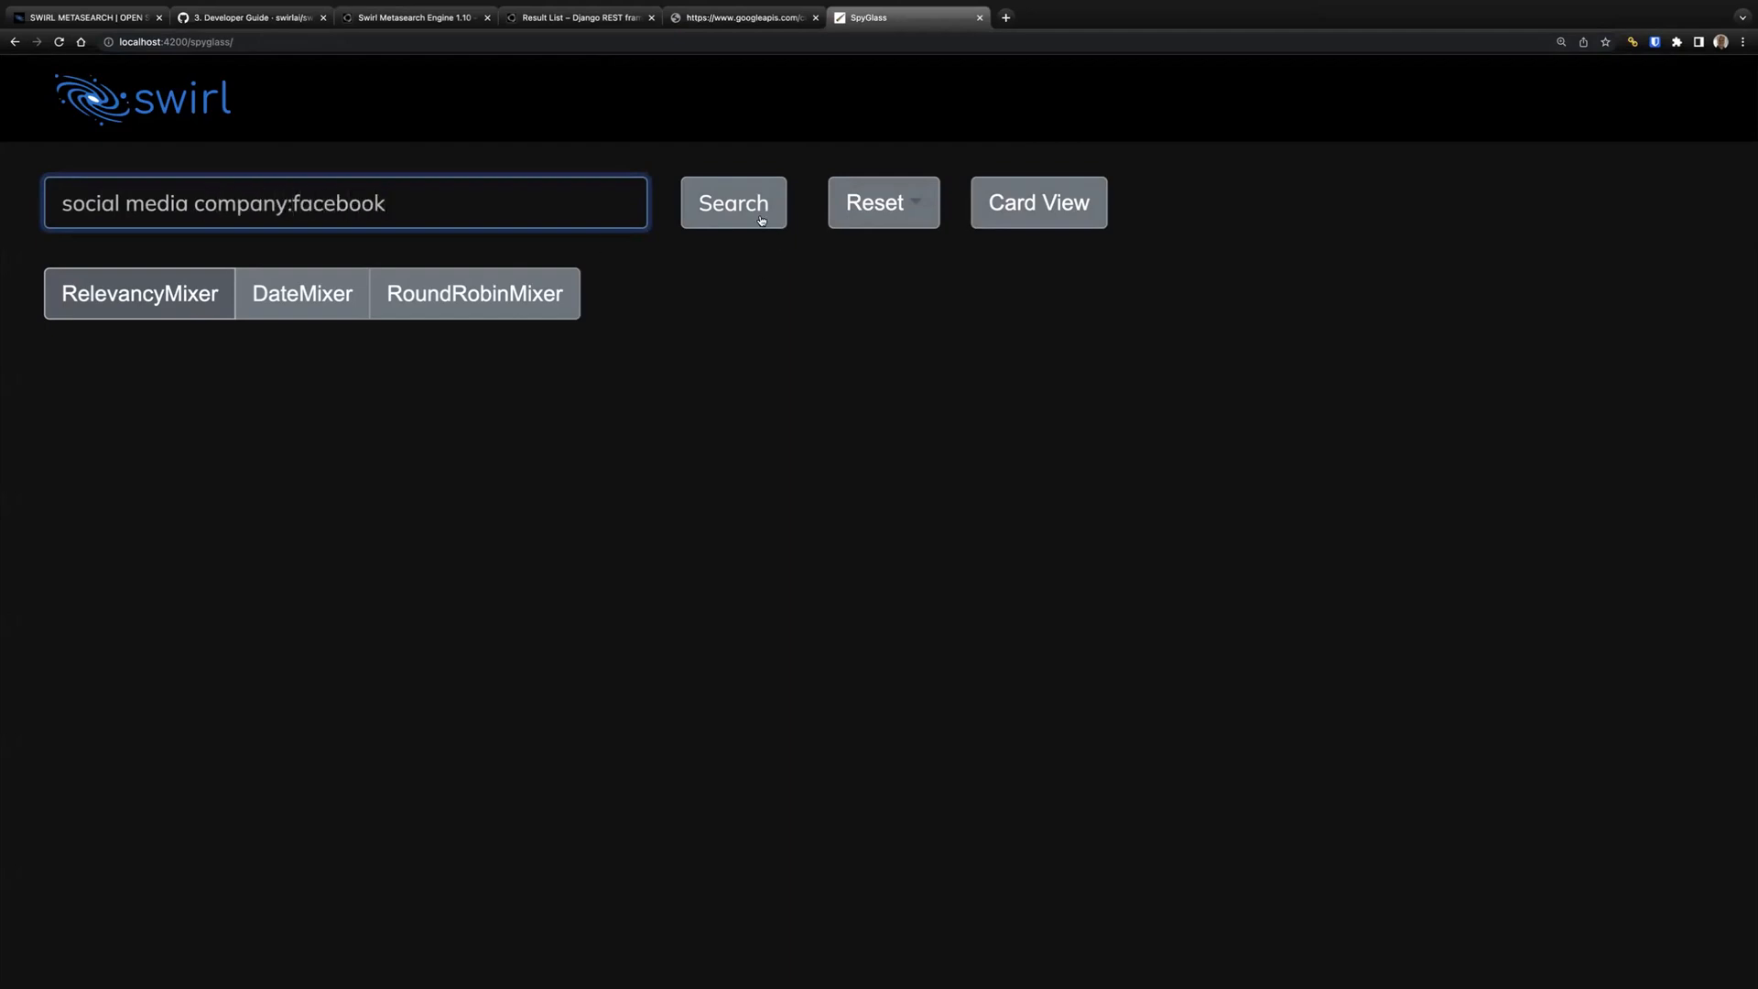
click(733, 203)
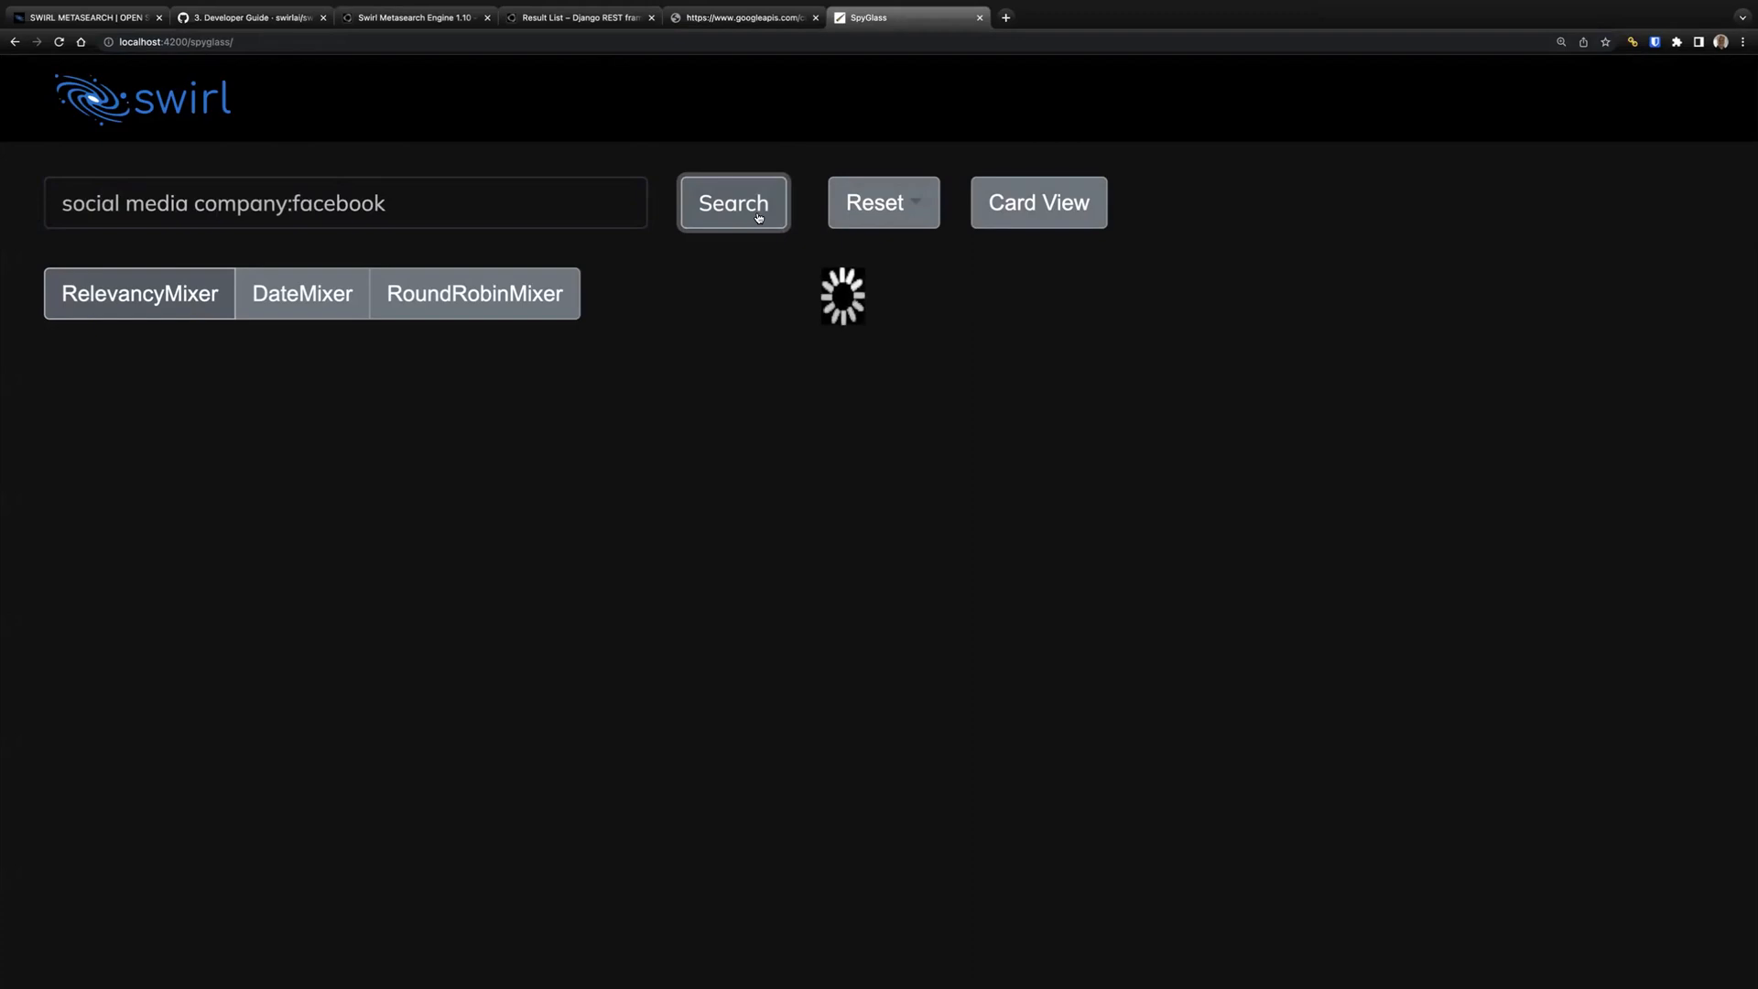
Step: With the 46 results in table view, expand the Source filter to list each provider with its result count
click(732, 203)
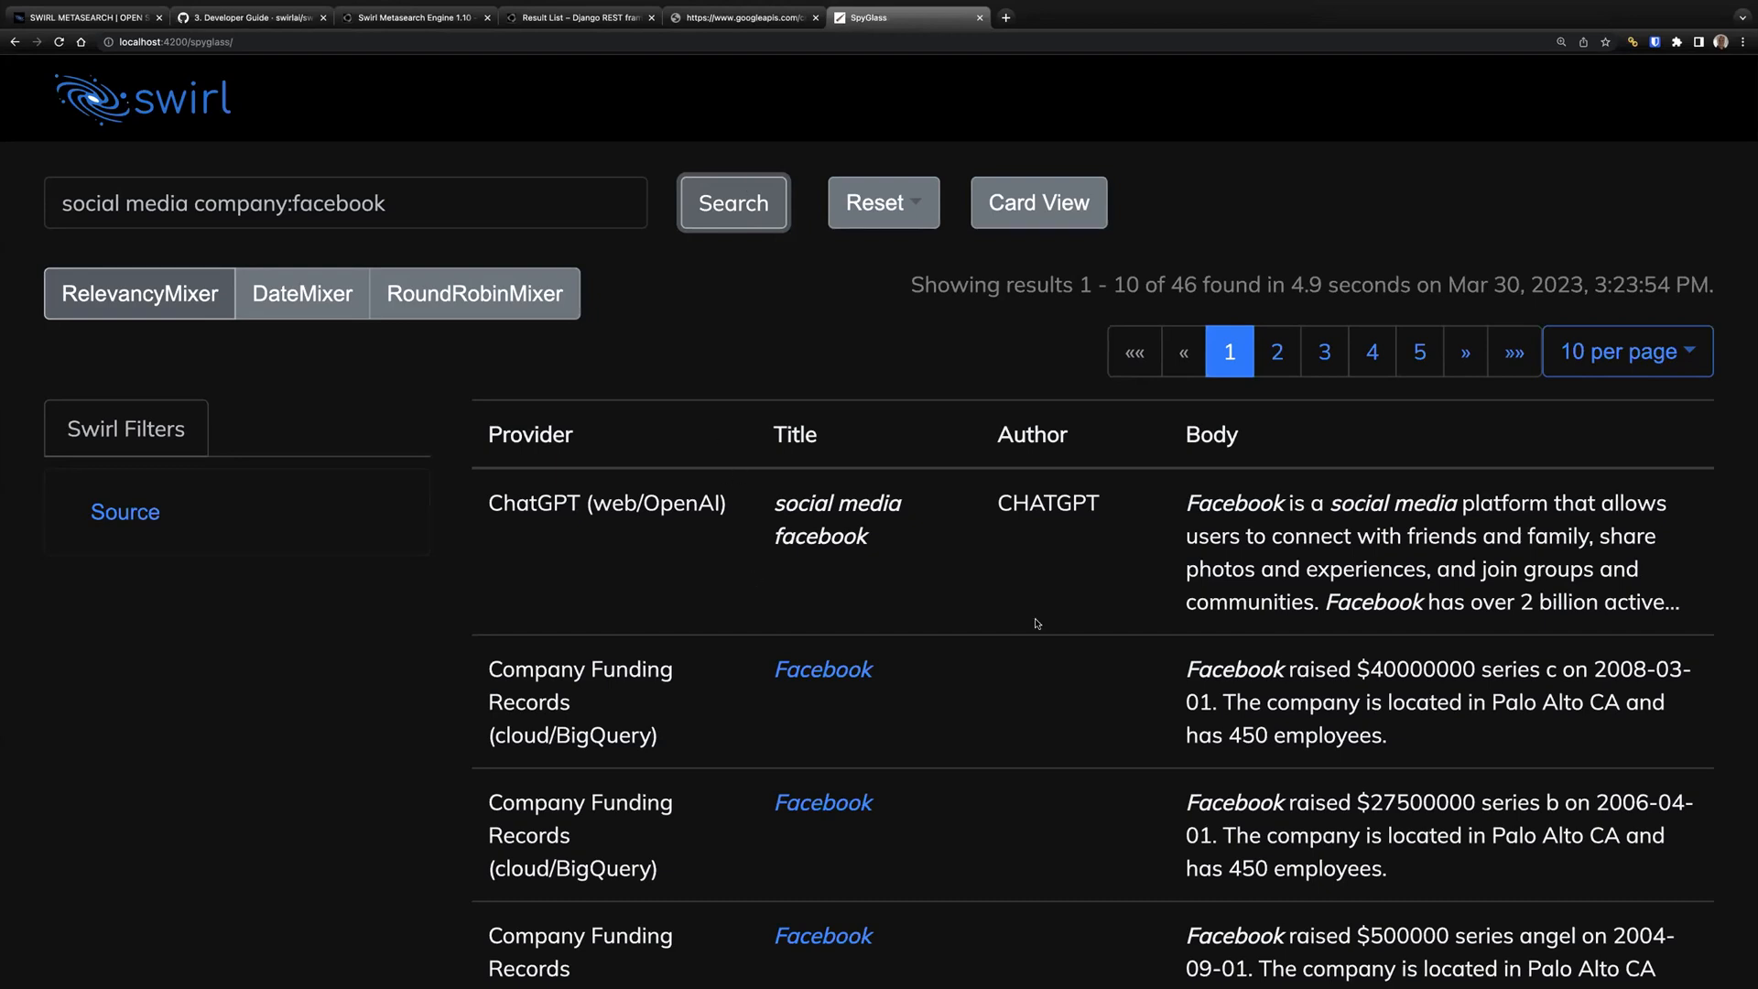
mouse_move(866, 372)
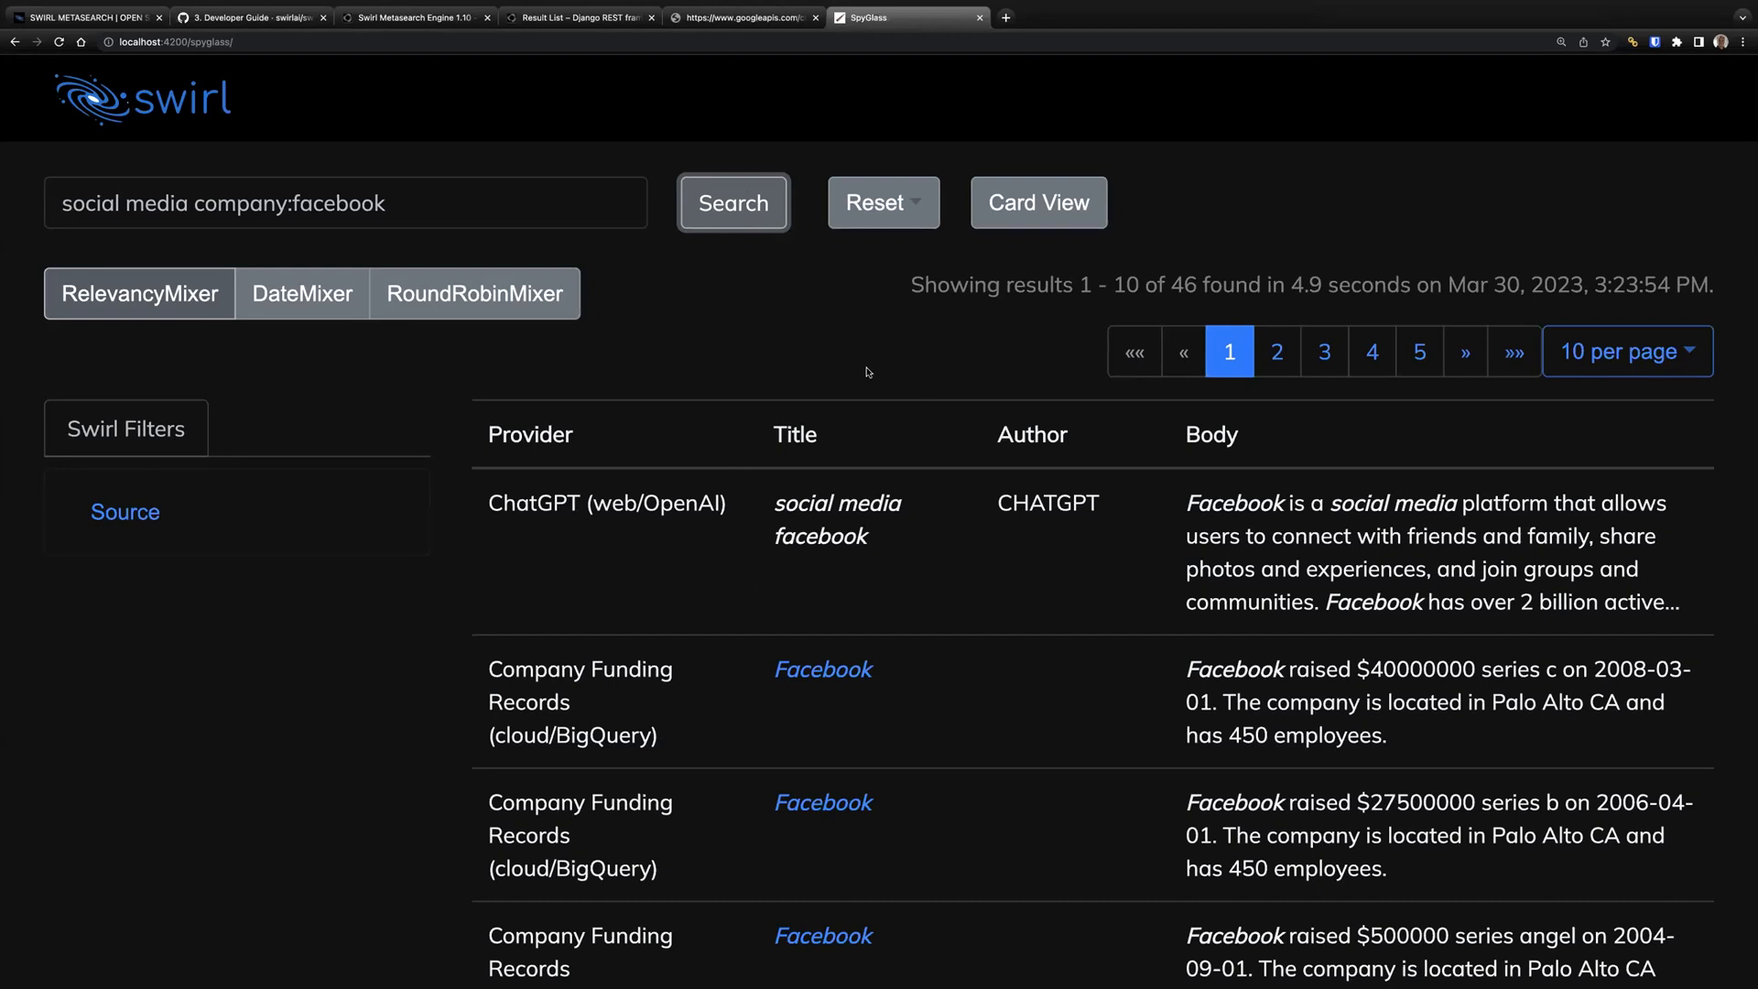
mouse_move(1251, 125)
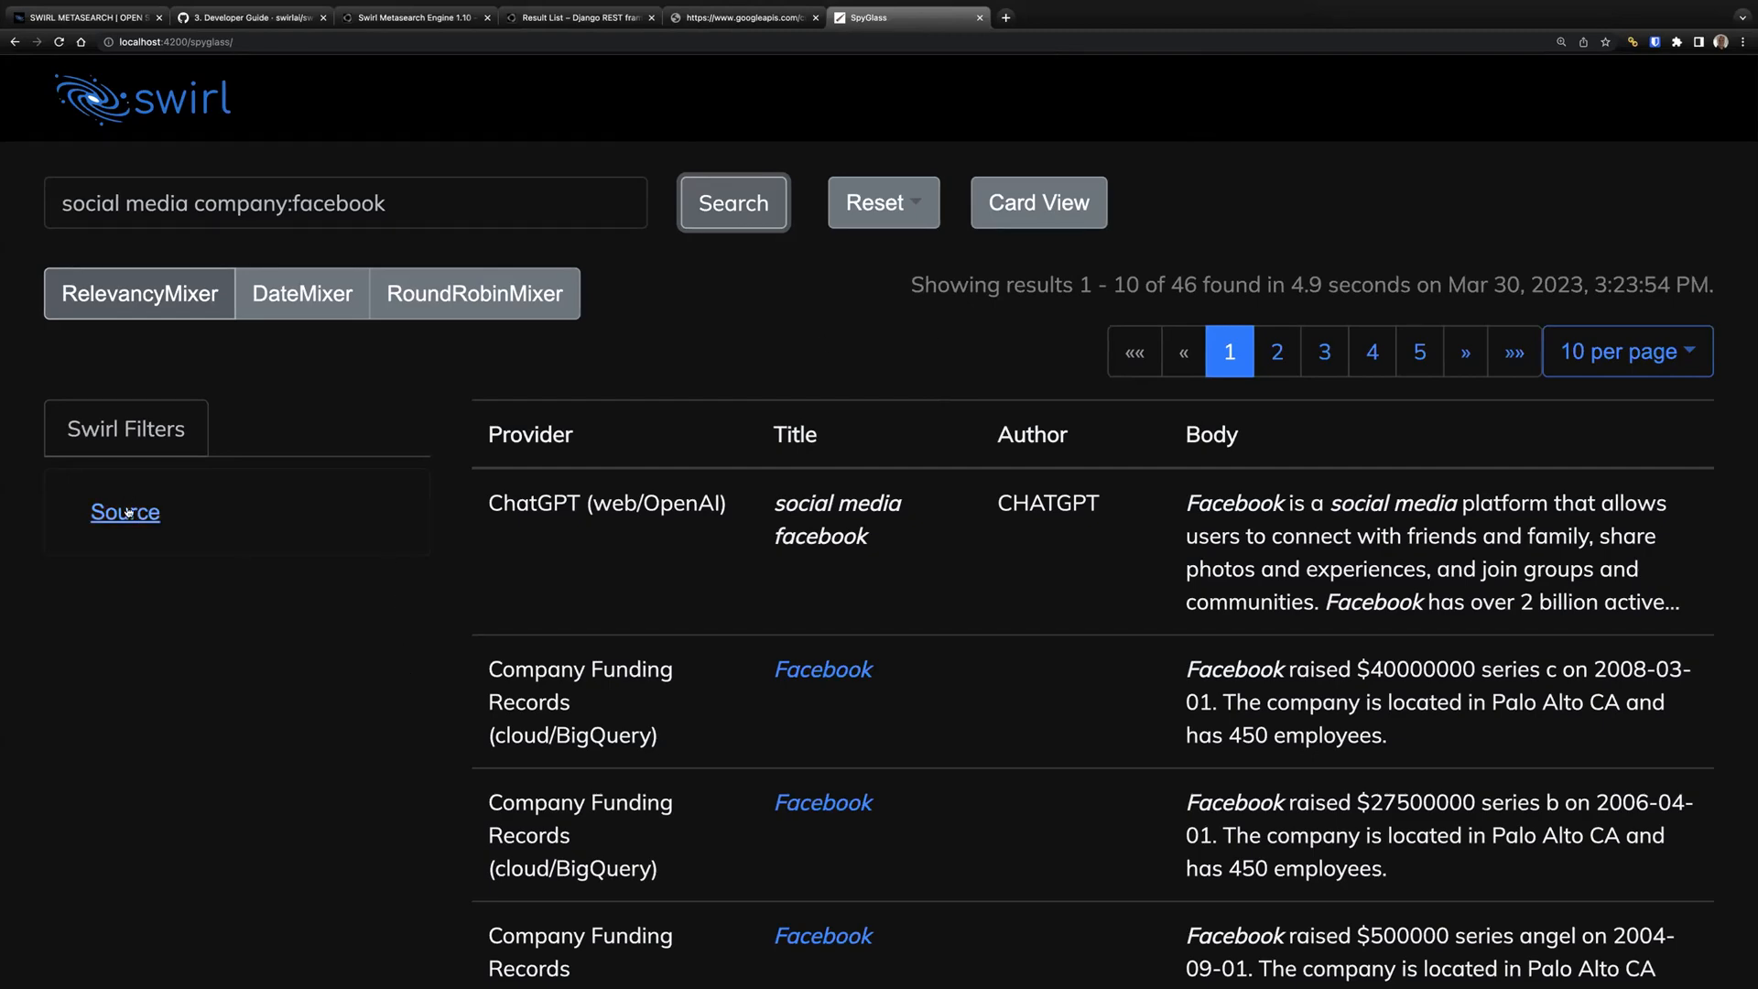
click(124, 511)
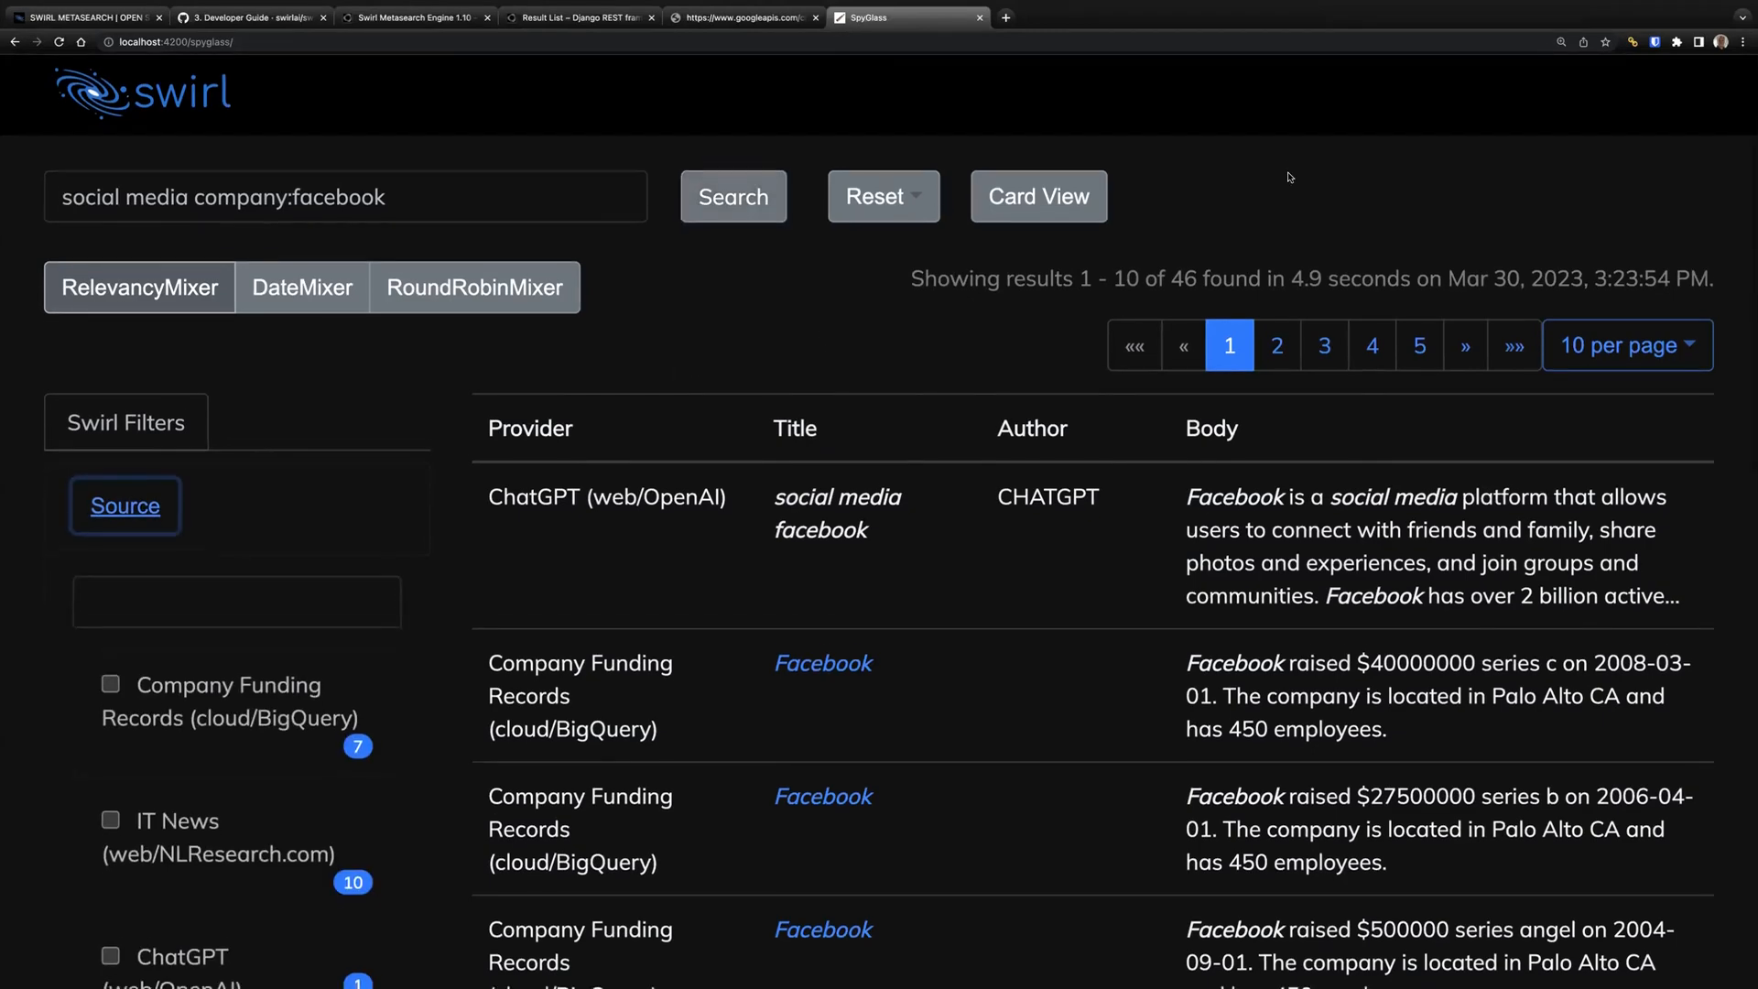
scroll(down, 3)
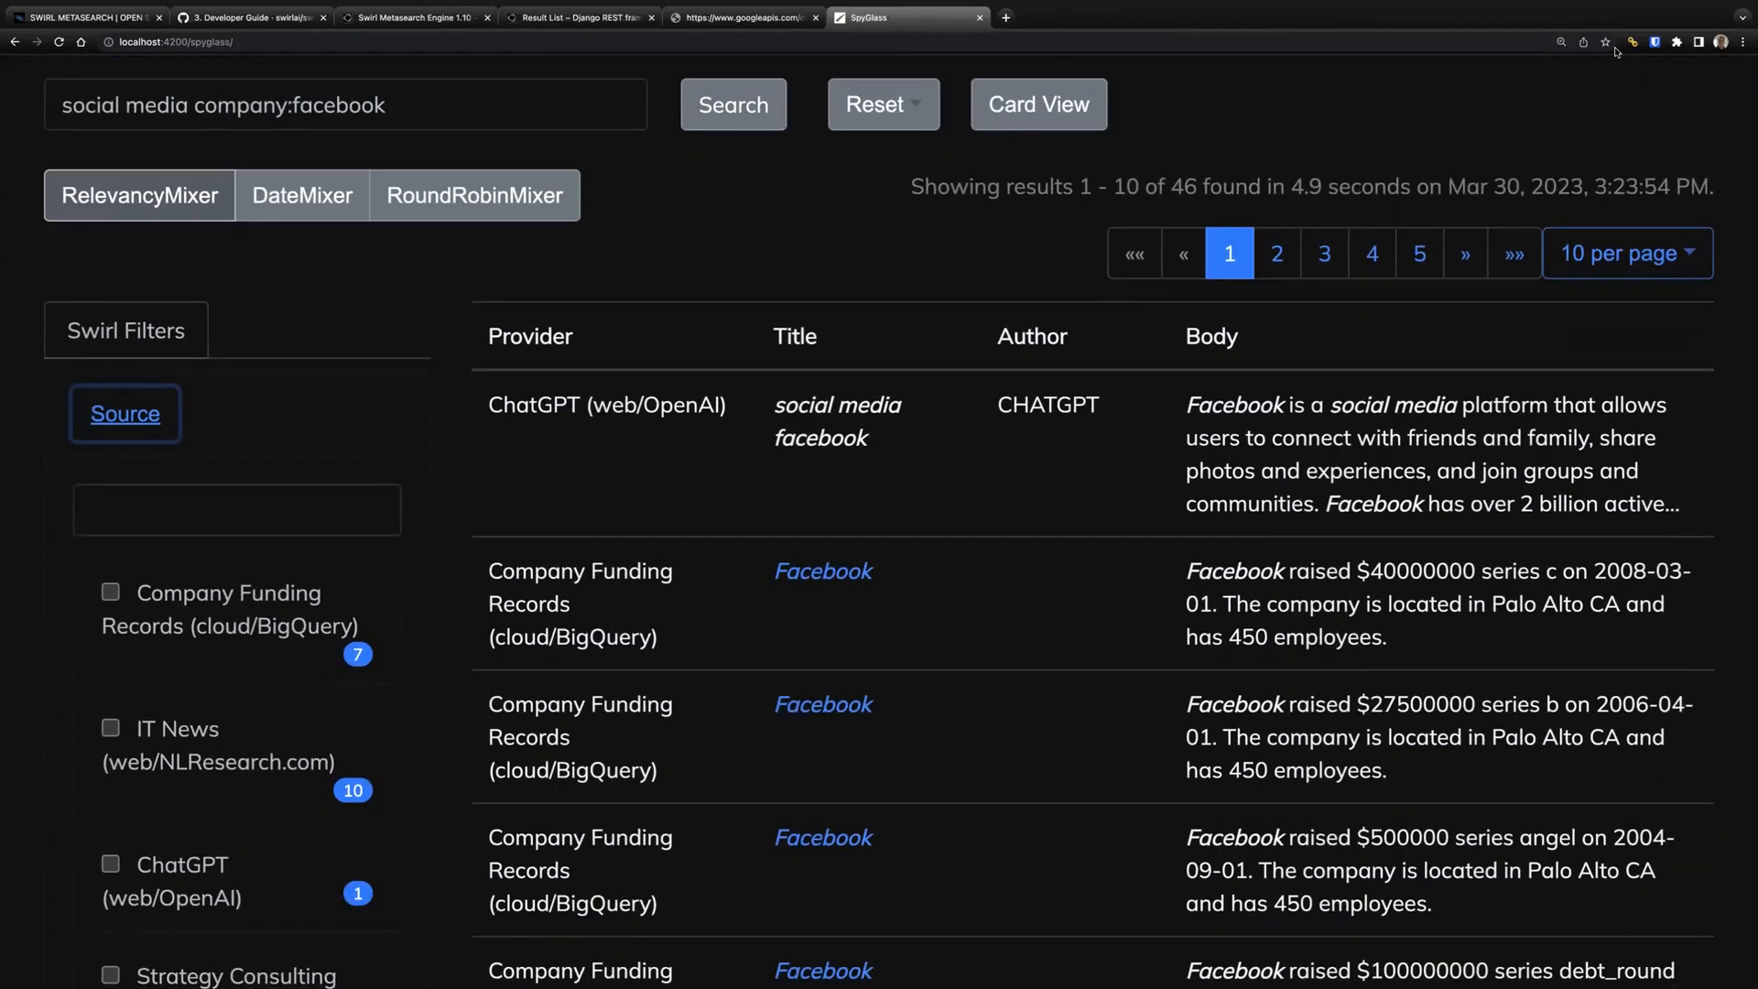
mouse_move(1316, 71)
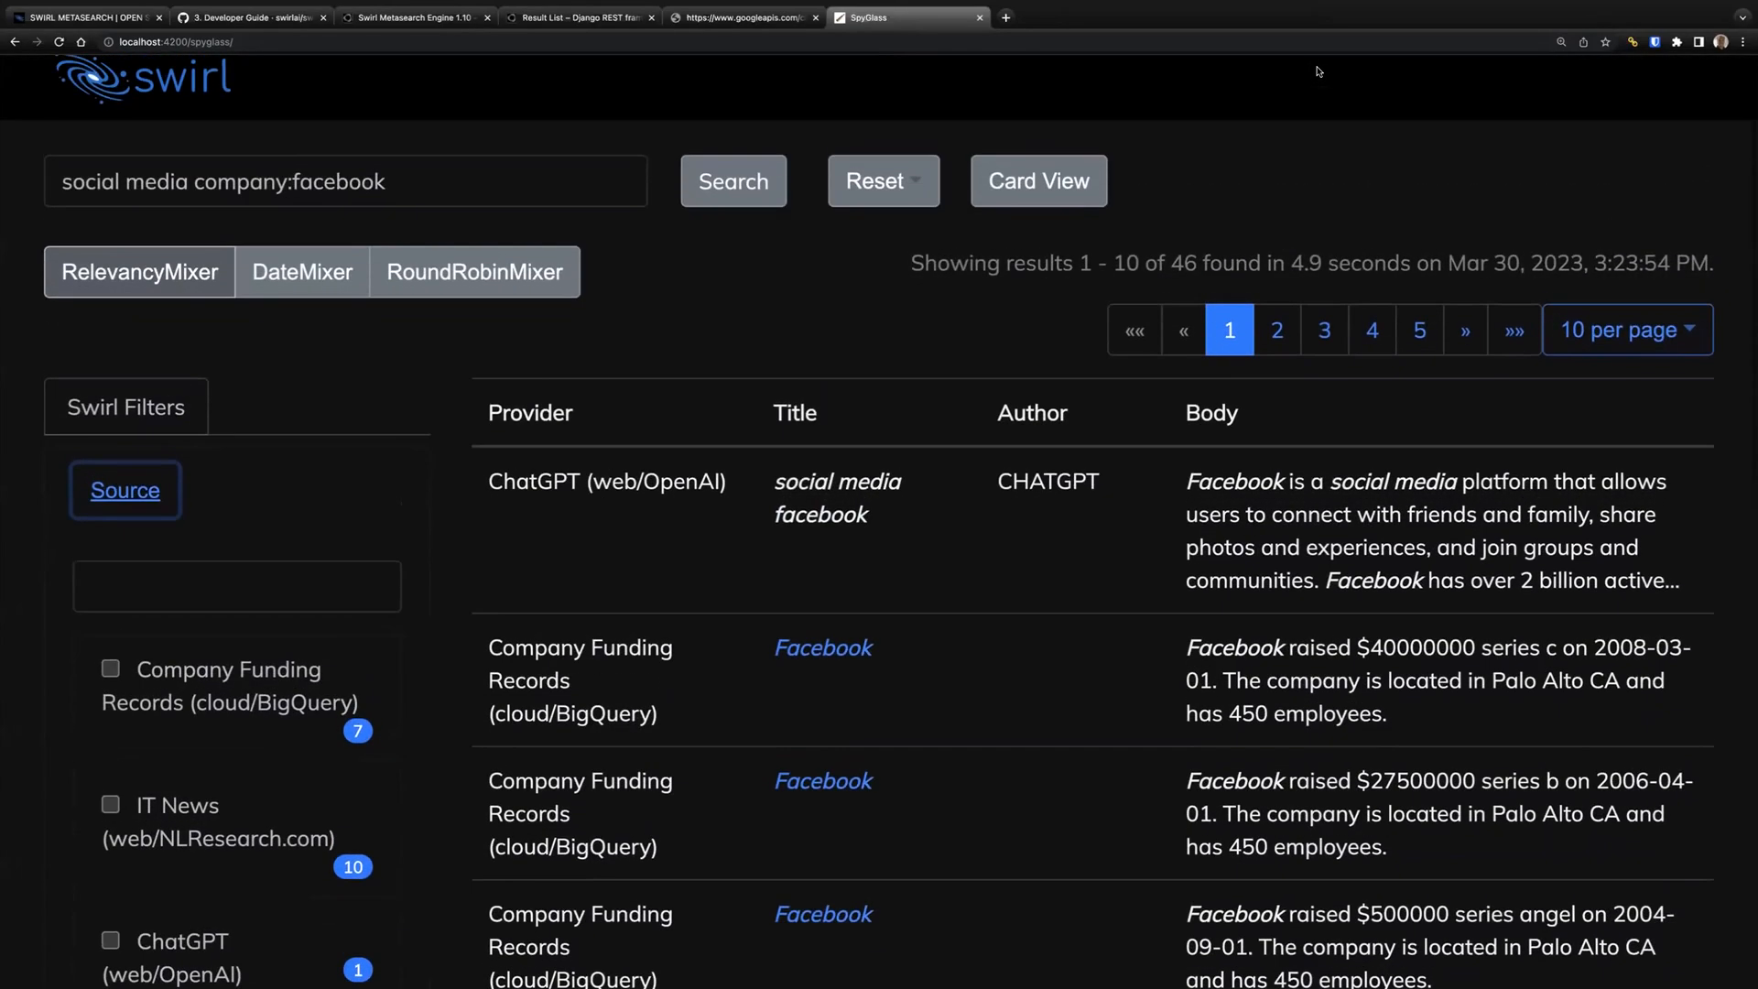
scroll(down, 3)
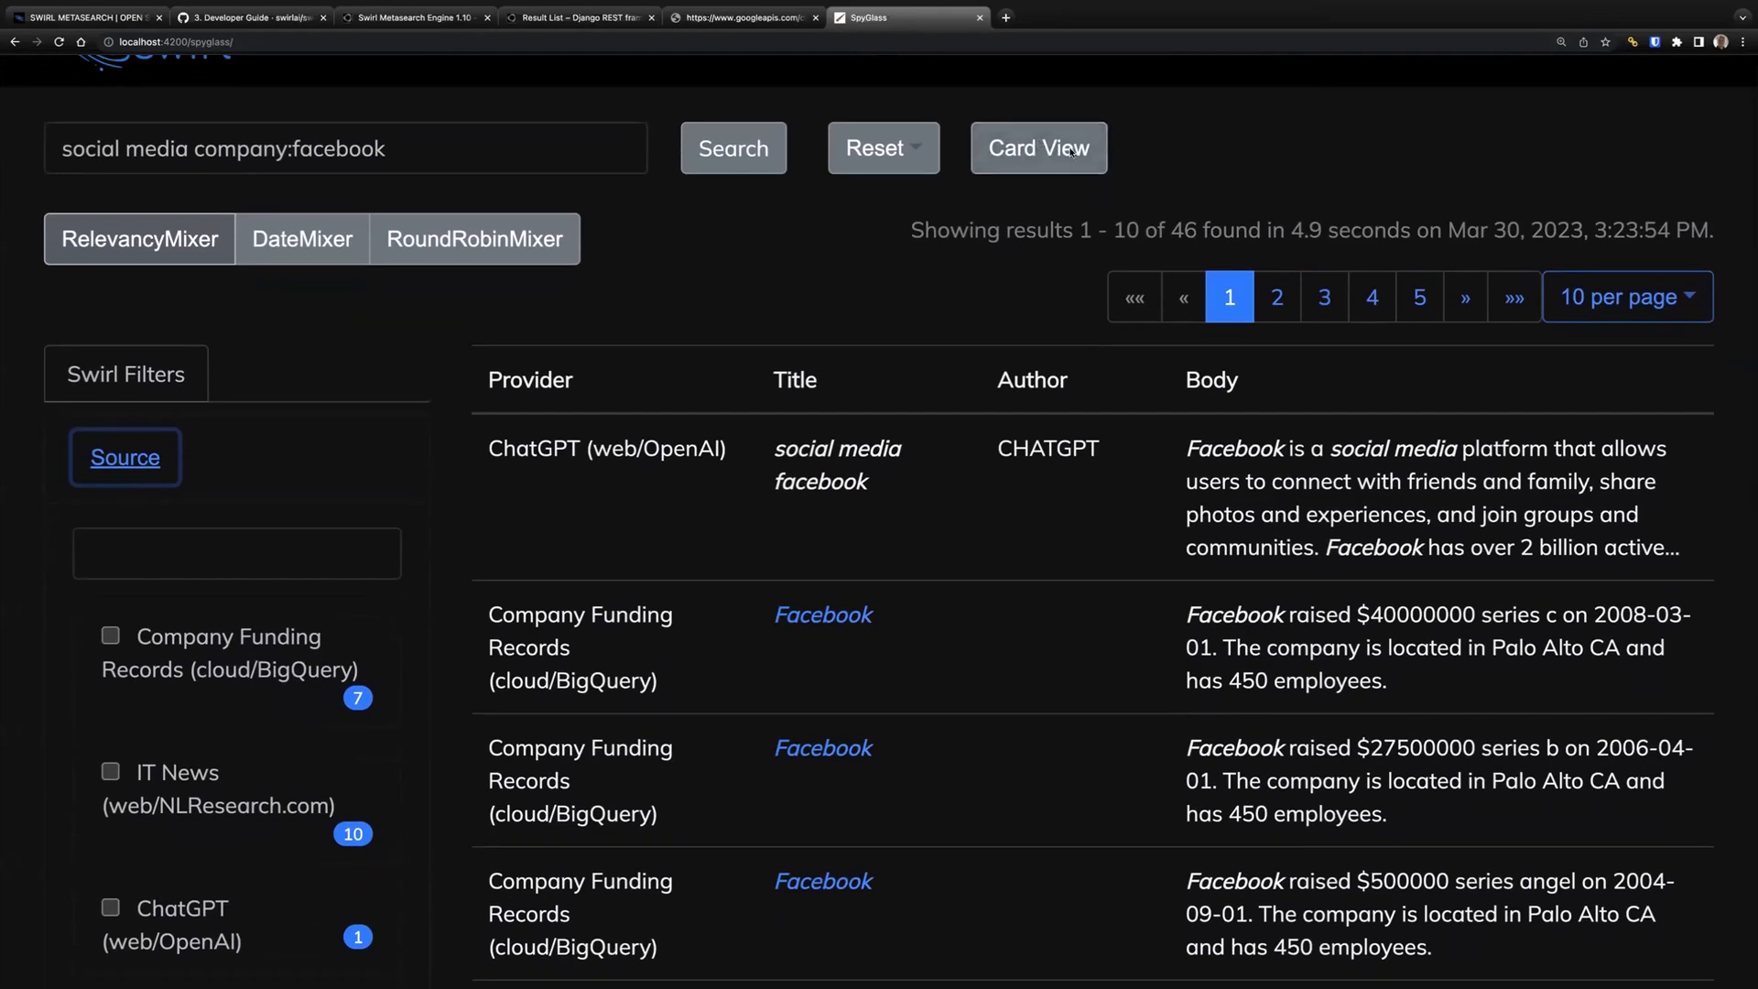
click(1037, 146)
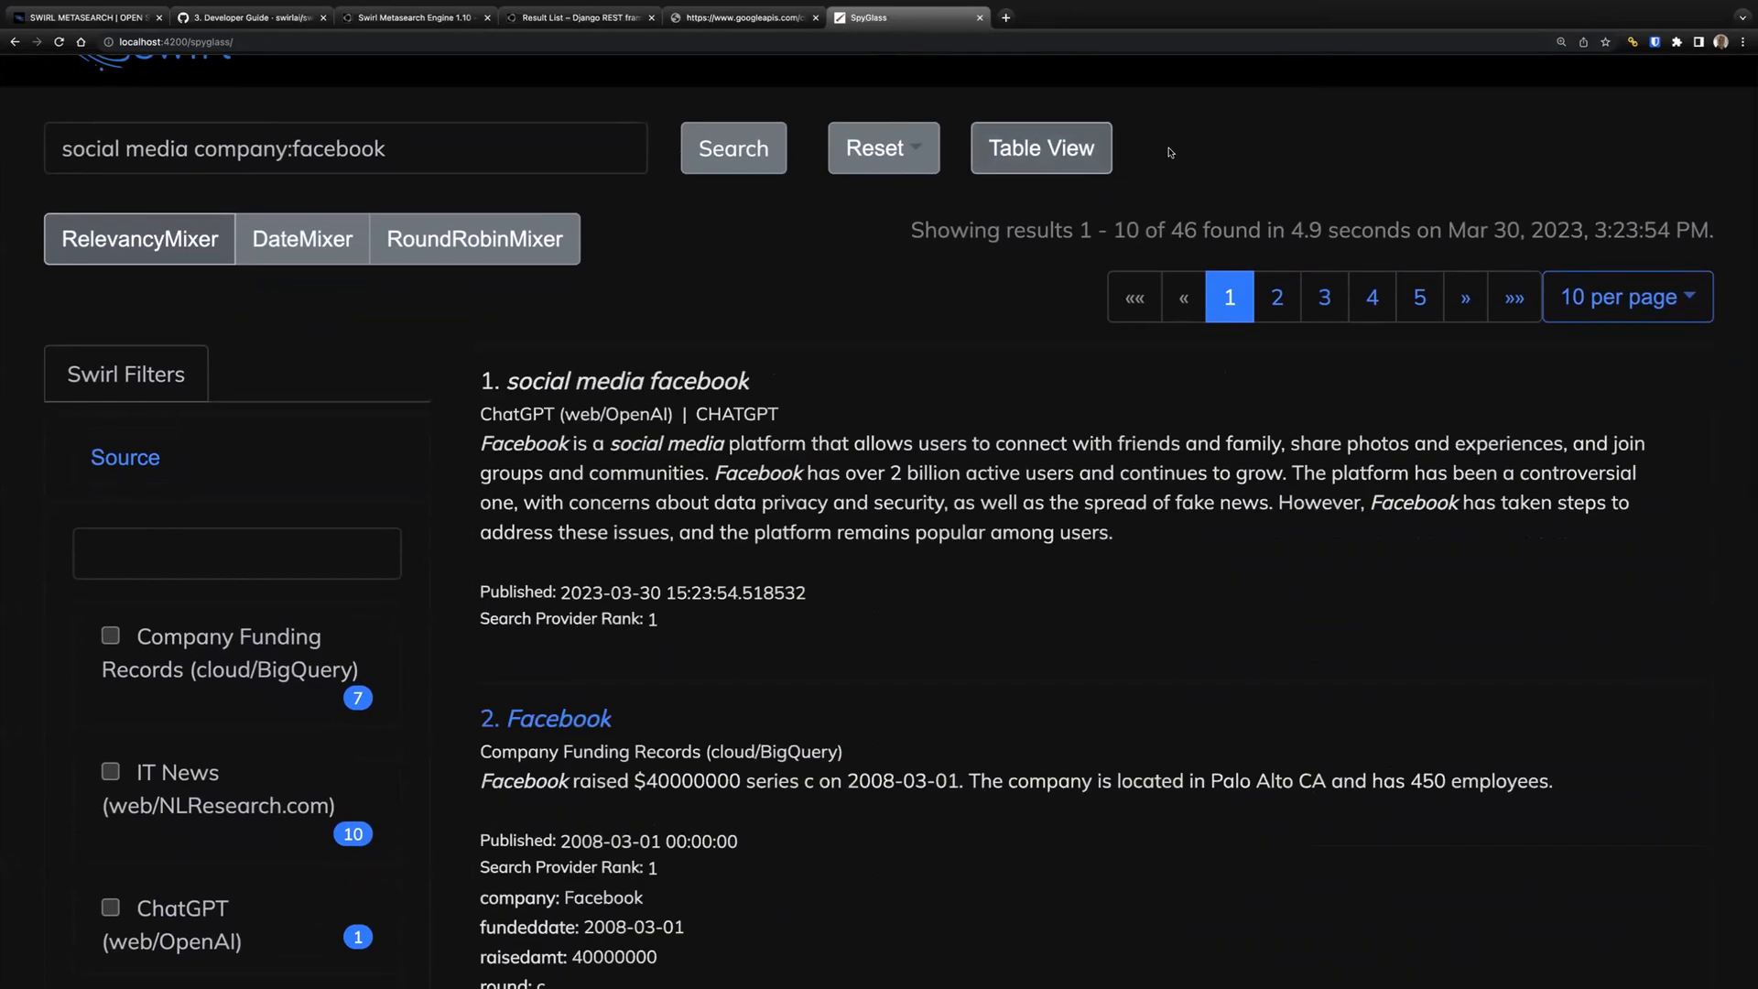
scroll(down, 3)
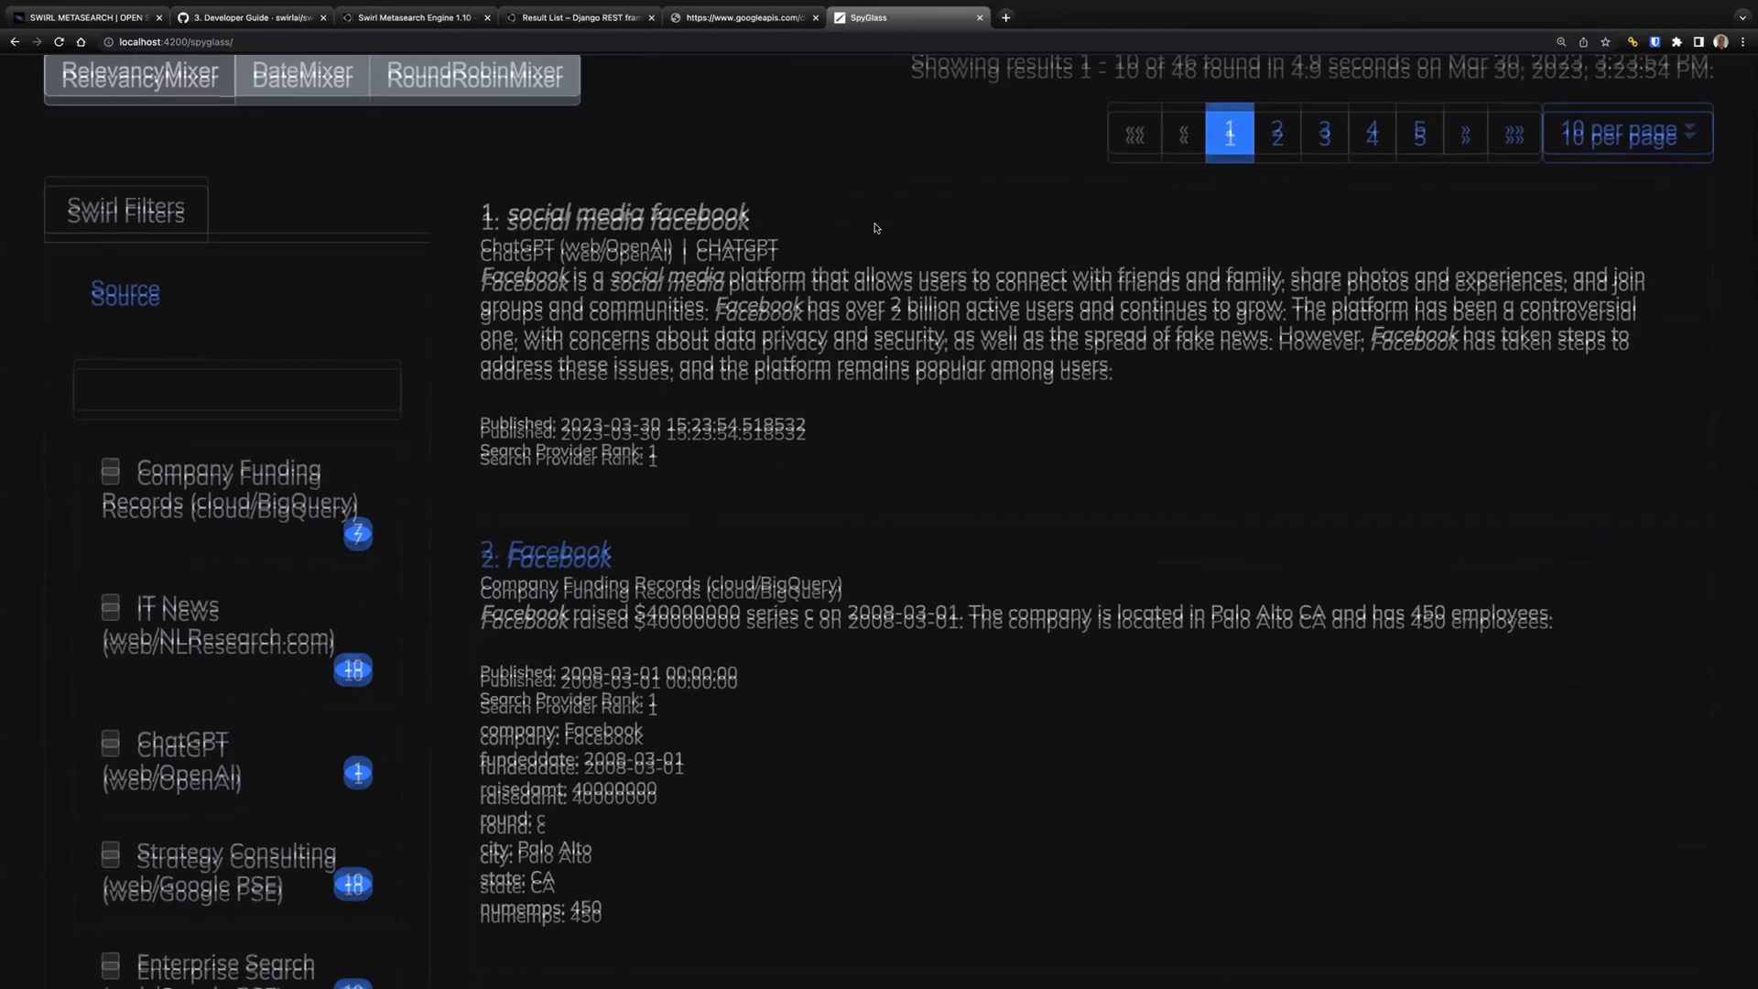
scroll(down, 3)
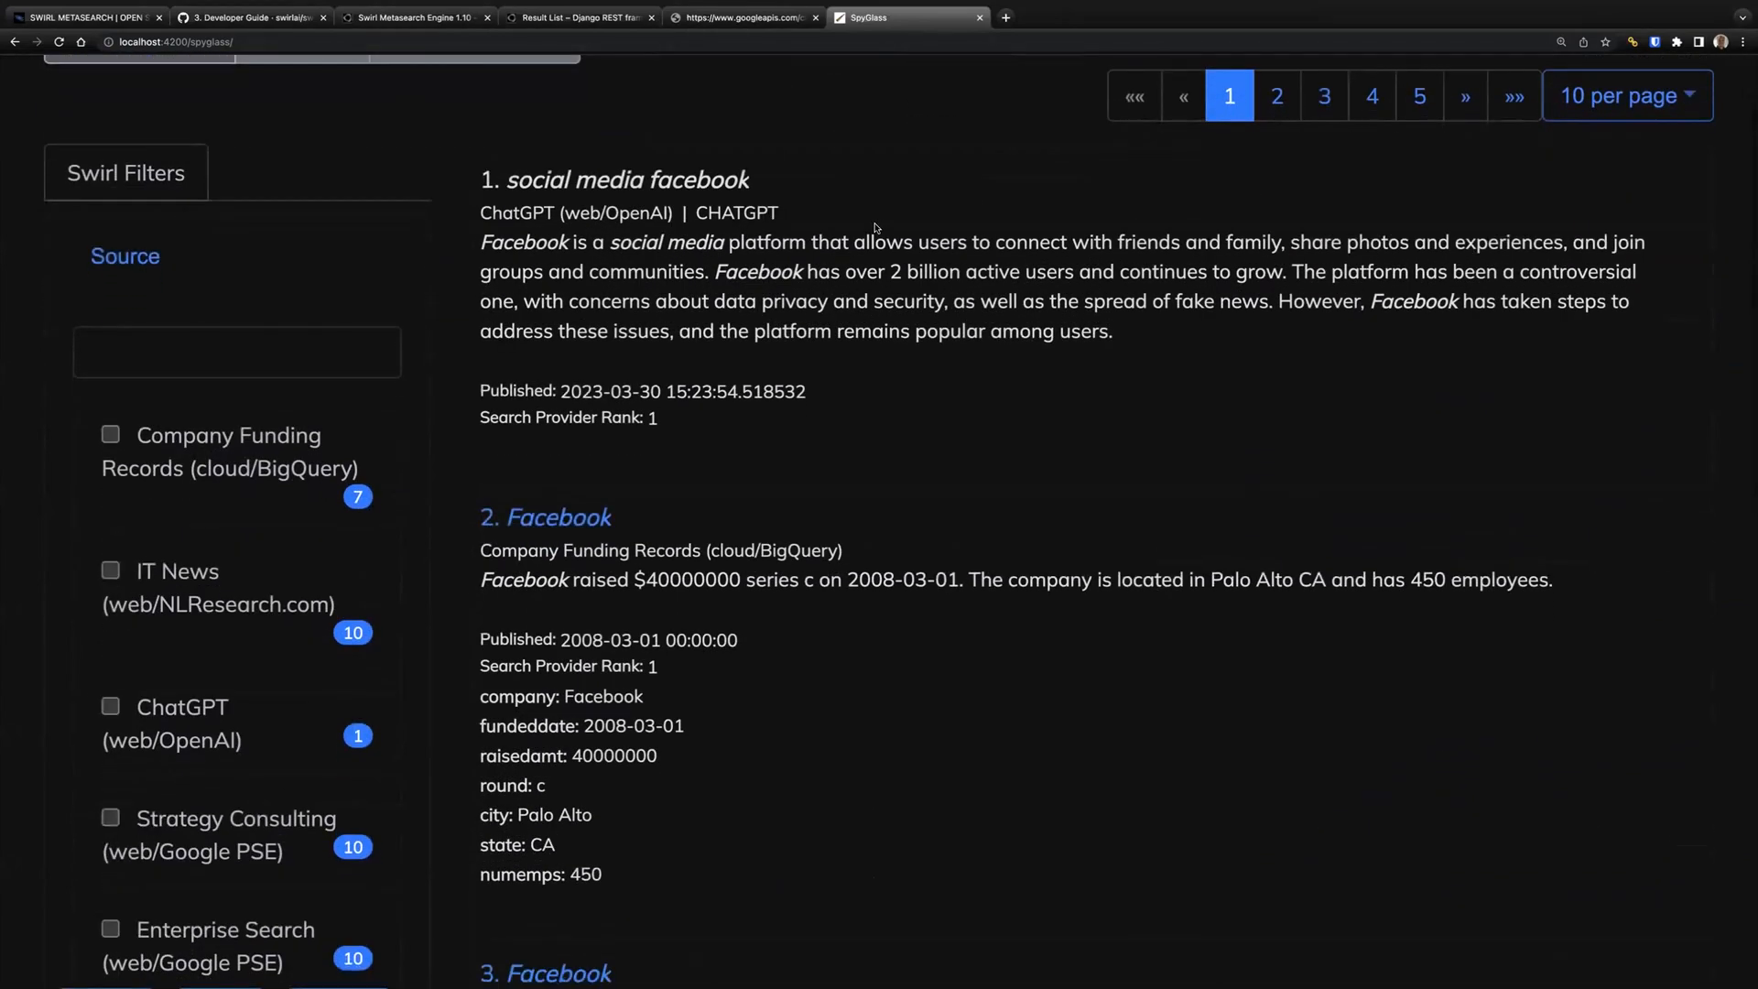
mouse_move(1005, 463)
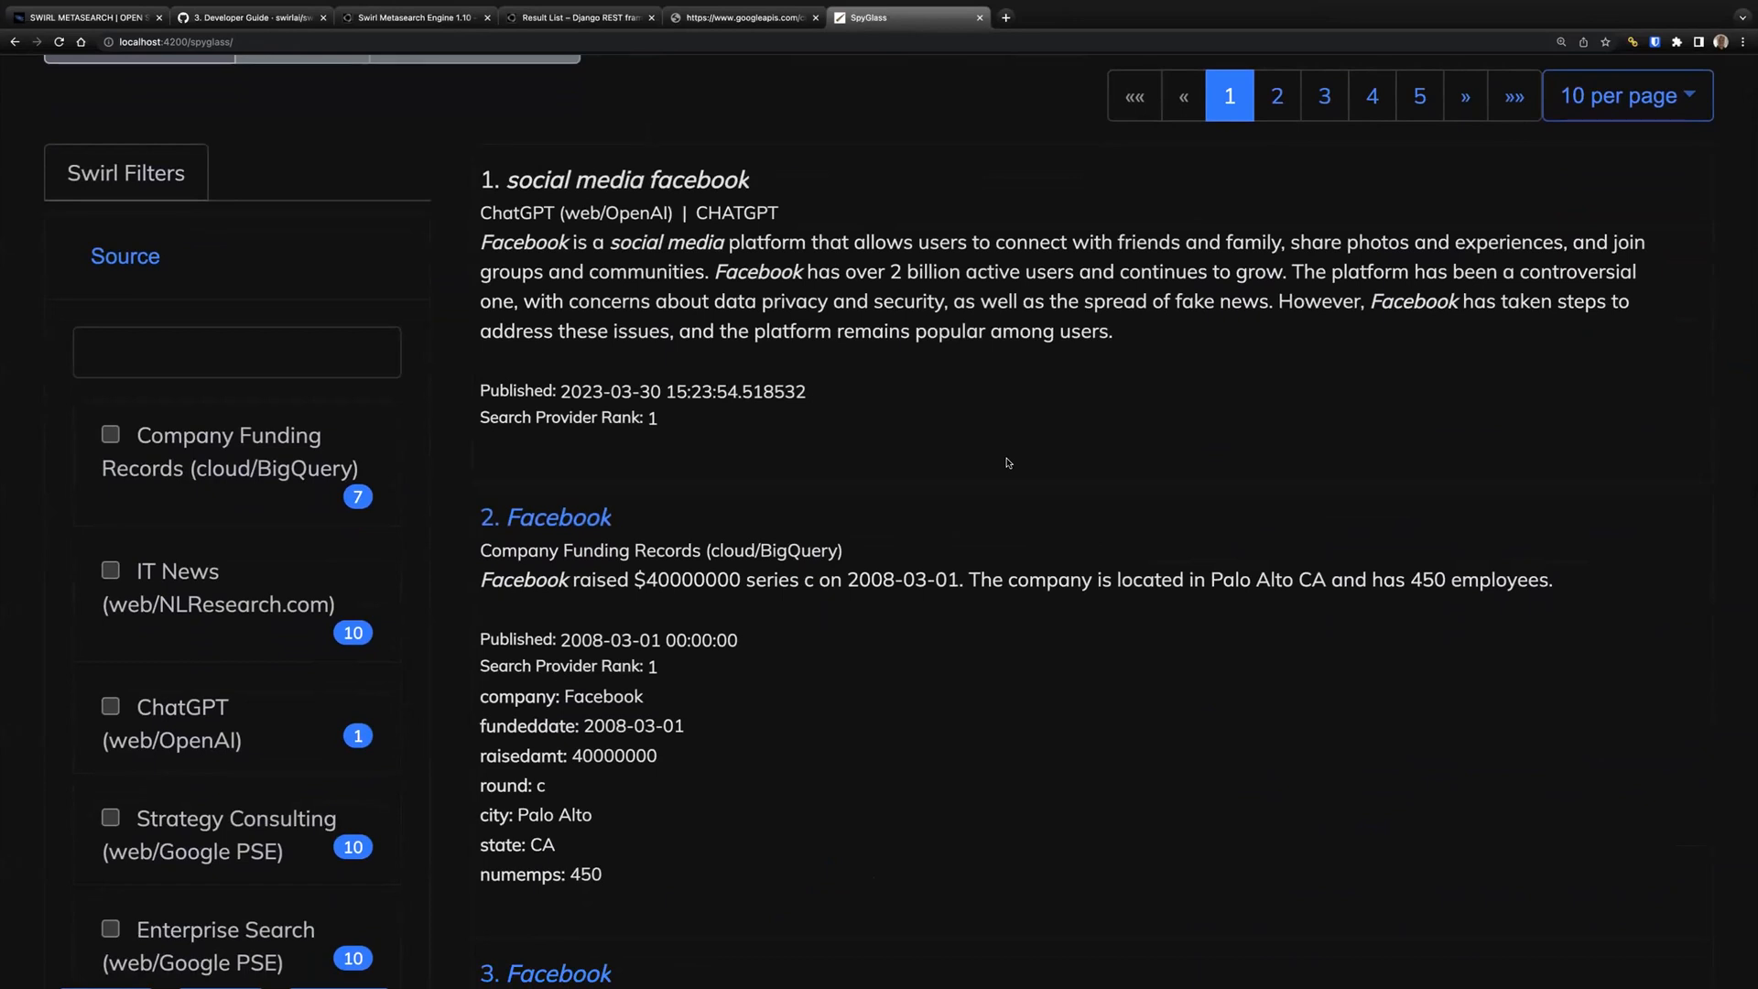
mouse_move(1031, 421)
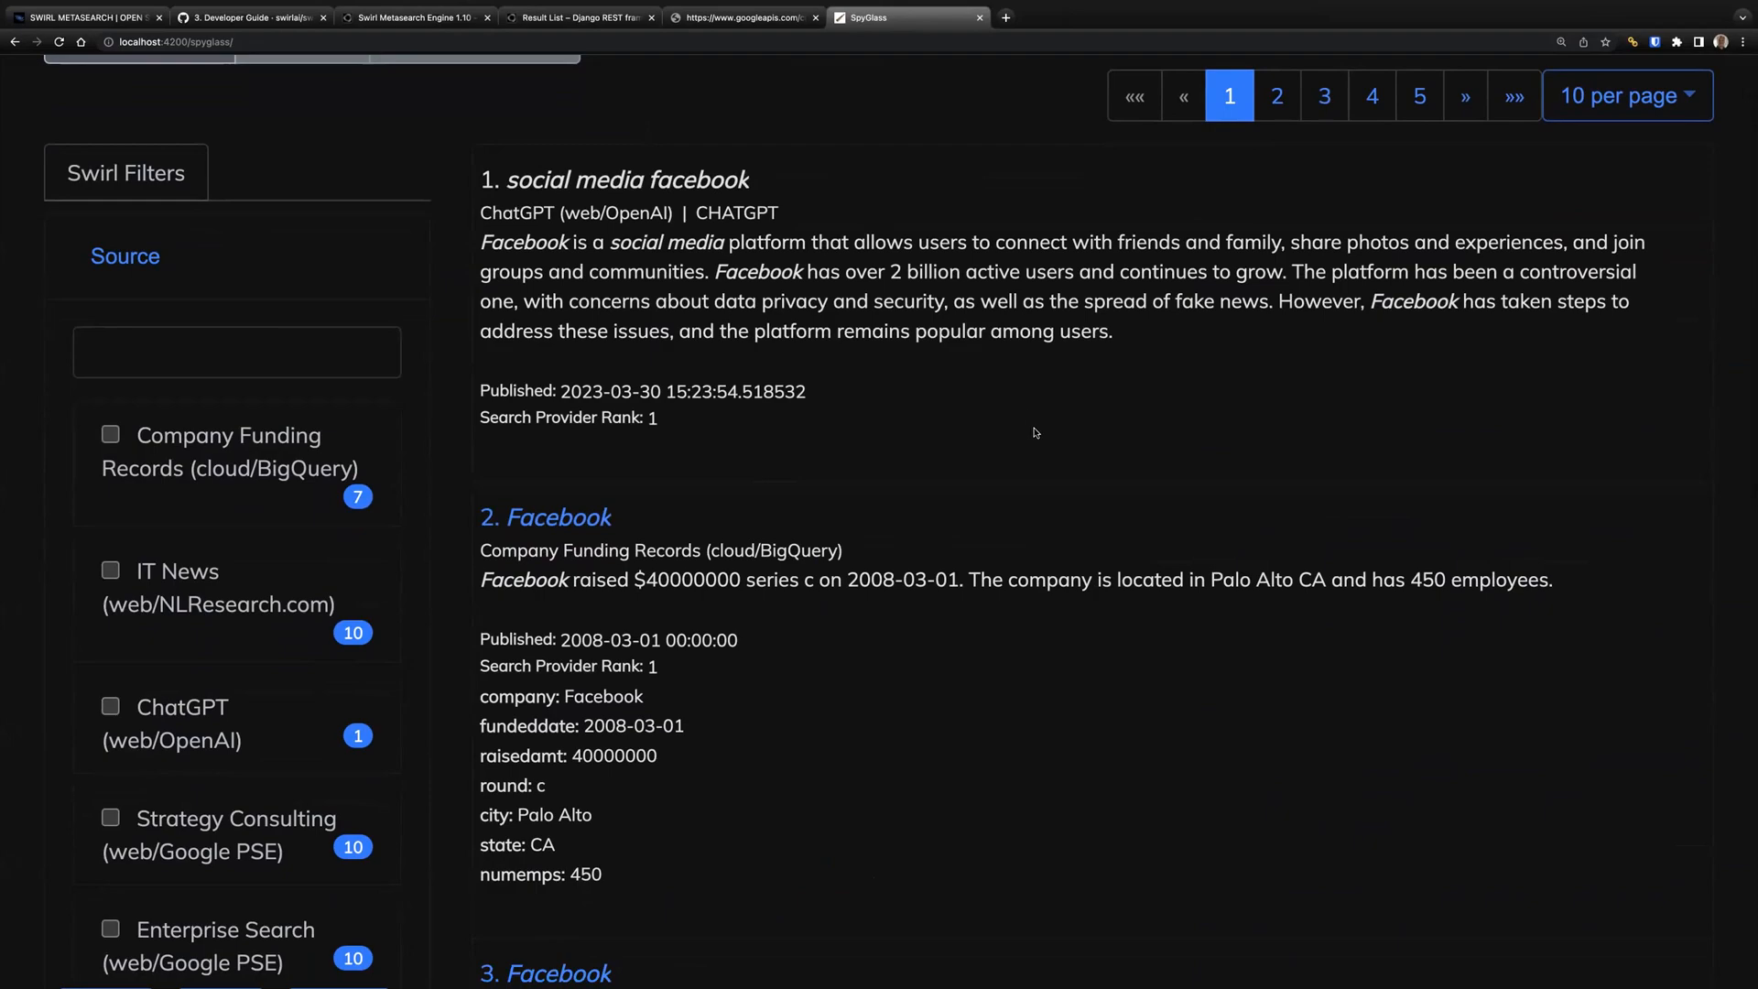
scroll(down, 3)
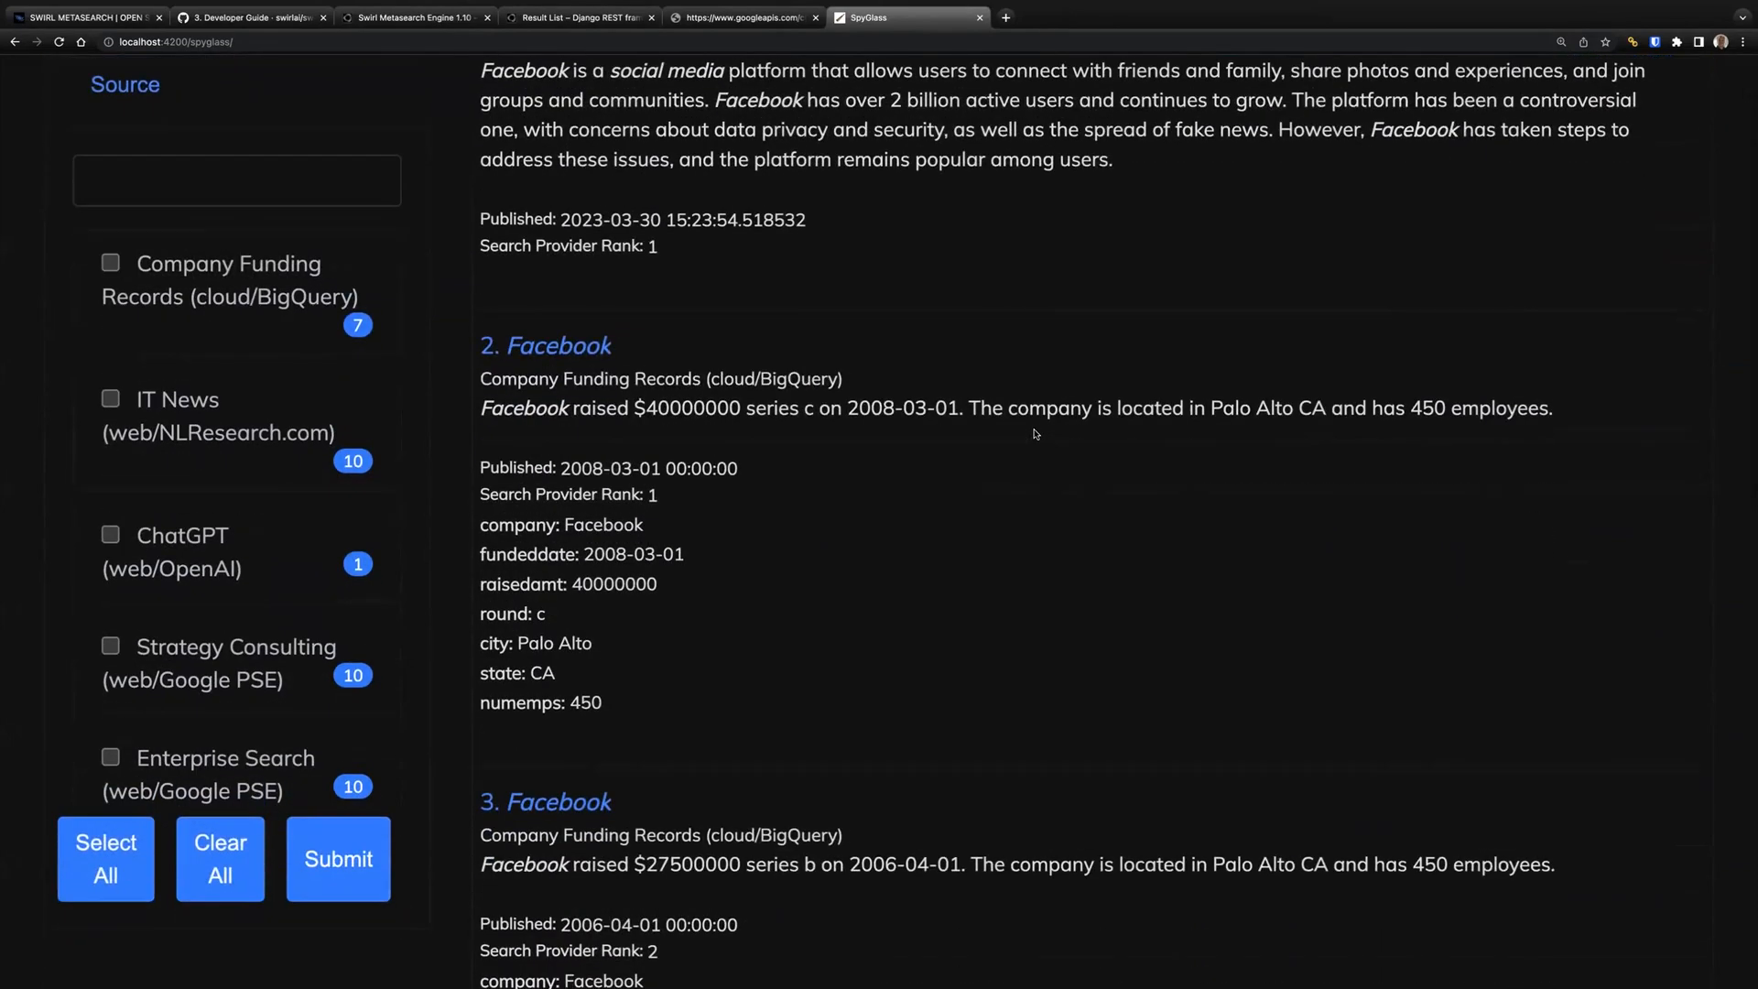
scroll(down, 3)
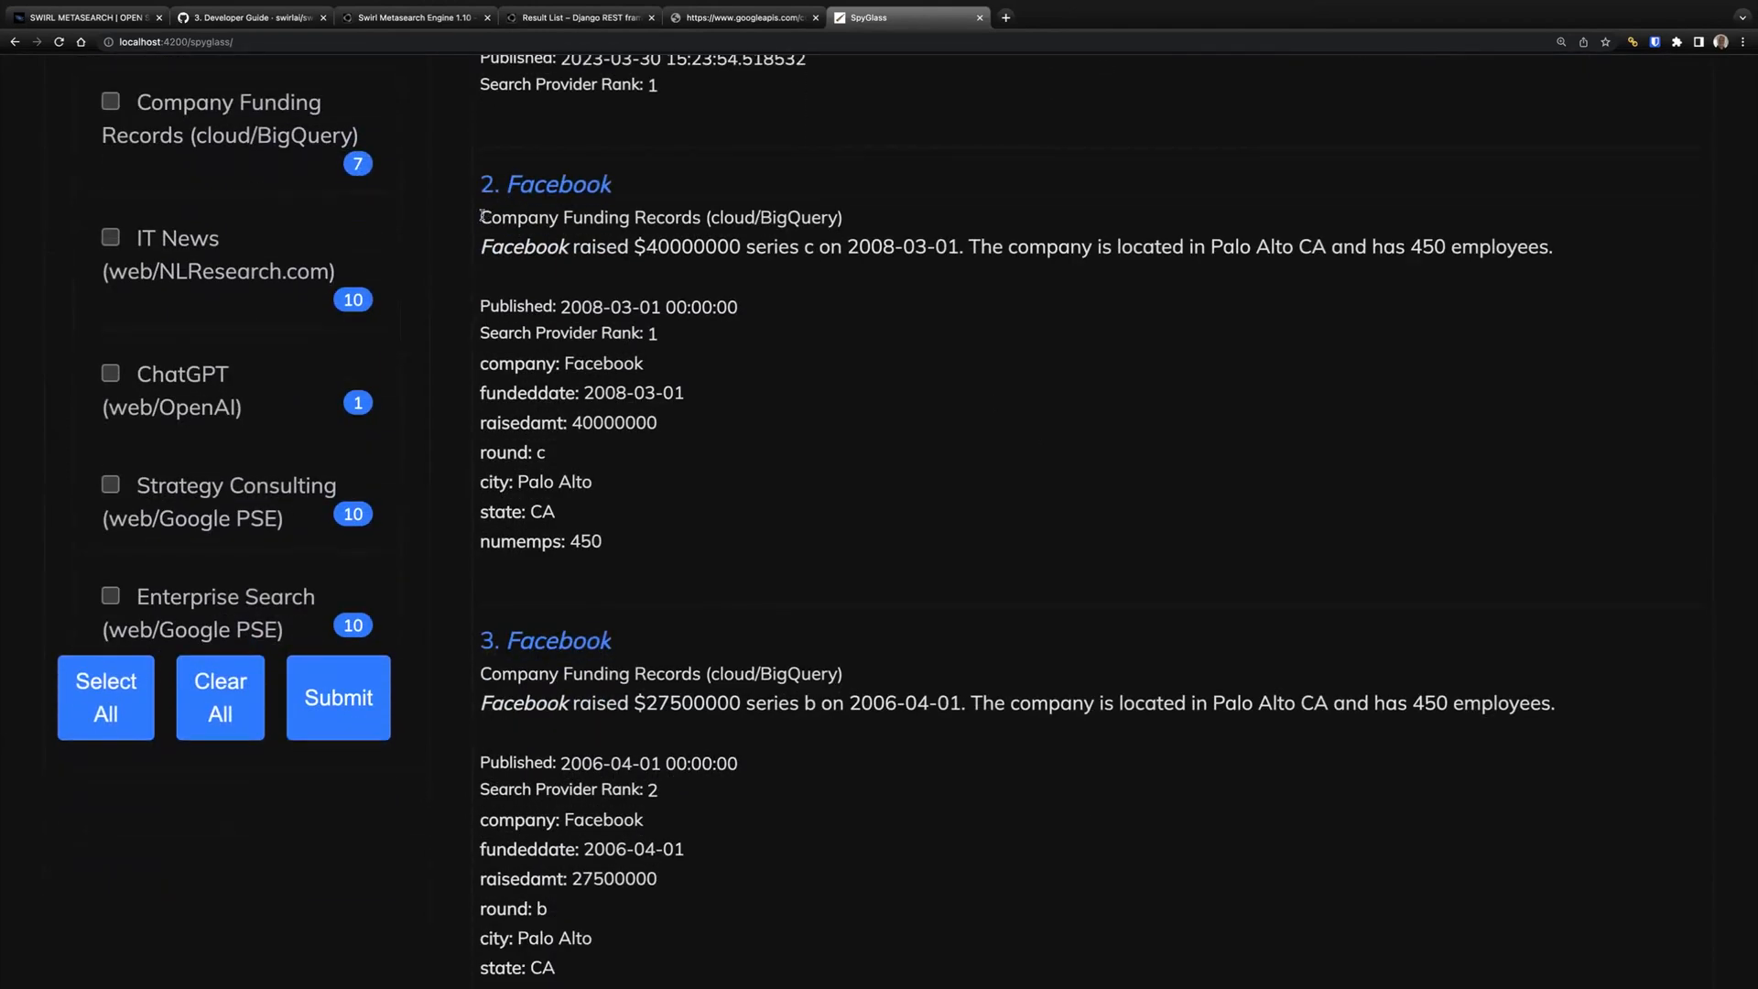
drag(480, 218, 701, 218)
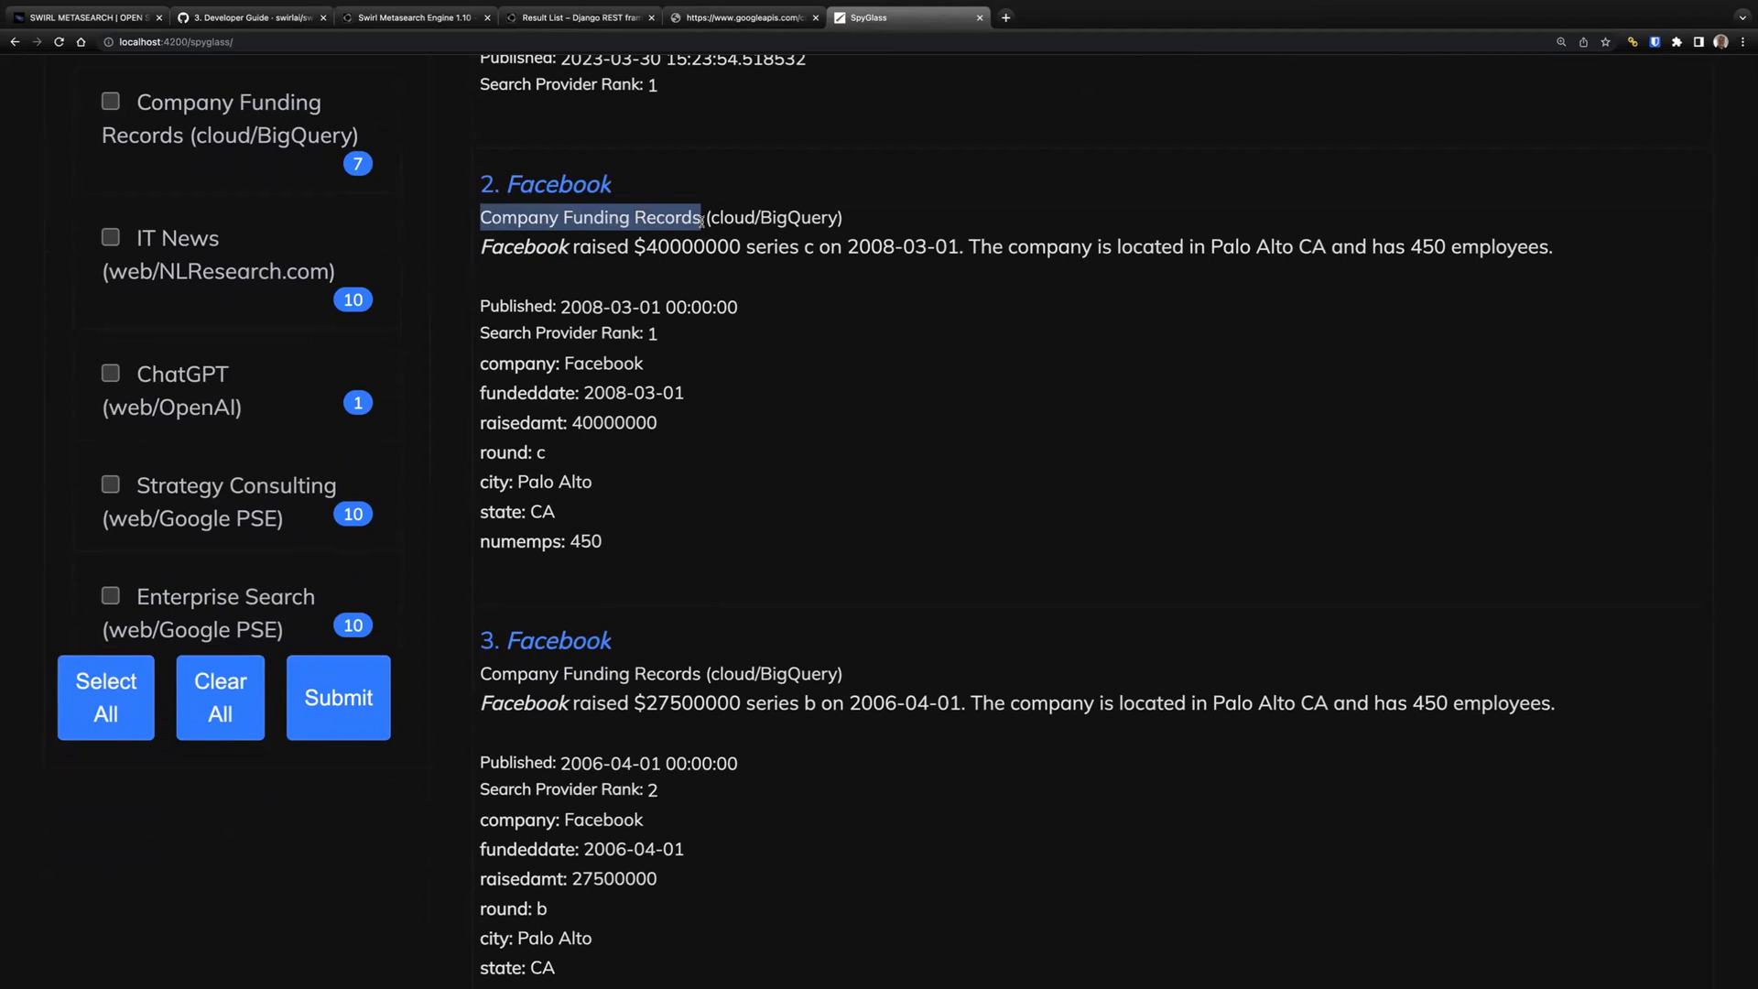
click(817, 231)
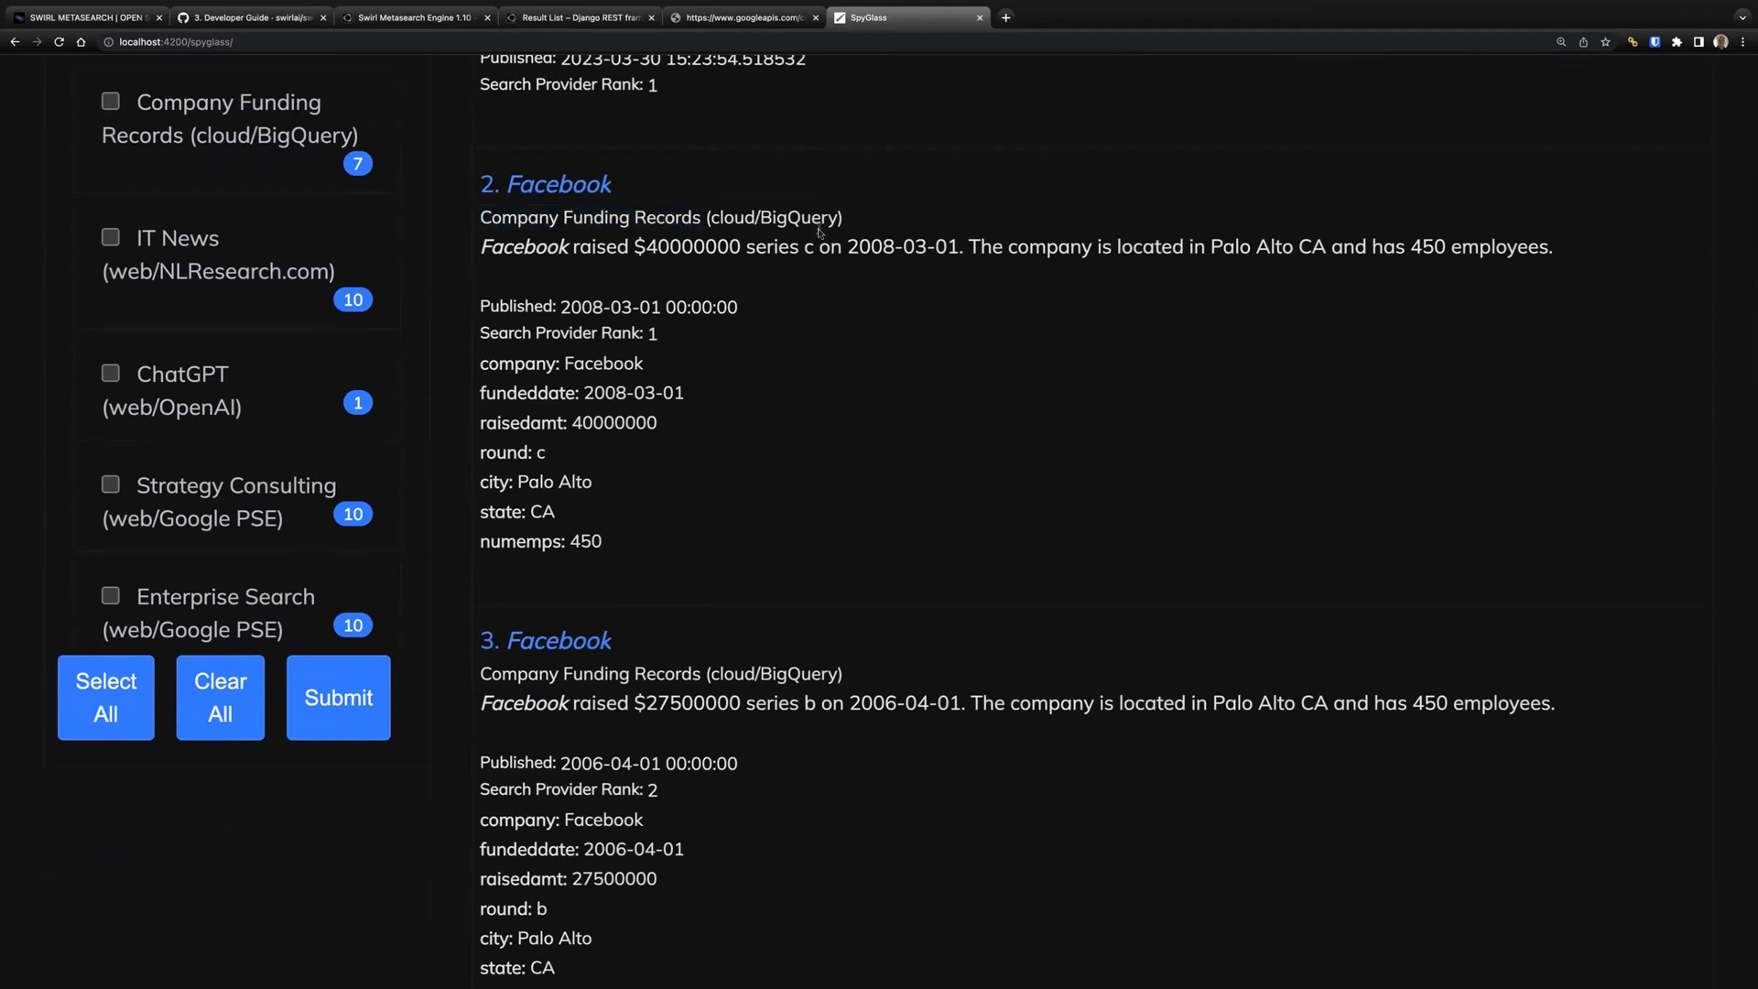
double_click(730, 216)
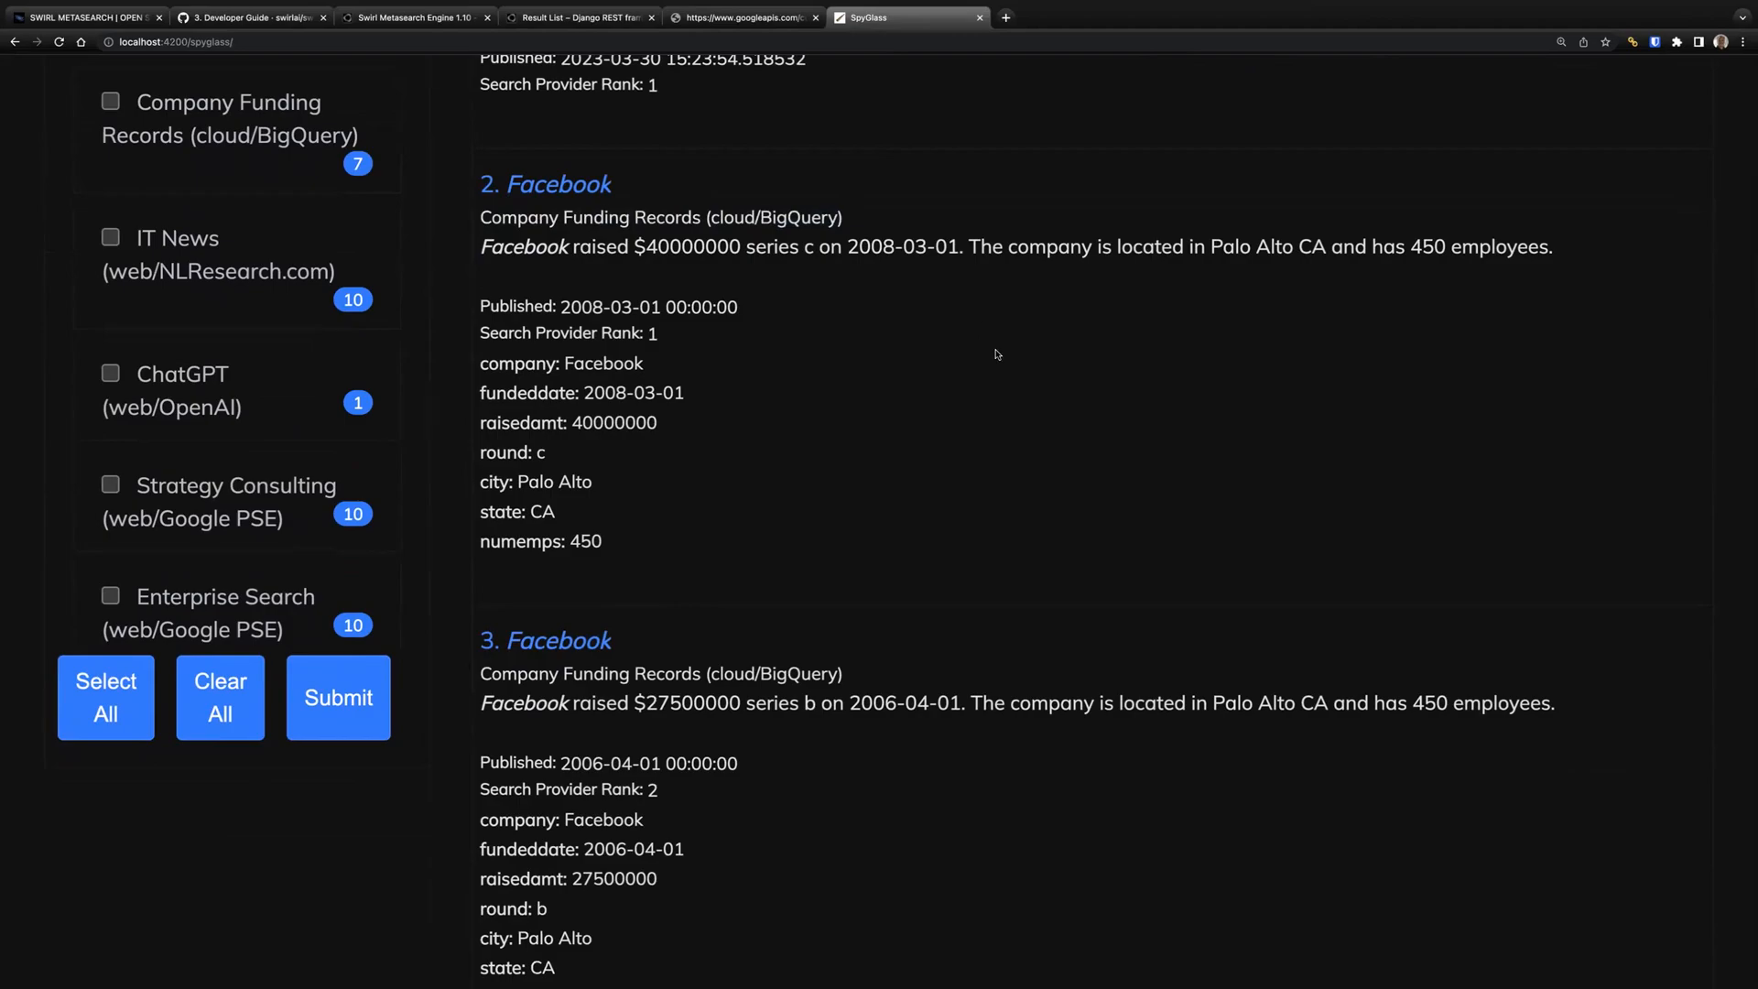
scroll(down, 3)
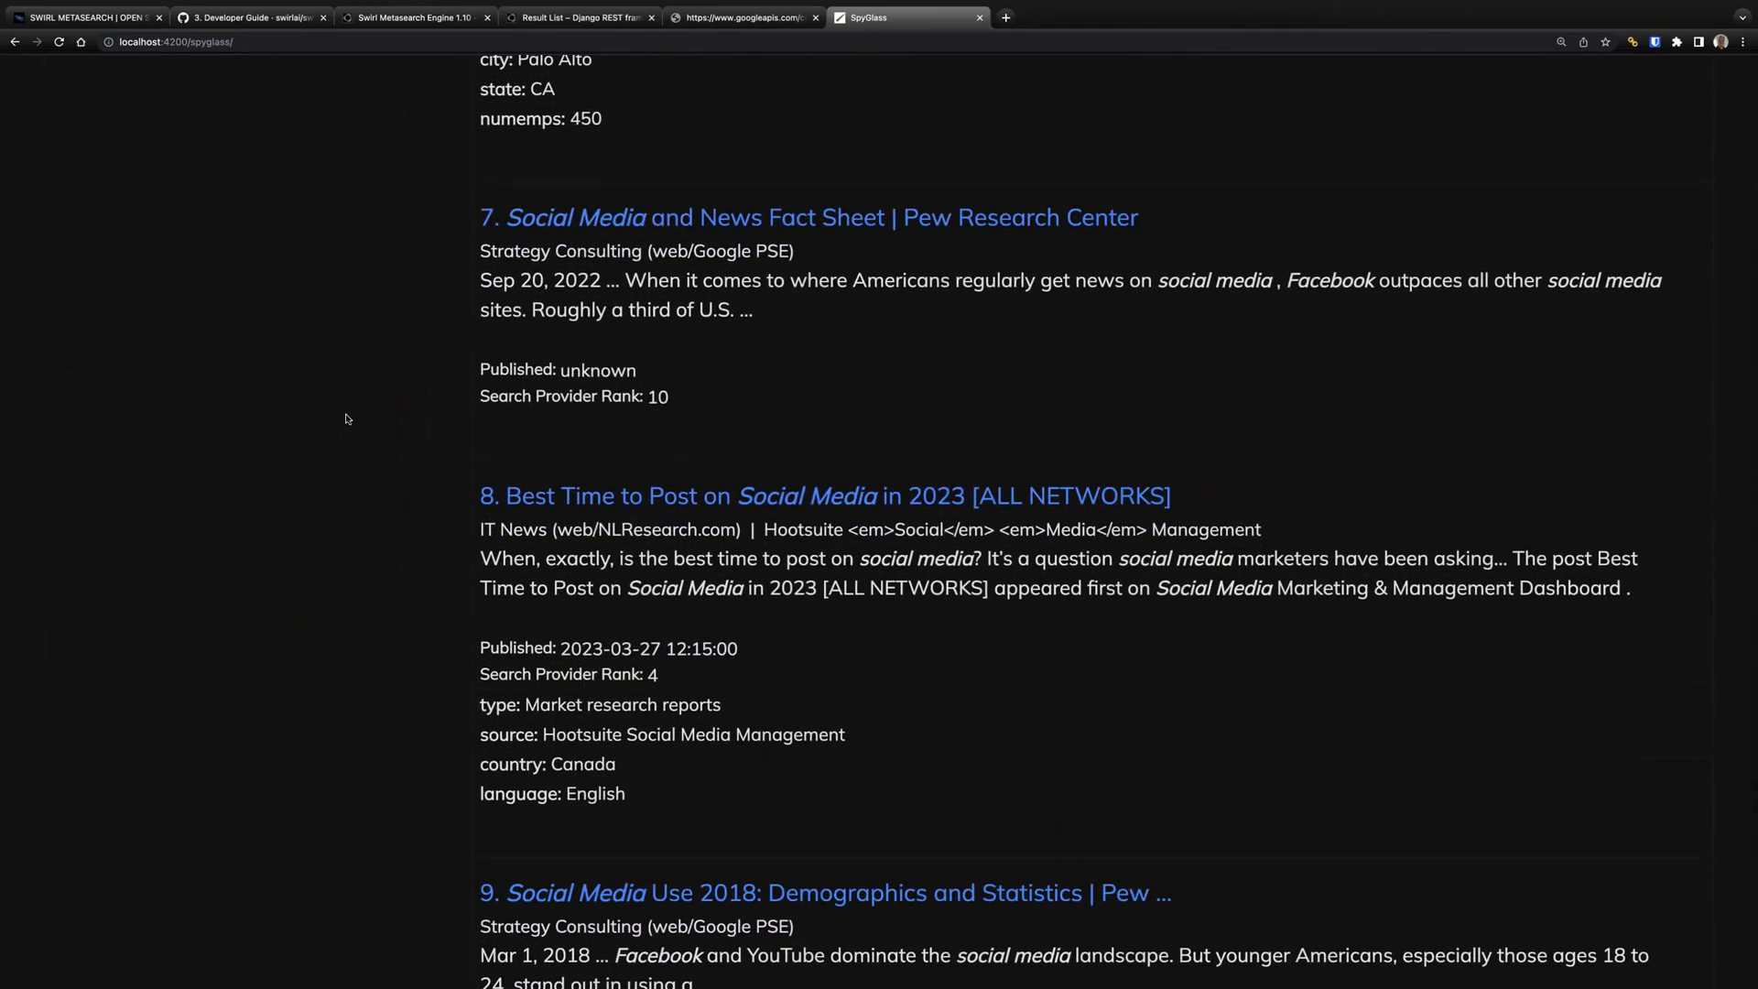
mouse_move(348, 333)
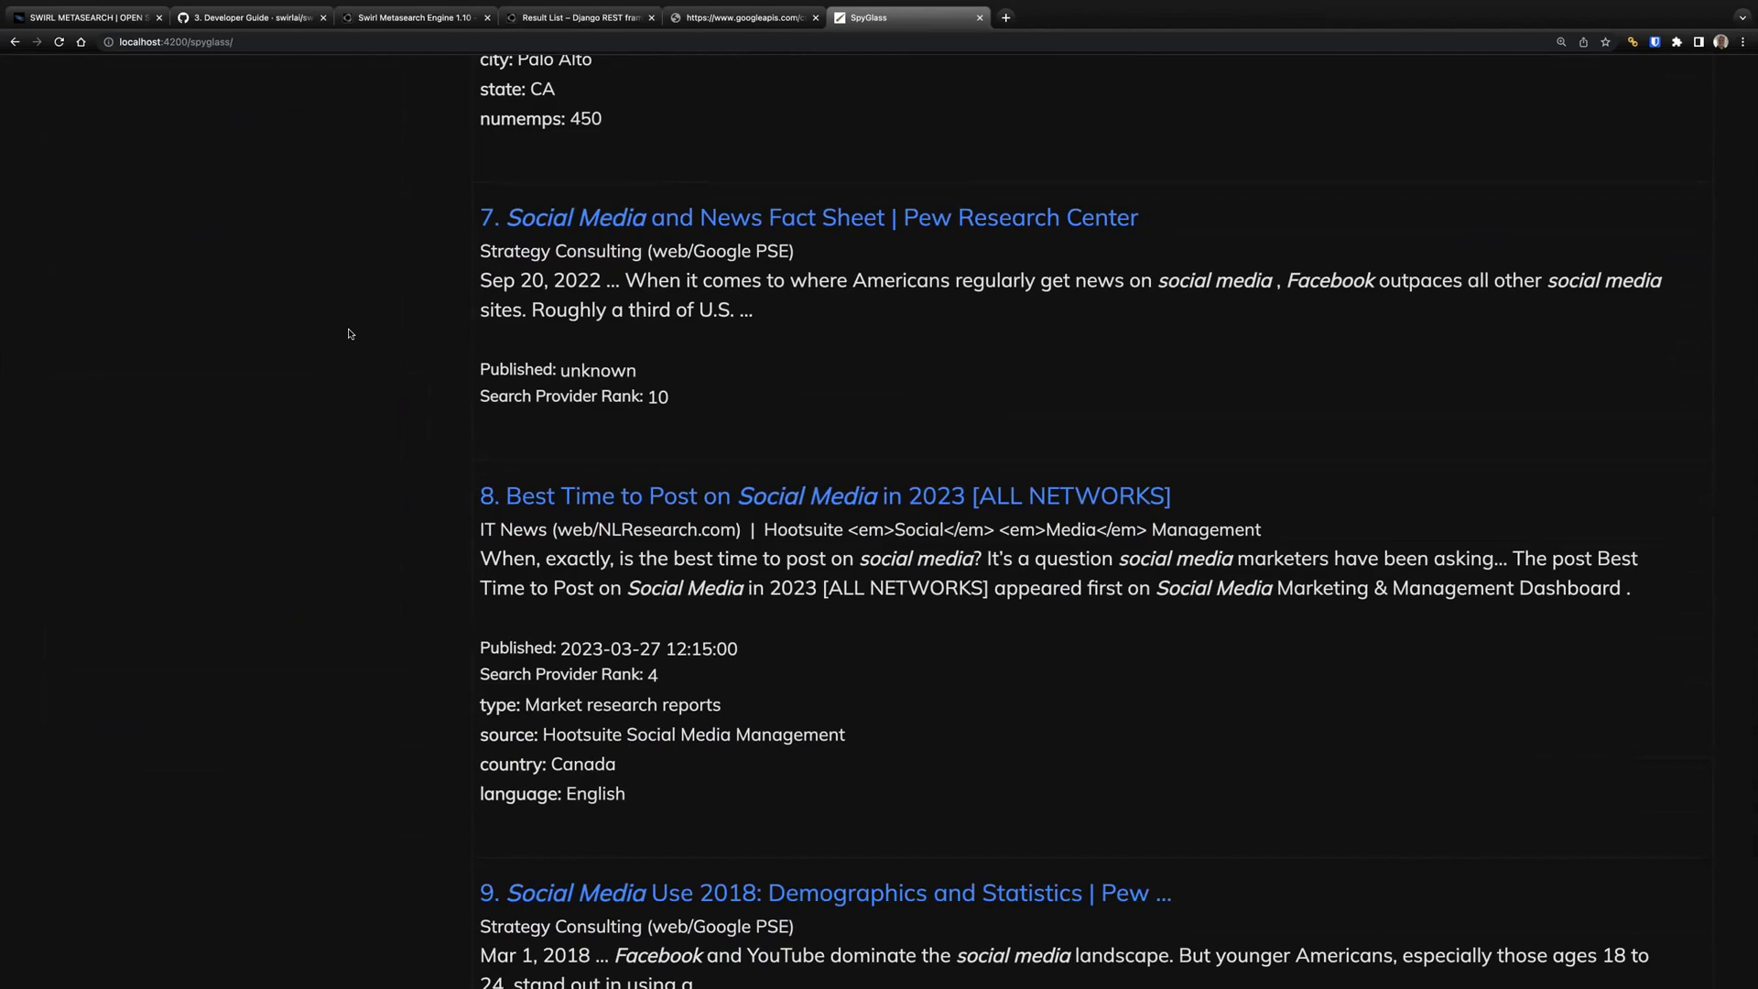
scroll(down, 3)
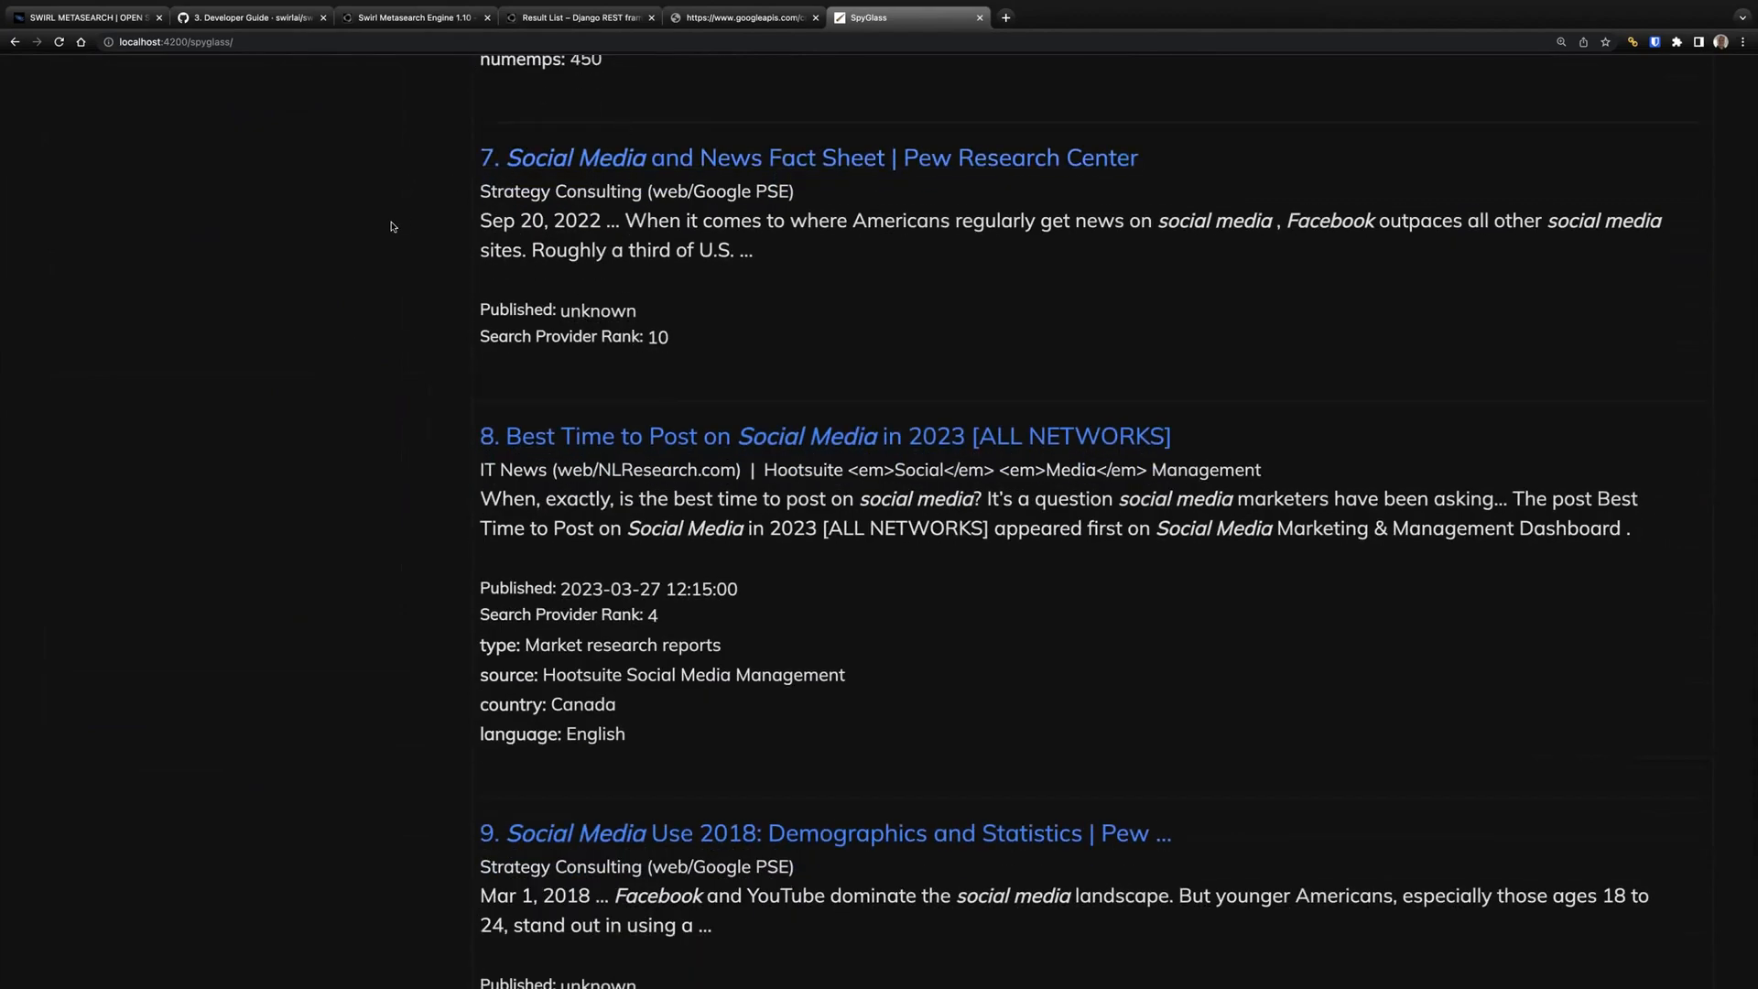
scroll(down, 3)
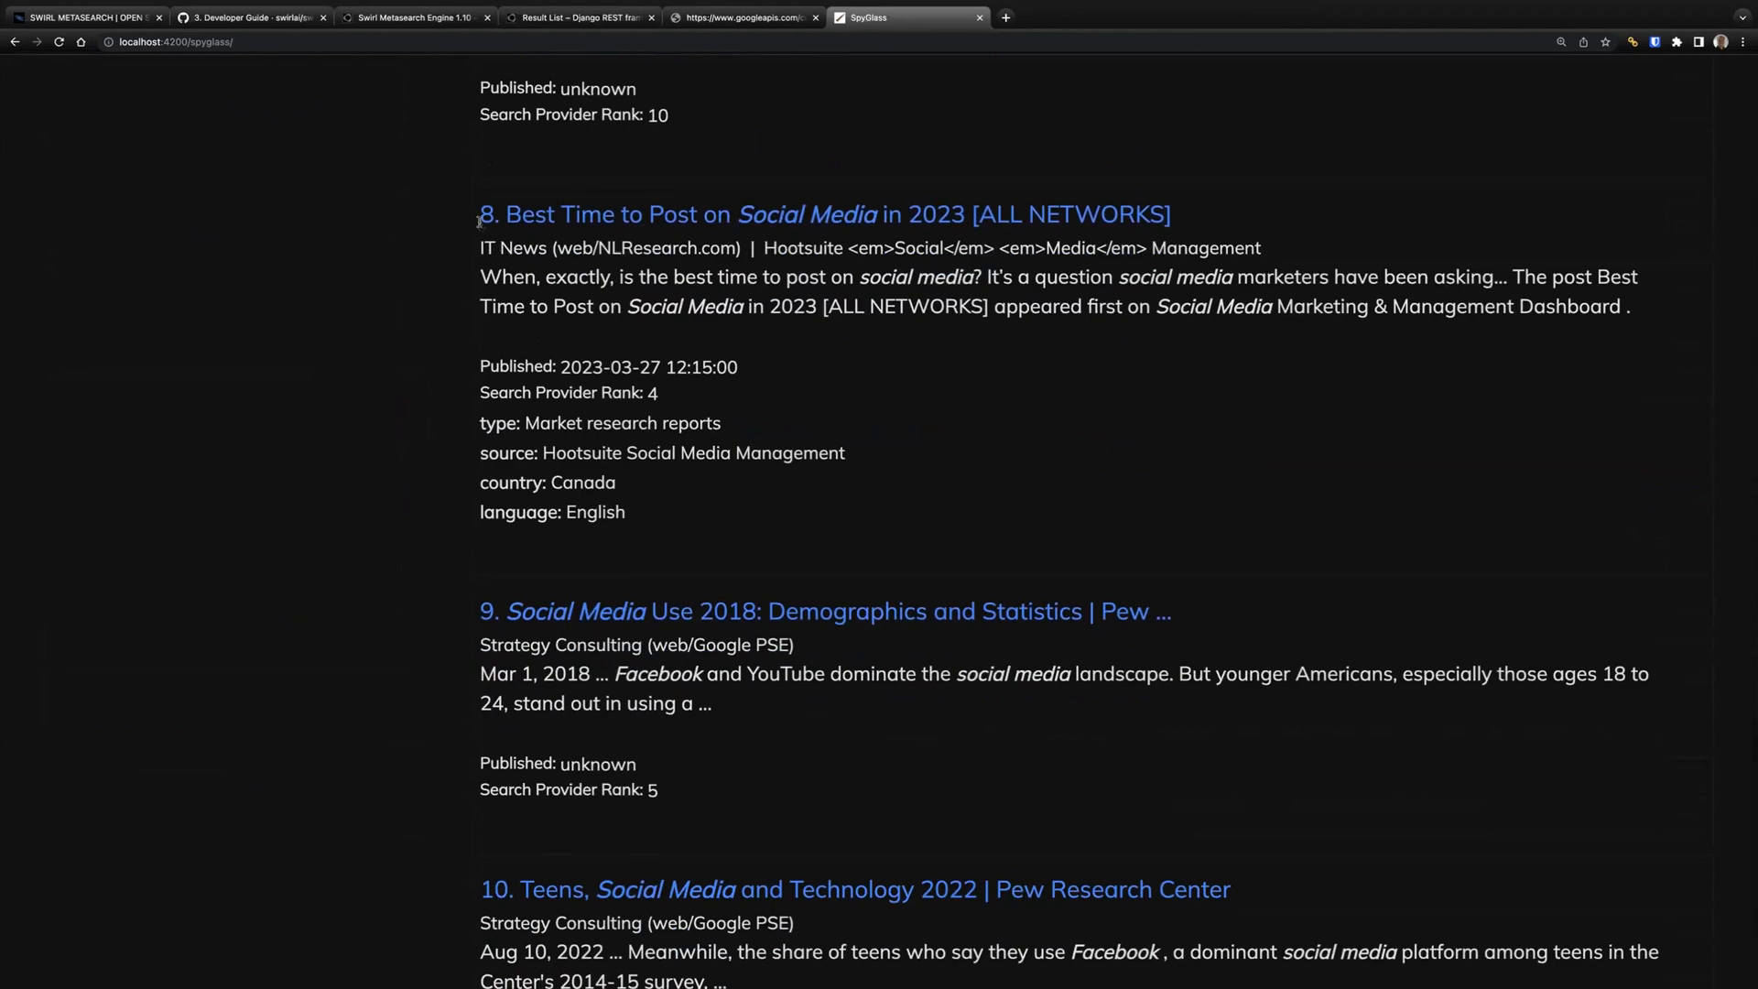
mouse_move(337, 313)
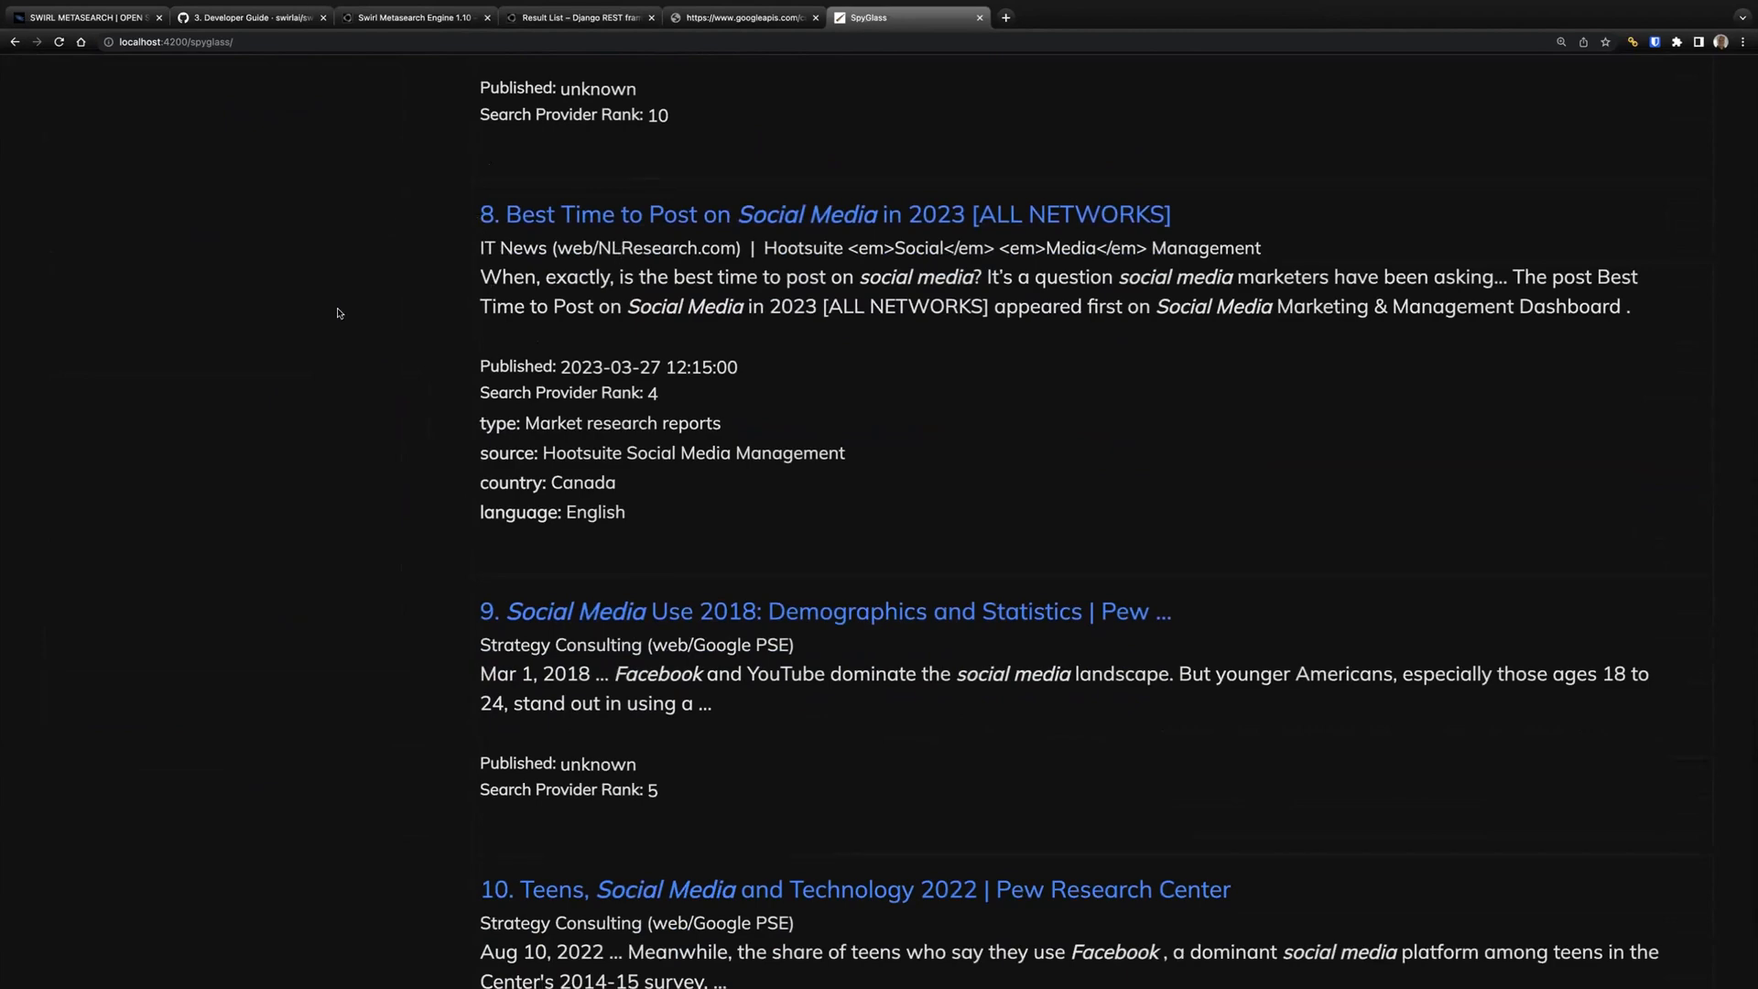
scroll(down, 3)
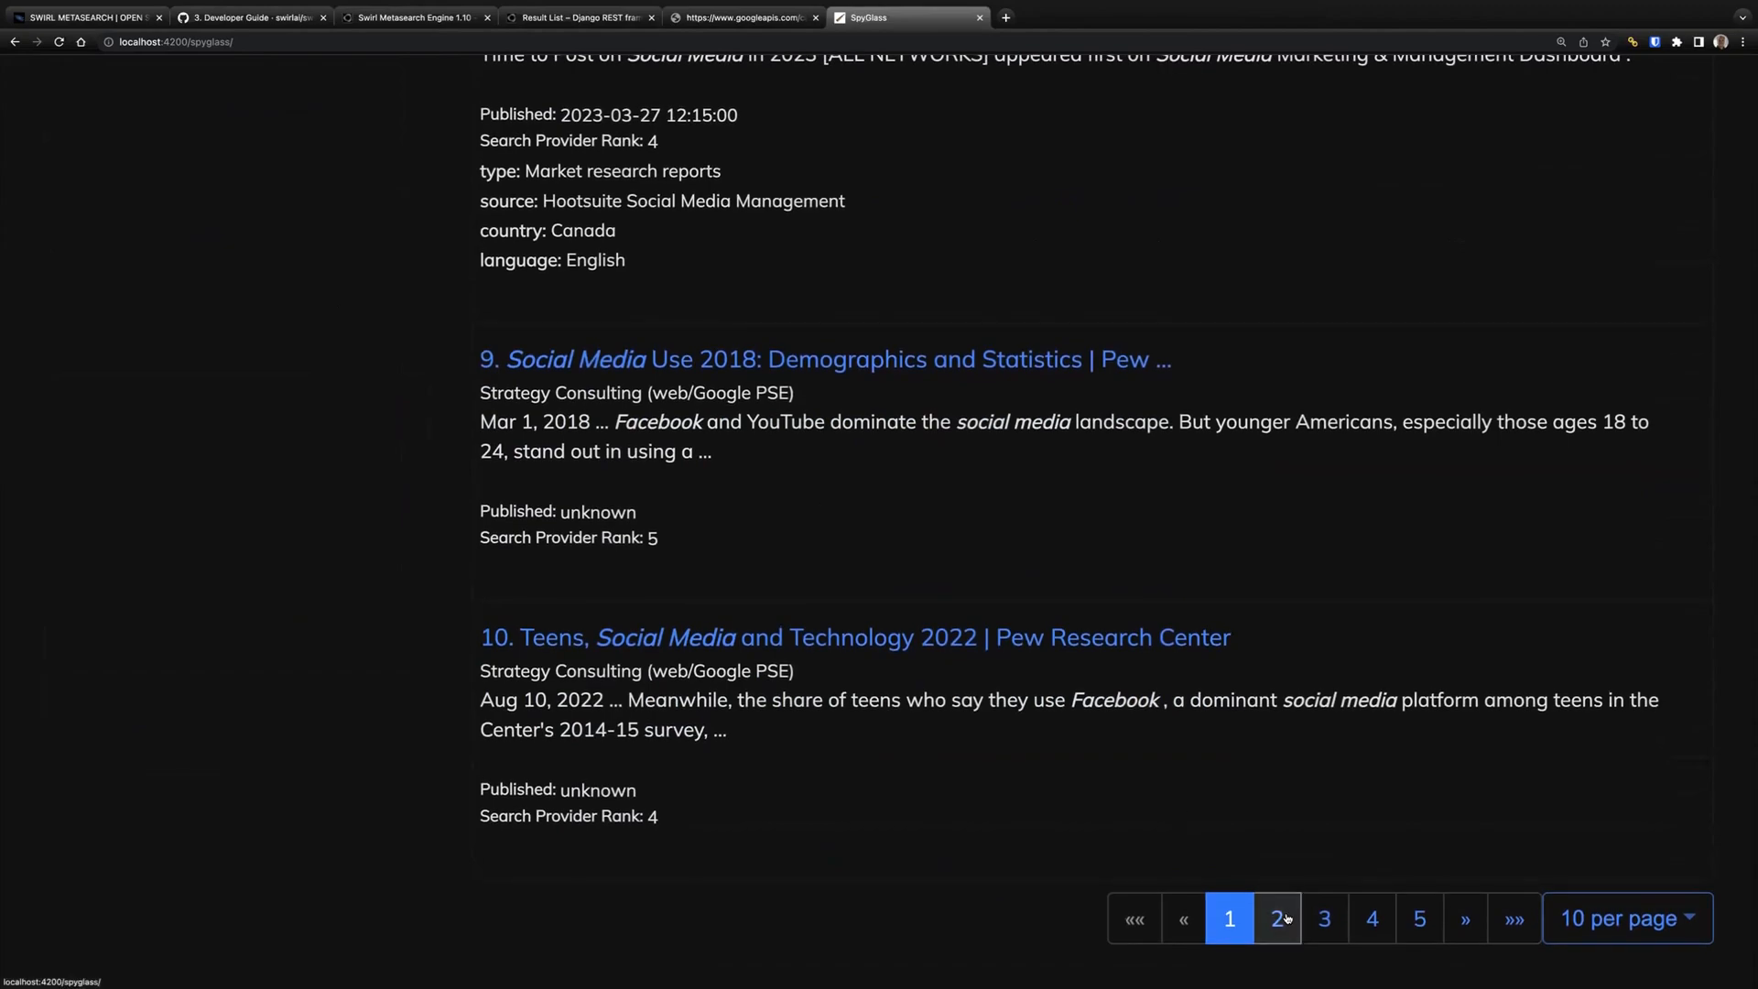
Step: Go to results page 2, highlighting Facebook in result 11 and Instagram, Snapchat and TikTok in result 13
click(1277, 917)
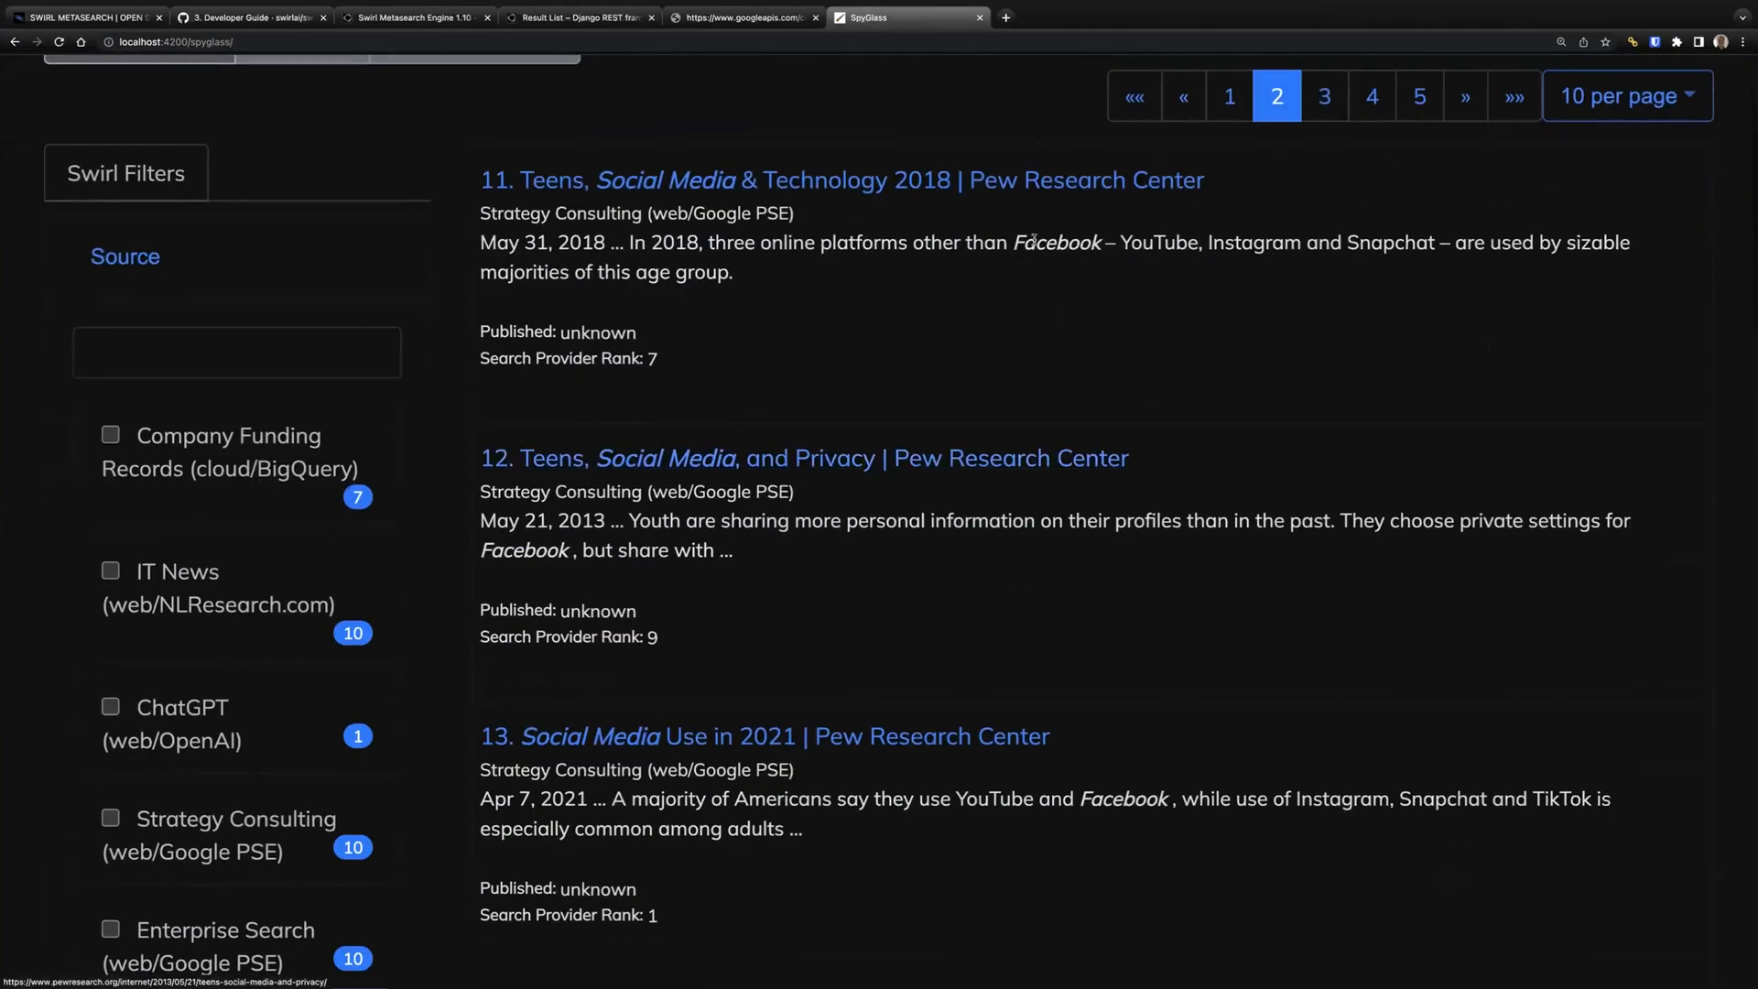
double_click(1055, 242)
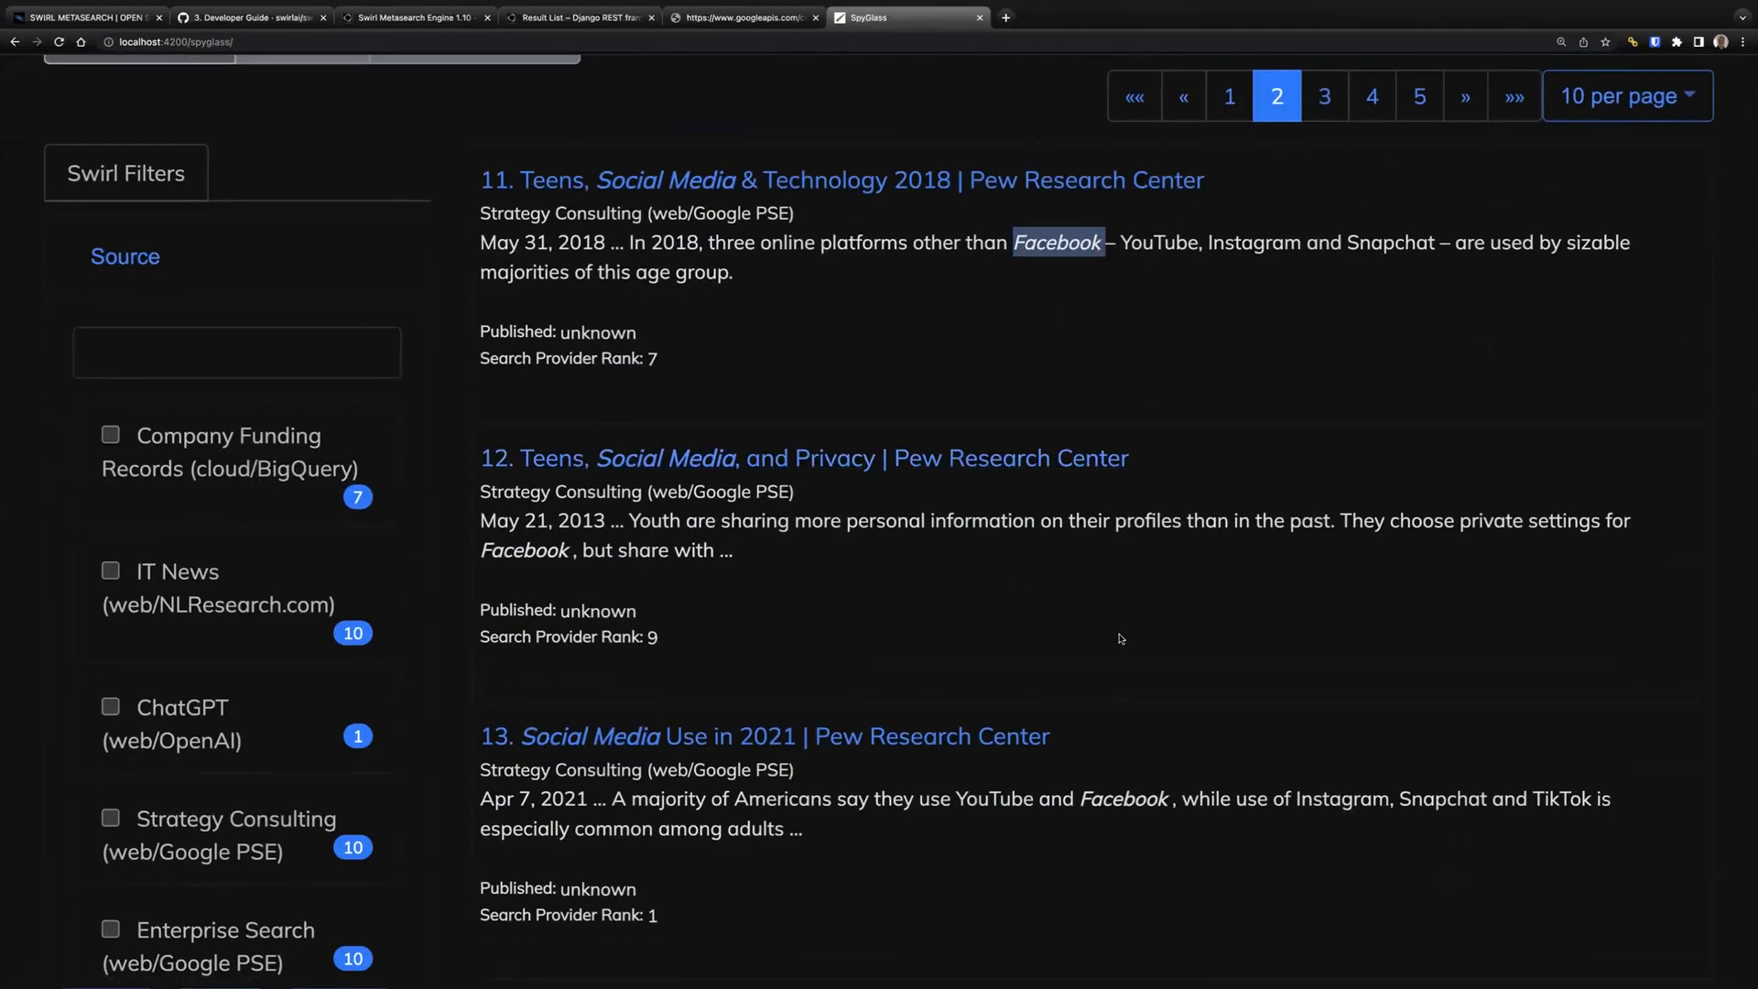
scroll(down, 3)
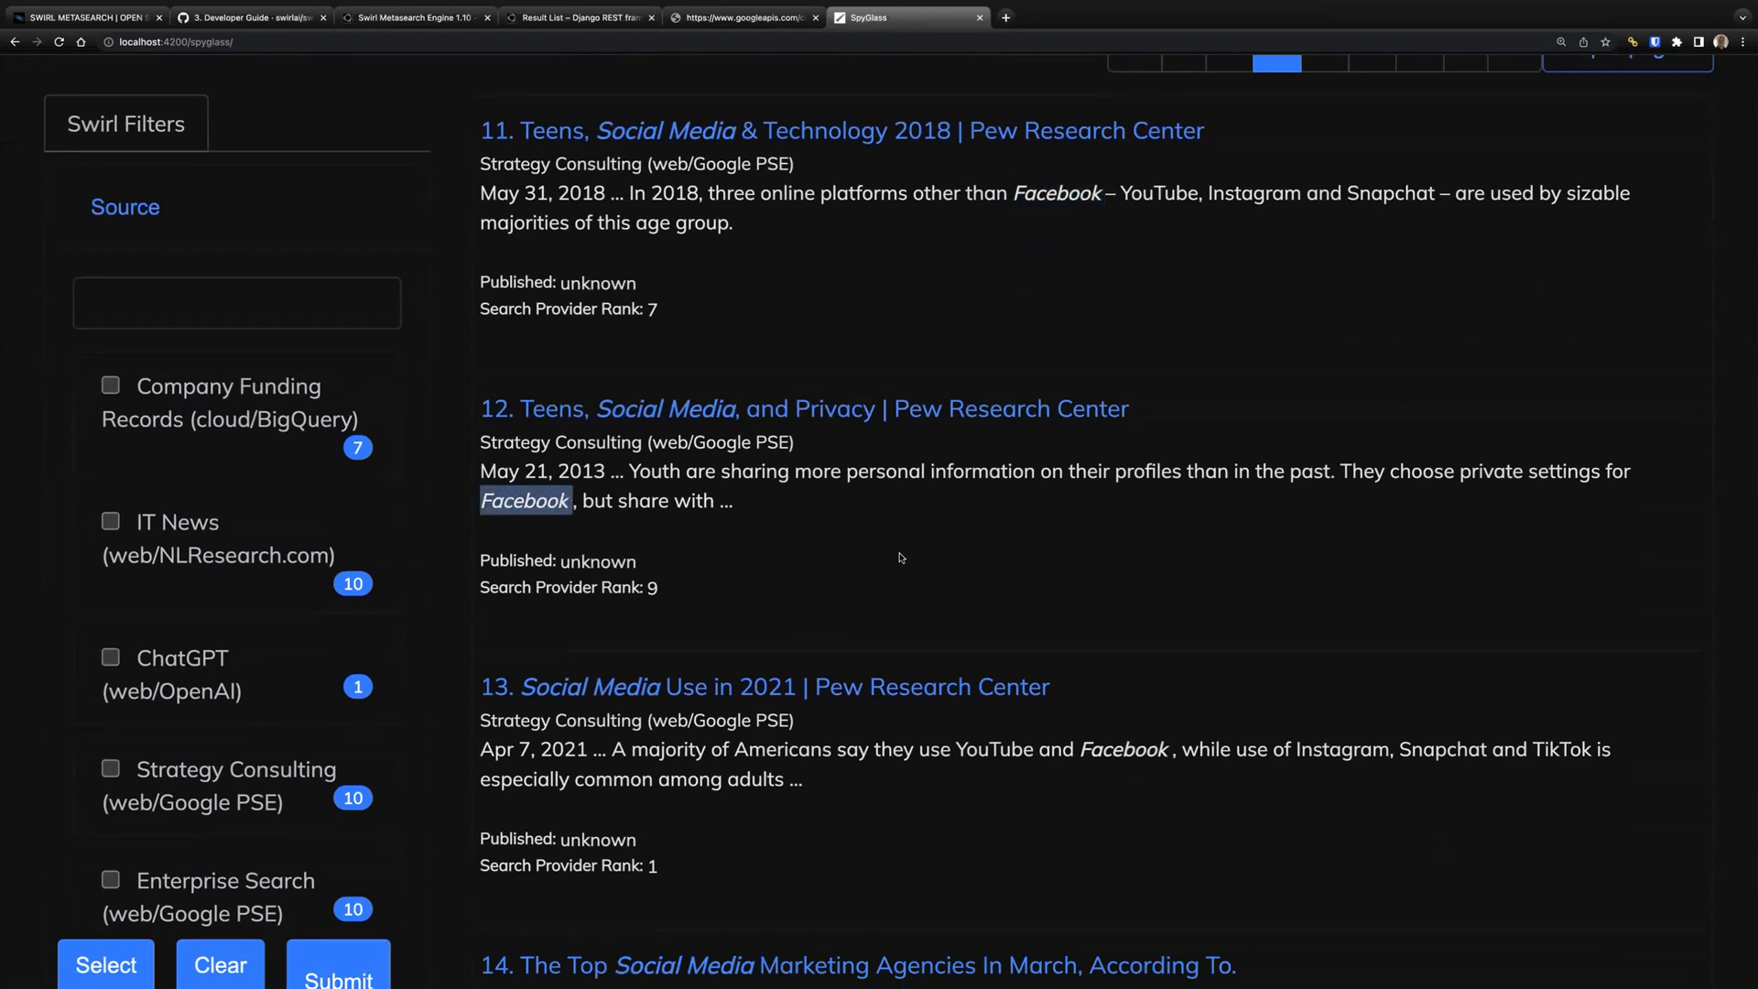
scroll(down, 3)
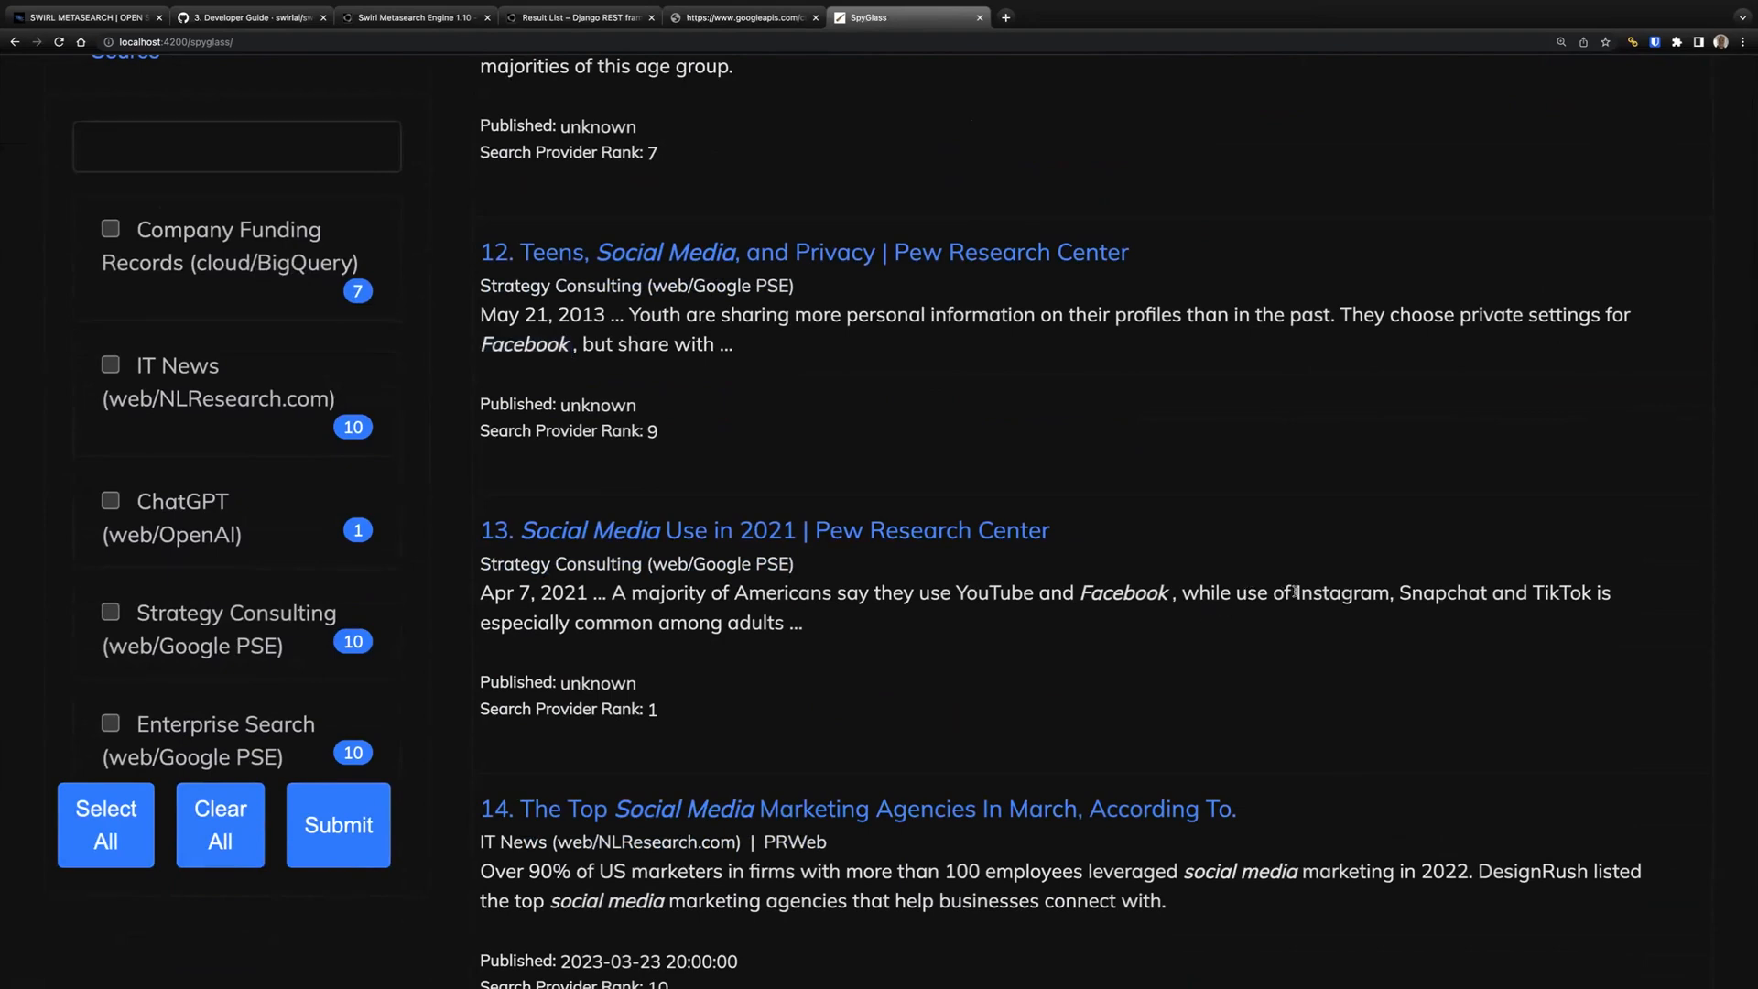
drag(1299, 591, 1591, 591)
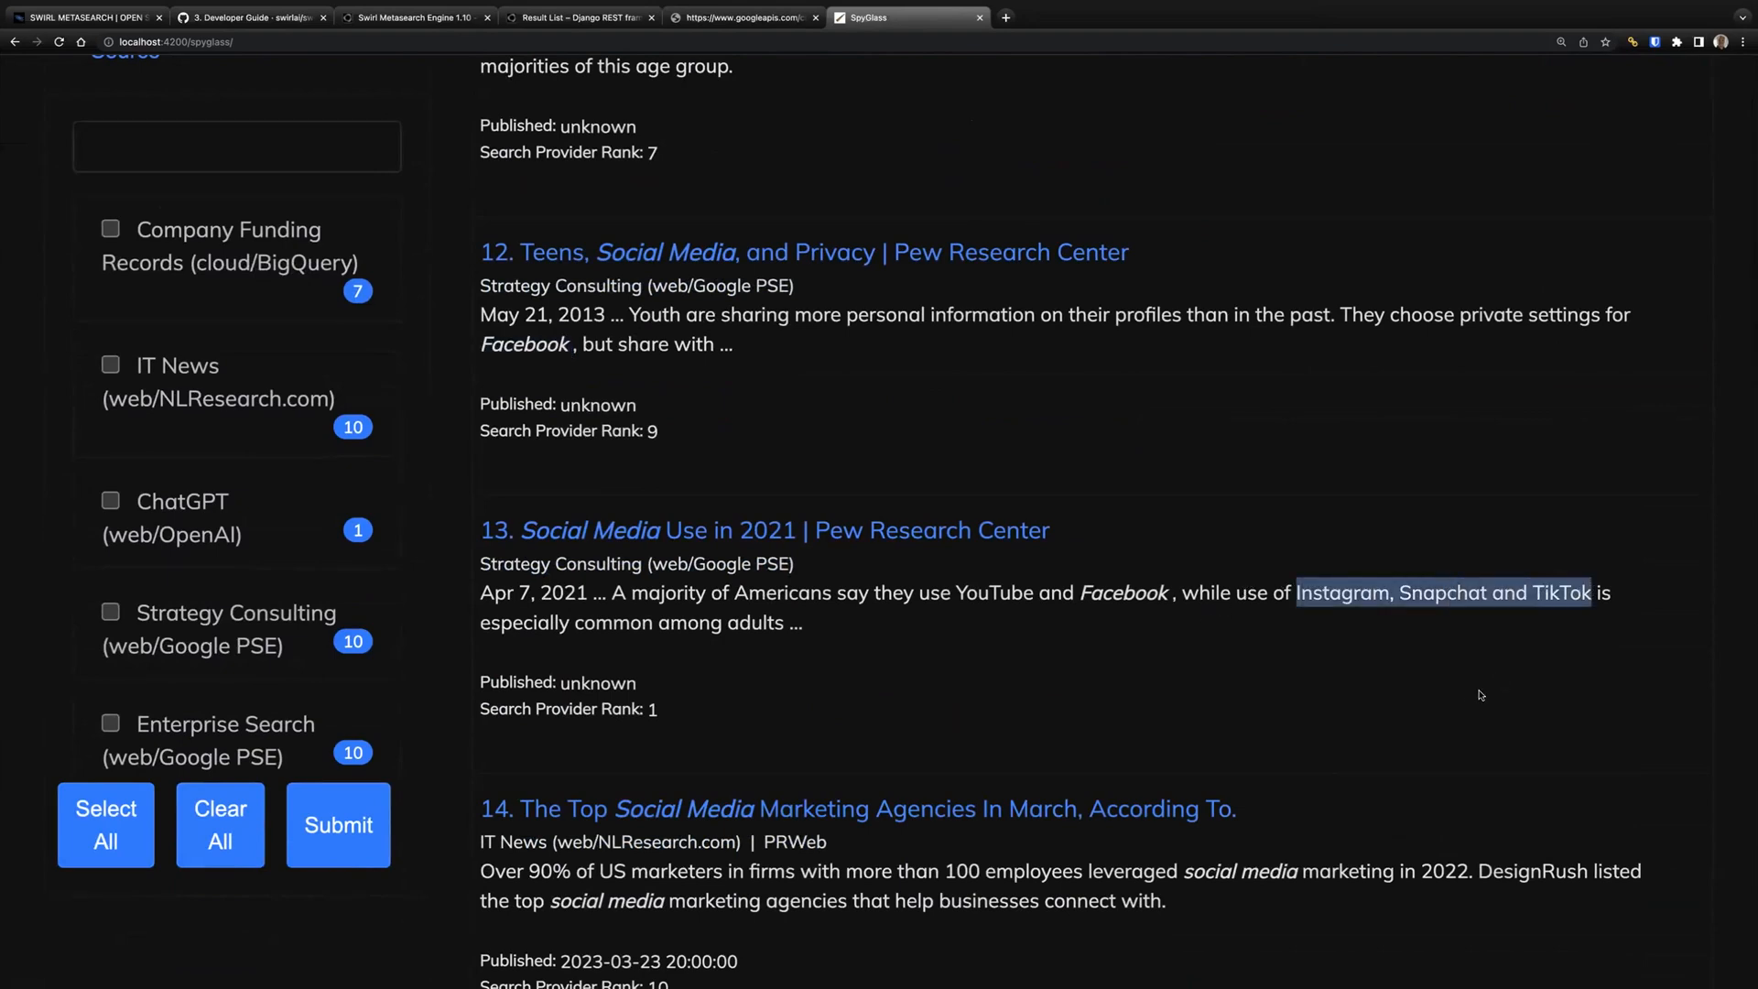
Step: Review the remaining second-page results through result 18
scroll(down, 3)
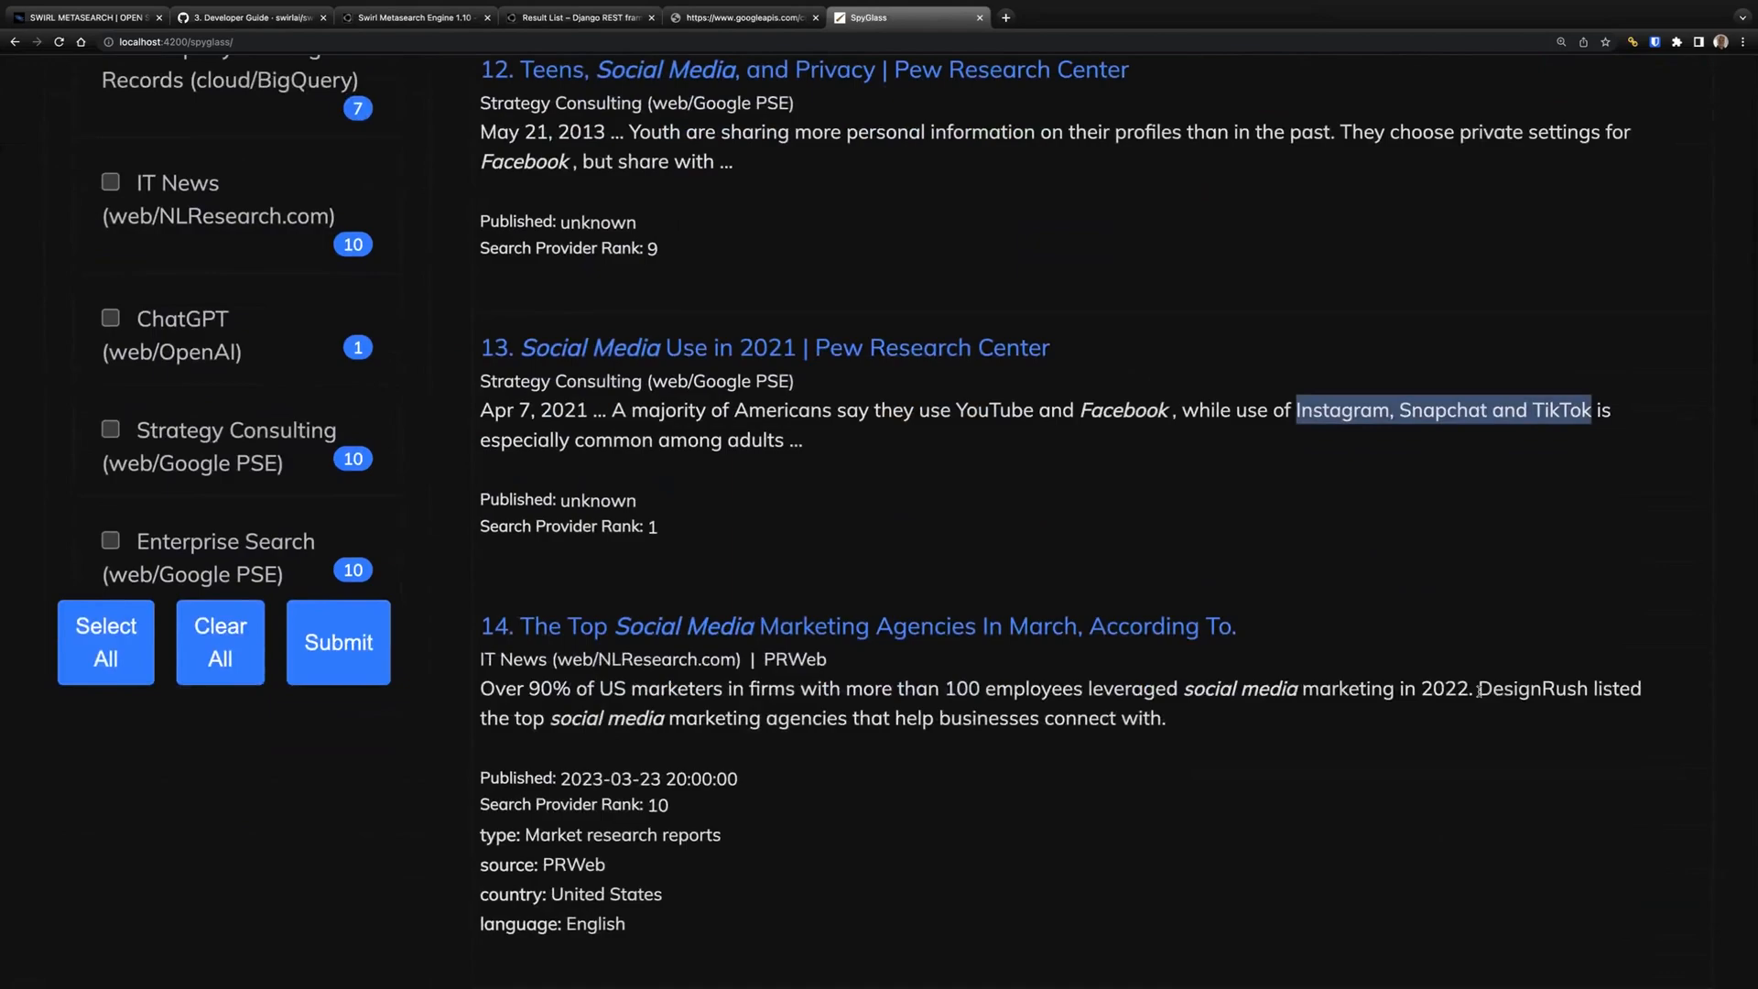
scroll(down, 3)
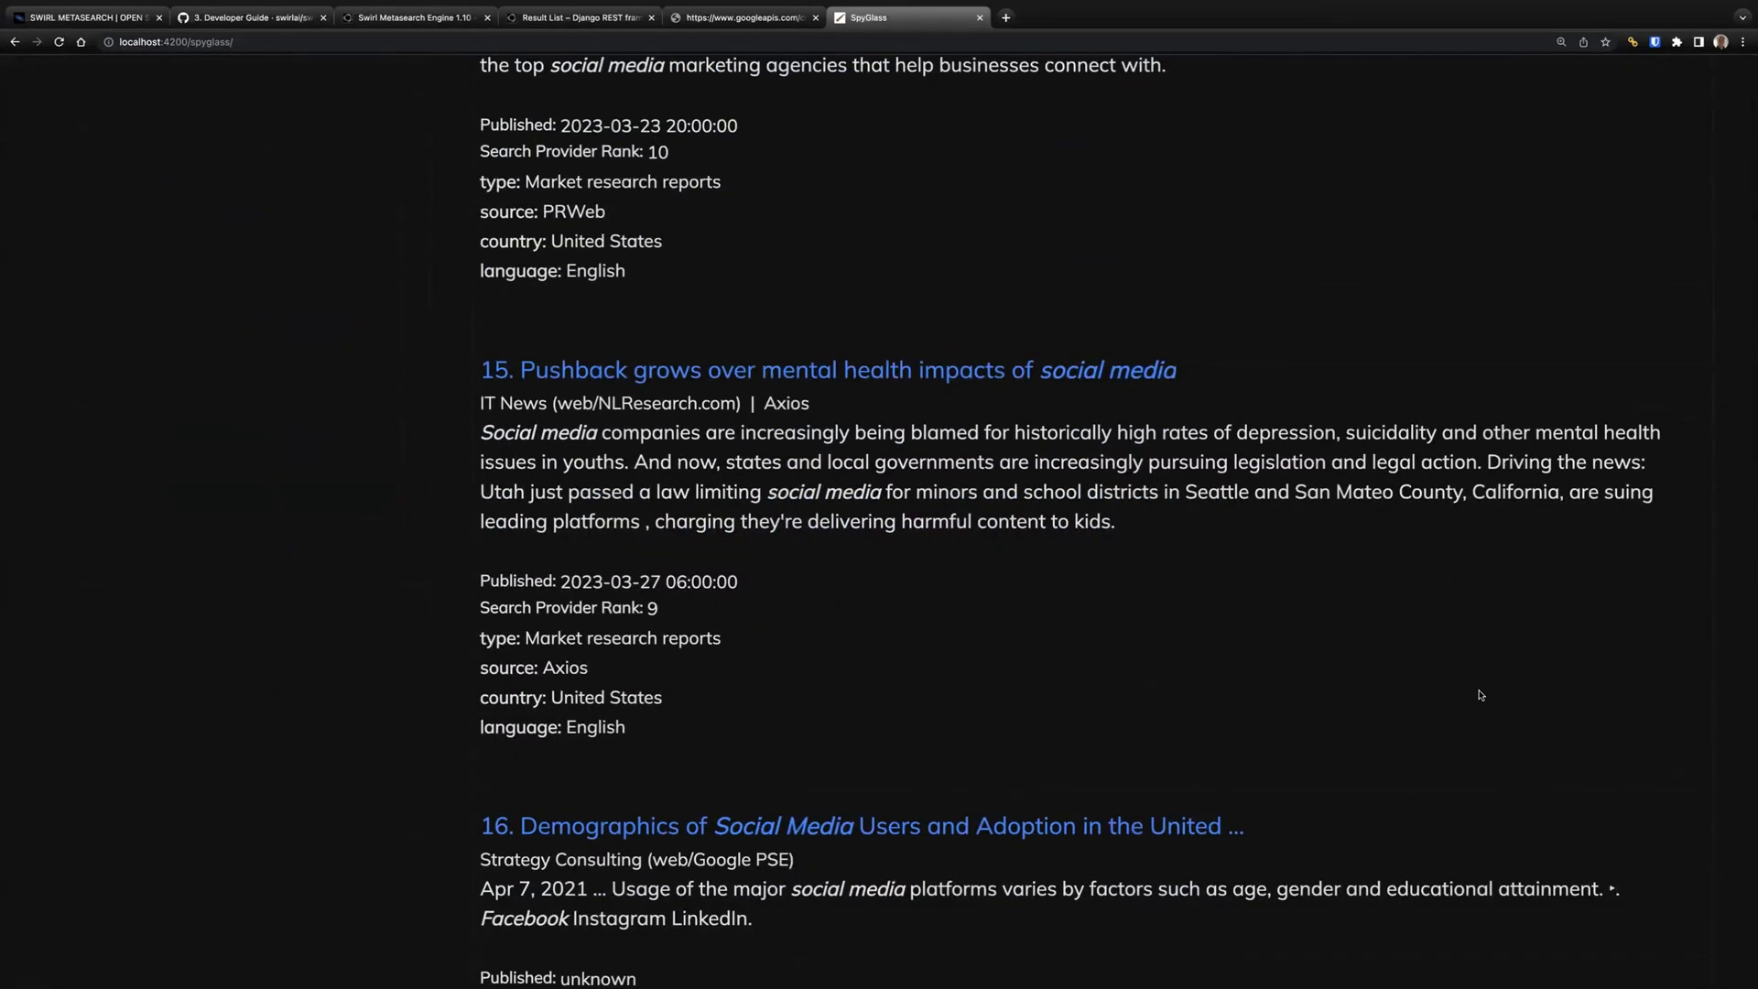
scroll(down, 3)
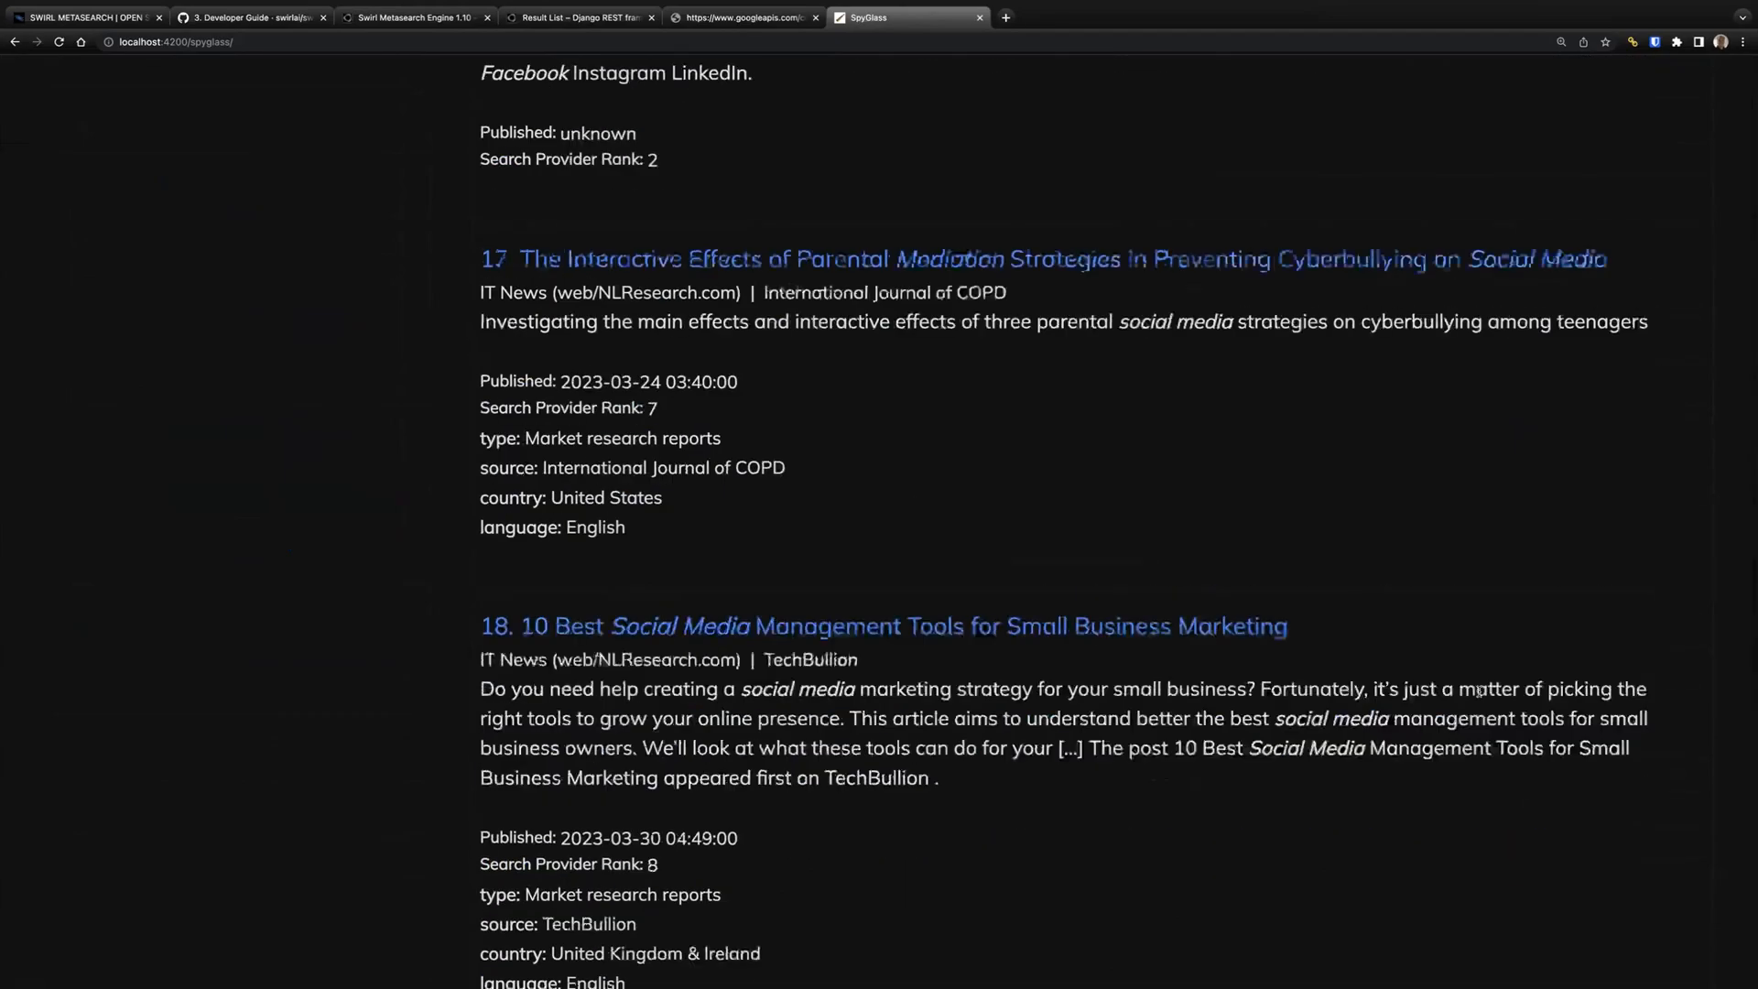
scroll(down, 3)
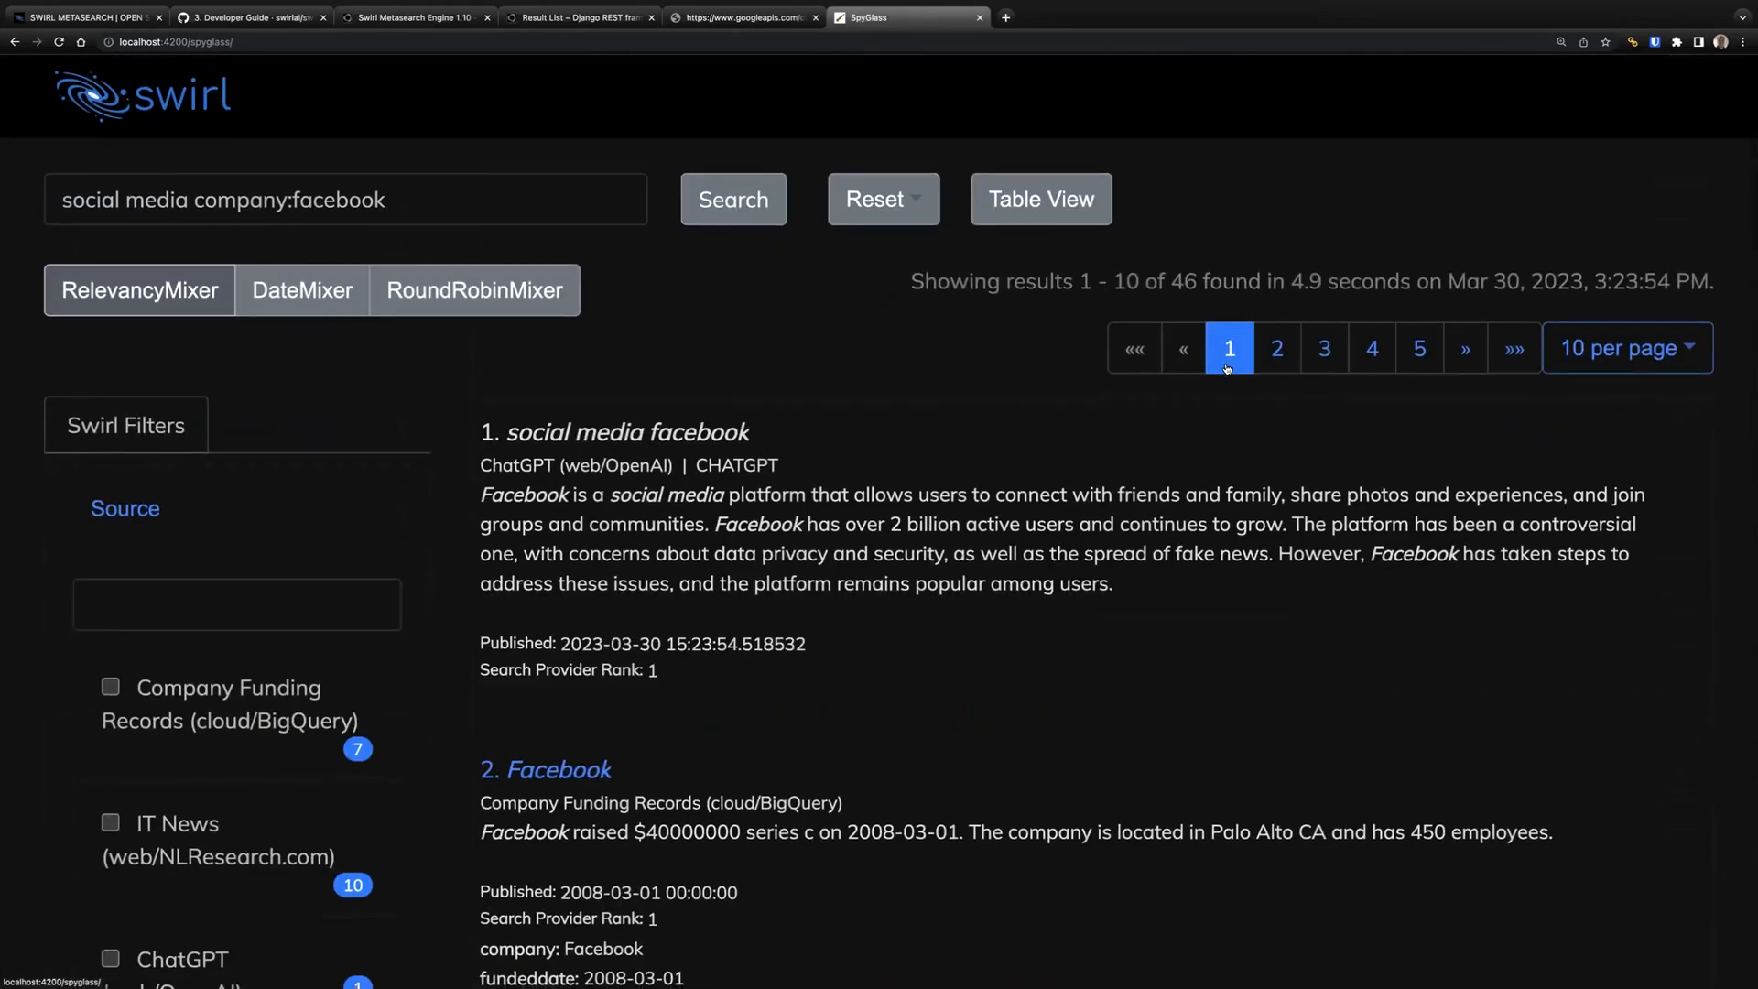
Step: Filter the facebook results to the Enterprise Search (web/Google PSE) source and switch to Table View
scroll(down, 3)
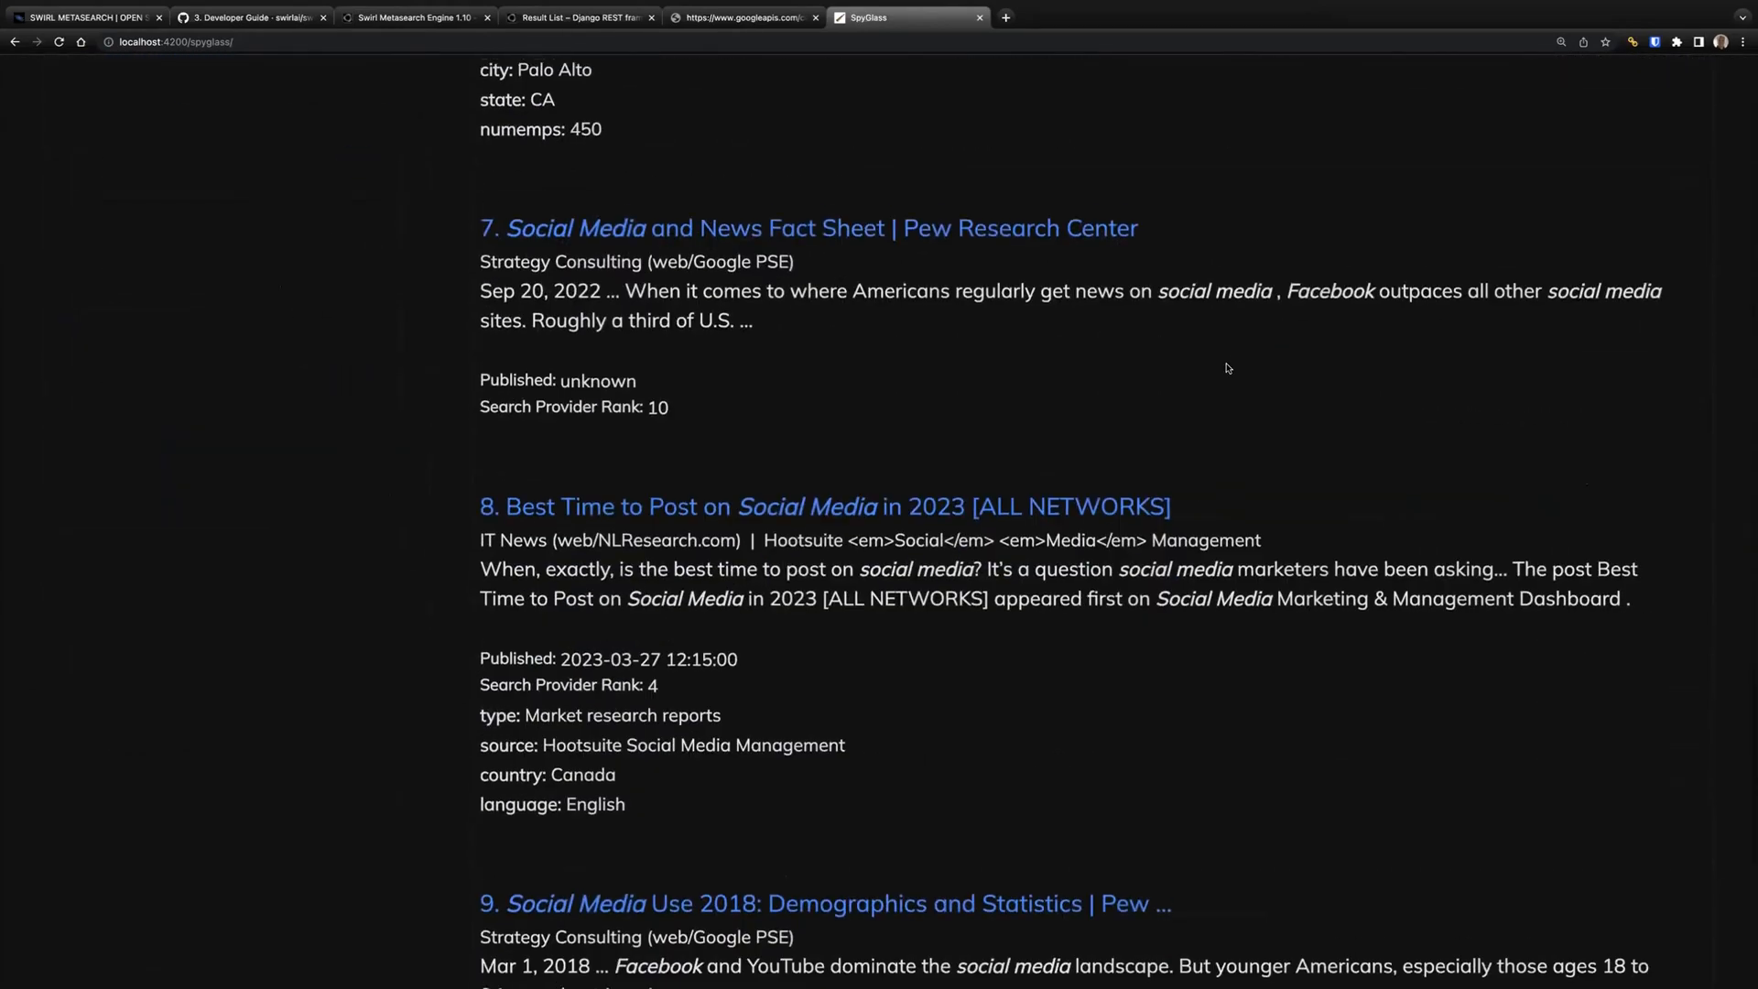
scroll(down, 3)
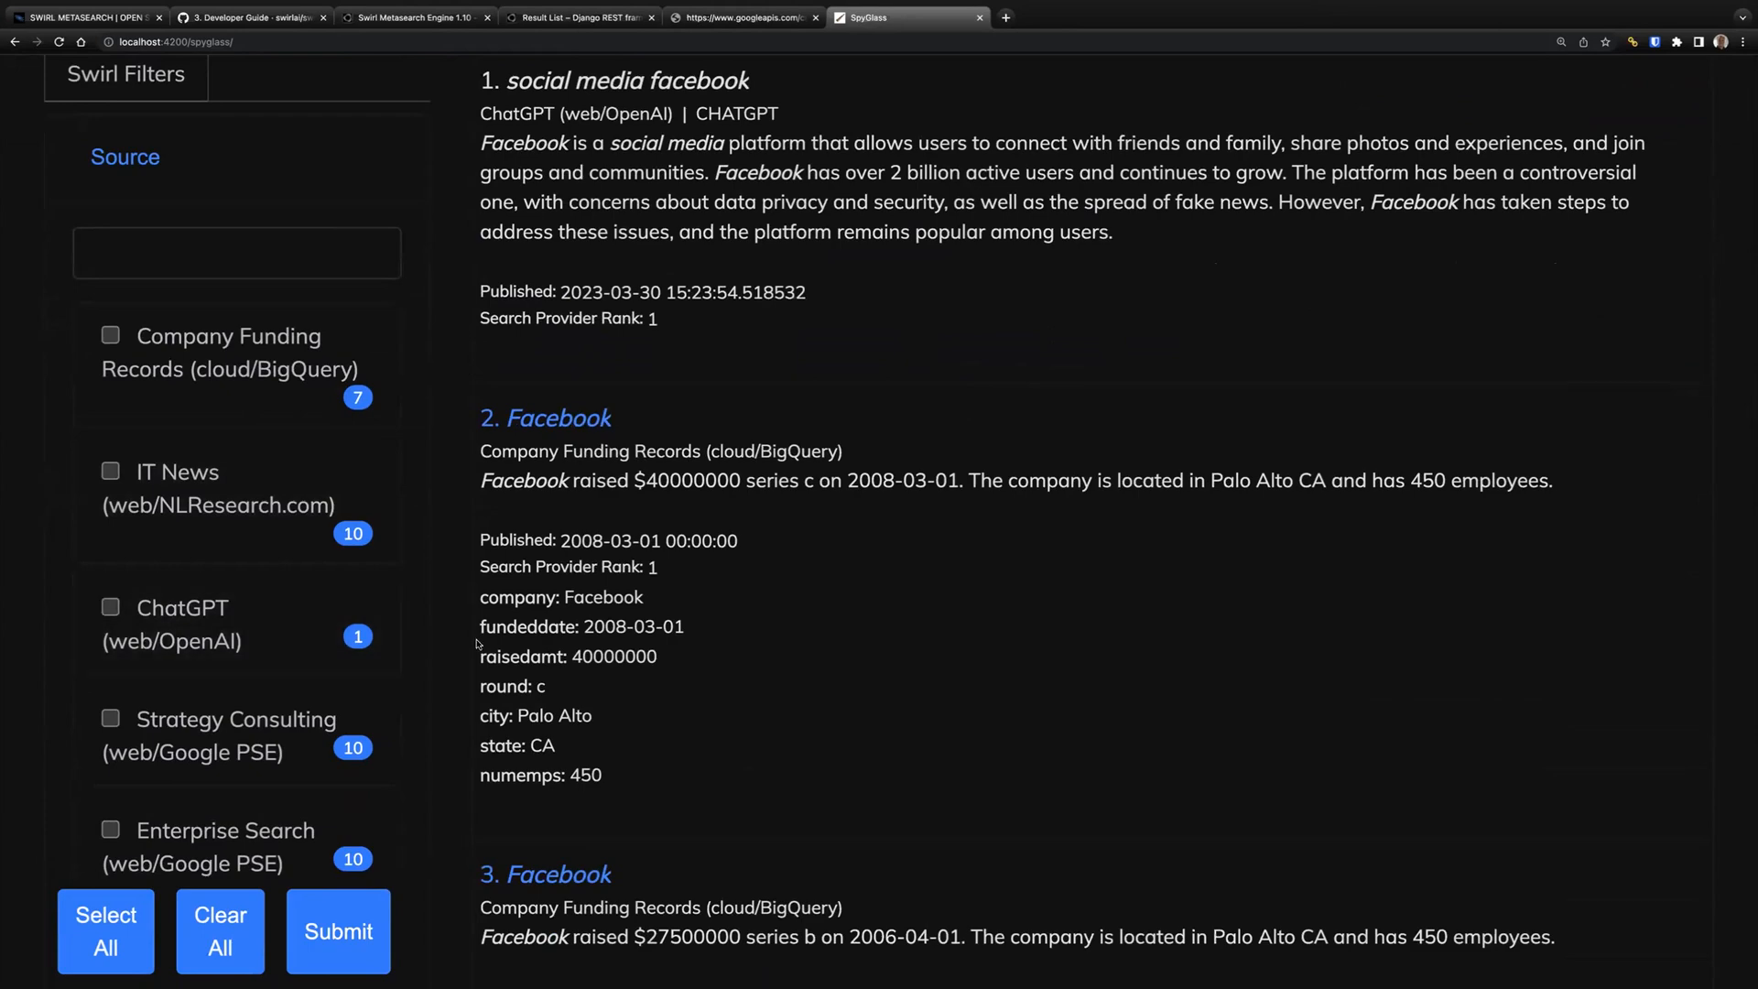
scroll(down, 3)
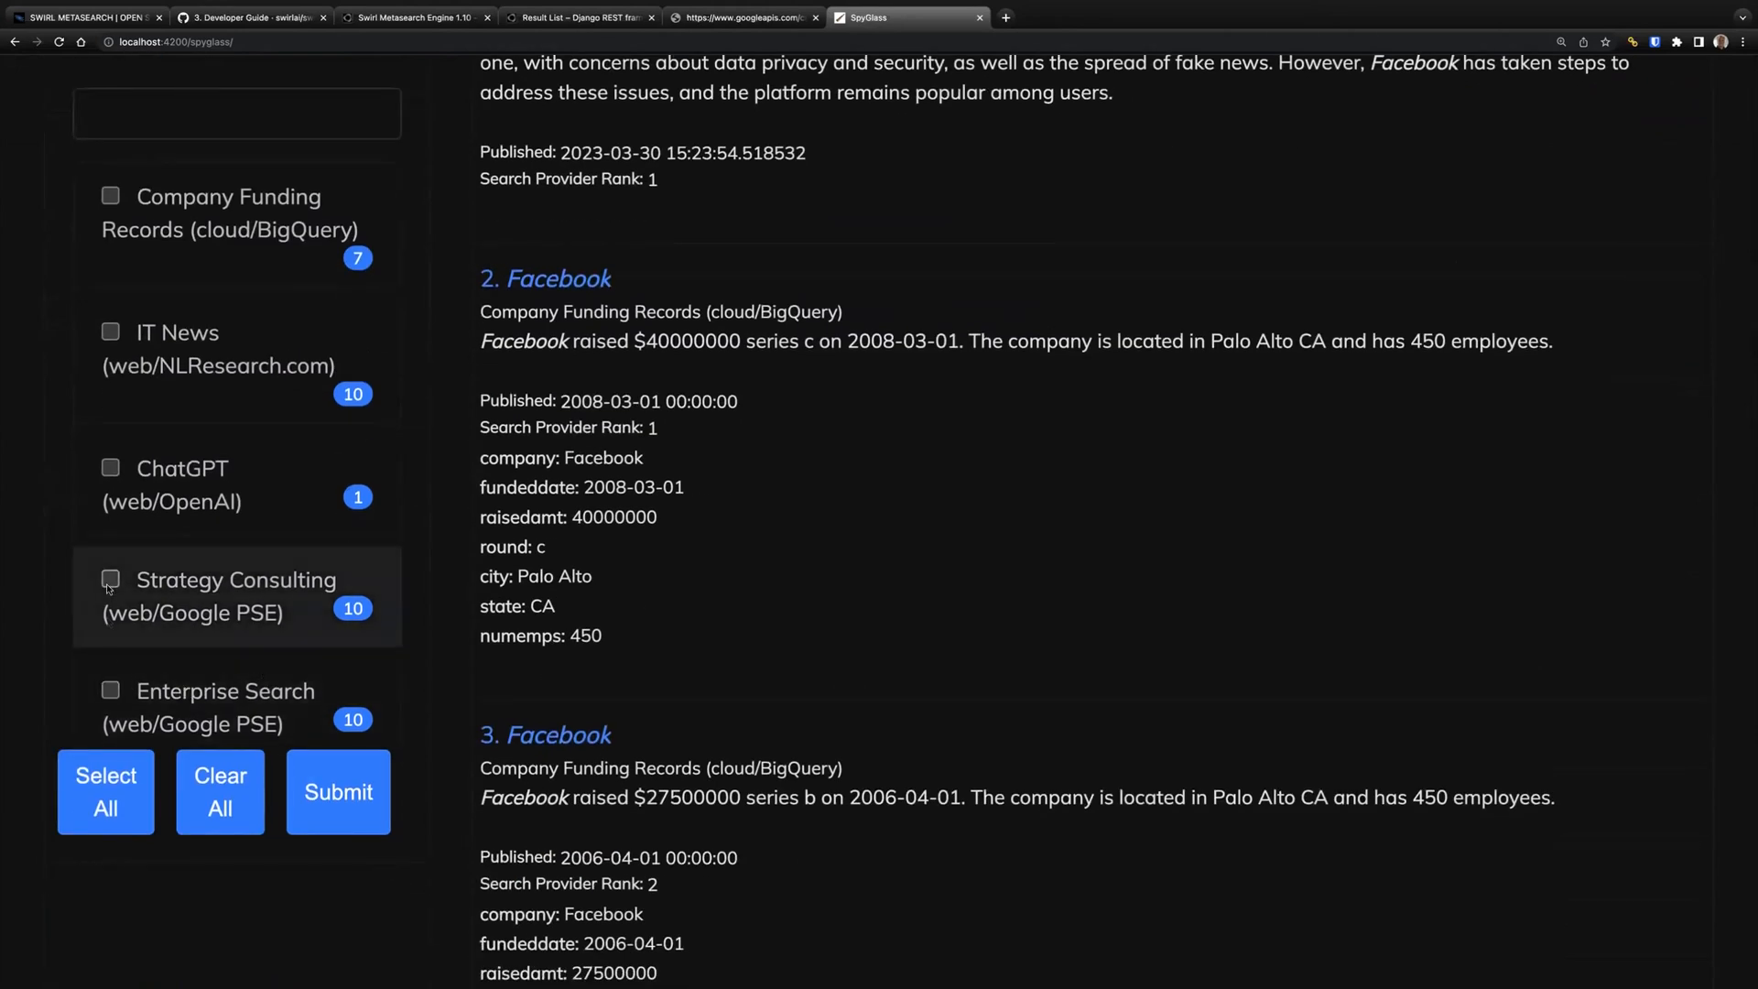
click(109, 691)
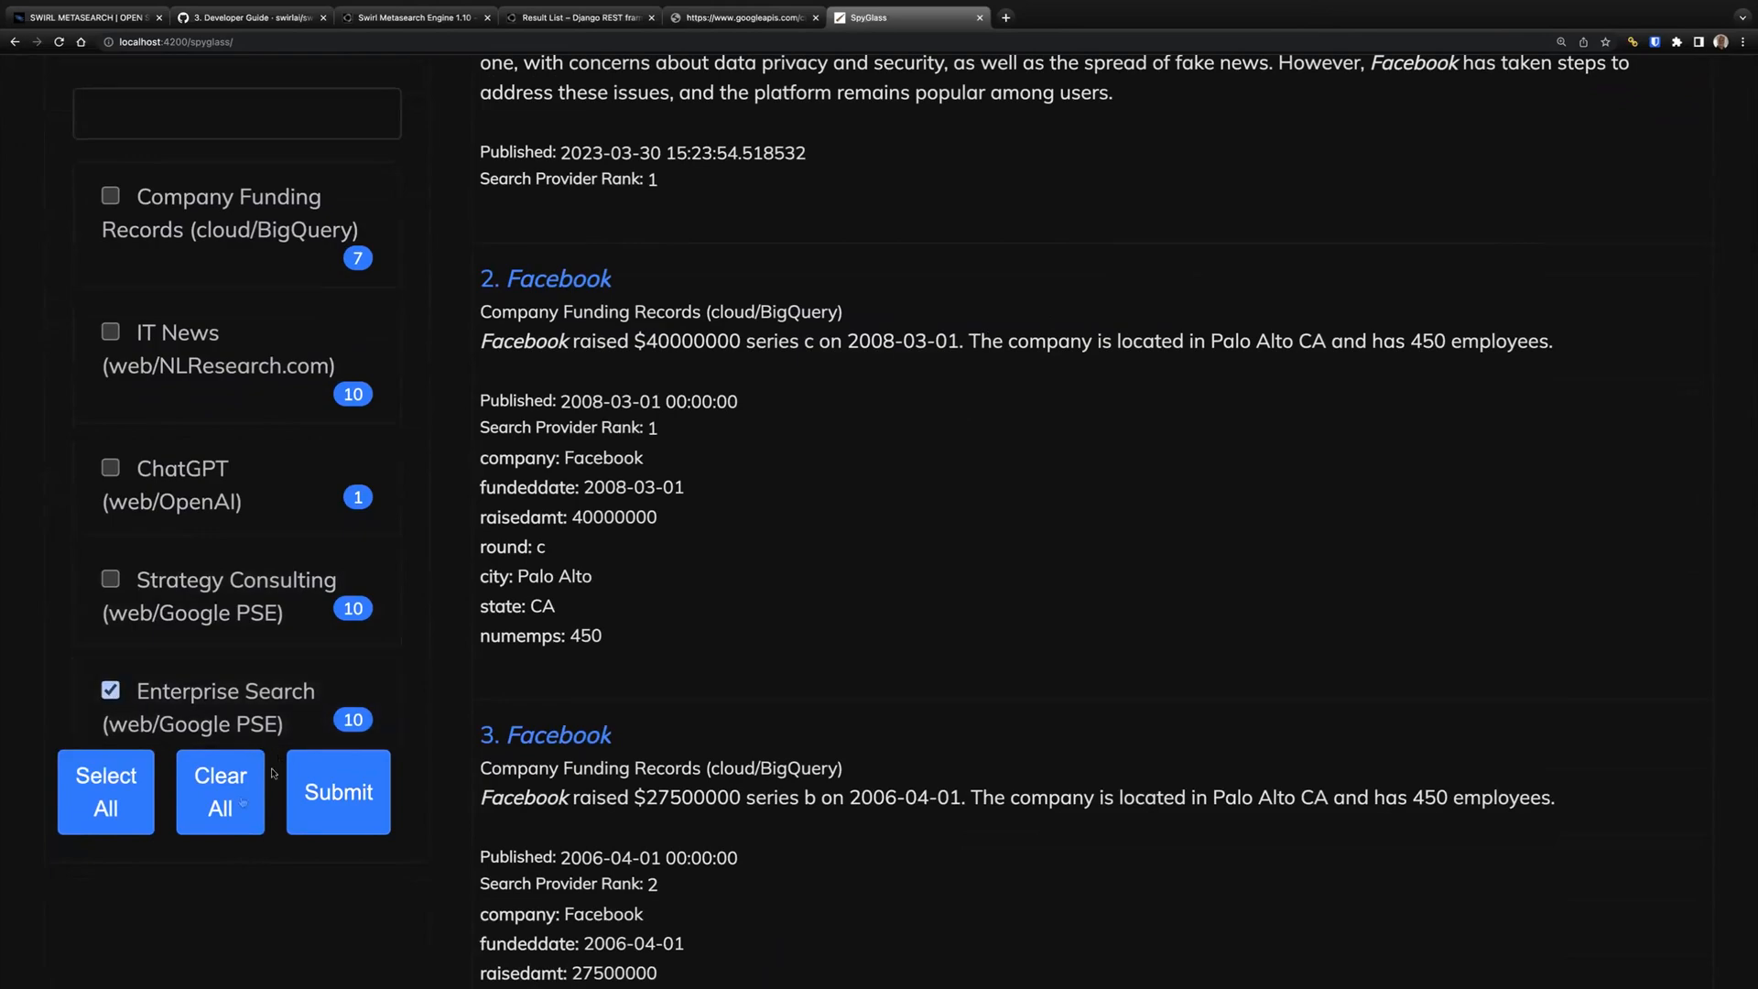
click(337, 792)
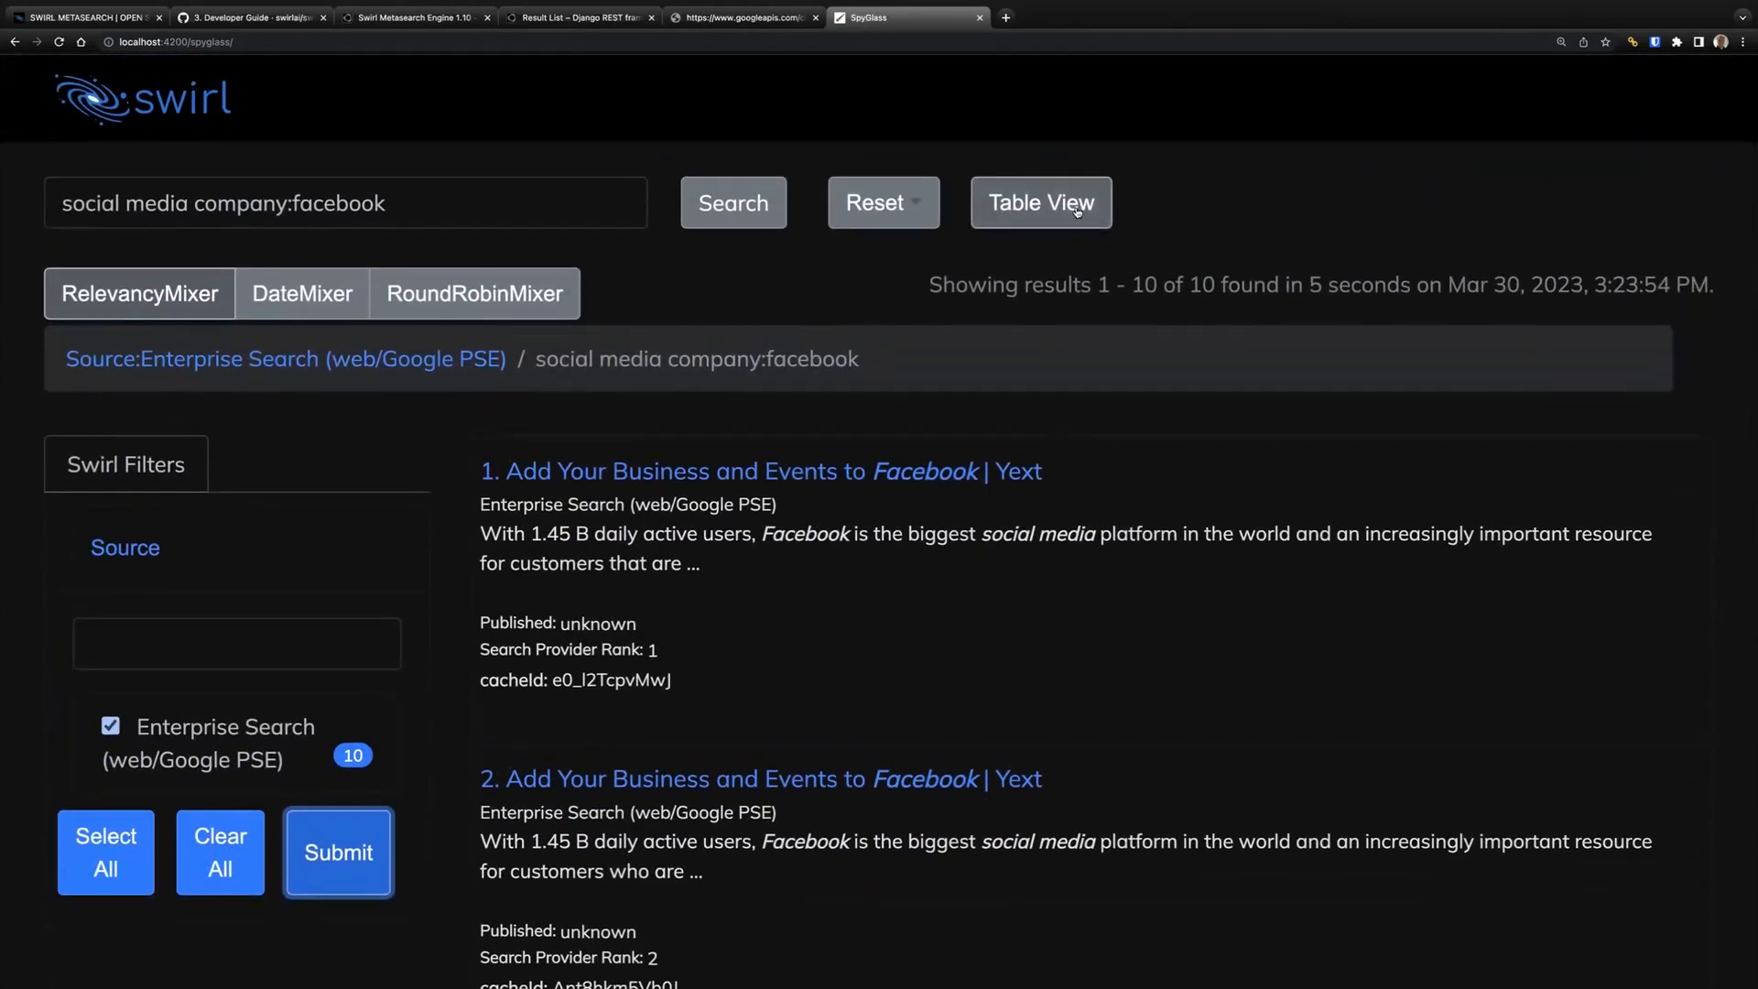
click(1040, 203)
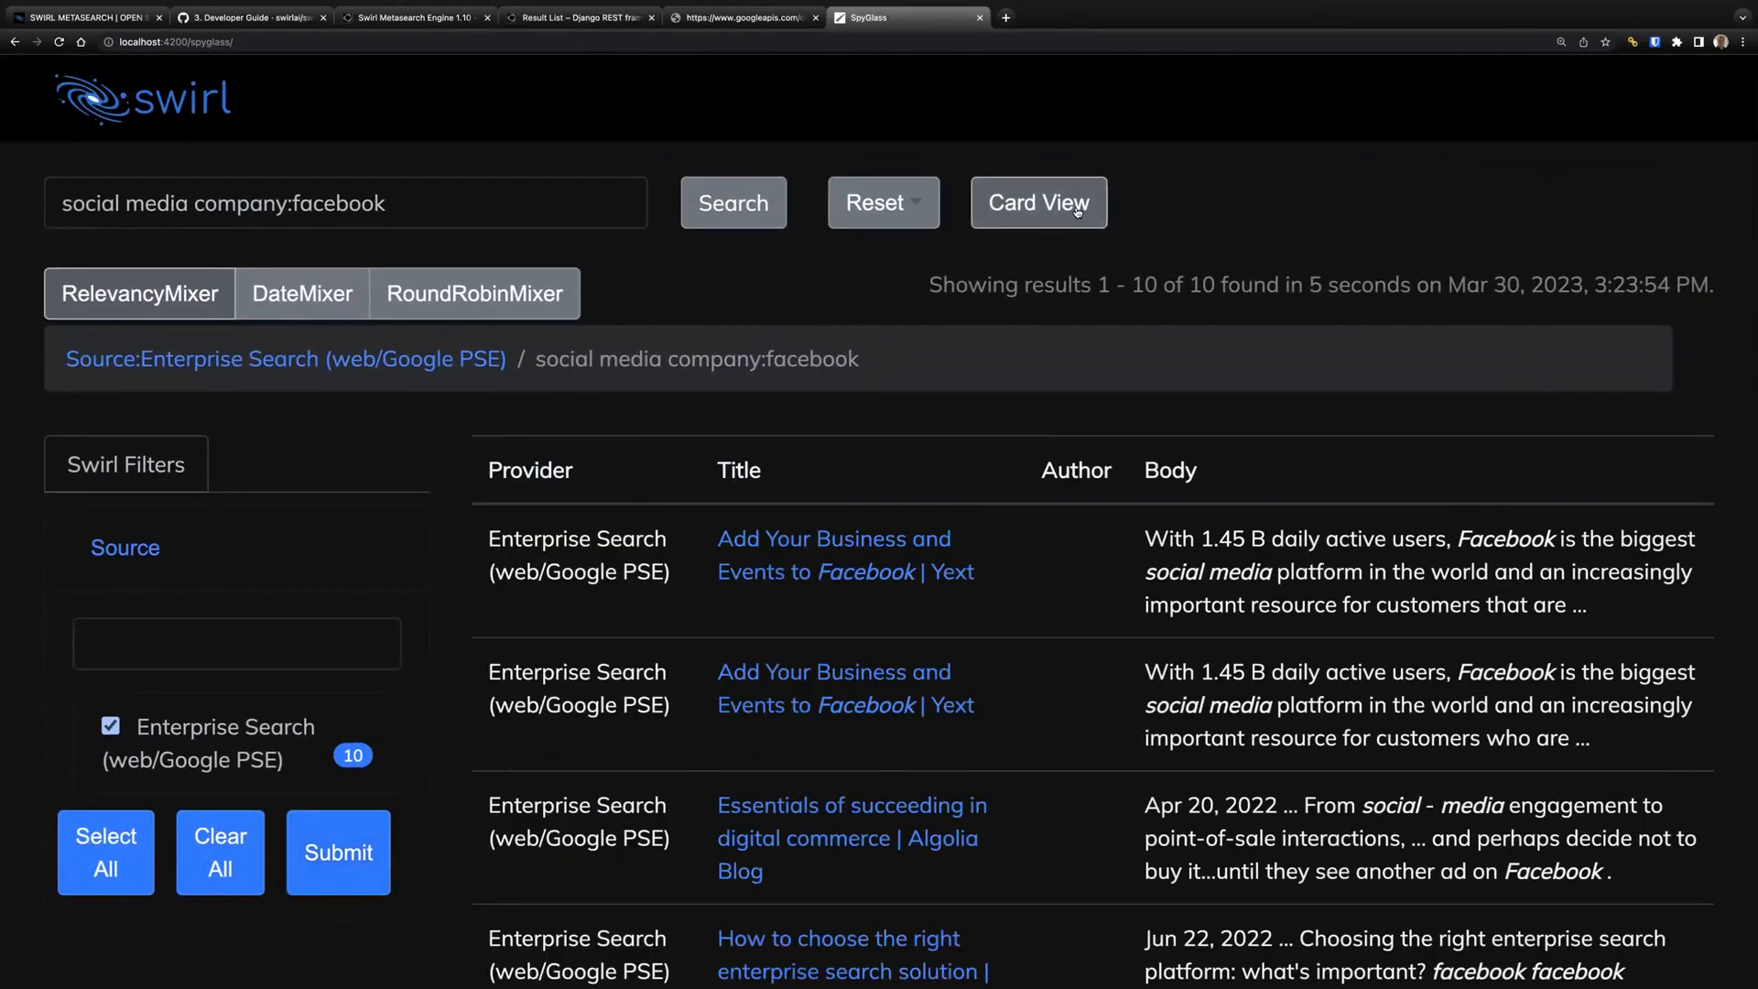